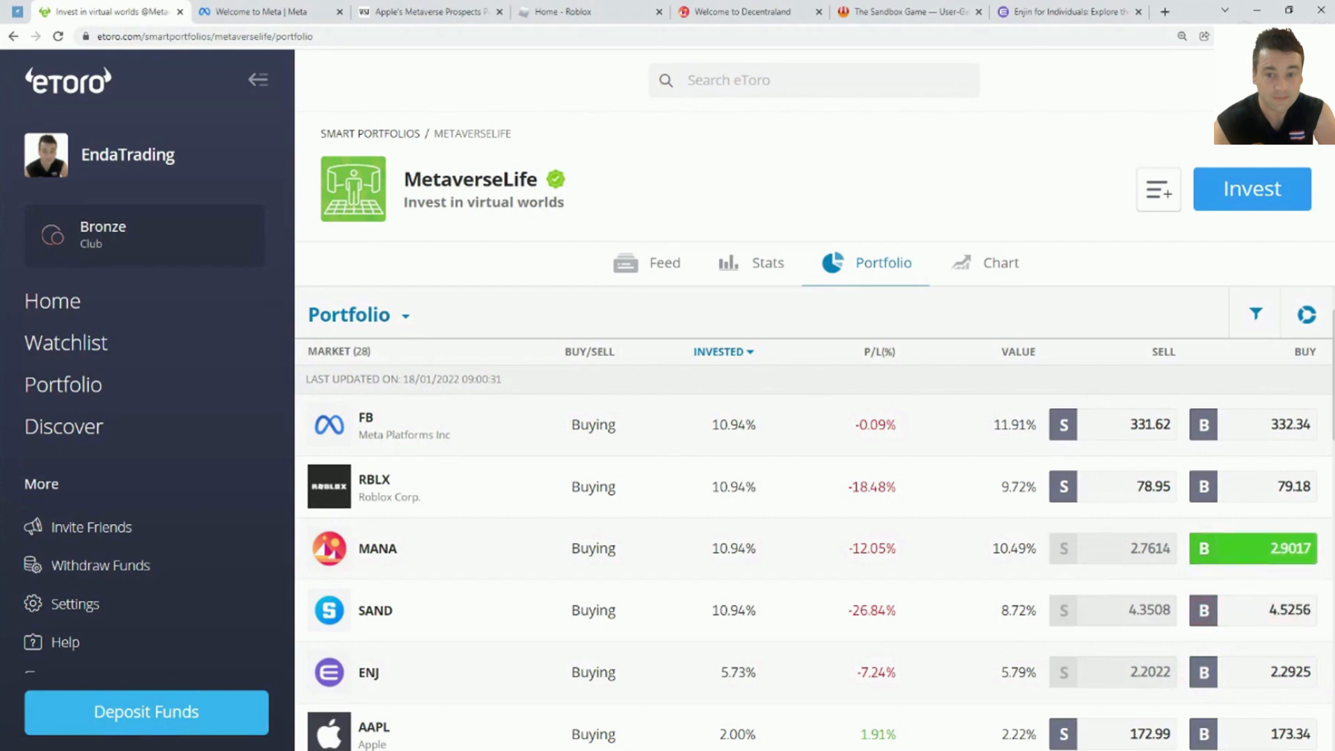
Step: Switch from the MetaverseLife portfolio to Meta's 'Welcome to Meta' metaverse page
{"action": "left_click", "coordinate": [265, 11]}
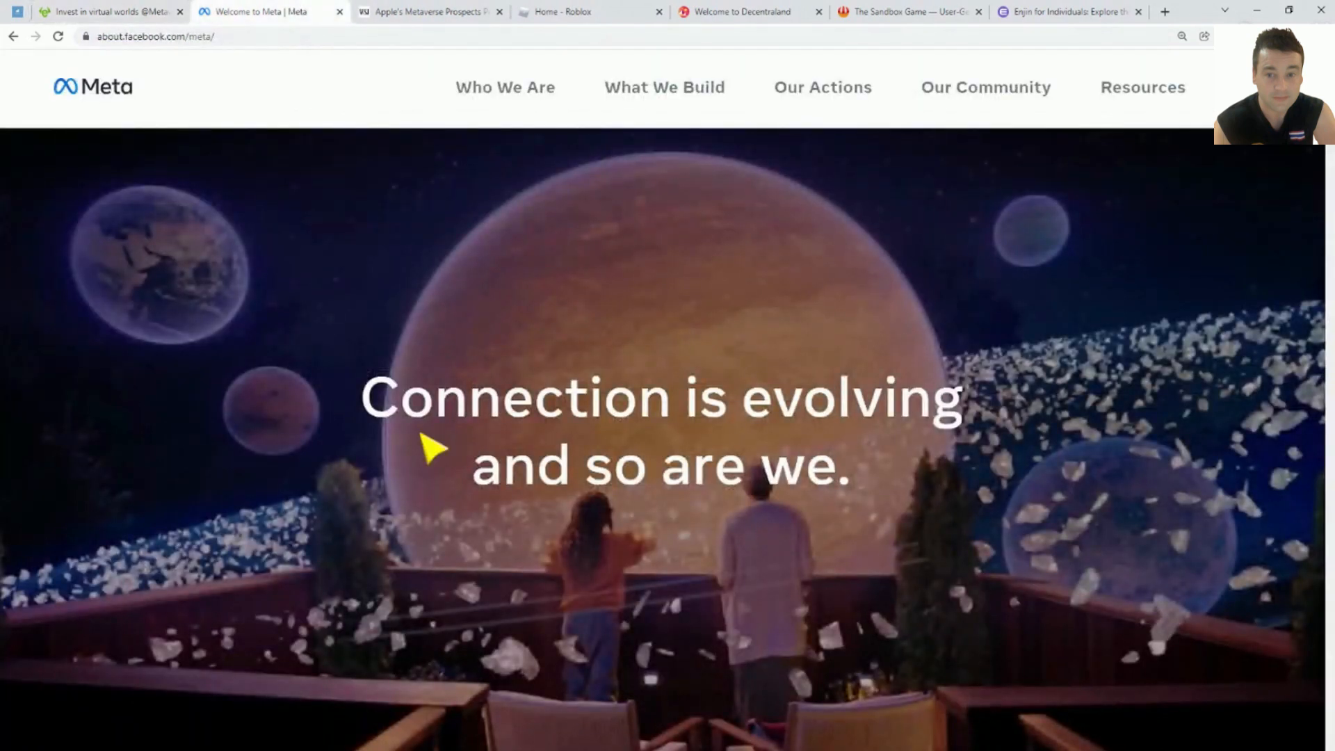
{"action": "mouse_move", "coordinate": [405, 332]}
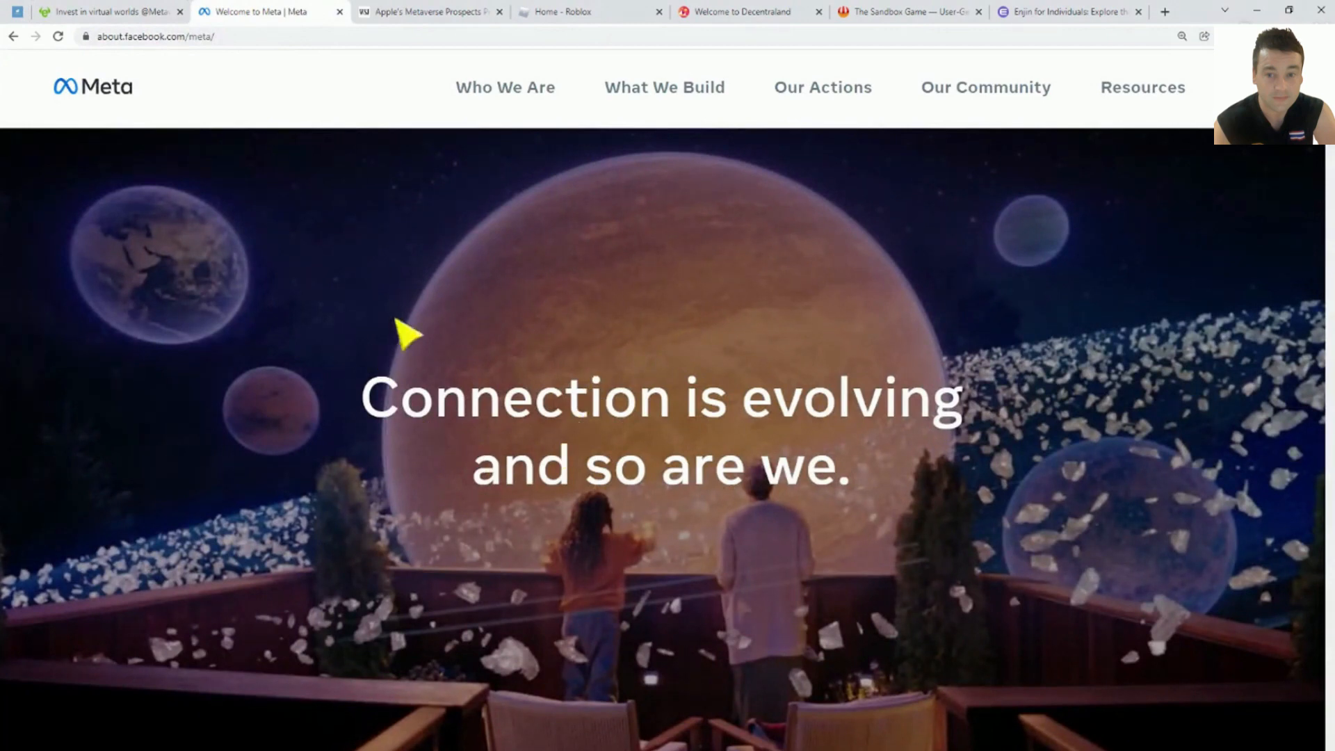
{"action": "scroll", "scroll_direction": "down", "scroll_amount": 3}
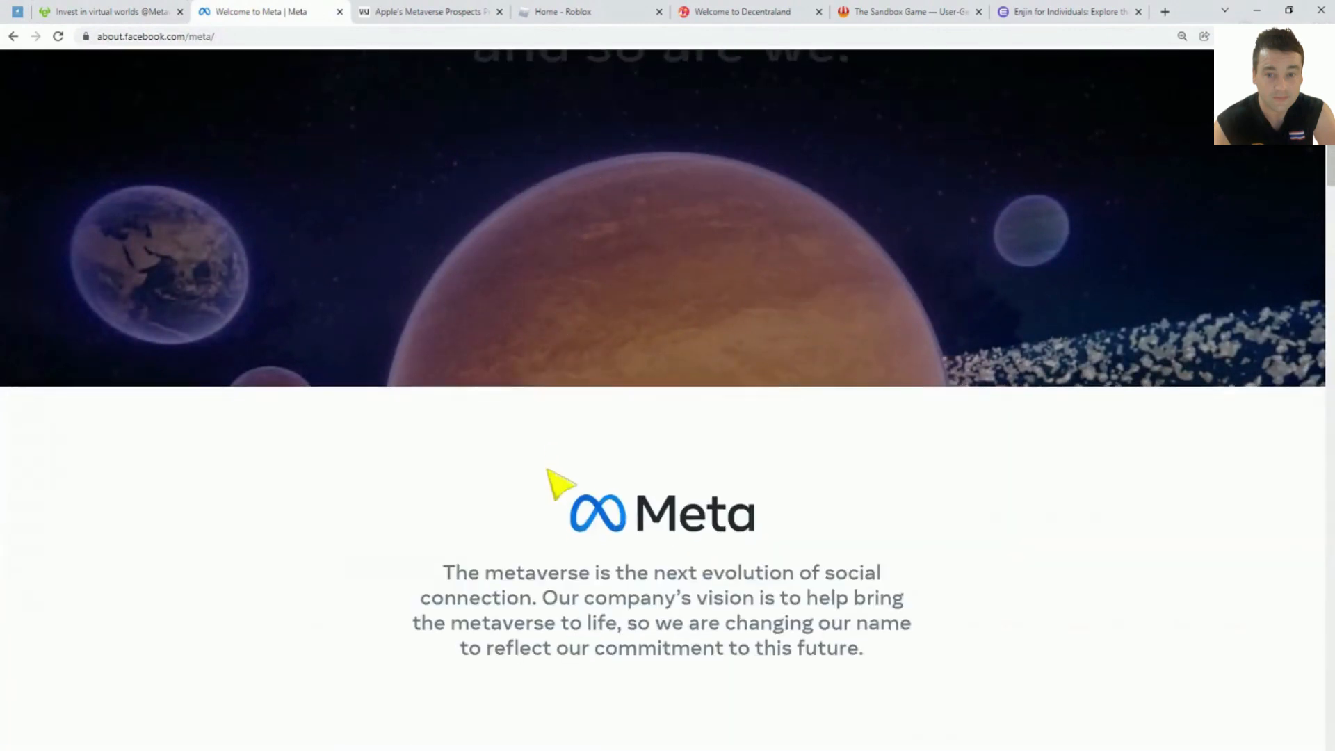
{"action": "scroll", "scroll_direction": "down", "scroll_amount": 3}
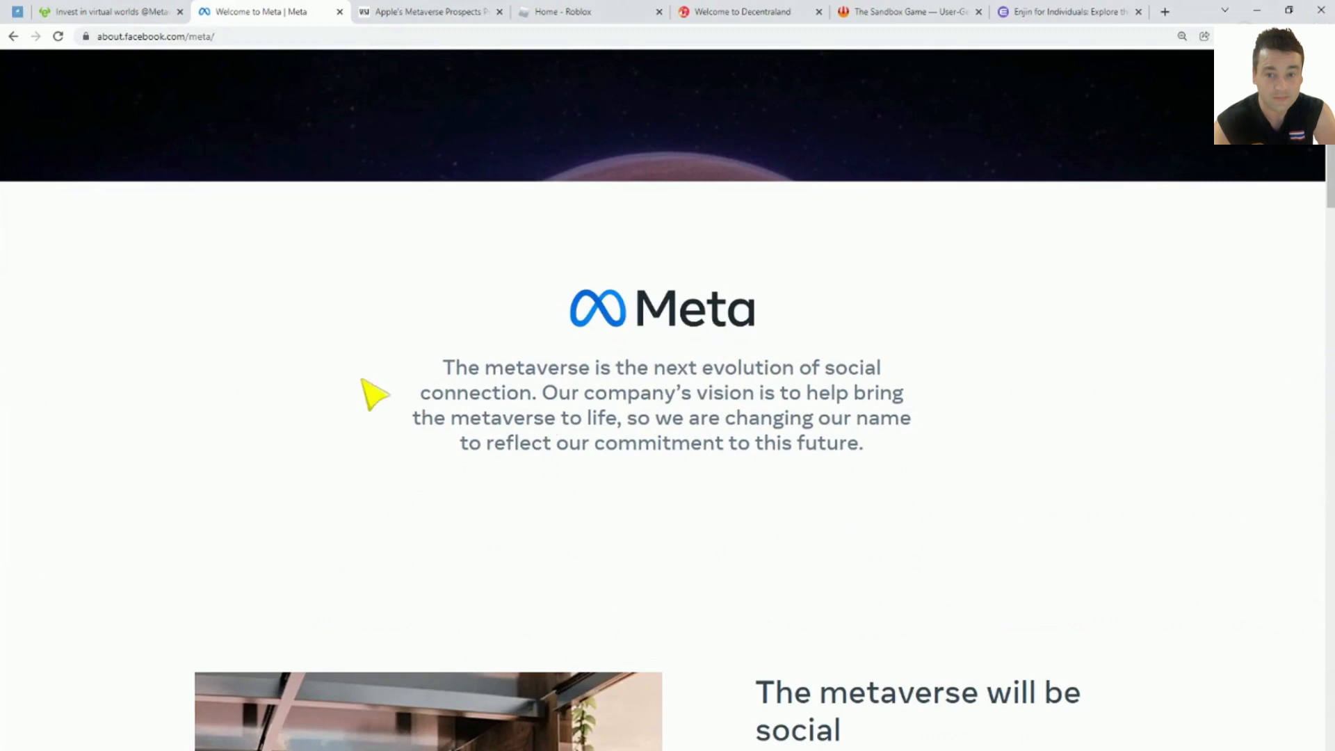
{"action": "scroll", "scroll_direction": "down", "scroll_amount": 3}
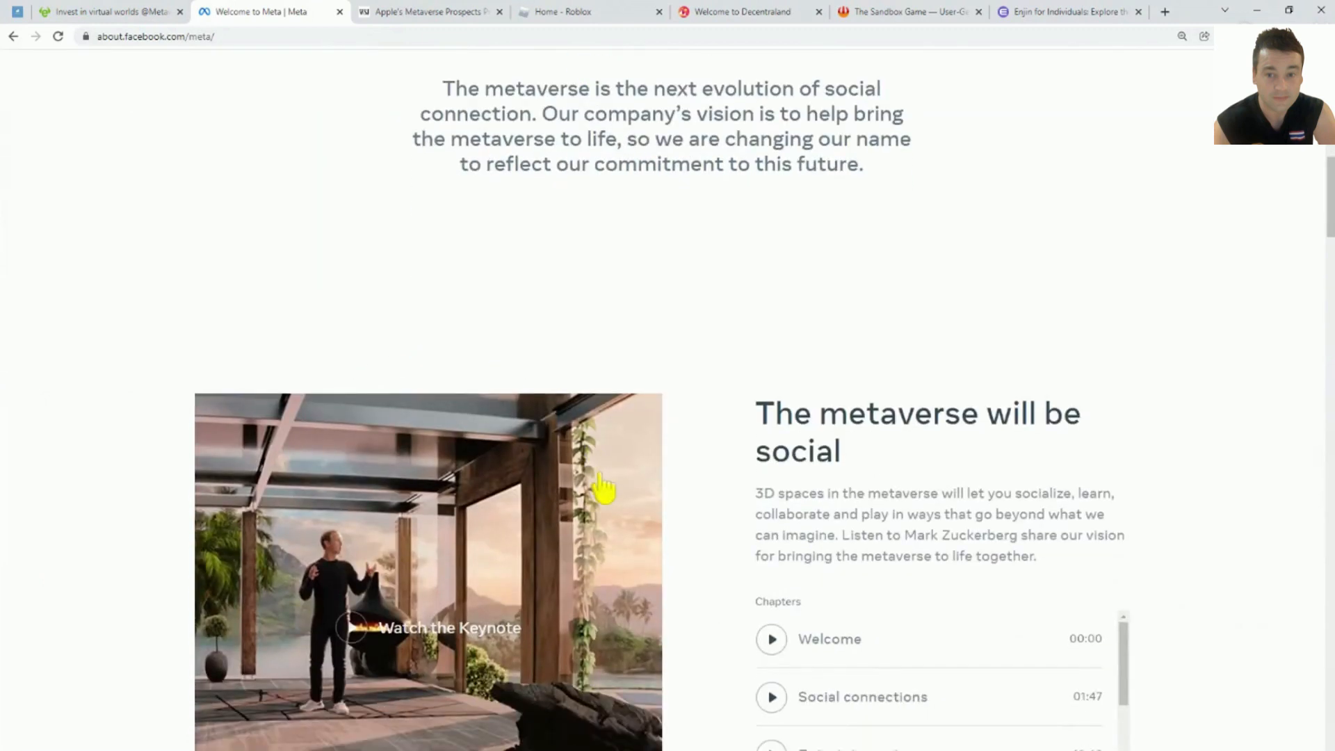
{"action": "scroll", "scroll_direction": "down", "scroll_amount": 3}
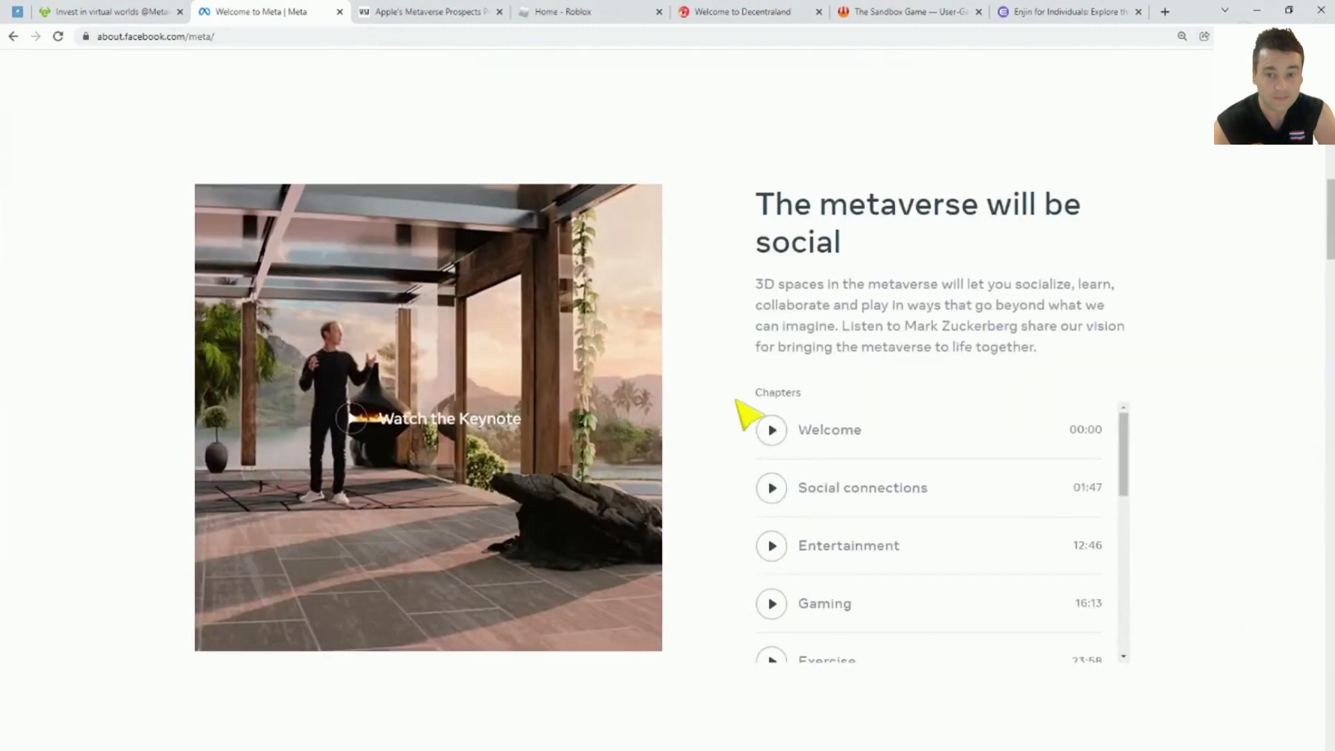
{"action": "scroll", "scroll_direction": "down", "scroll_amount": 3}
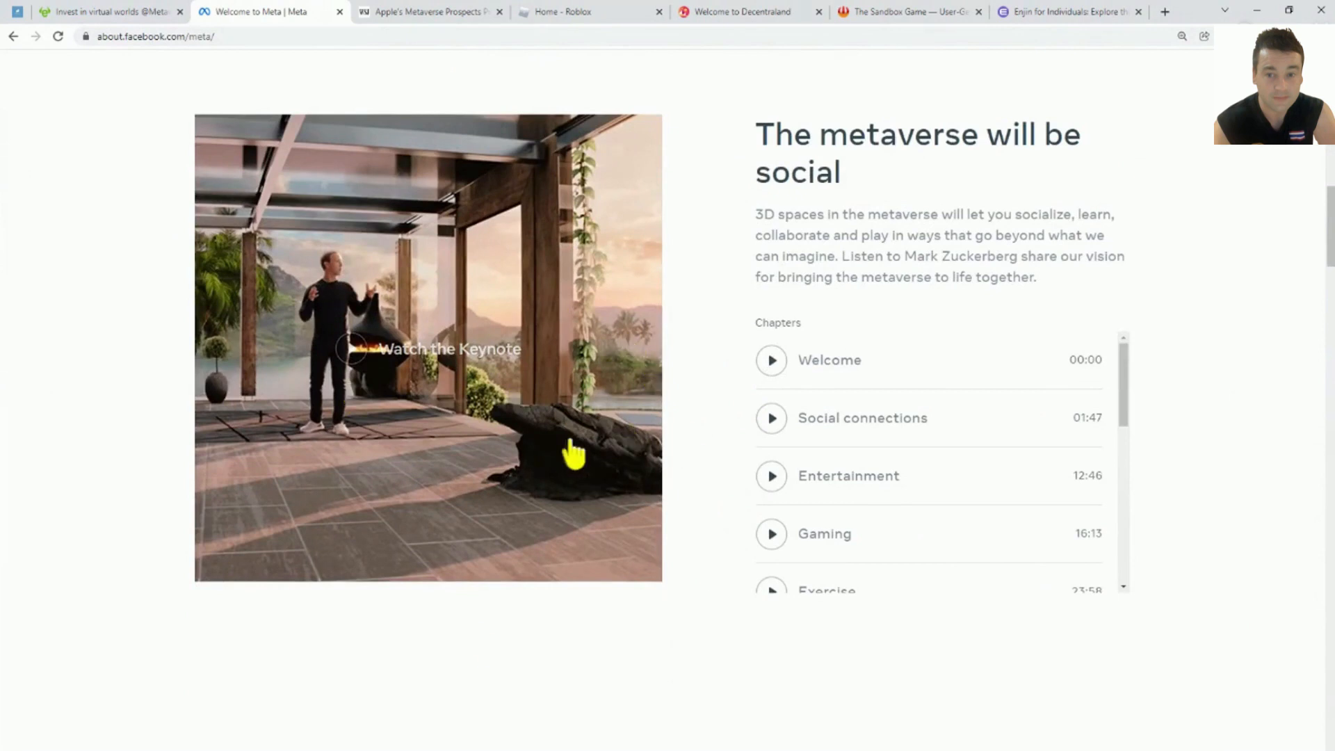
{"action": "scroll", "scroll_direction": "down", "scroll_amount": 3}
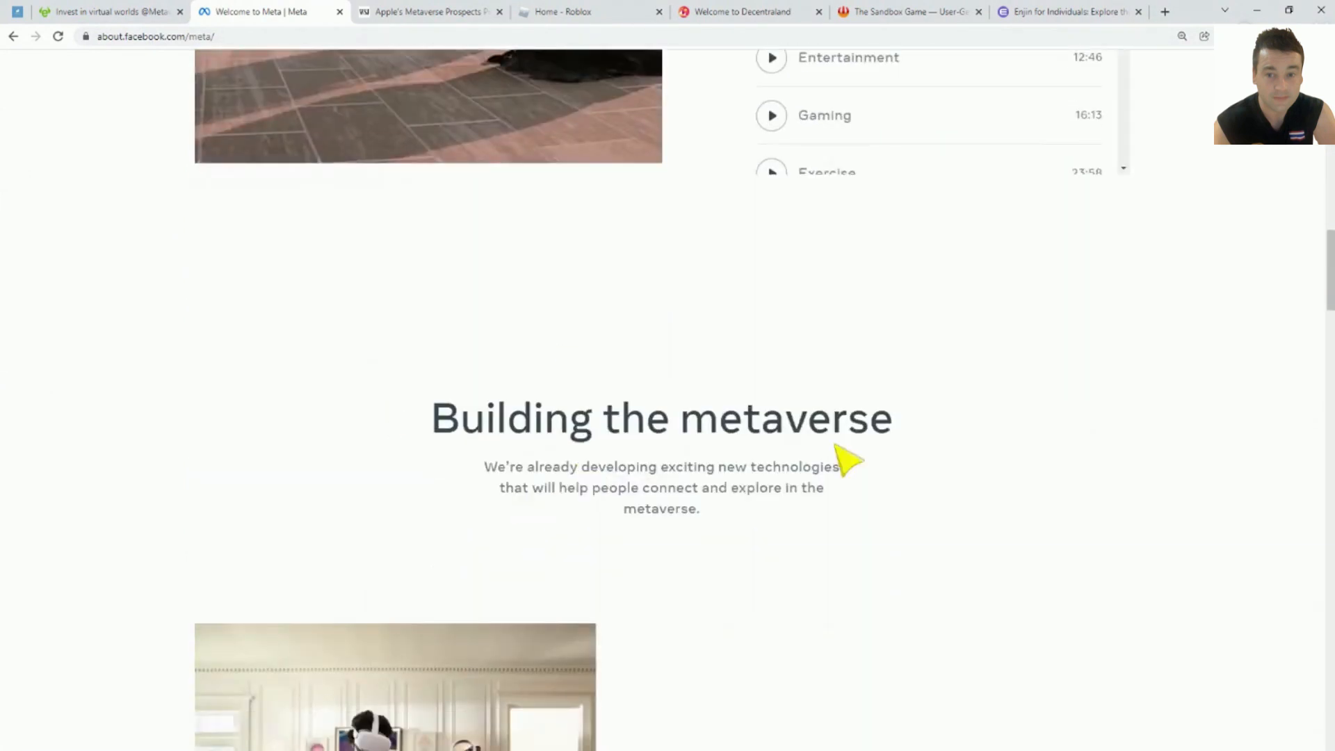
{"action": "scroll", "scroll_direction": "down", "scroll_amount": 3}
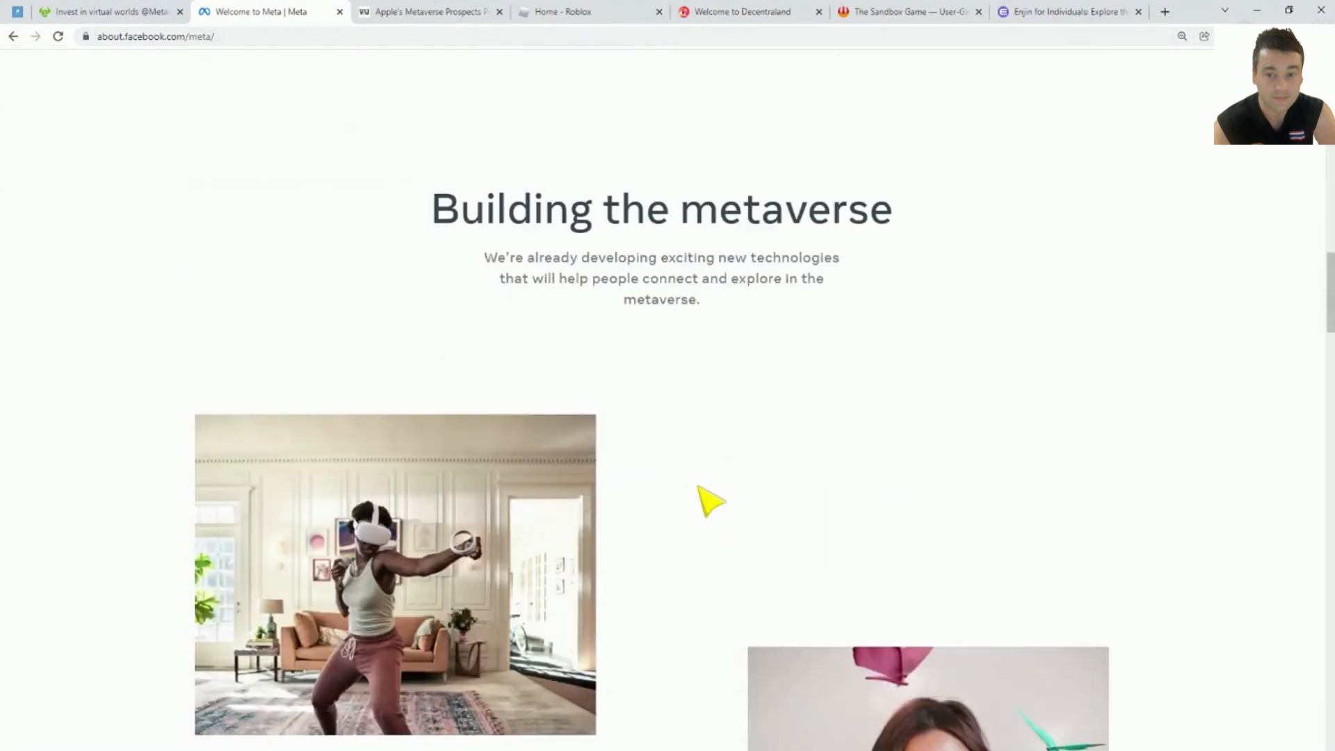
{"action": "scroll", "scroll_direction": "down", "scroll_amount": 3}
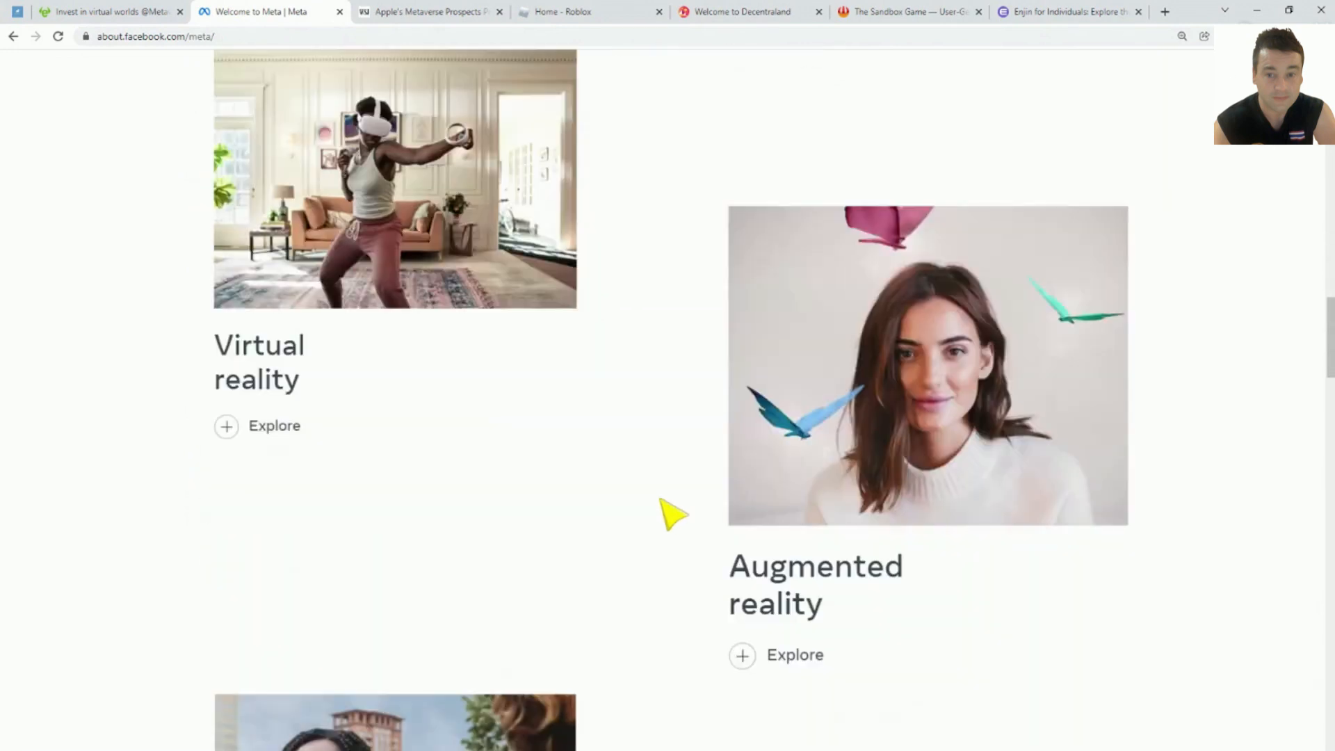
{"action": "mouse_move", "coordinate": [736, 471]}
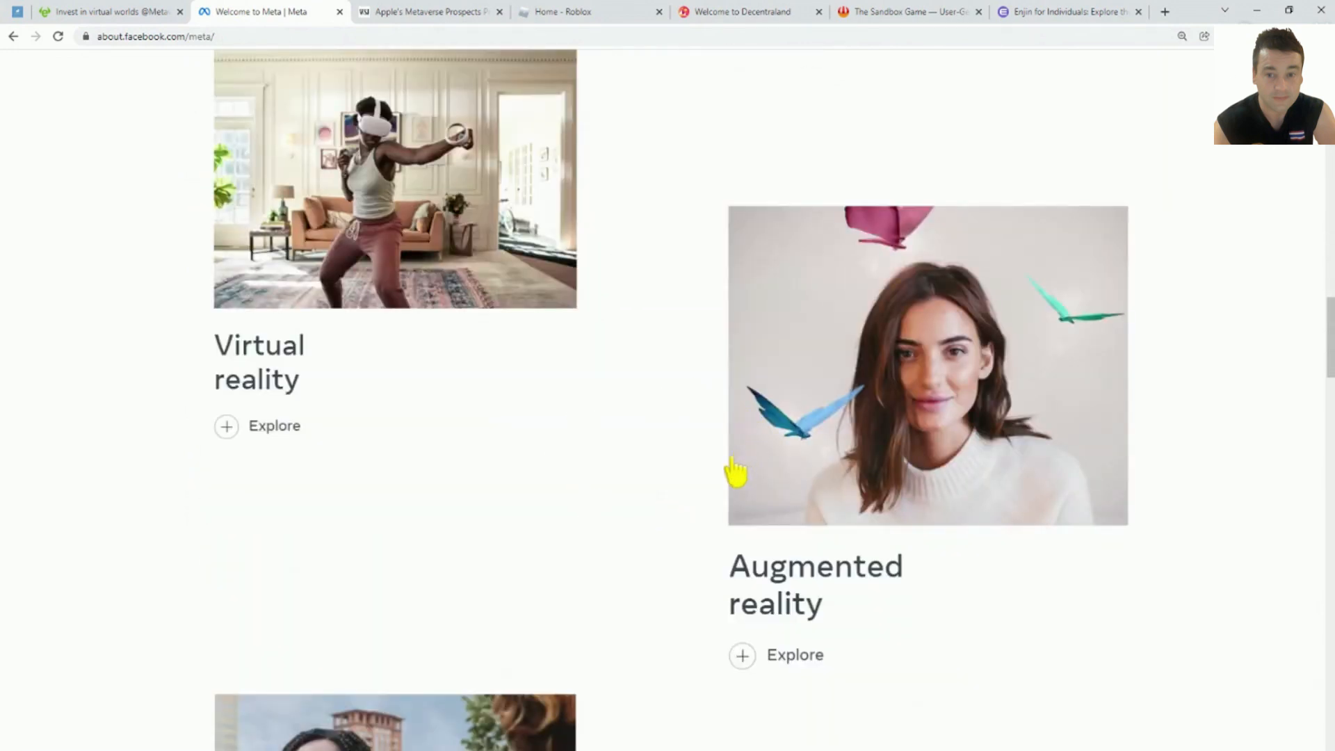
{"action": "scroll", "scroll_direction": "down", "scroll_amount": 3}
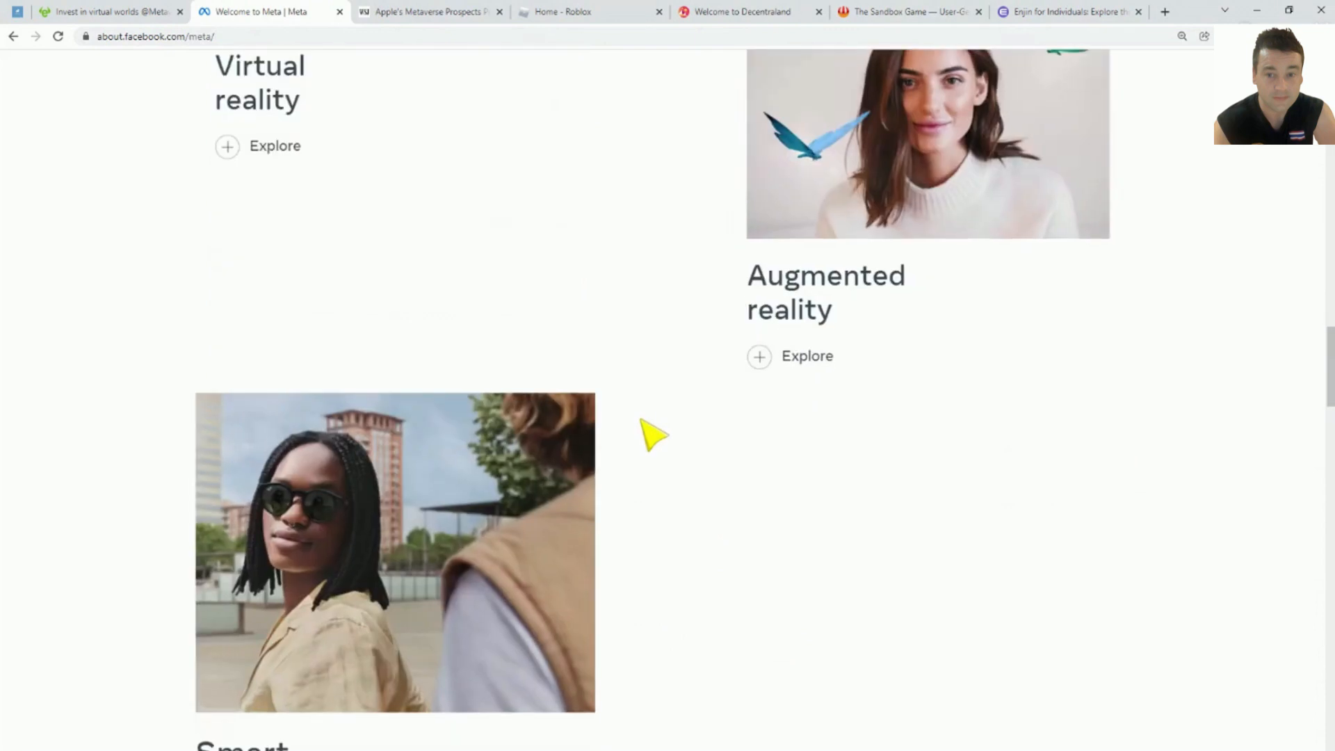
{"action": "scroll", "scroll_direction": "down", "scroll_amount": 3}
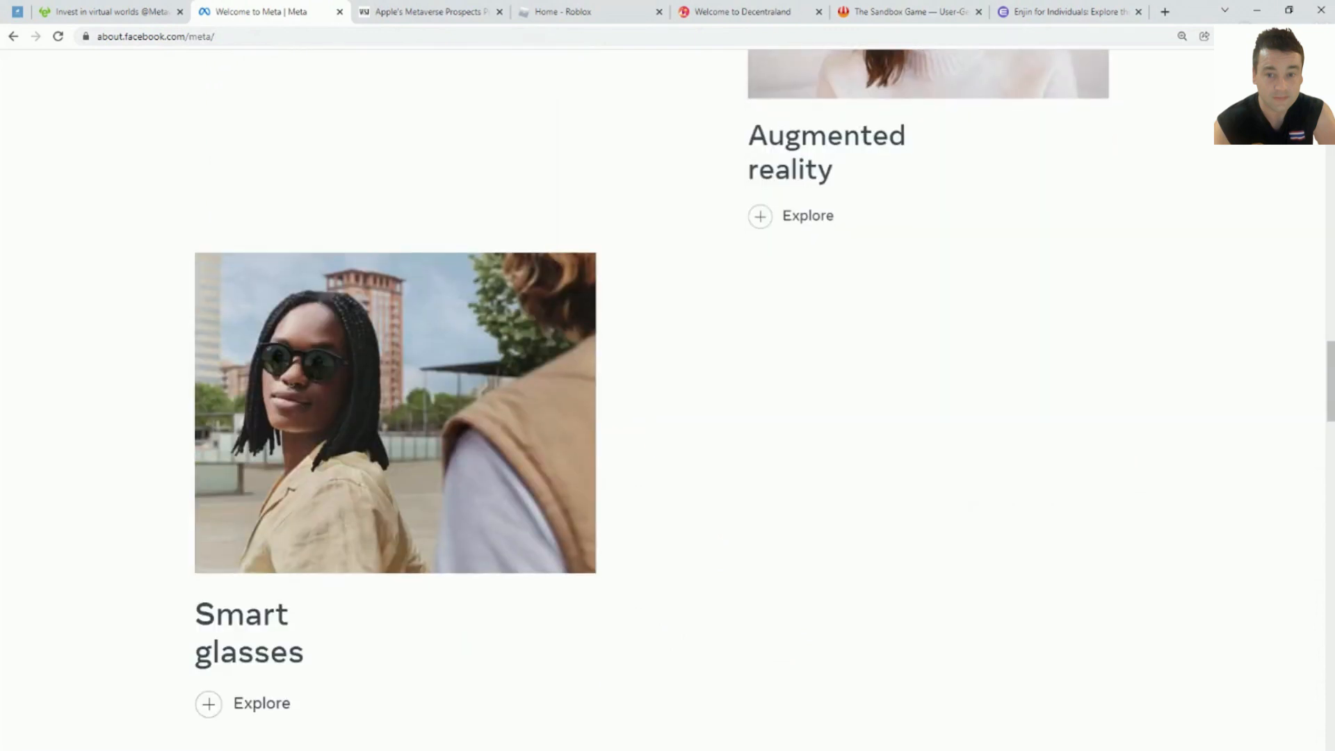
{"action": "scroll", "scroll_direction": "down", "scroll_amount": 3}
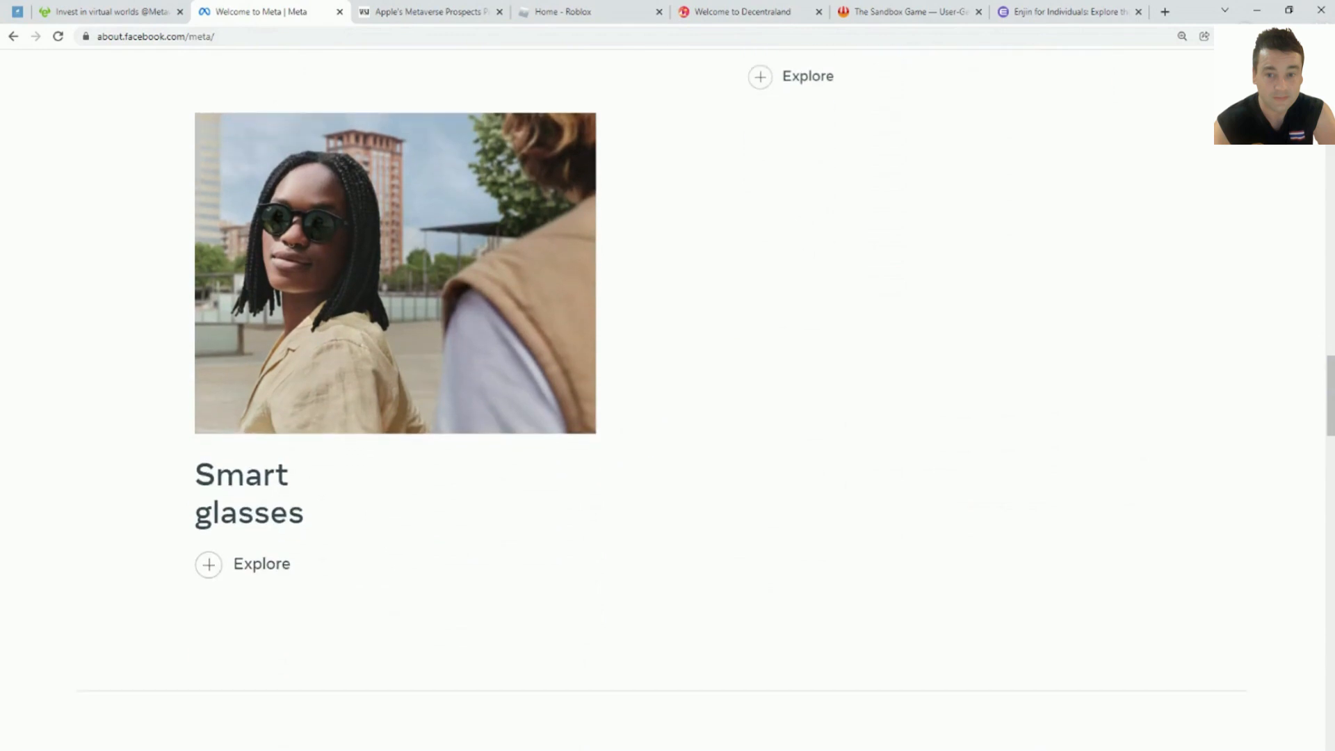
{"action": "scroll", "scroll_direction": "down", "scroll_amount": 3}
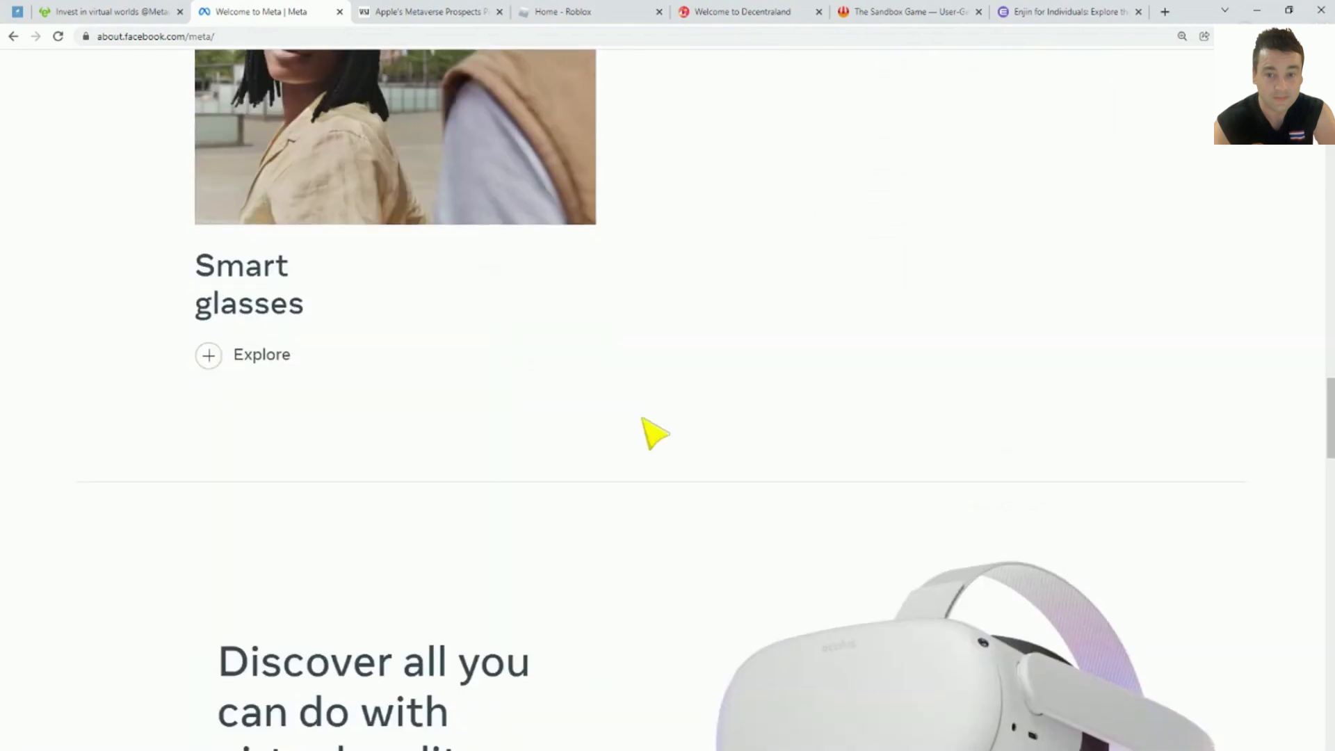
{"action": "scroll", "scroll_direction": "down", "scroll_amount": 3}
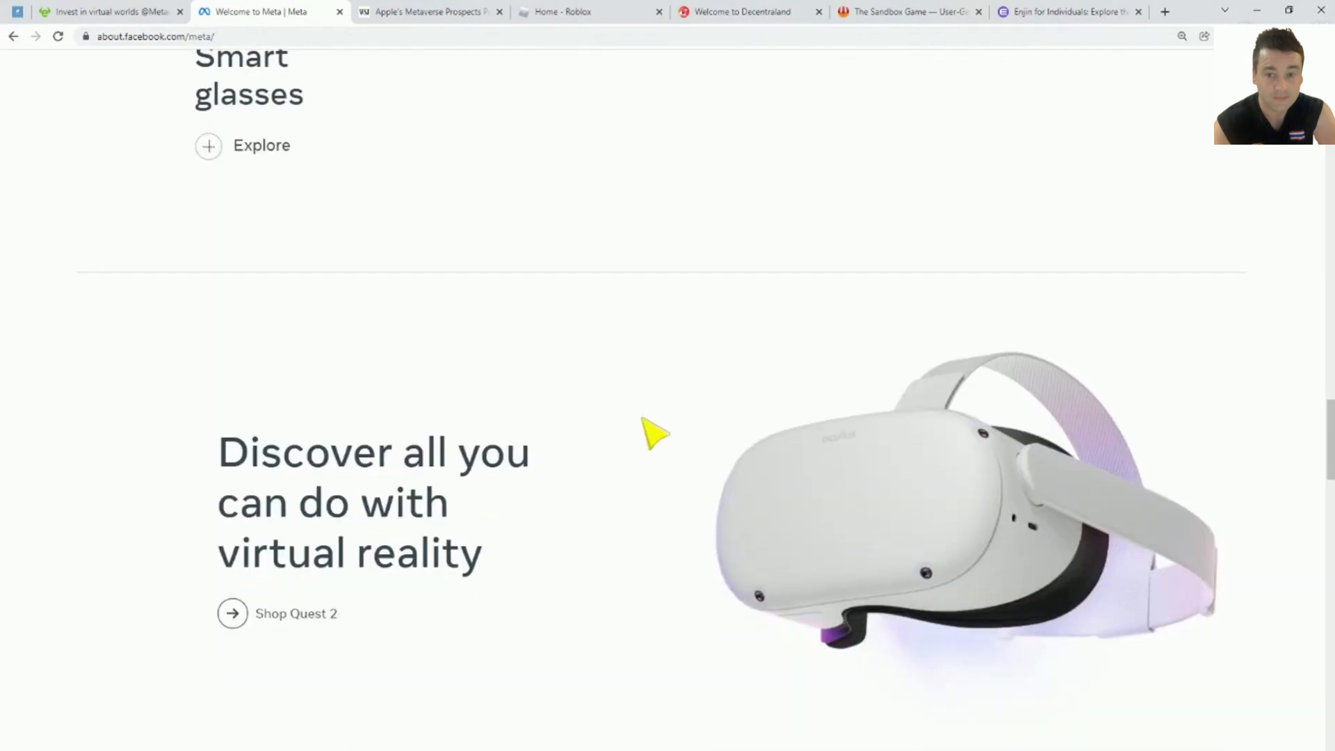
{"action": "mouse_move", "coordinate": [660, 426]}
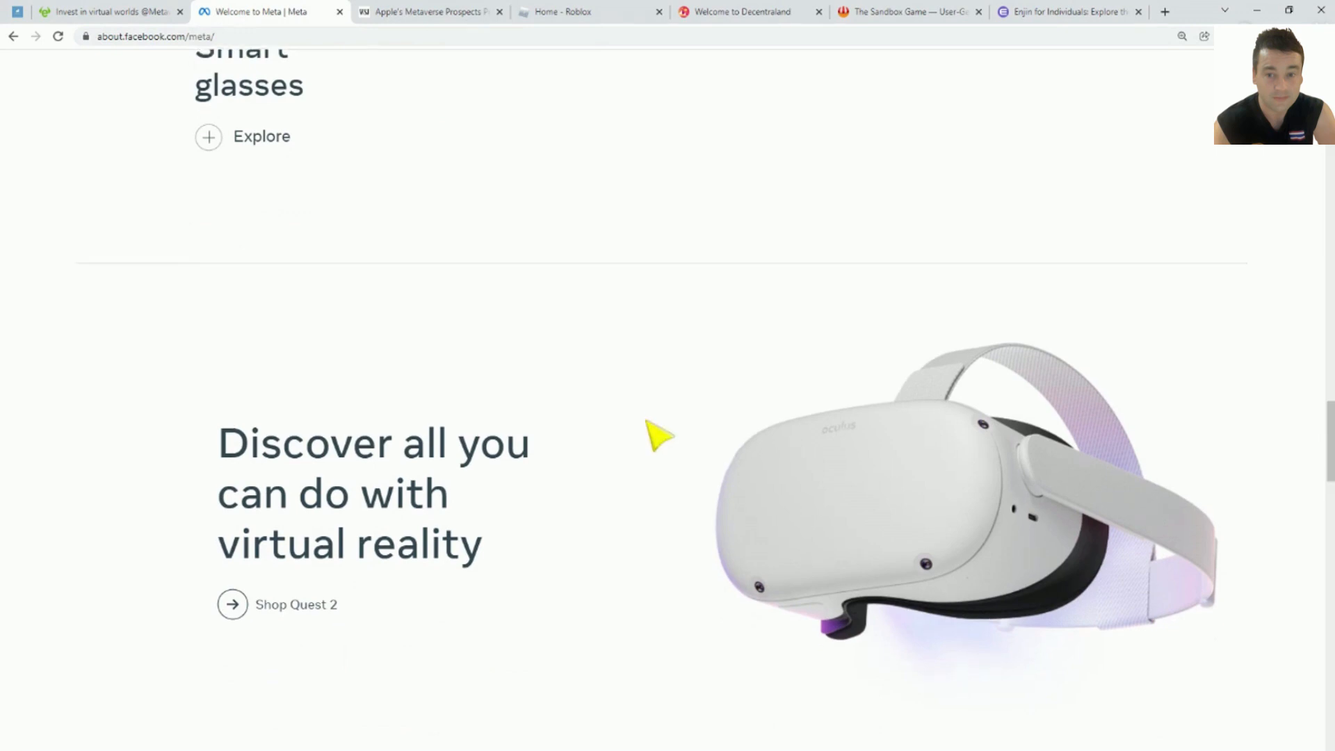
{"action": "scroll", "scroll_direction": "down", "scroll_amount": 3}
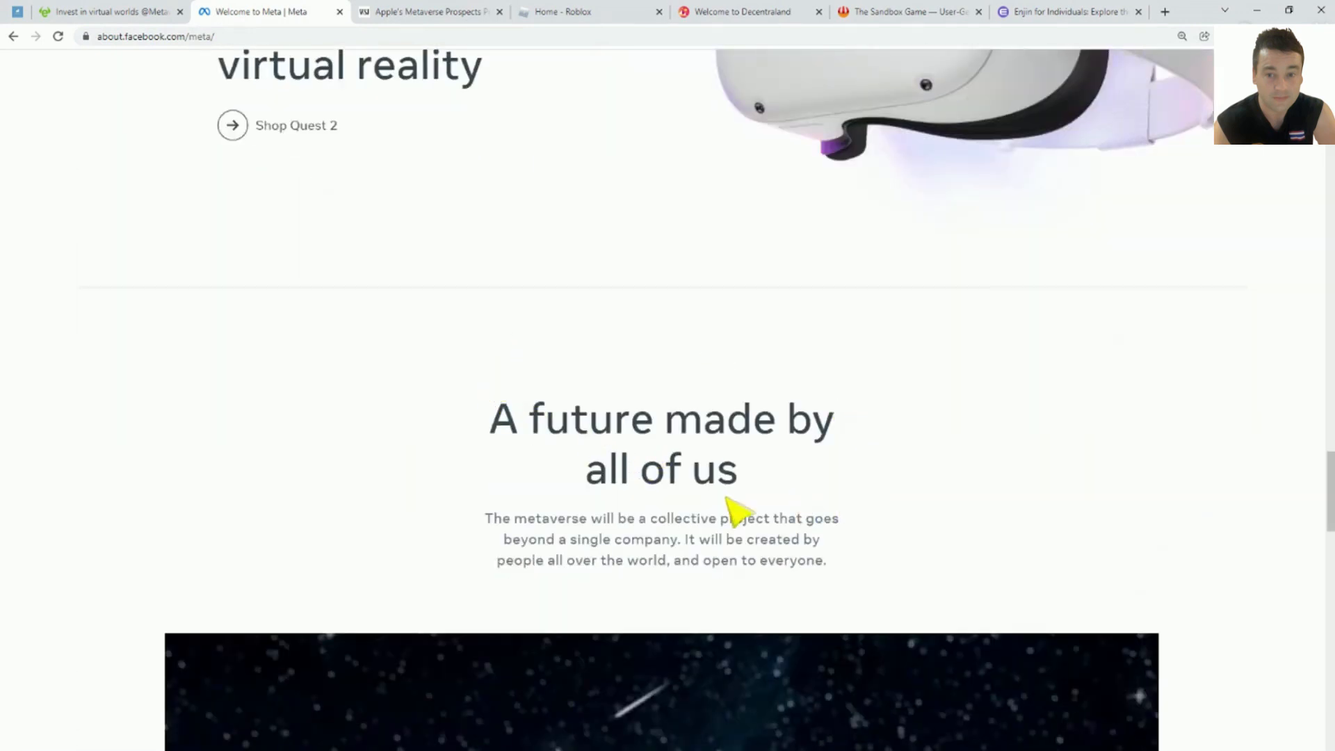
{"action": "mouse_move", "coordinate": [719, 502]}
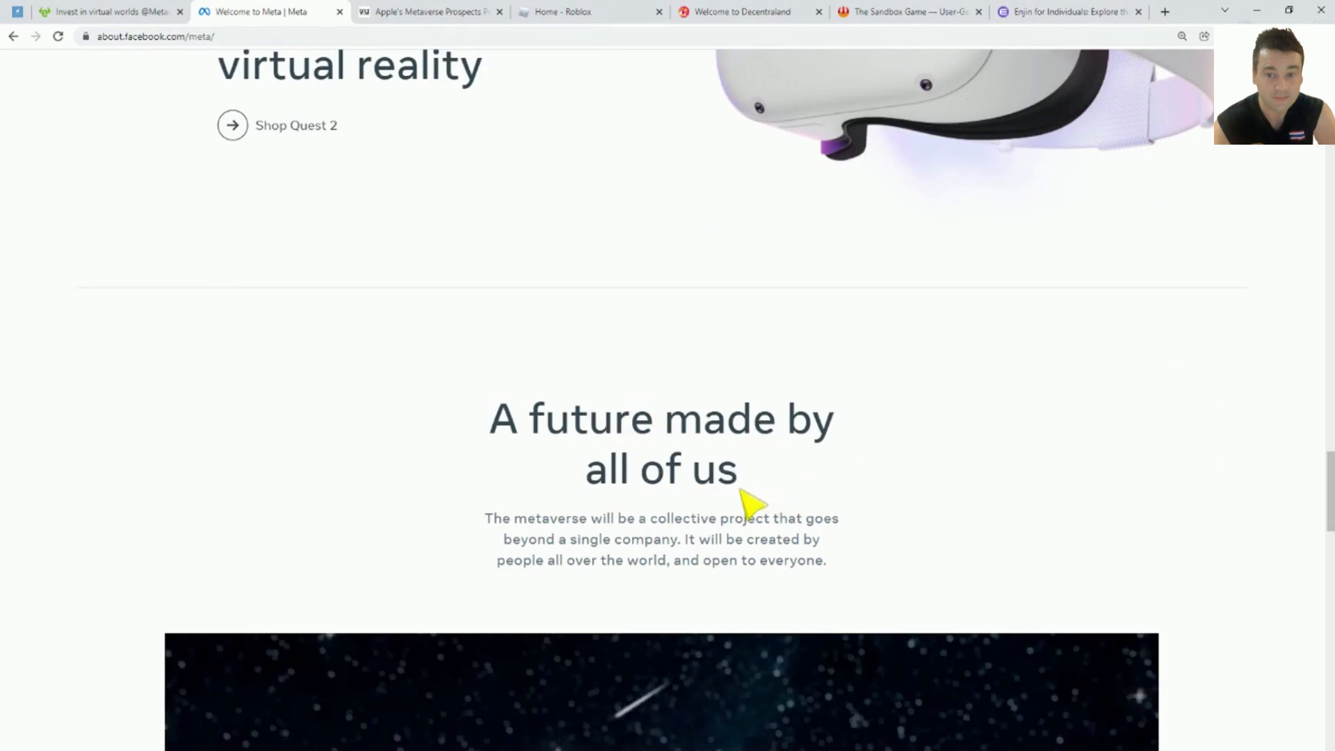
{"action": "scroll", "scroll_direction": "down", "scroll_amount": 3}
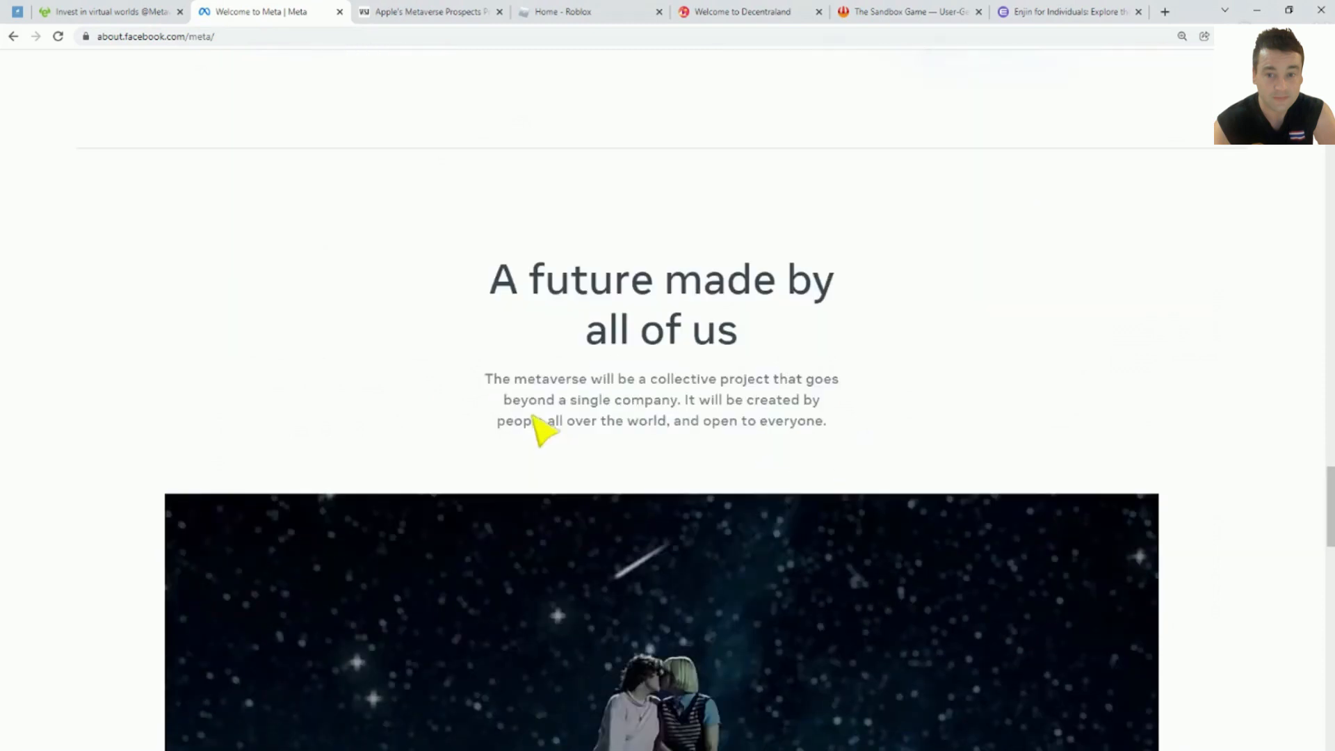
{"action": "mouse_move", "coordinate": [541, 343]}
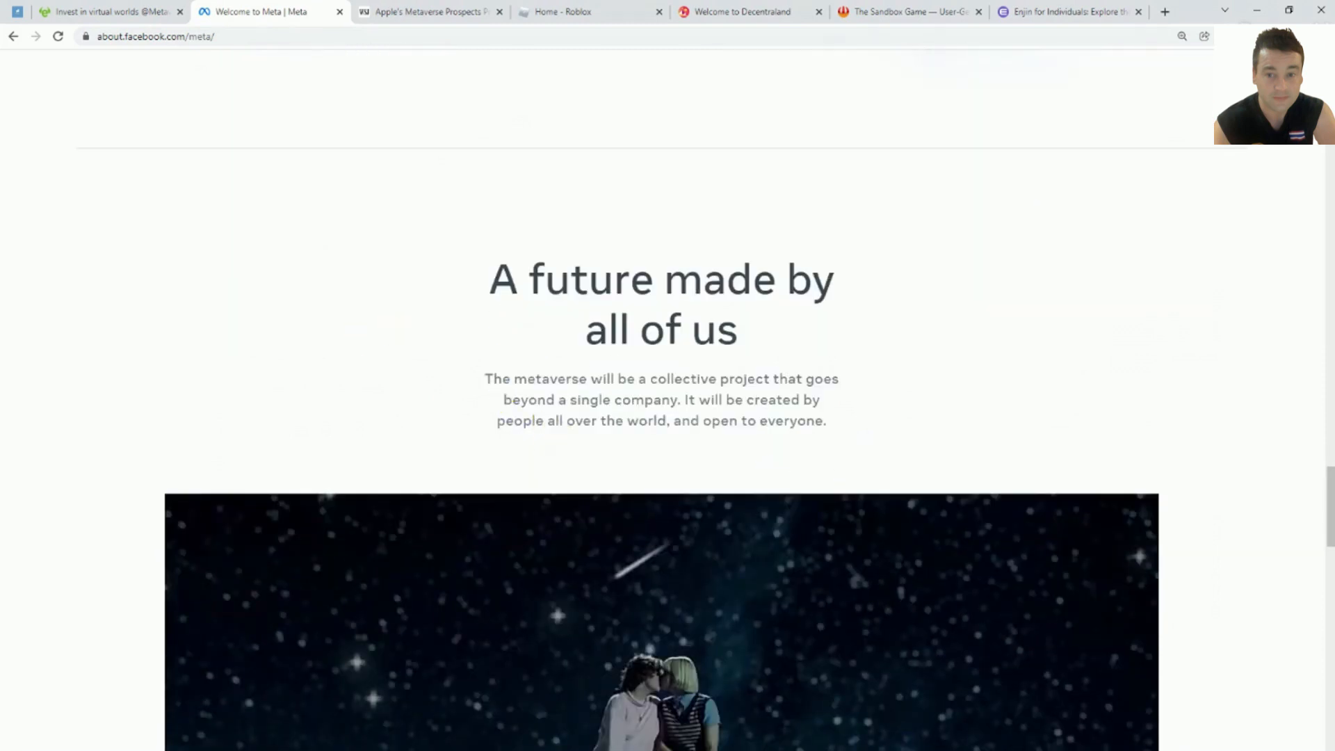
{"action": "scroll", "scroll_direction": "down", "scroll_amount": 3}
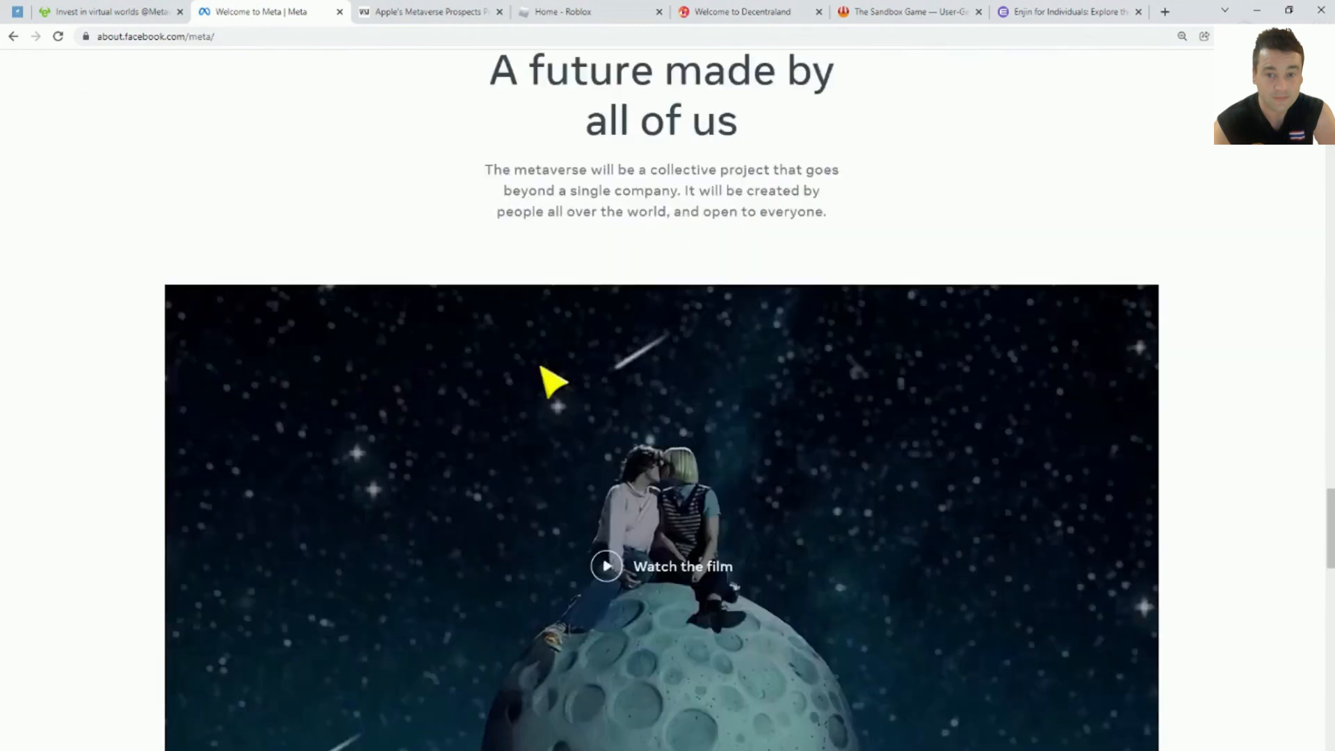
{"action": "scroll", "scroll_direction": "down", "scroll_amount": 3}
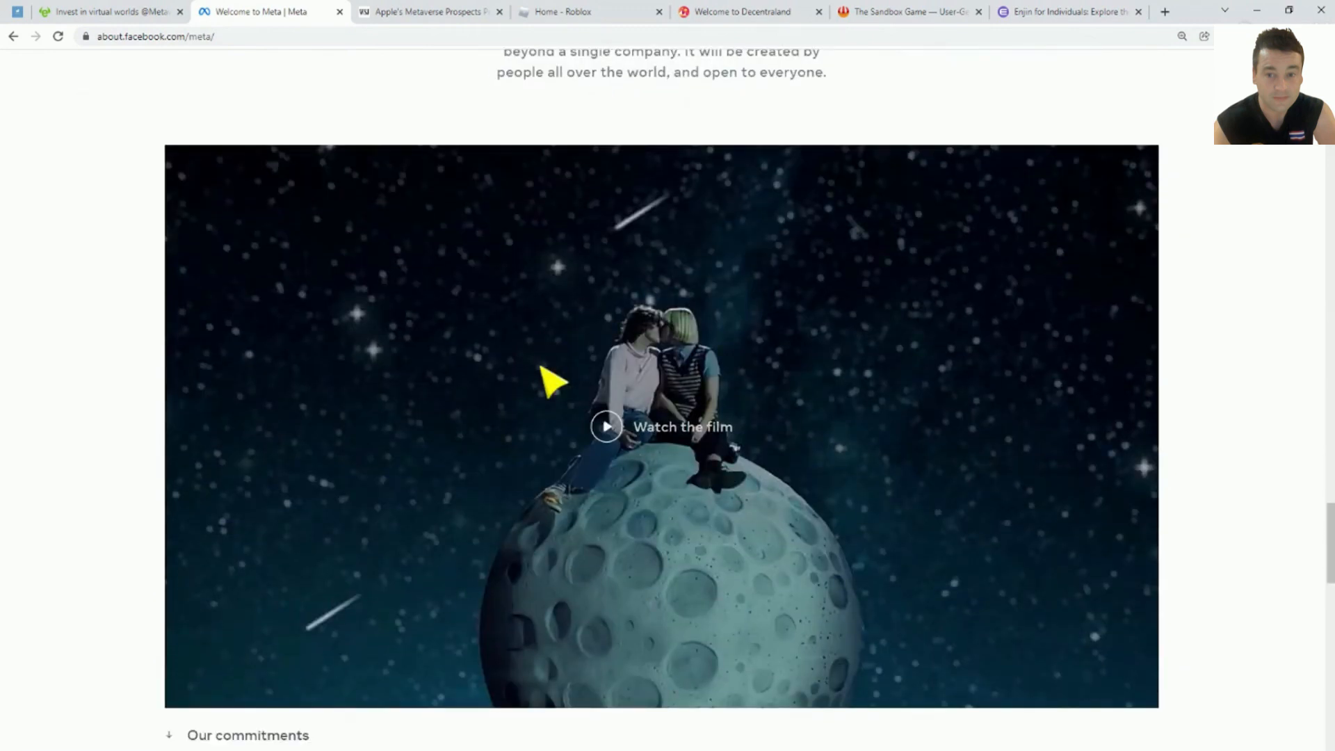
{"action": "scroll", "scroll_direction": "down", "scroll_amount": 3}
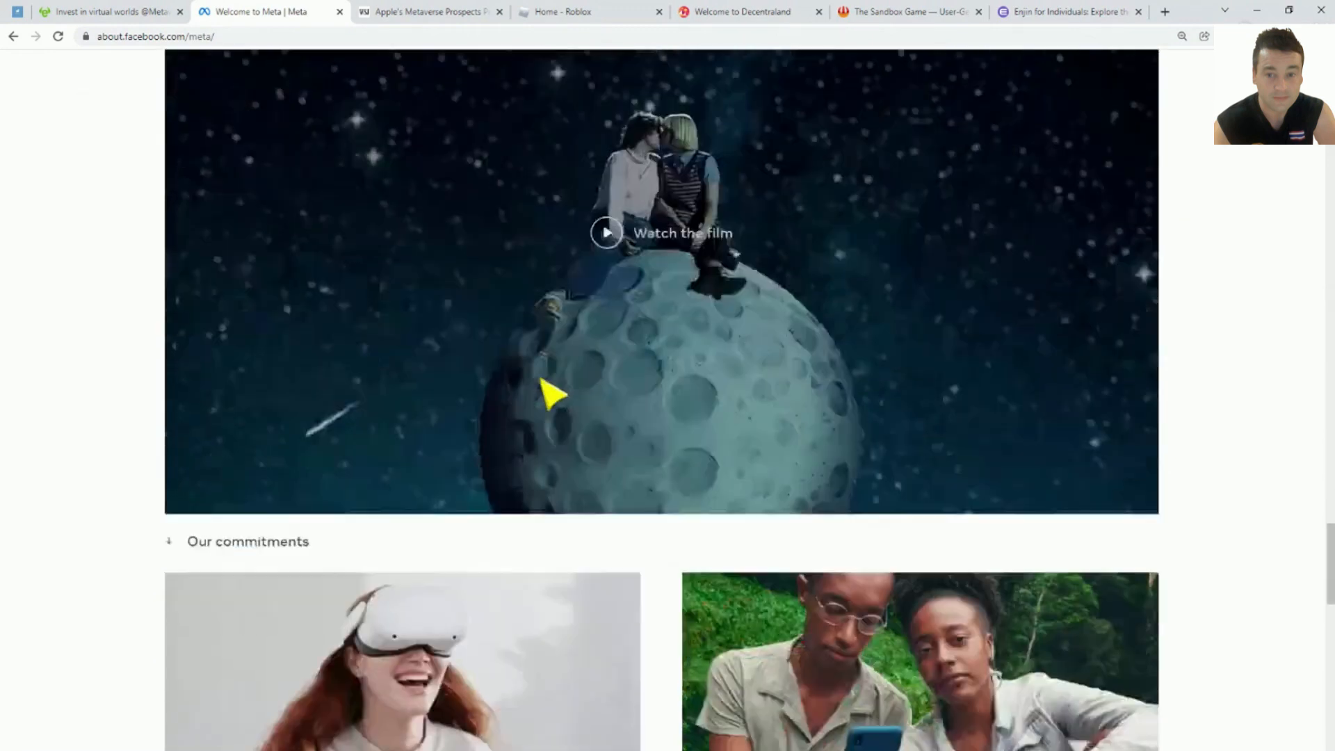
{"action": "scroll", "scroll_direction": "down", "scroll_amount": 3}
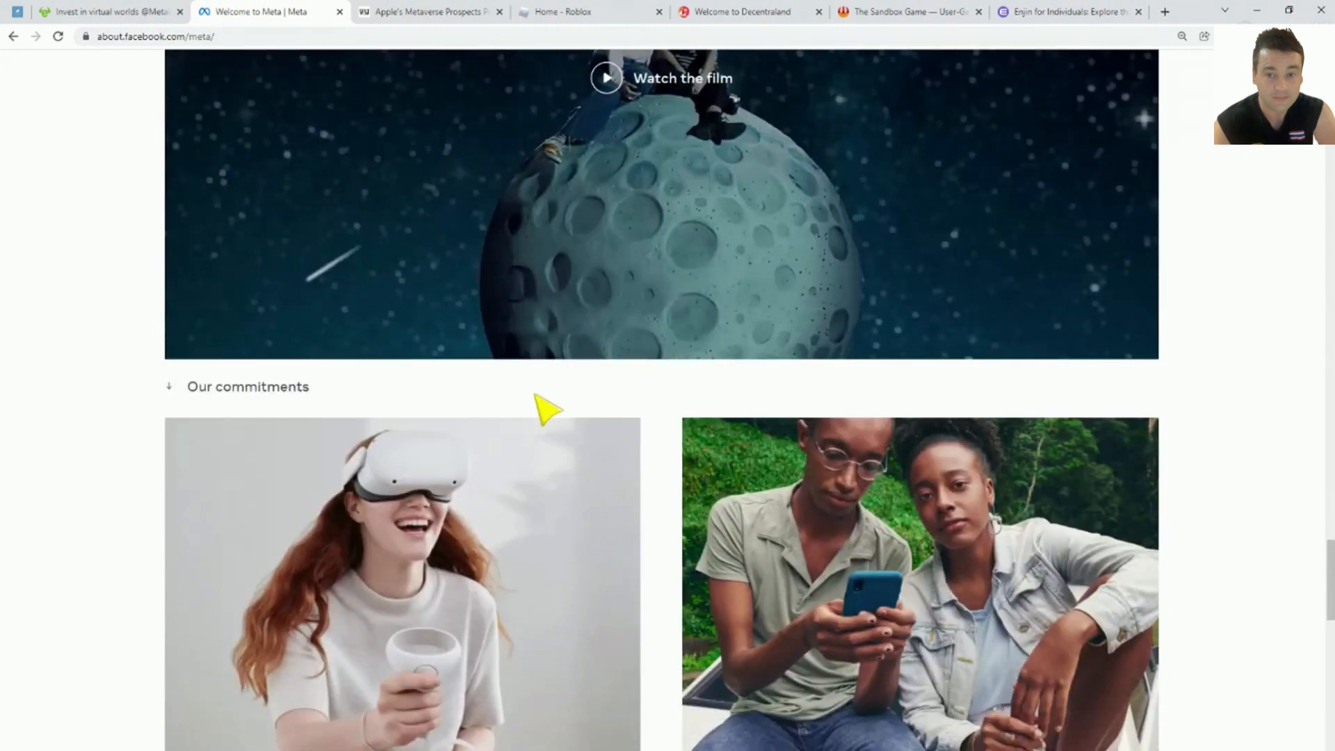
{"action": "scroll", "scroll_direction": "down", "scroll_amount": 3}
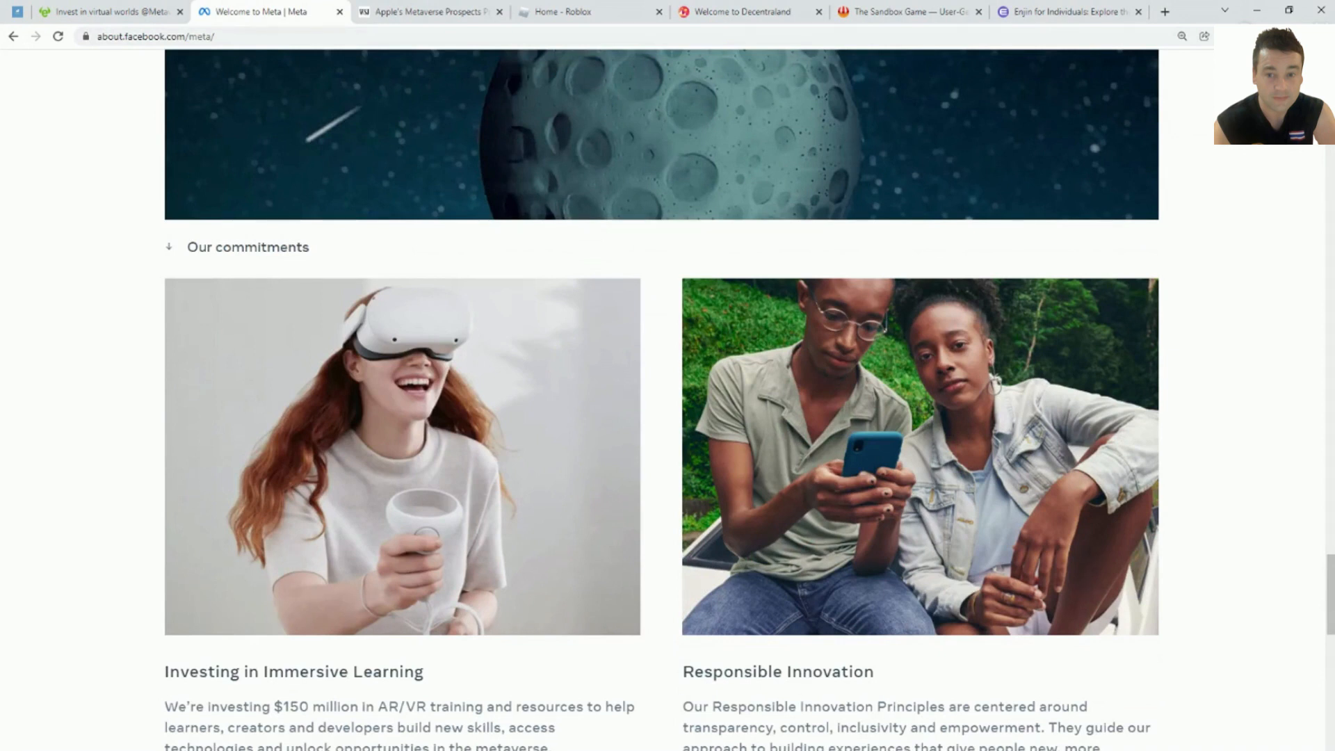
{"action": "scroll", "scroll_direction": "down", "scroll_amount": 3}
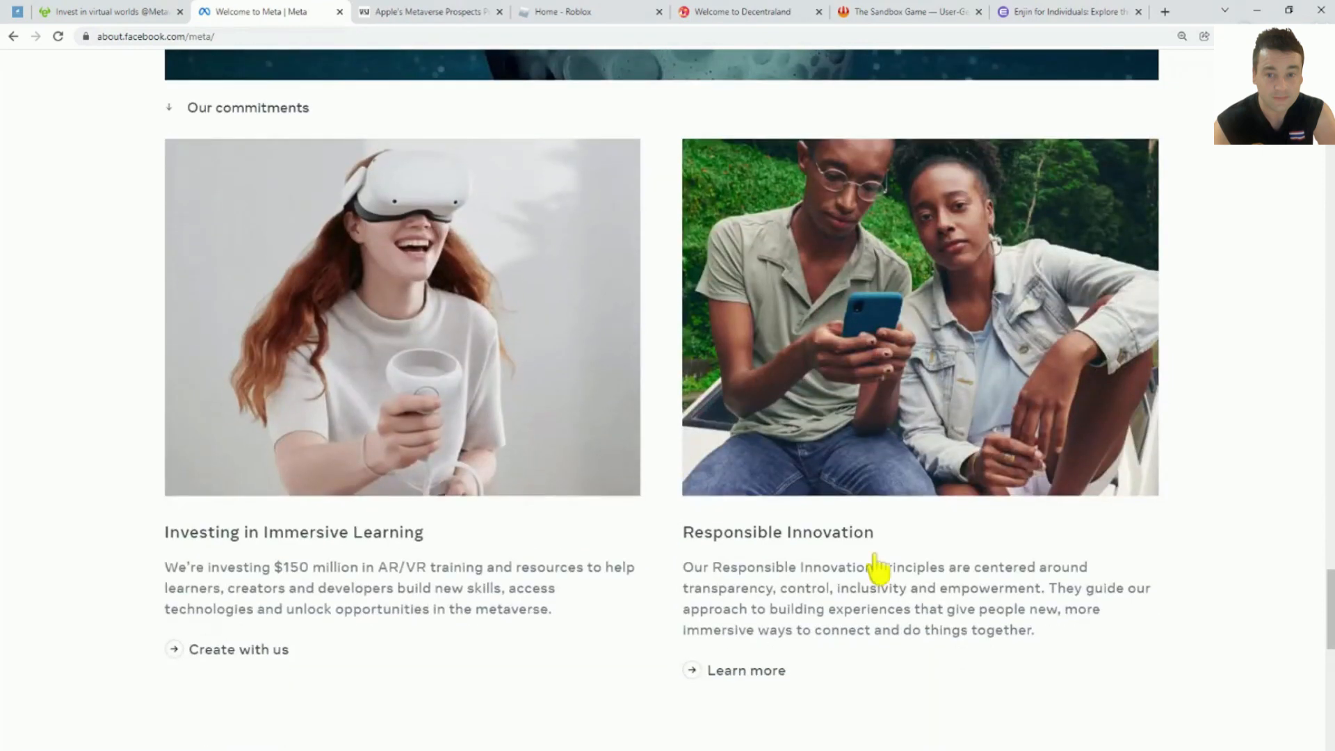
{"action": "scroll", "scroll_direction": "down", "scroll_amount": 3}
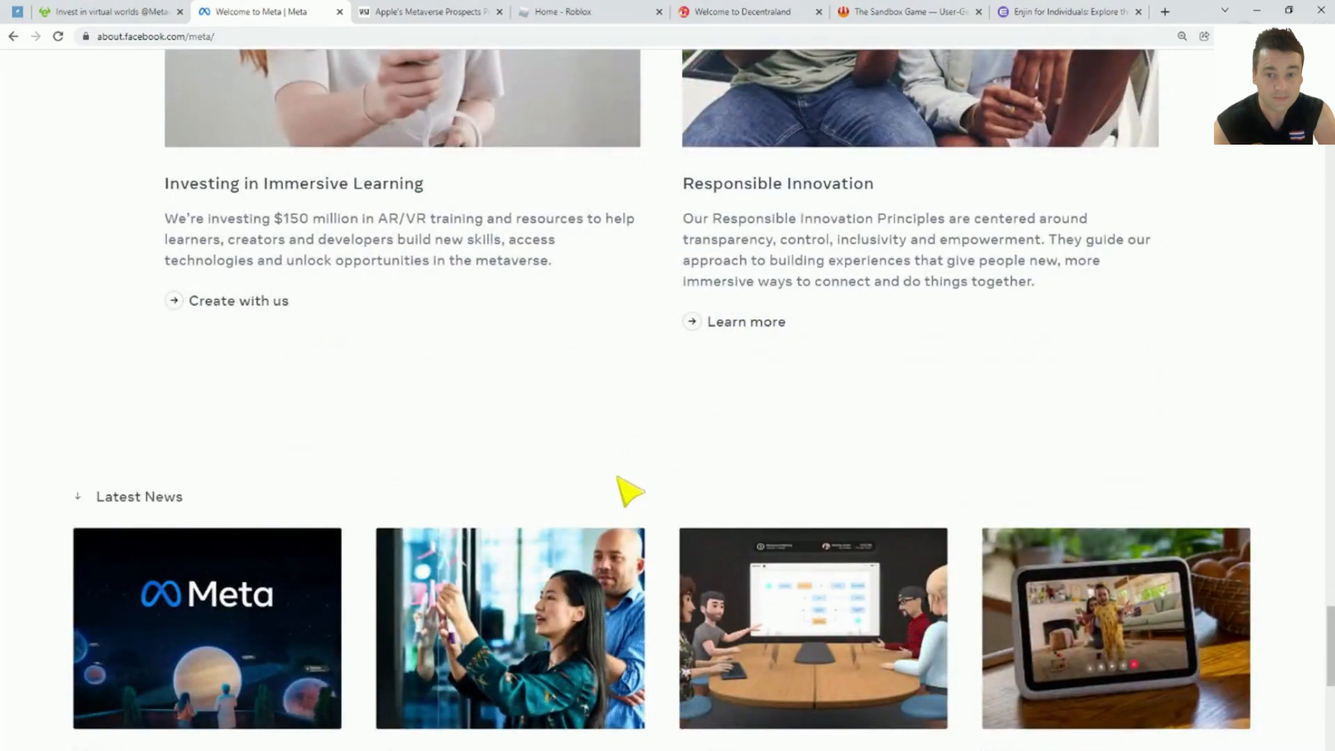
{"action": "scroll", "scroll_direction": "down", "scroll_amount": 3}
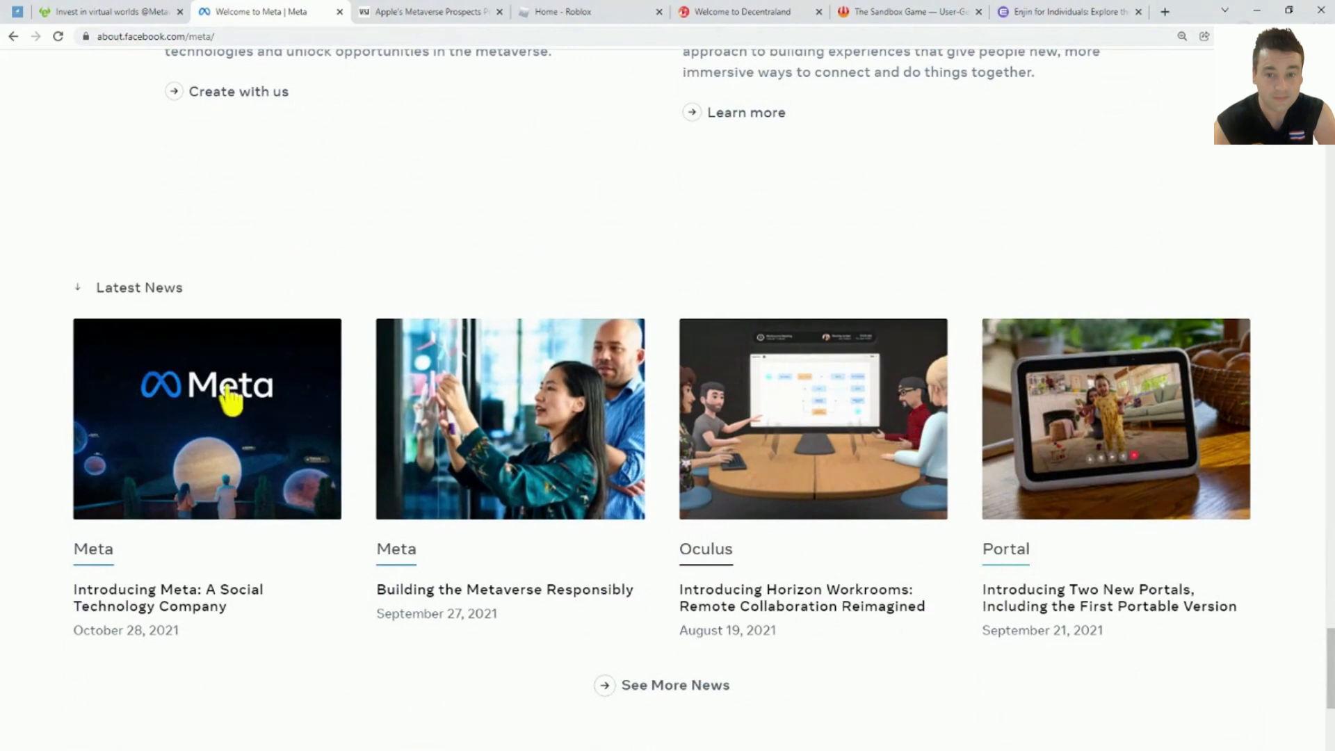
{"action": "mouse_move", "coordinate": [401, 403]}
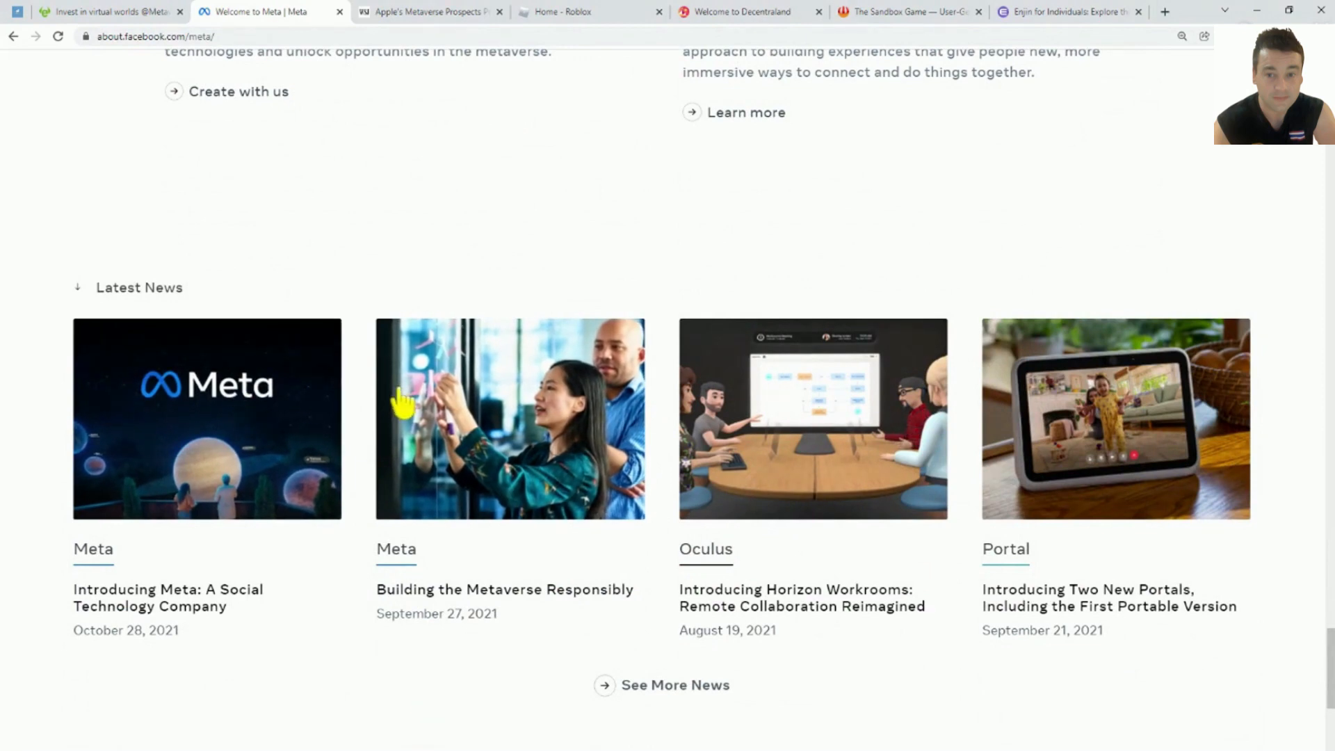
{"action": "scroll", "scroll_direction": "down", "scroll_amount": 3}
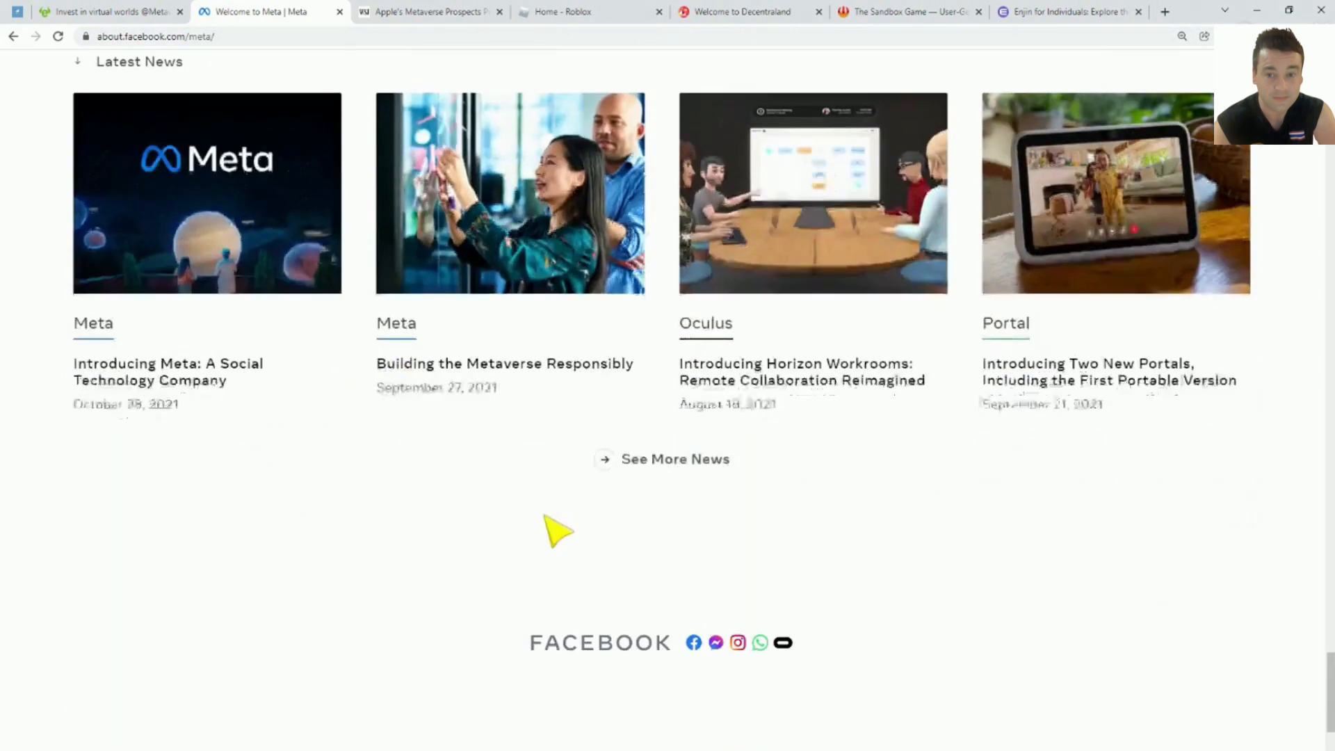
{"action": "scroll", "scroll_direction": "down", "scroll_amount": 3}
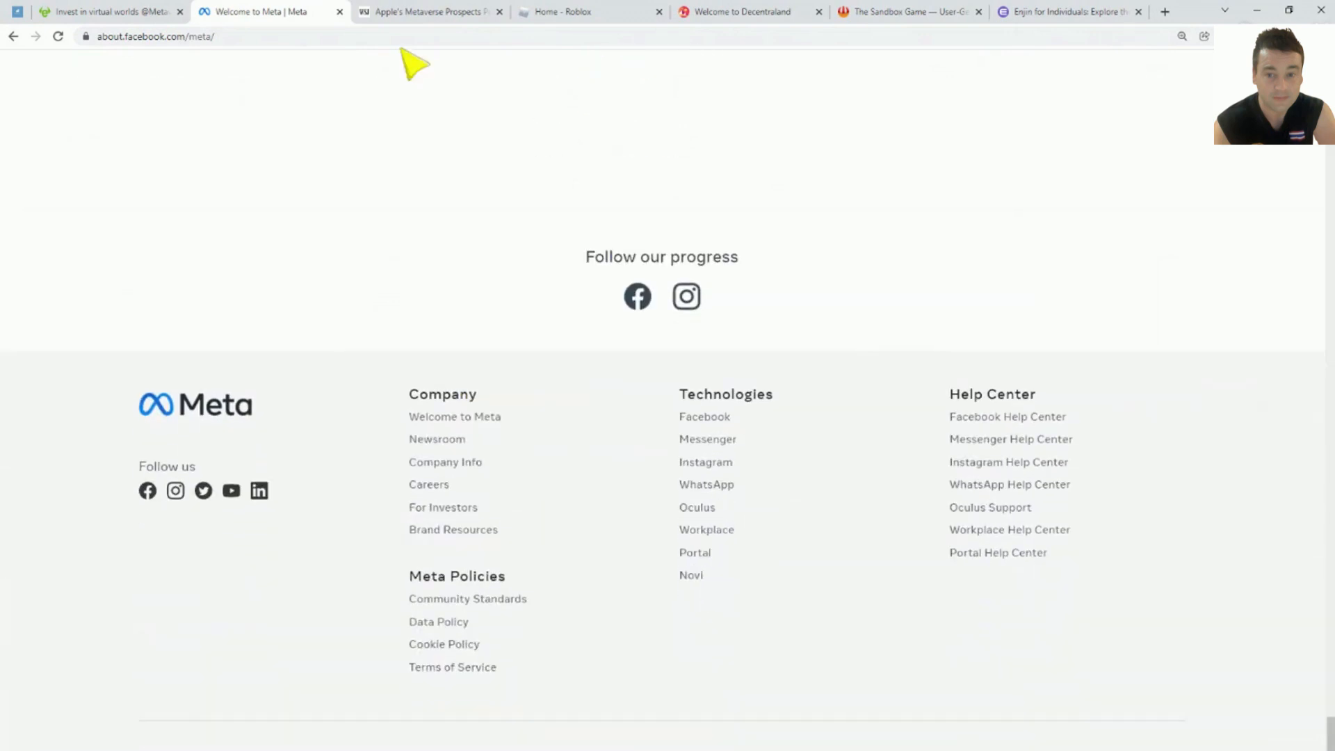
Step: Open the WSJ Apple metaverse article and play its 'Investors Buy Up Metaverse Real Estate' video
{"action": "left_click", "coordinate": [430, 11]}
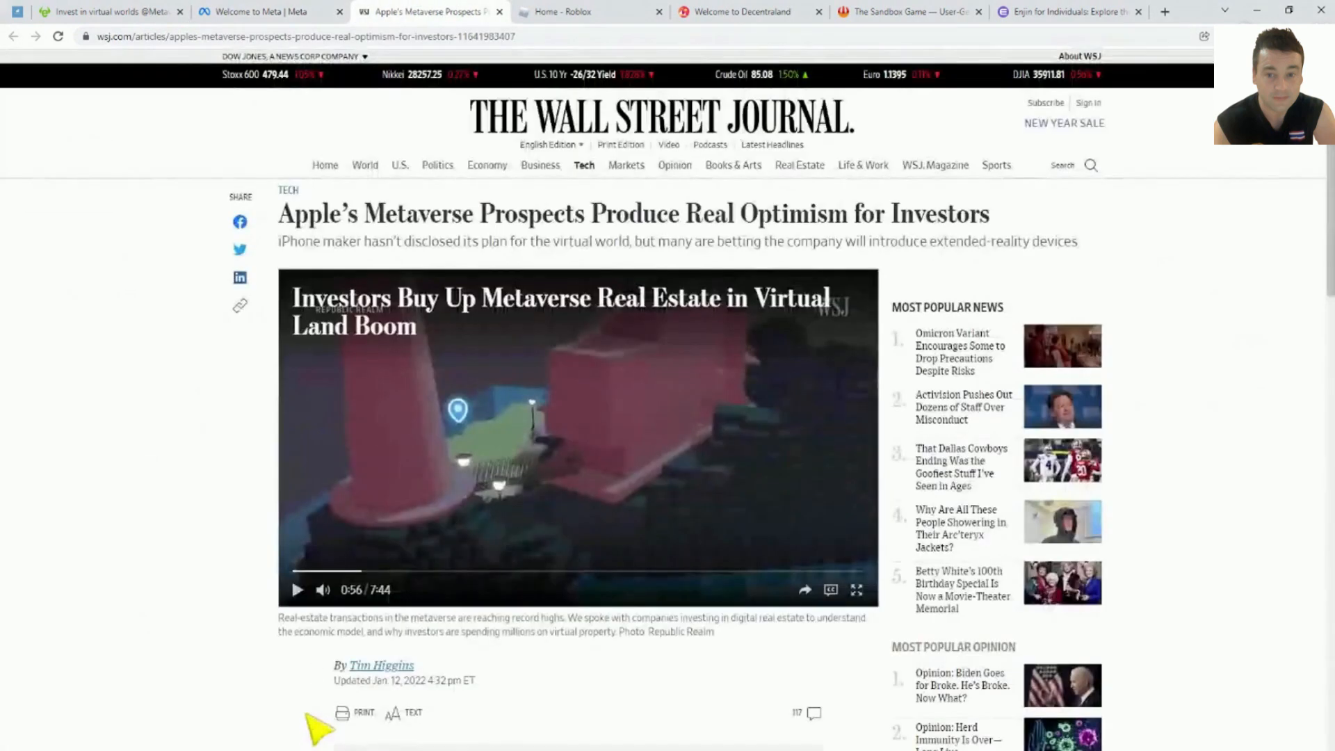
{"action": "left_click", "coordinate": [297, 589]}
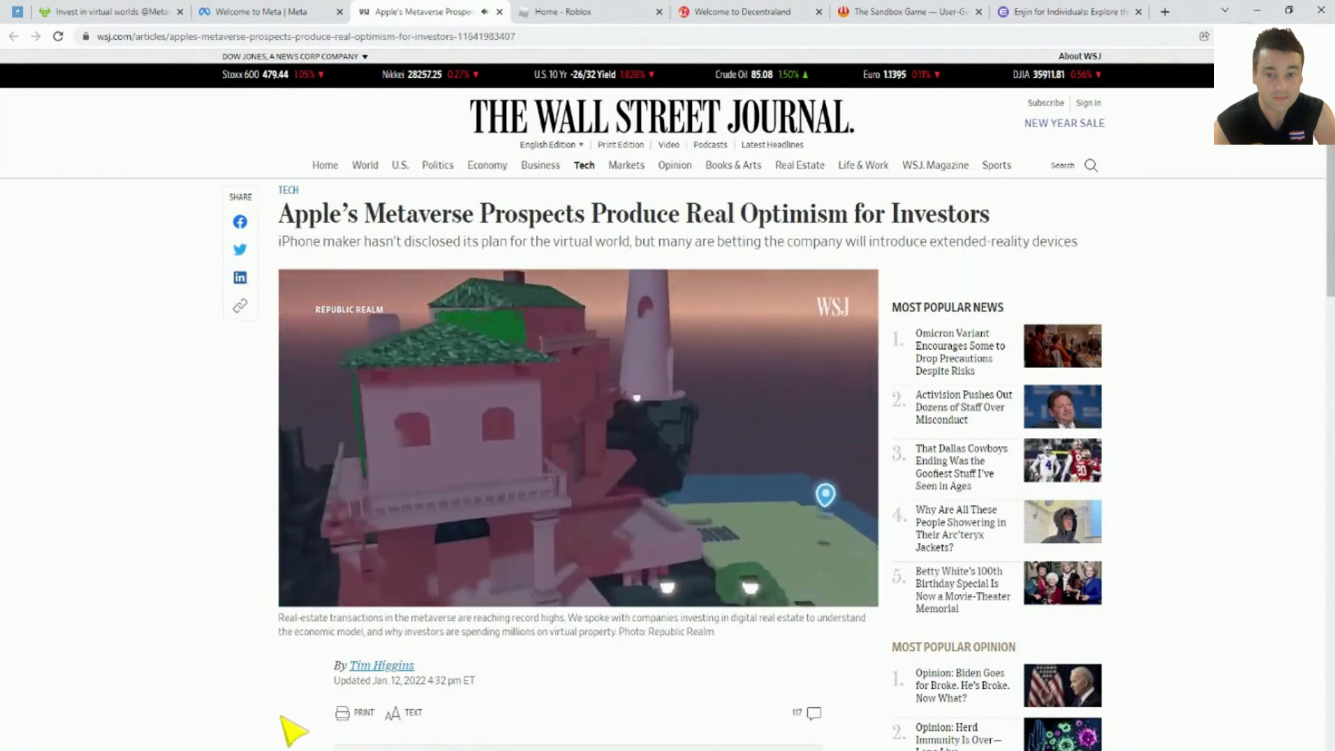
{"action": "left_click", "coordinate": [579, 434]}
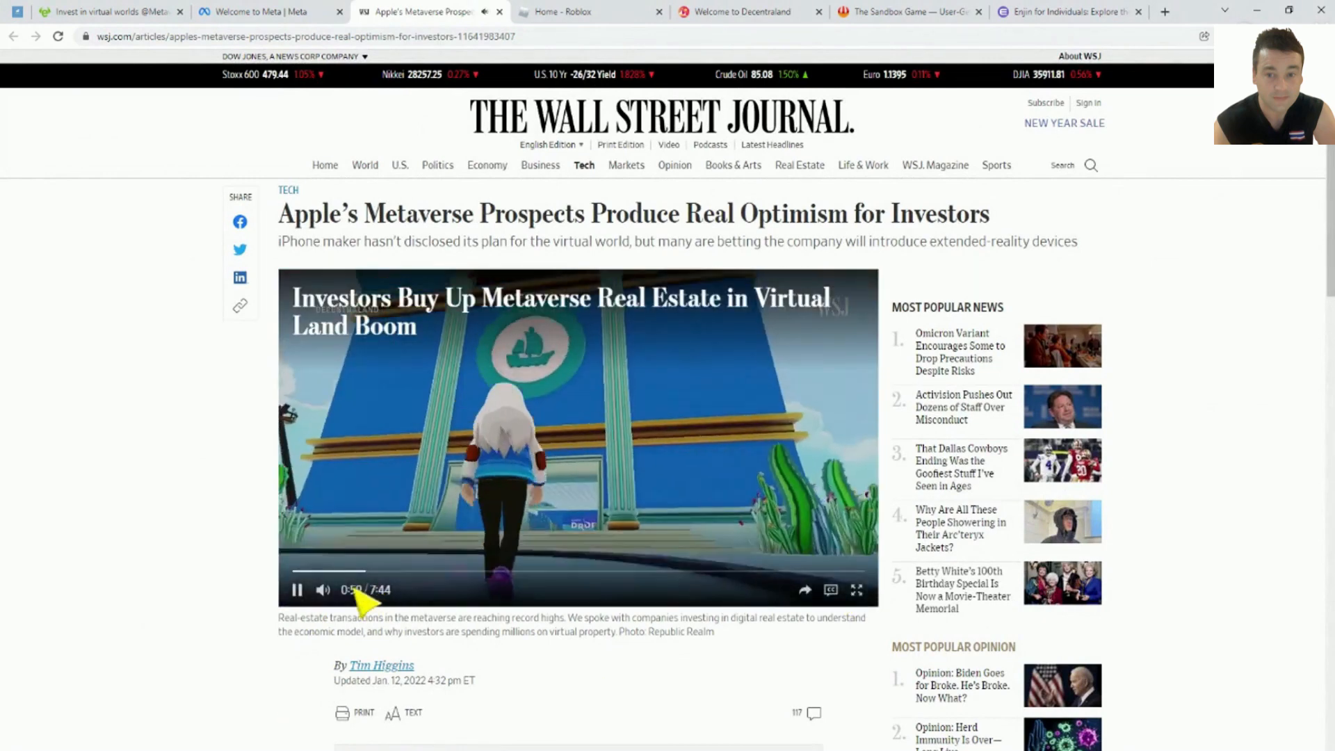
{"action": "left_click", "coordinate": [323, 589]}
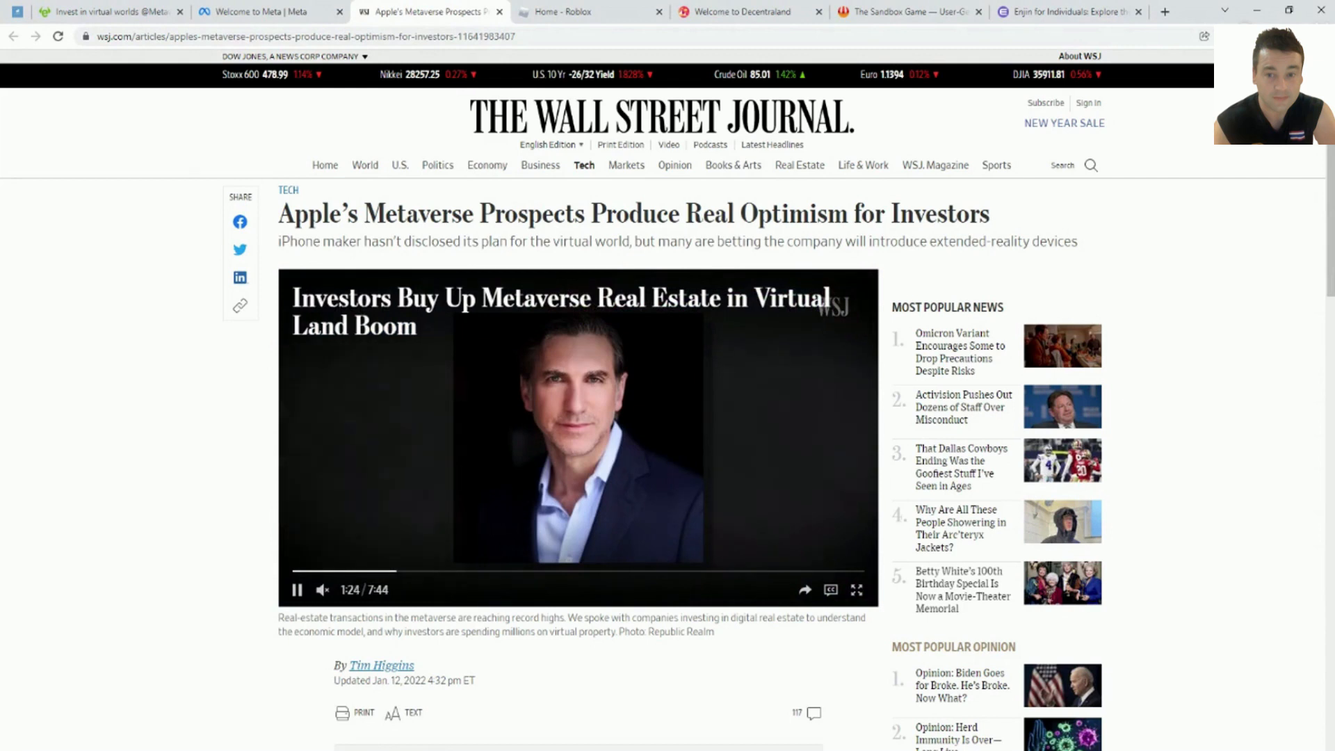
{"action": "left_click", "coordinate": [297, 589]}
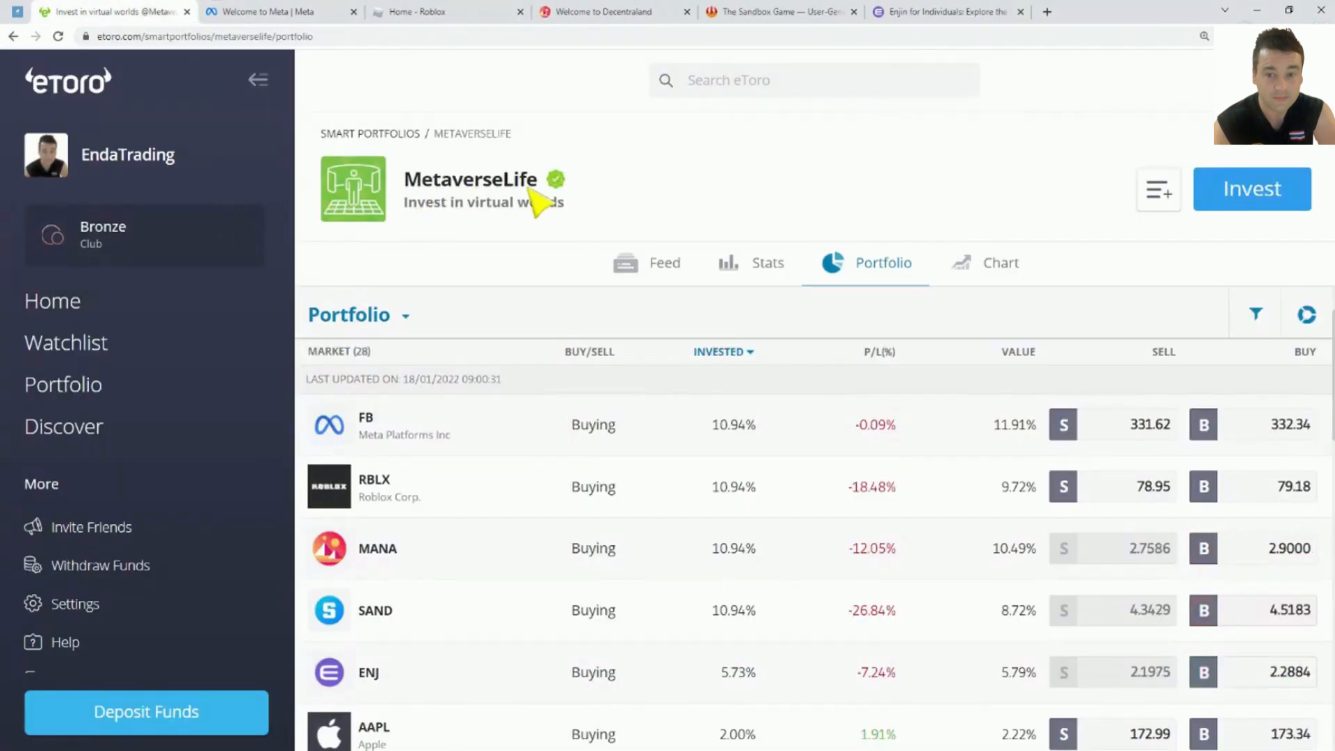
{"action": "mouse_move", "coordinate": [460, 234]}
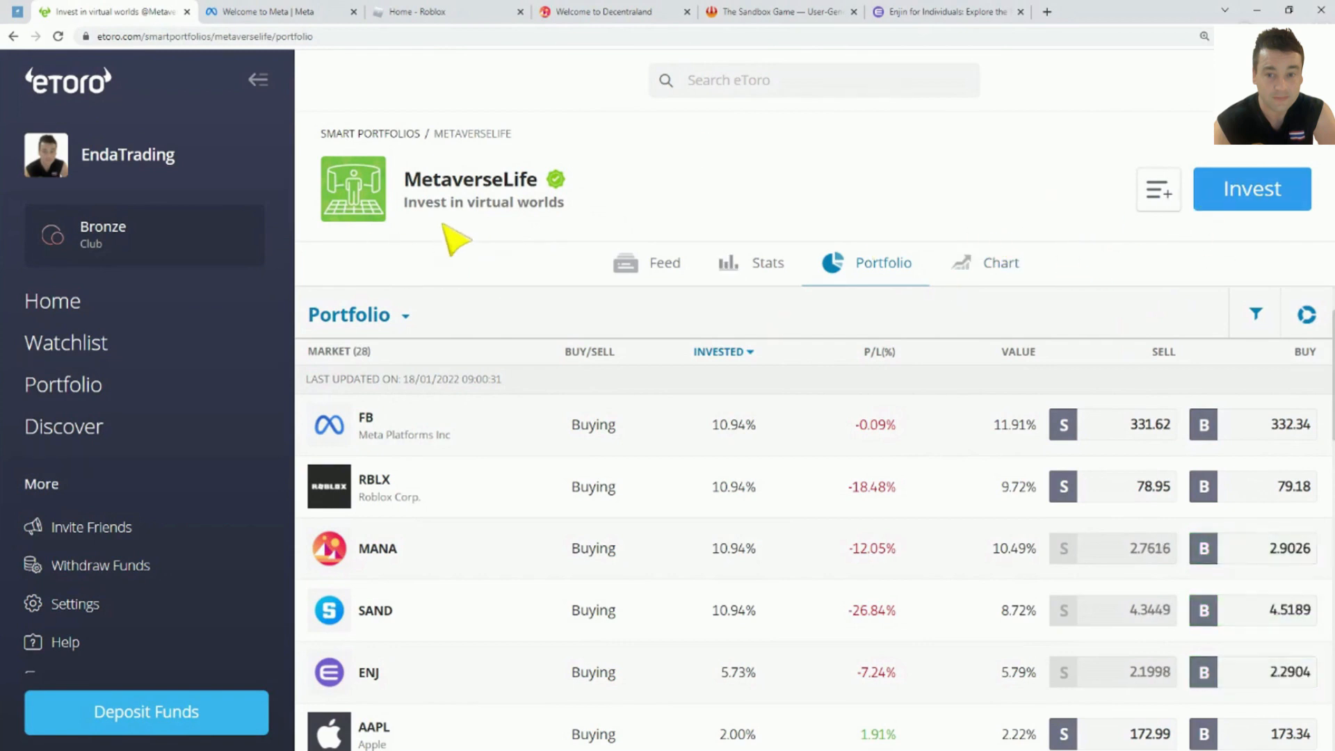
{"action": "mouse_move", "coordinate": [490, 400]}
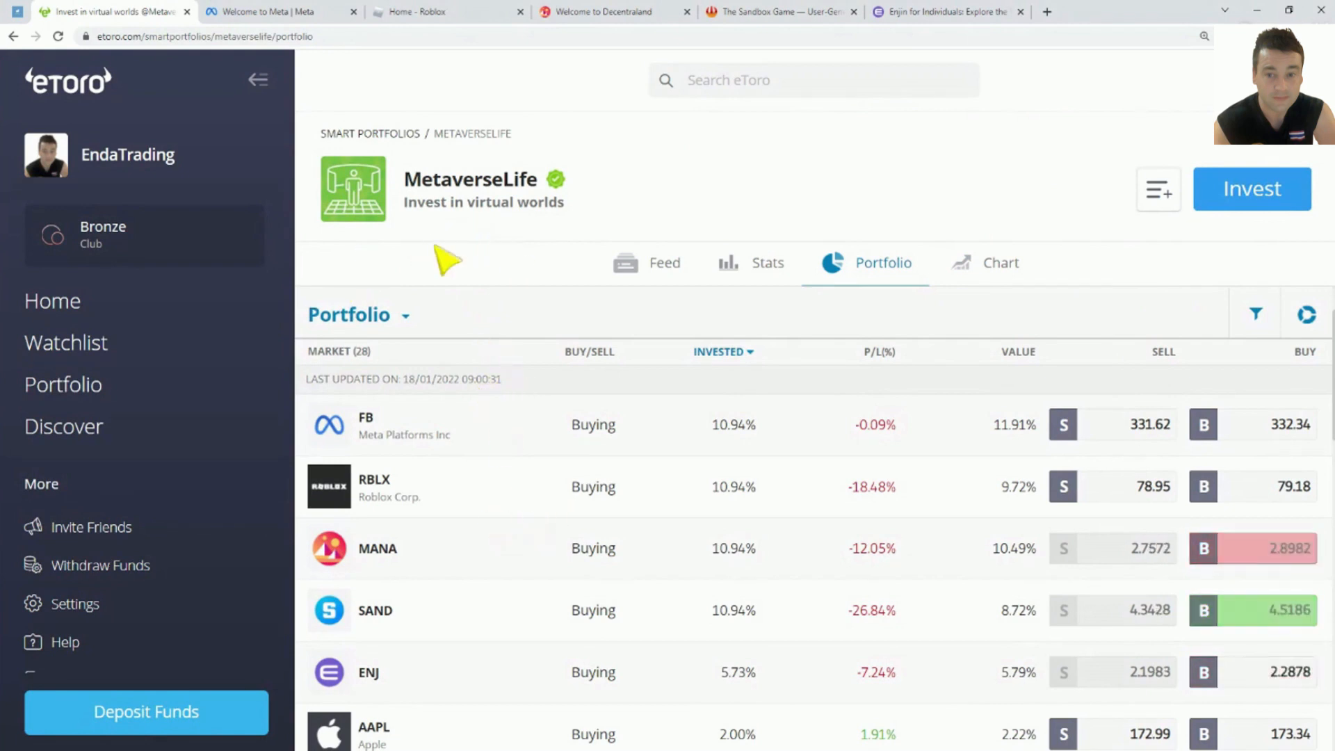
{"action": "mouse_move", "coordinate": [617, 502]}
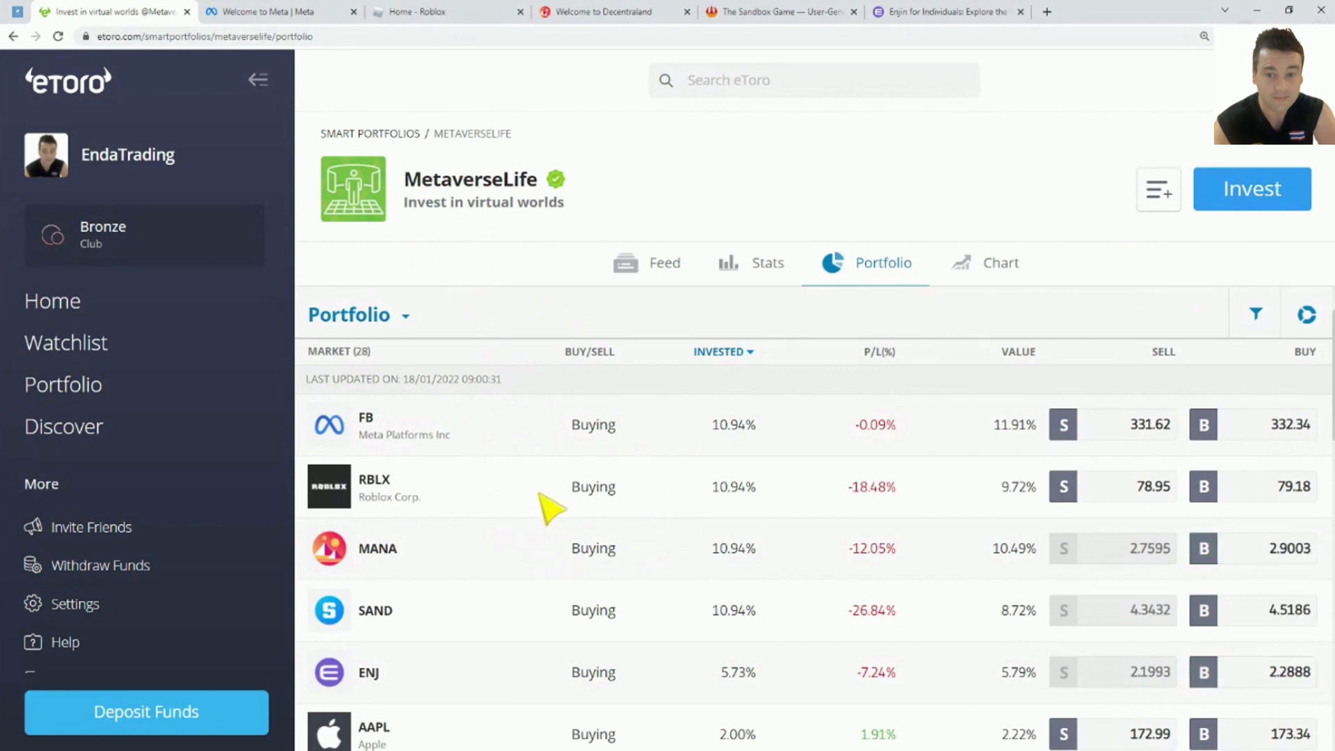
Step: Scroll the MetaverseLife holdings list to show Microsoft below Apple
{"action": "scroll", "scroll_direction": "down", "scroll_amount": 3}
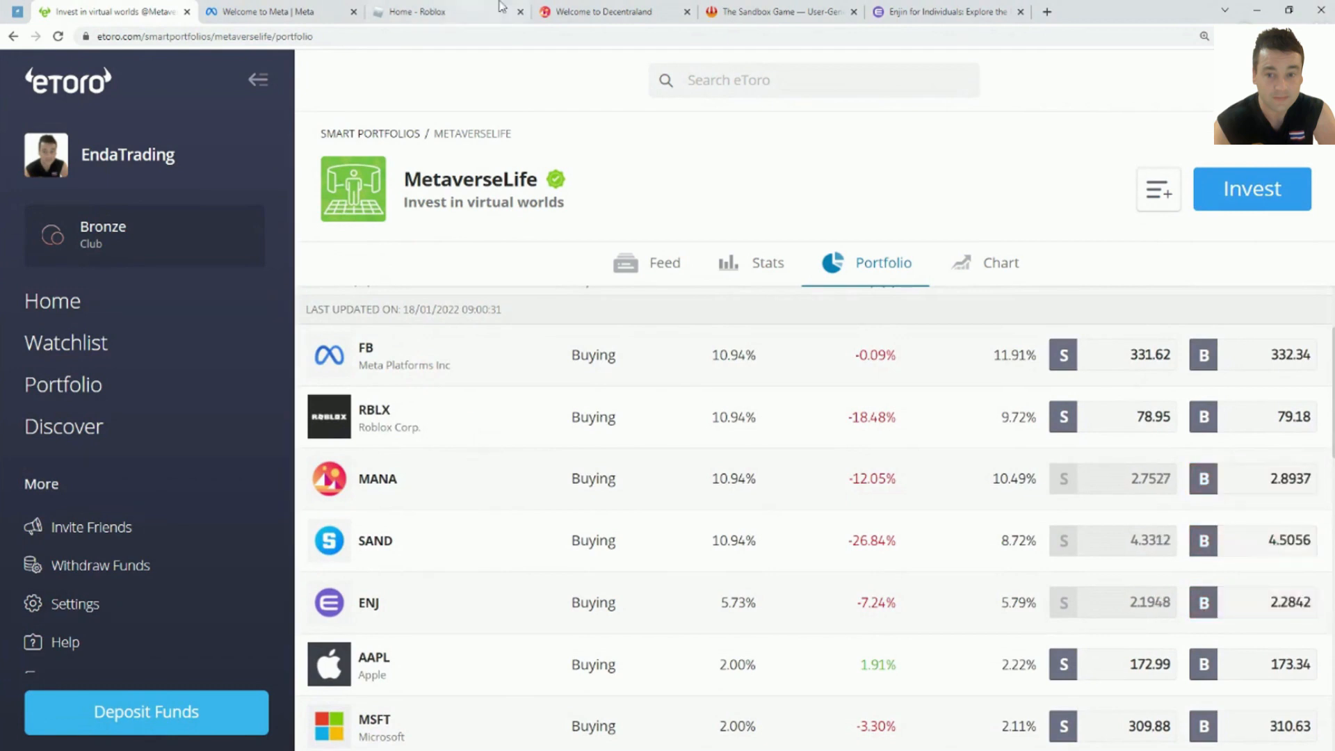
{"action": "scroll", "scroll_direction": "down", "scroll_amount": 3}
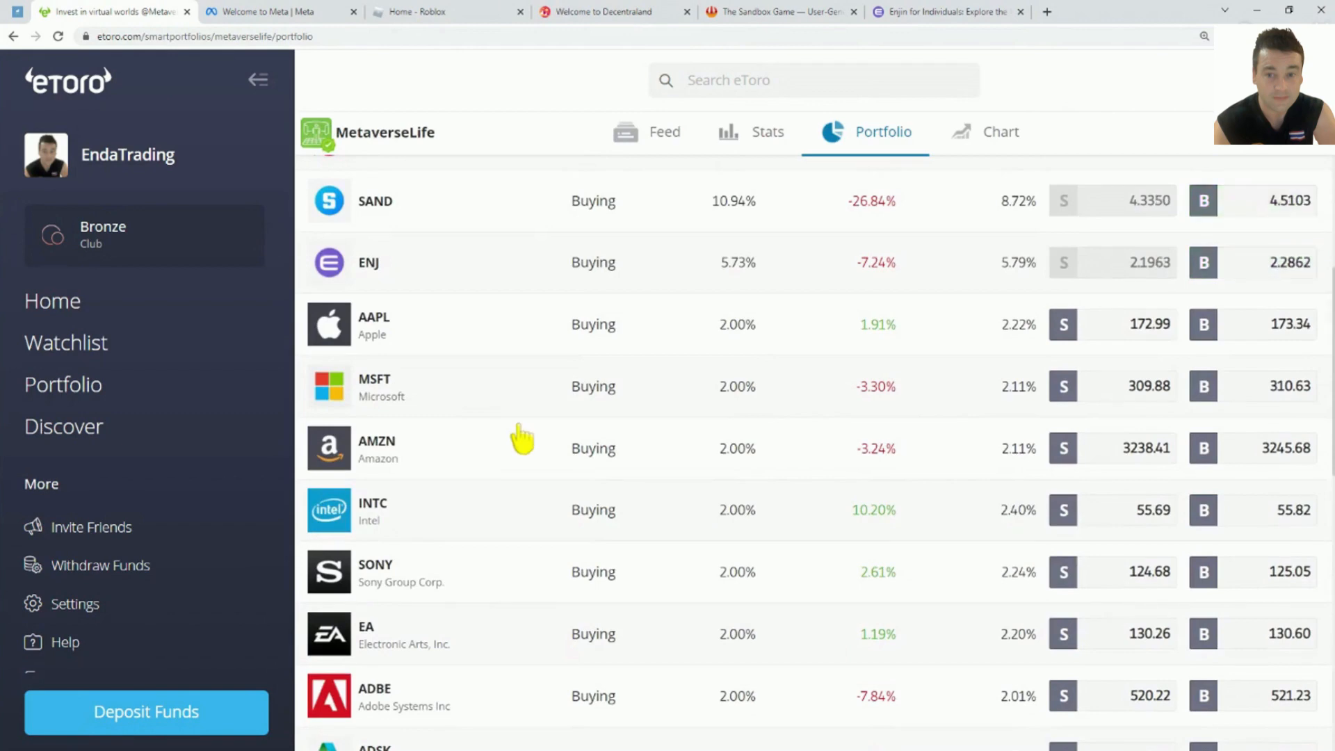
{"action": "scroll", "scroll_direction": "down", "scroll_amount": 3}
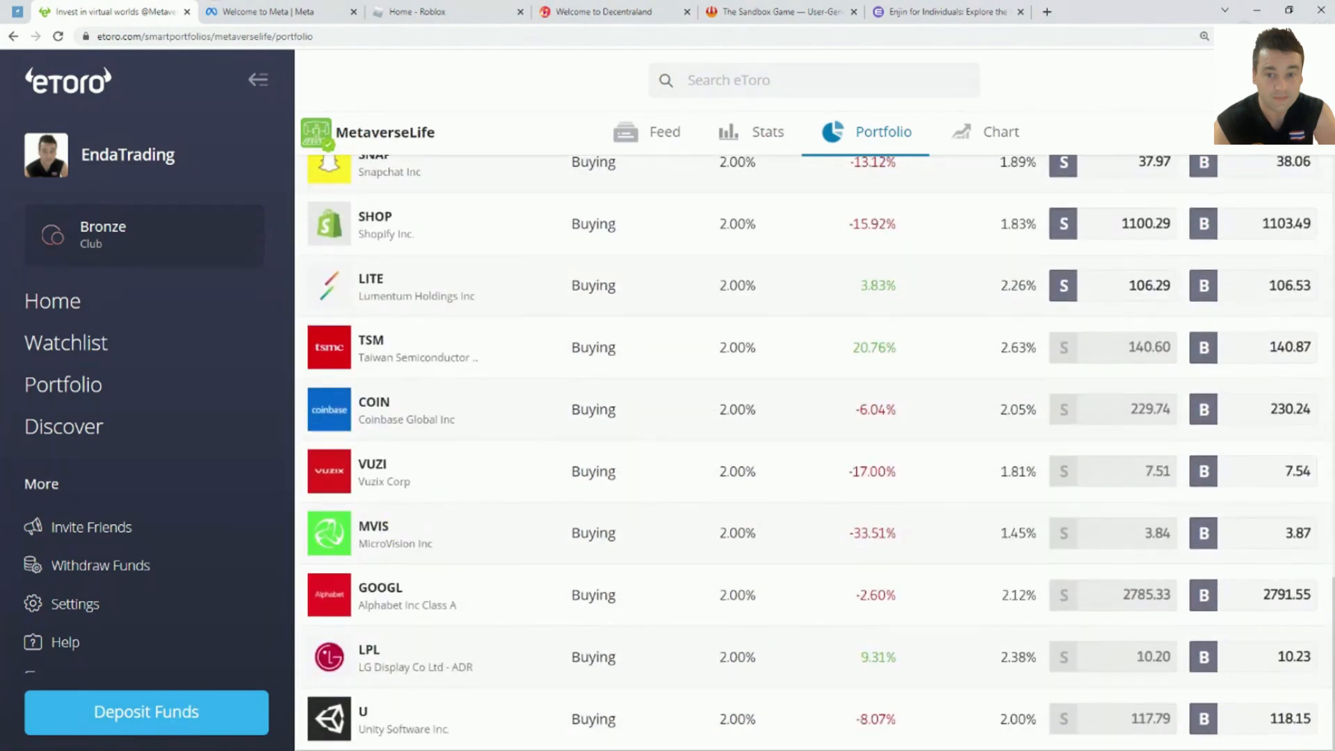
{"action": "scroll", "scroll_direction": "up", "scroll_amount": 3}
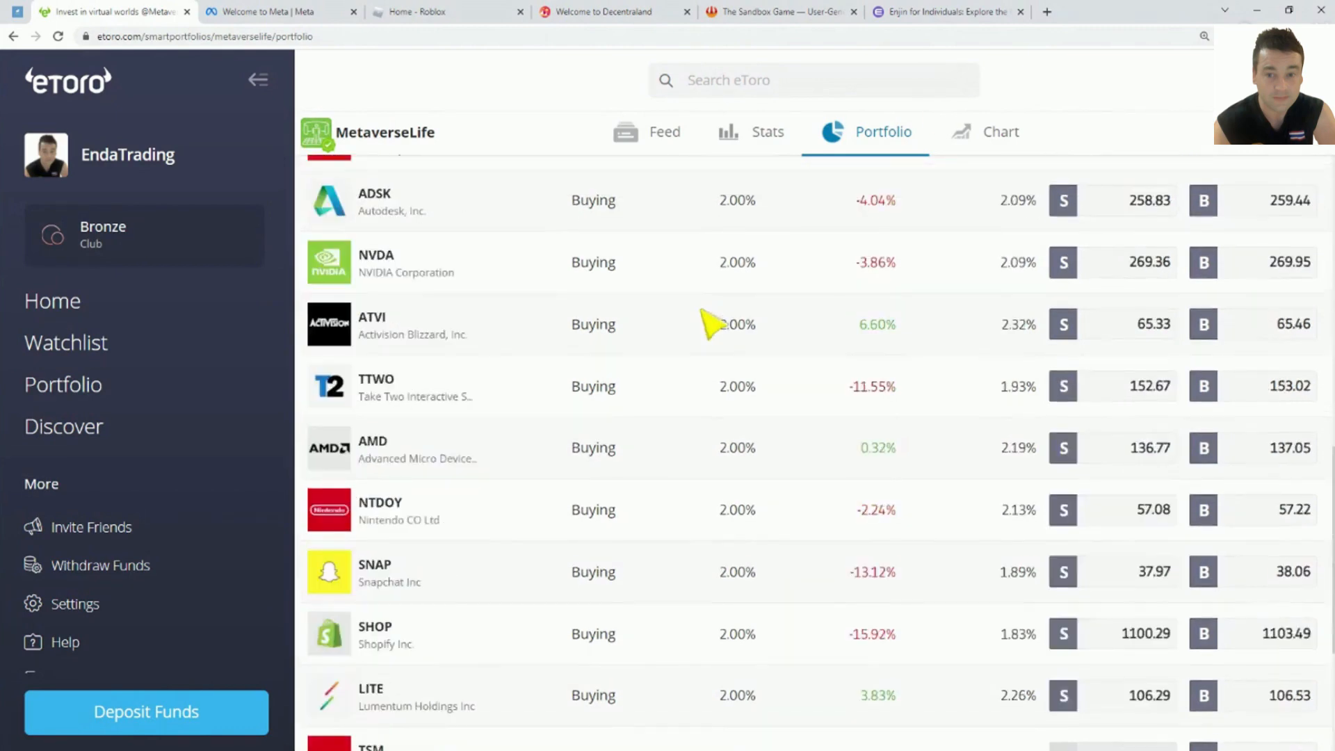
{"action": "scroll", "scroll_direction": "up", "scroll_amount": 3}
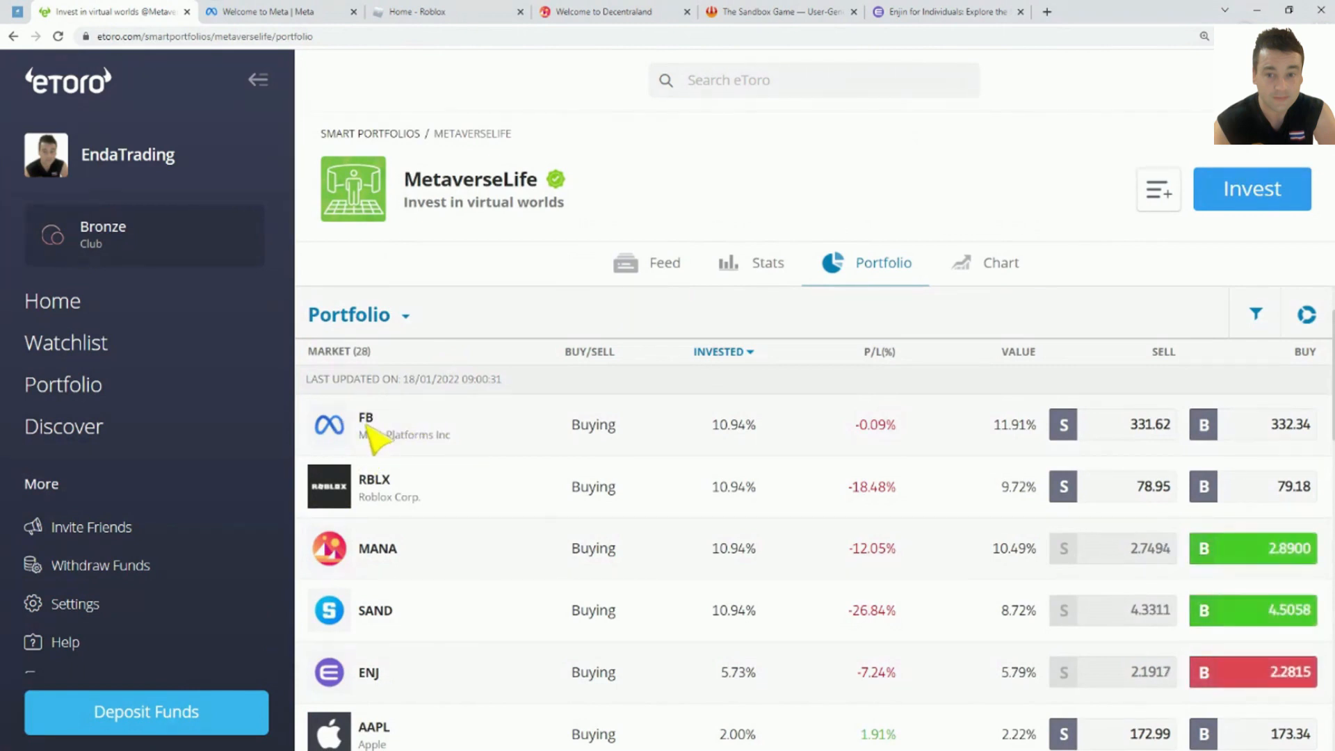
{"action": "scroll", "scroll_direction": "down", "scroll_amount": 3}
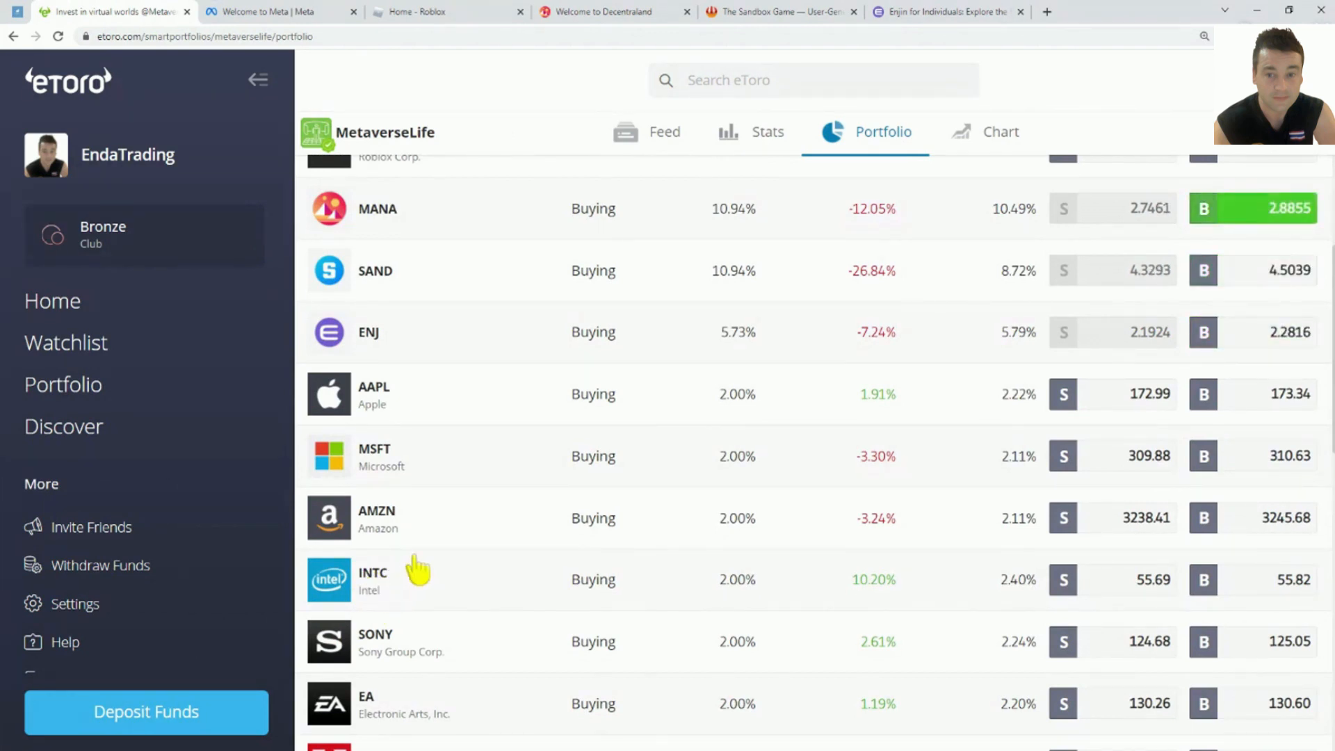
{"action": "scroll", "scroll_direction": "down", "scroll_amount": 3}
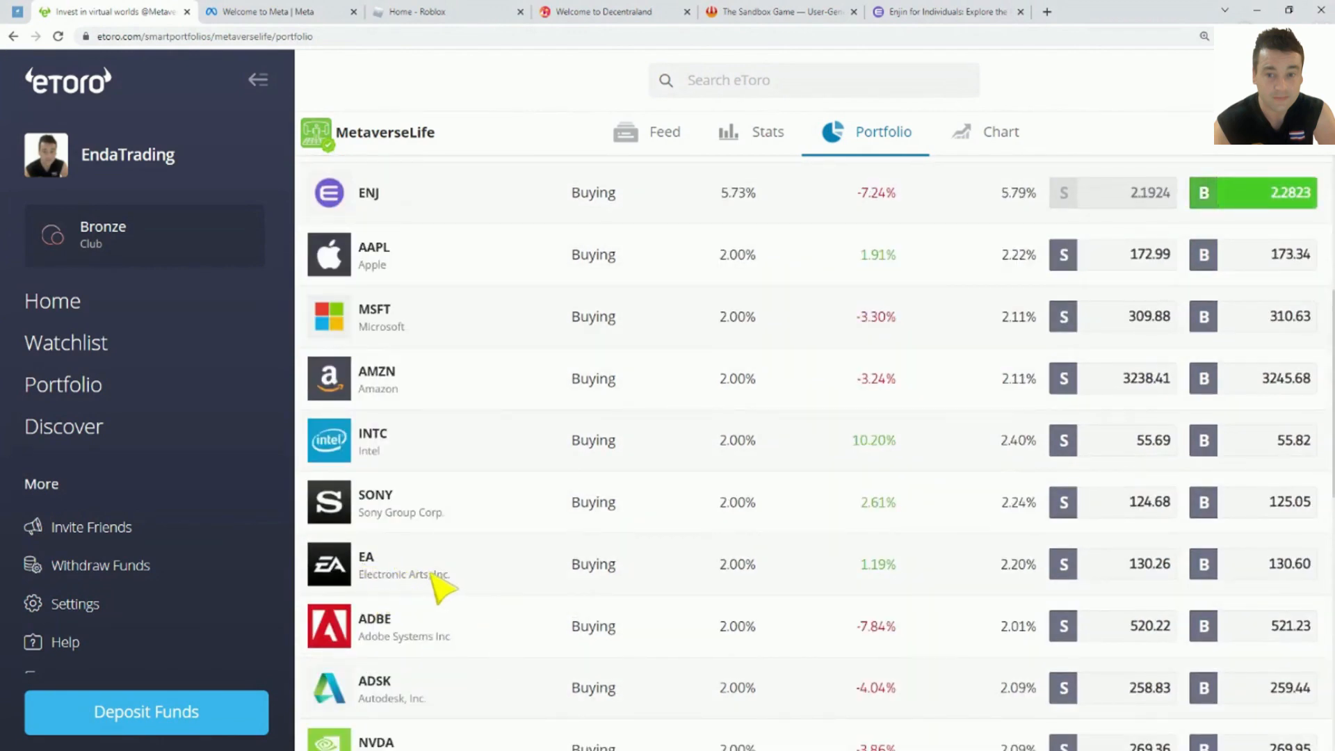
{"action": "scroll", "scroll_direction": "down", "scroll_amount": 3}
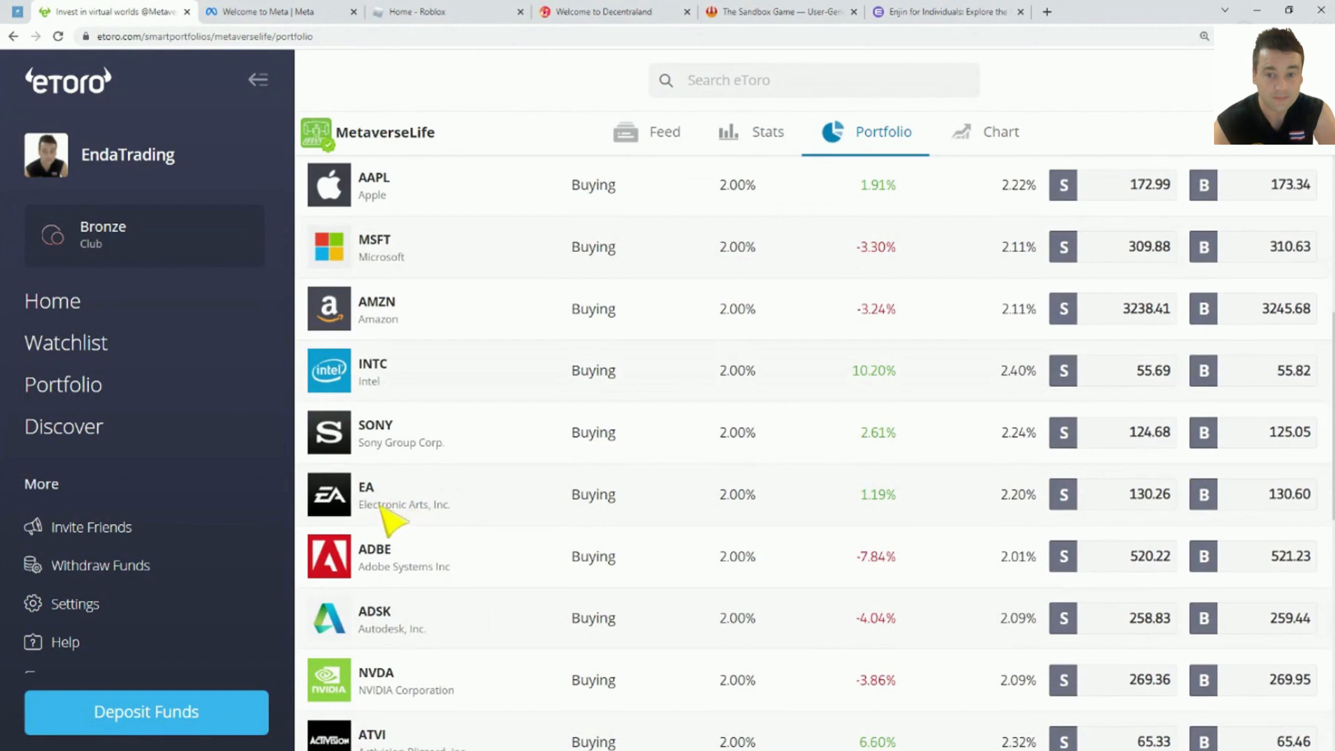
{"action": "mouse_move", "coordinate": [396, 520]}
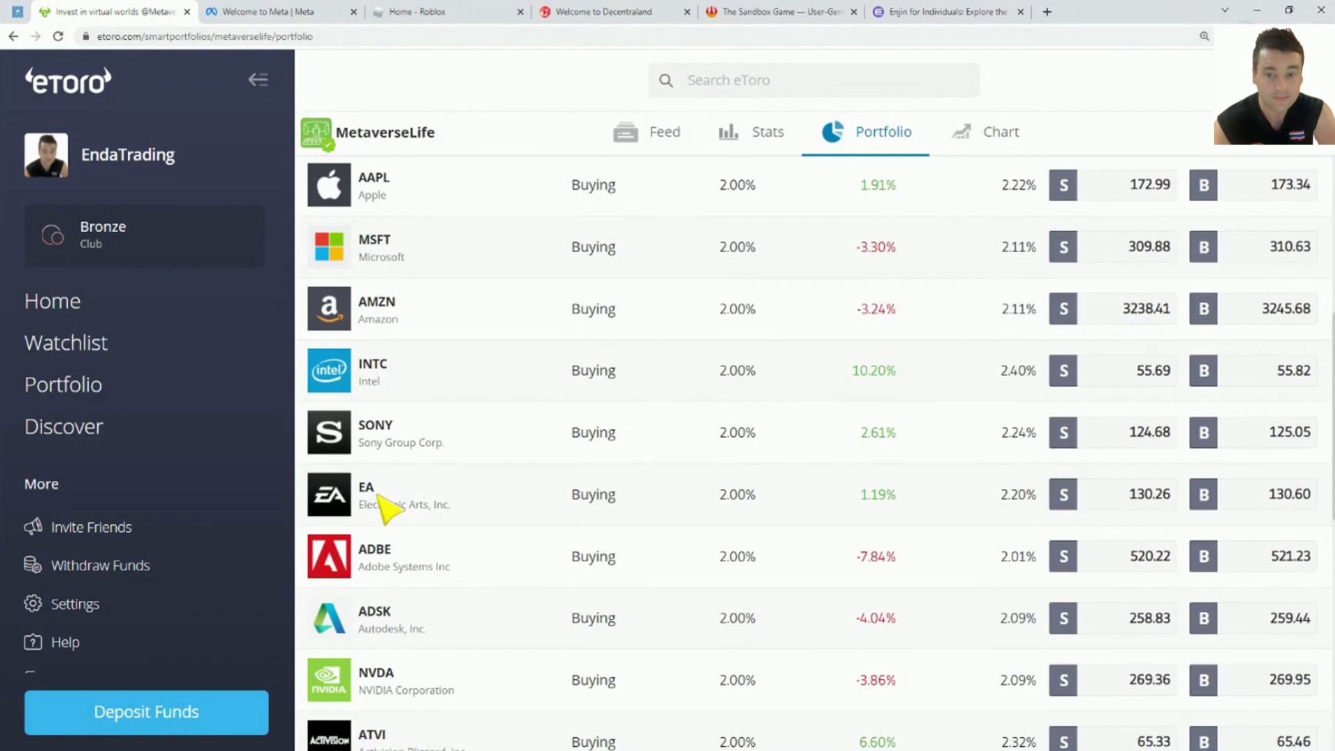
{"action": "mouse_move", "coordinate": [485, 583]}
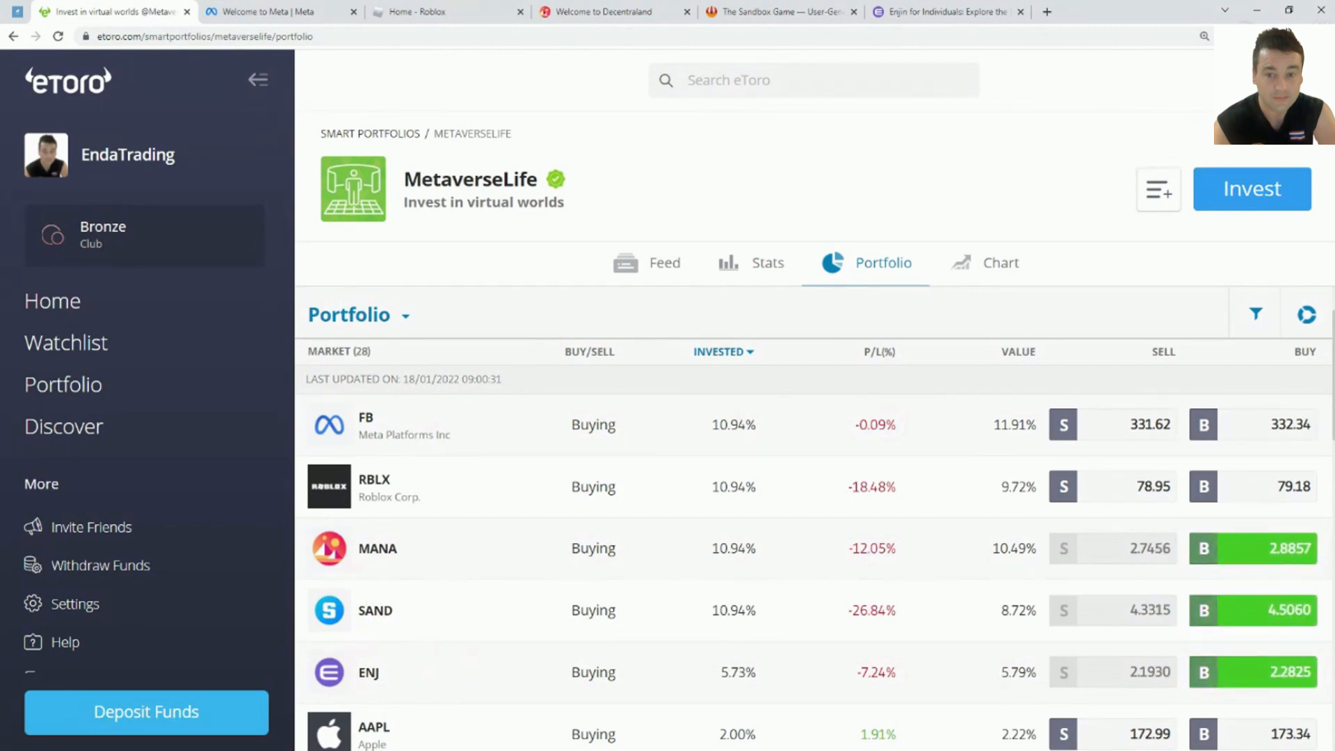
{"action": "scroll", "scroll_direction": "down", "scroll_amount": 3}
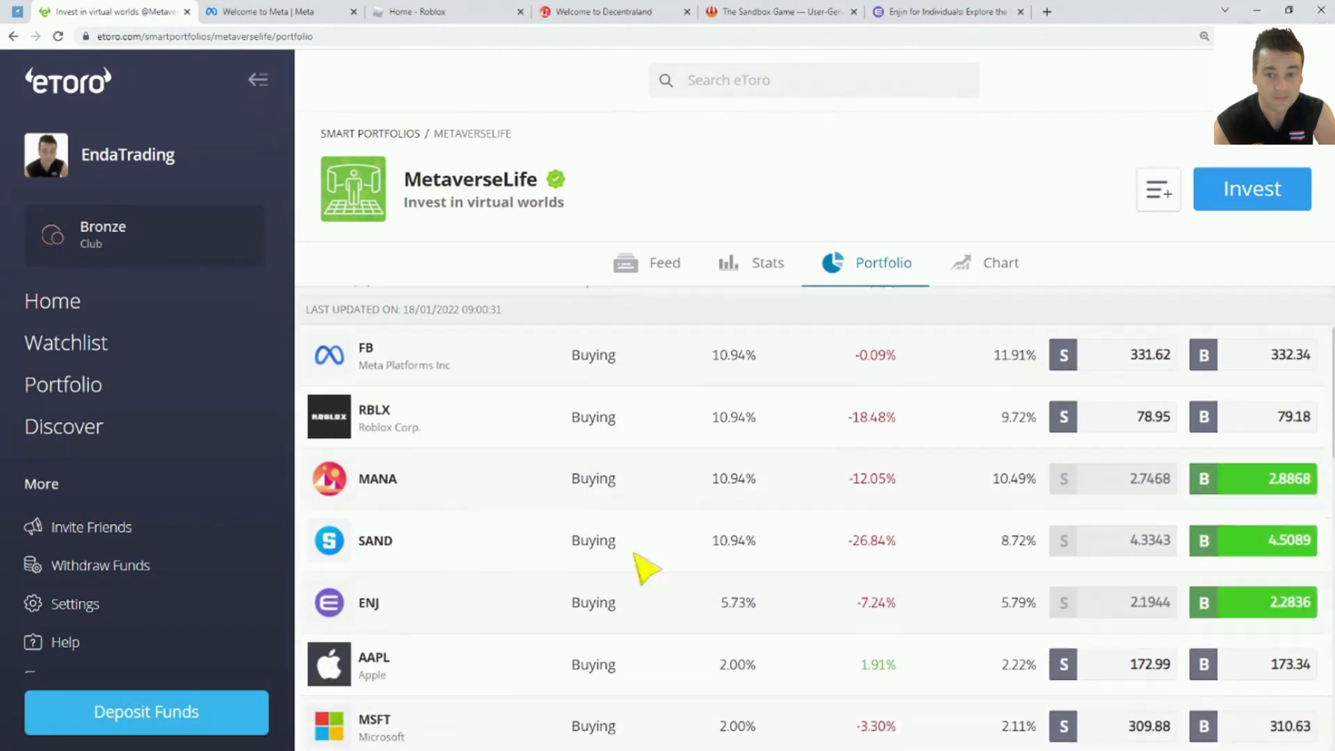
{"action": "scroll", "scroll_direction": "down", "scroll_amount": 3}
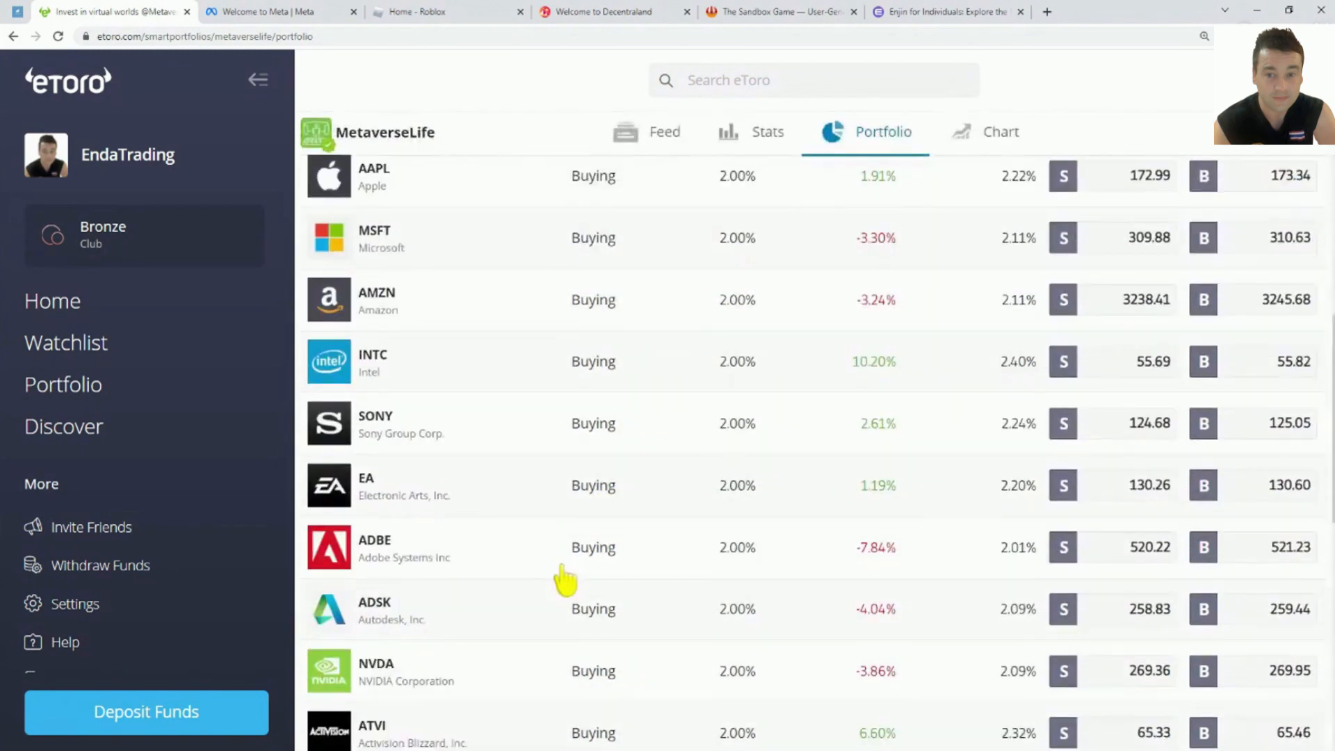
{"action": "scroll", "scroll_direction": "down", "scroll_amount": 3}
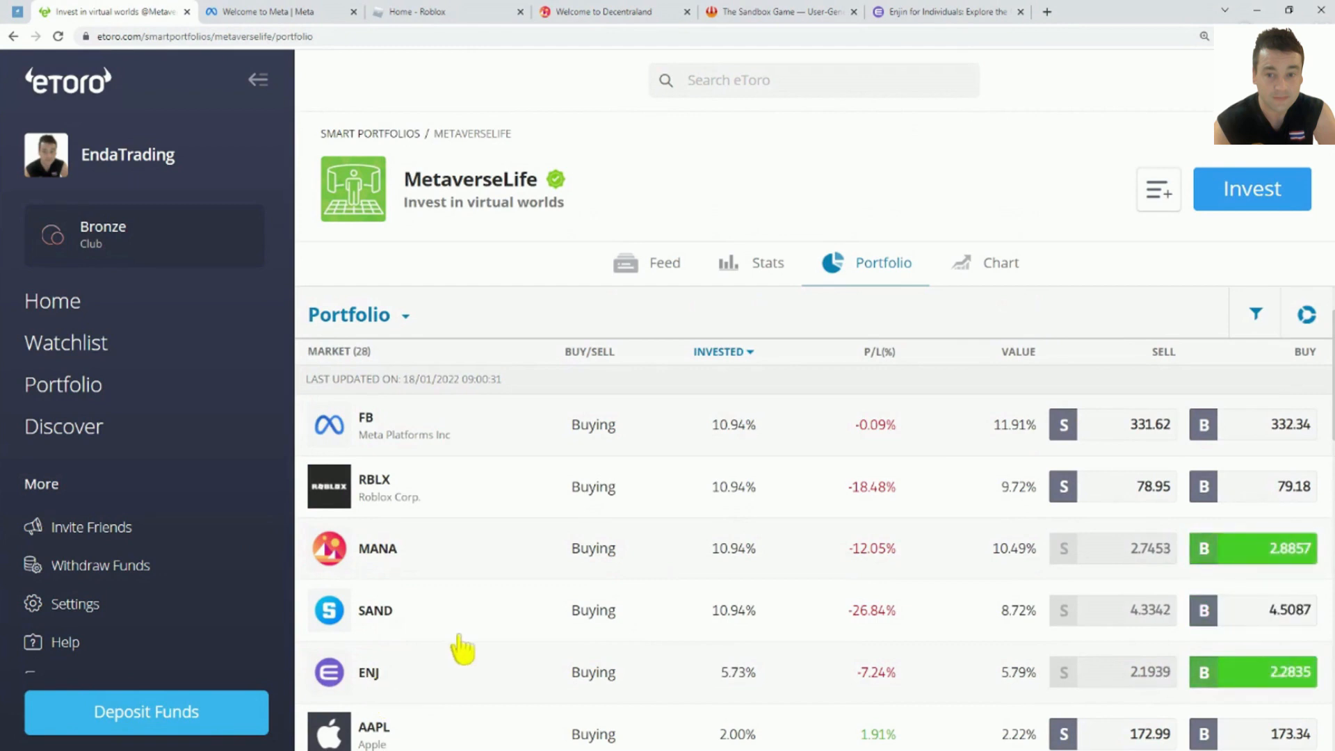
{"action": "scroll", "scroll_direction": "down", "scroll_amount": 3}
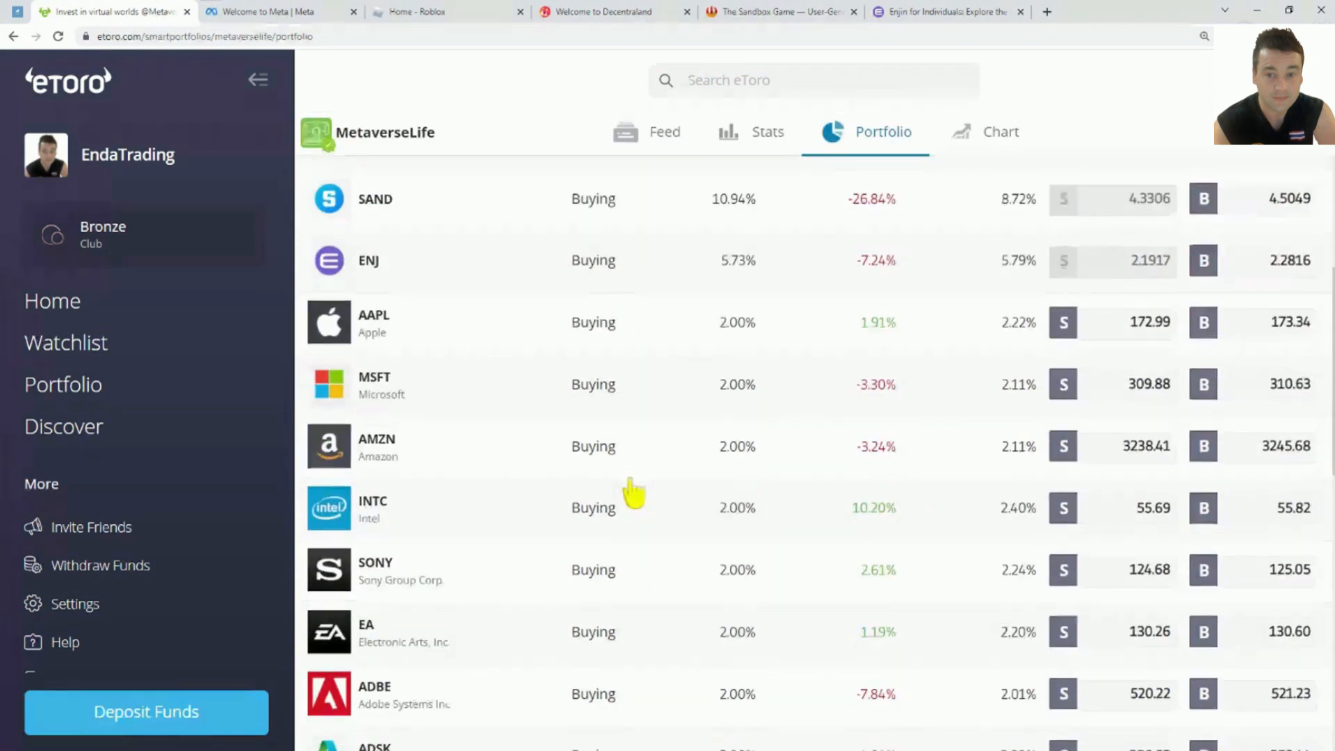
{"action": "scroll", "scroll_direction": "down", "scroll_amount": 3}
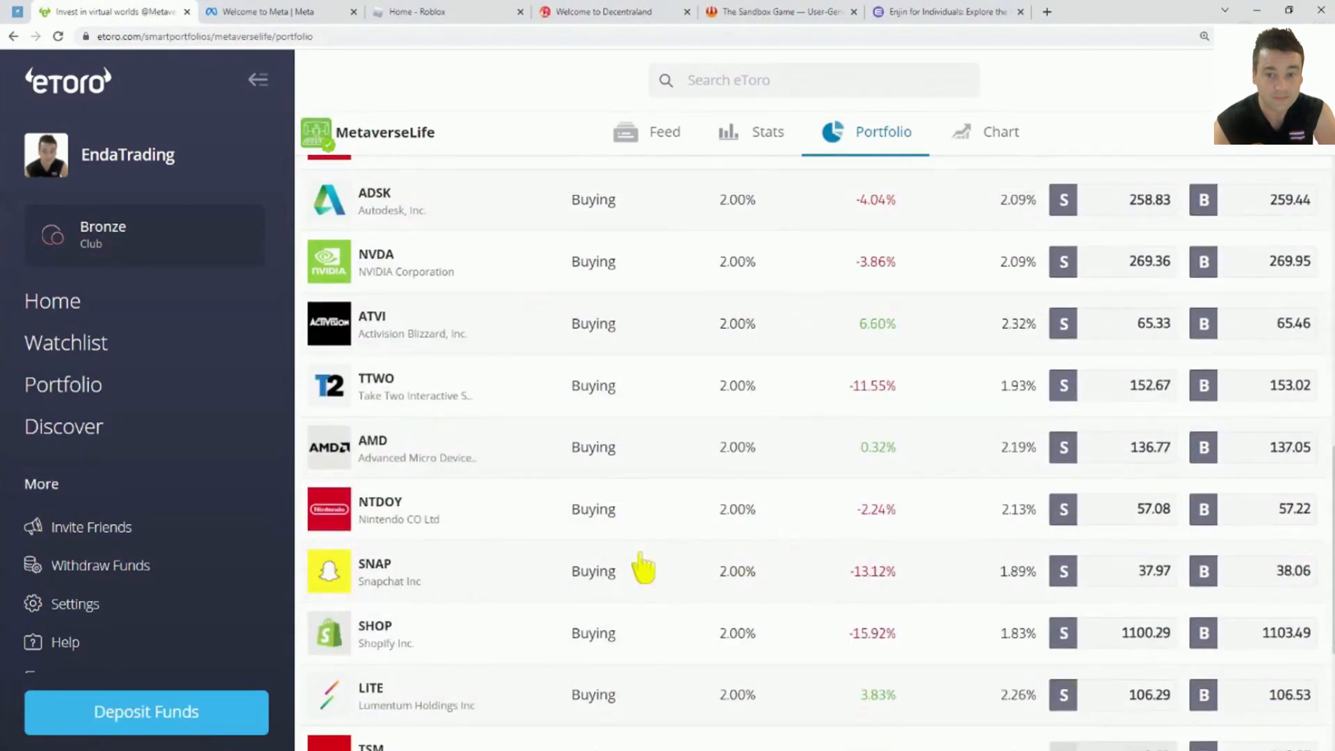
{"action": "scroll", "scroll_direction": "up", "scroll_amount": 3}
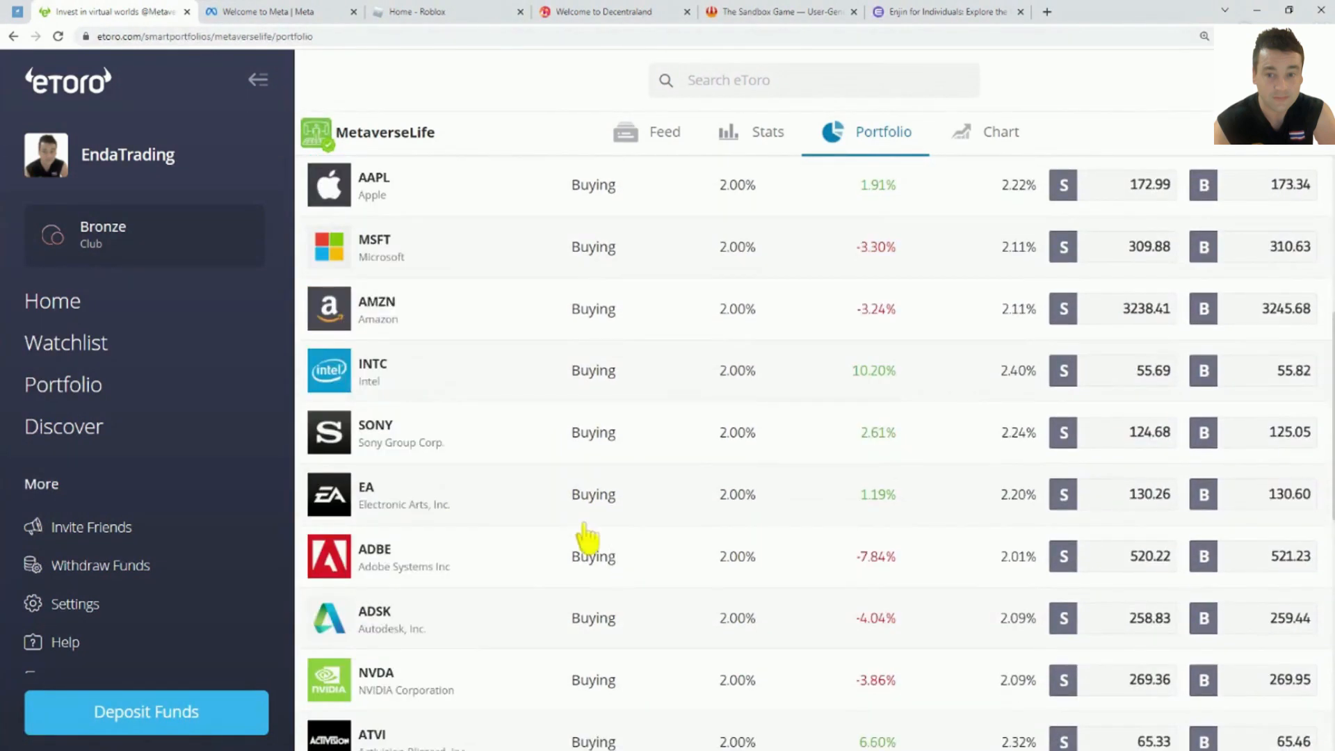
{"action": "mouse_move", "coordinate": [559, 460]}
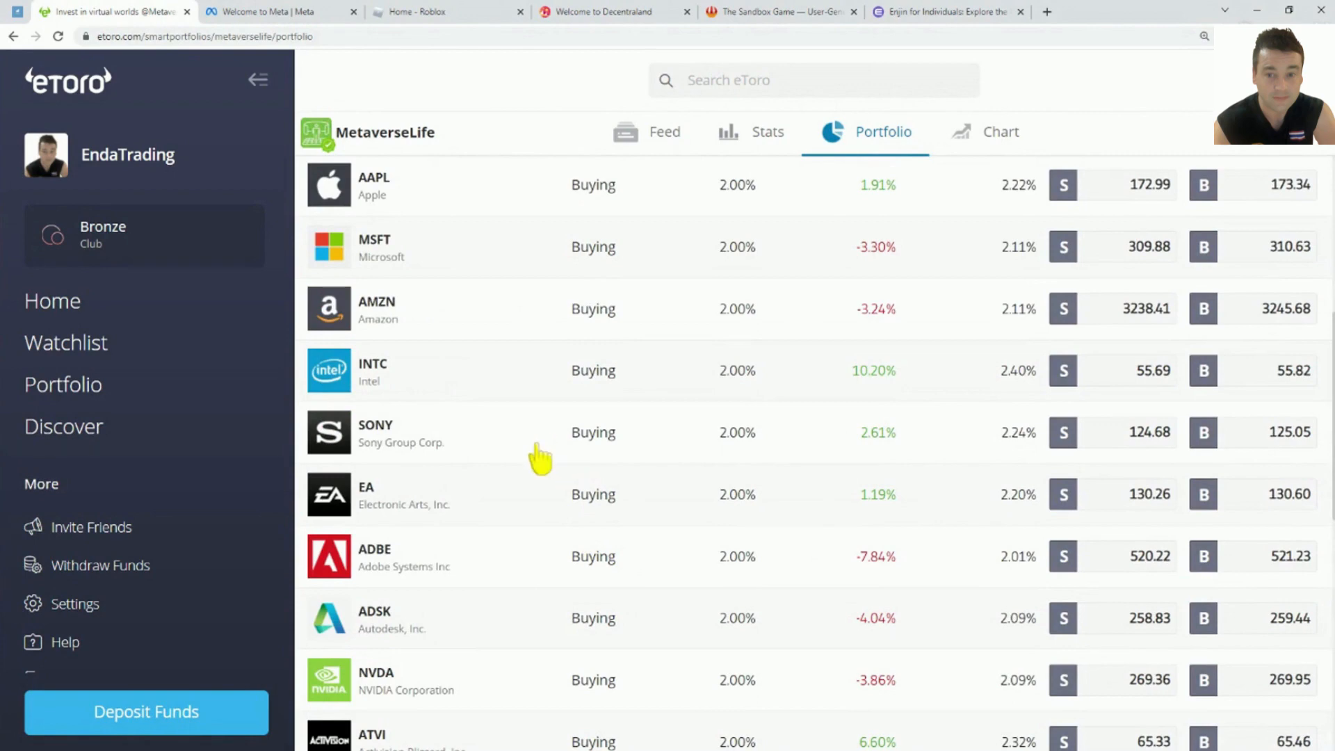
{"action": "scroll", "scroll_direction": "up", "scroll_amount": 3}
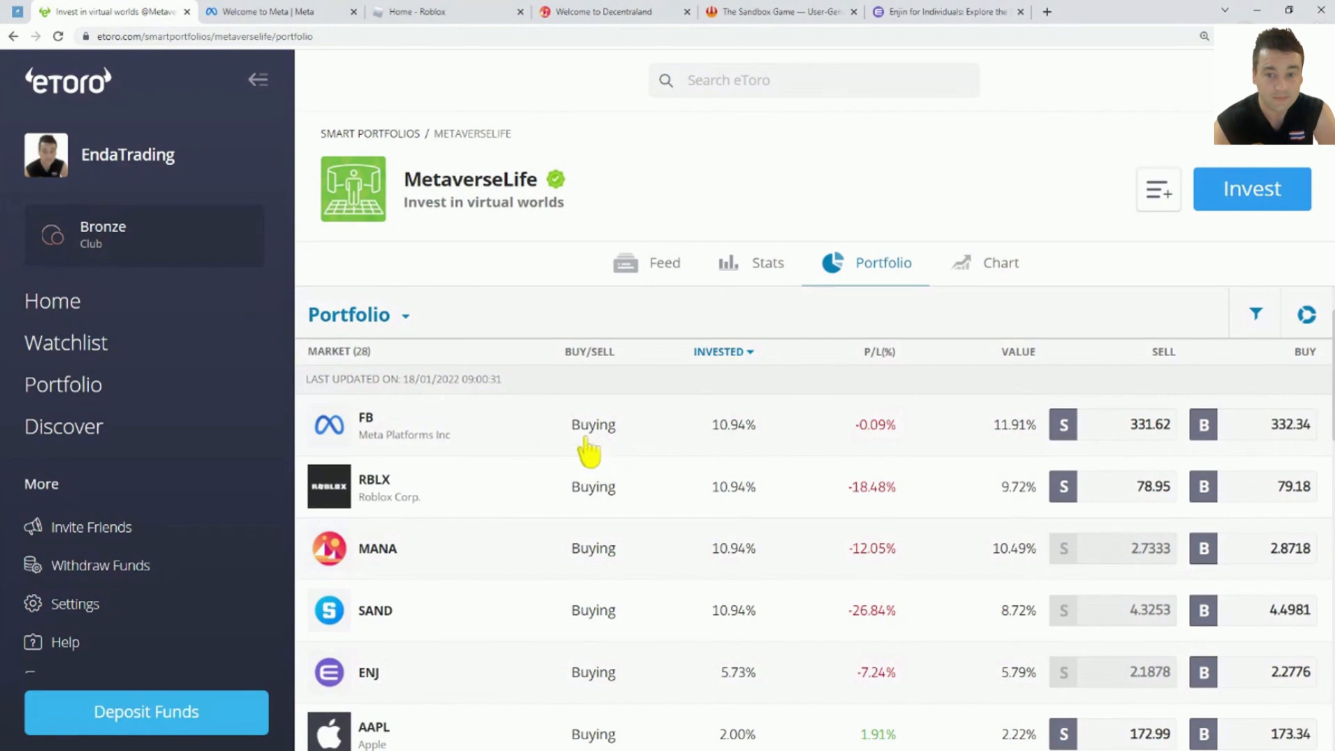
Step: Scroll through the MetaverseLife holdings, then open the Stats tab showing methodology and asset allocation
{"action": "scroll", "scroll_direction": "down", "scroll_amount": 3}
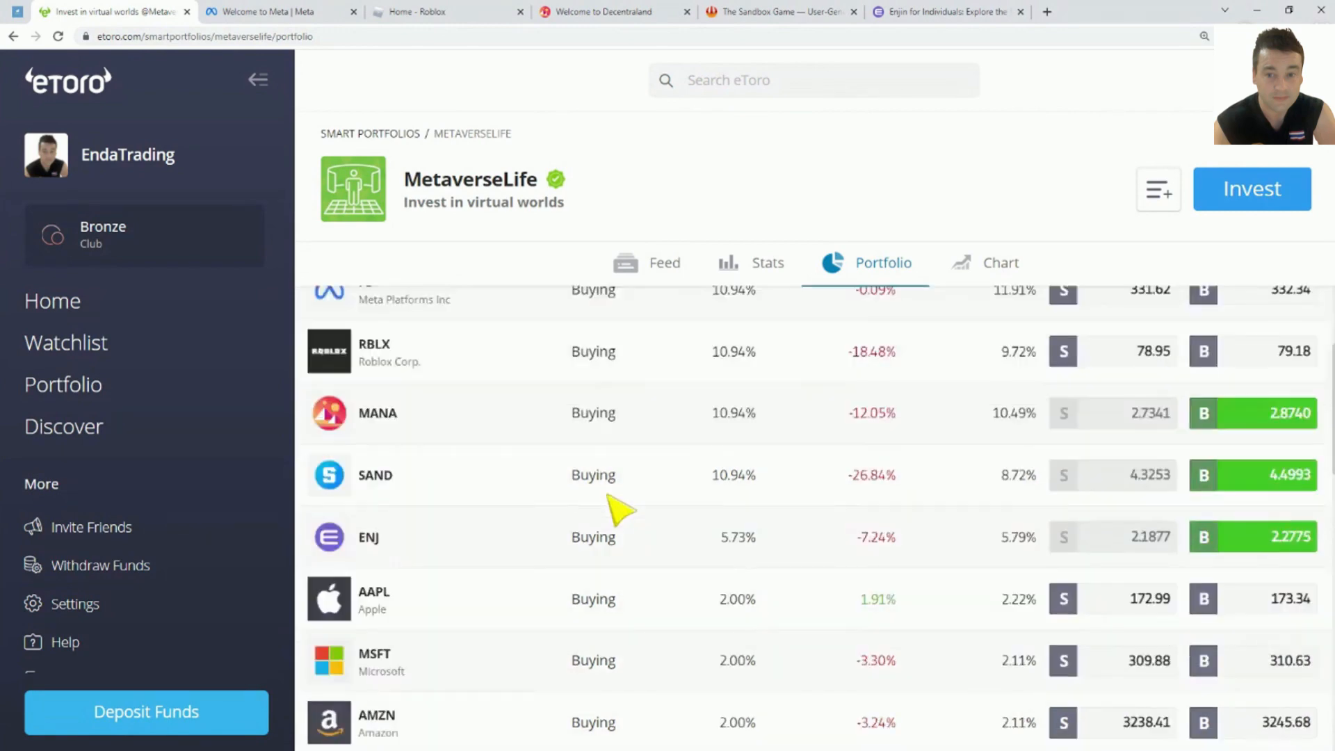
{"action": "scroll", "scroll_direction": "down", "scroll_amount": 3}
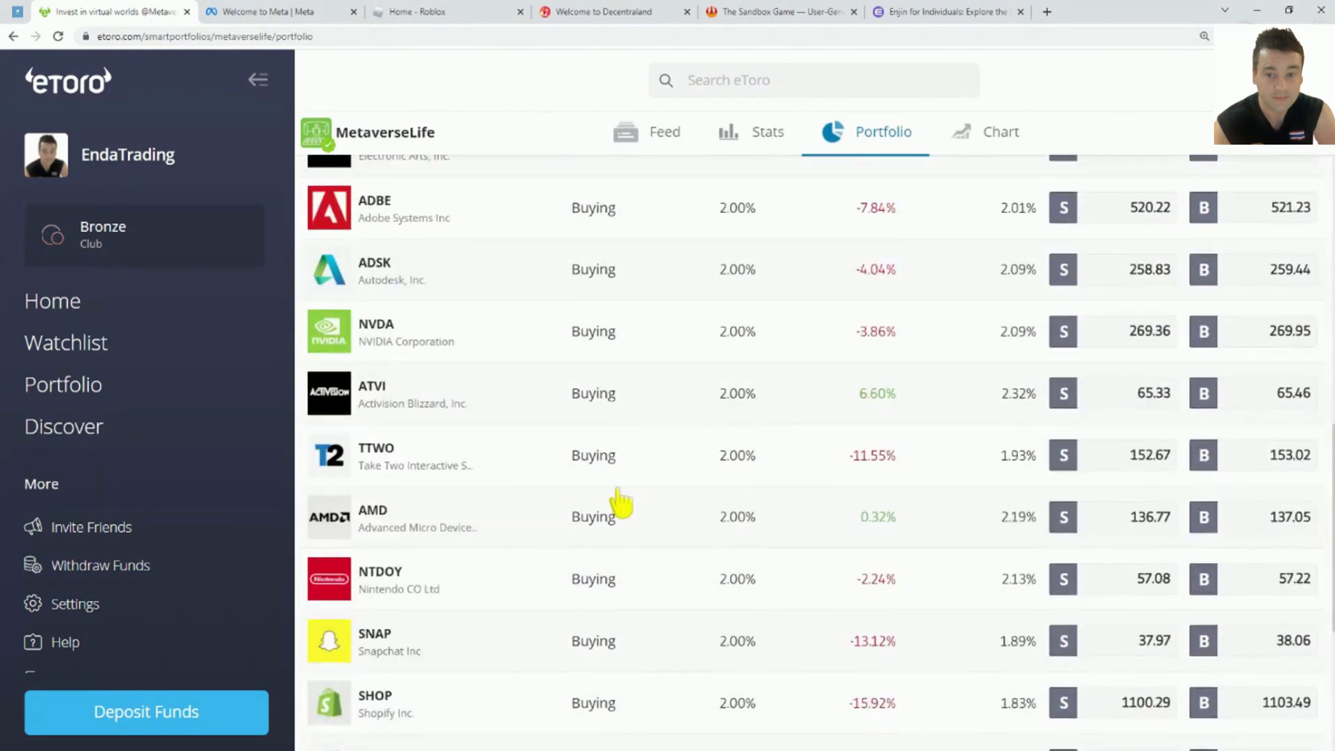
{"action": "scroll", "scroll_direction": "down", "scroll_amount": 3}
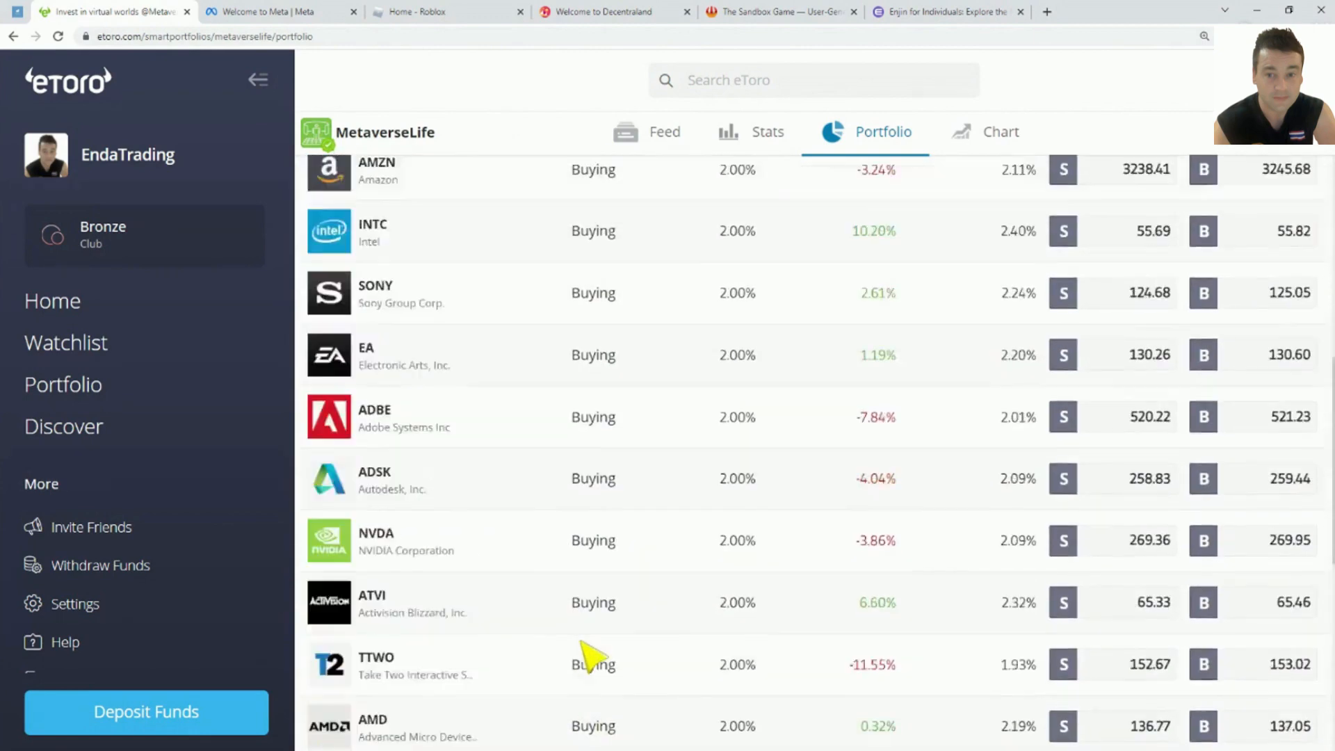
{"action": "scroll", "scroll_direction": "up", "scroll_amount": 3}
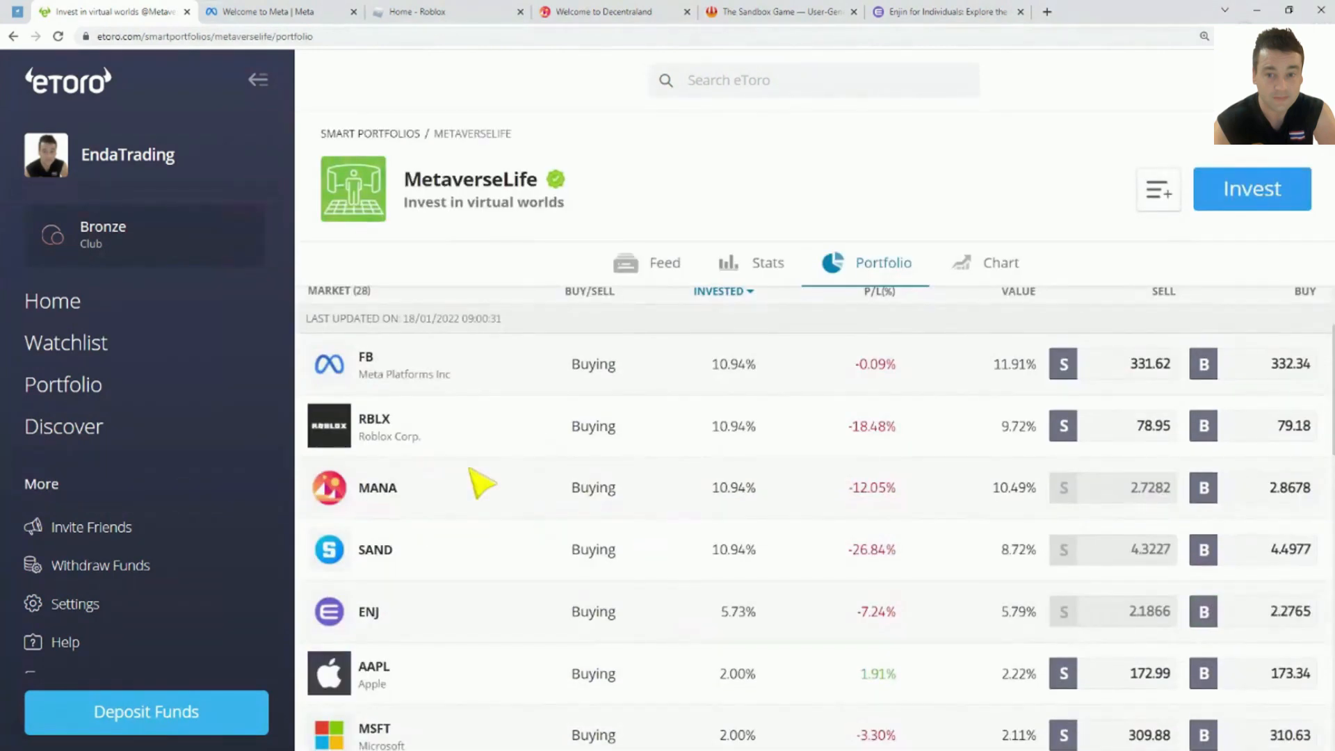
{"action": "mouse_move", "coordinate": [596, 634]}
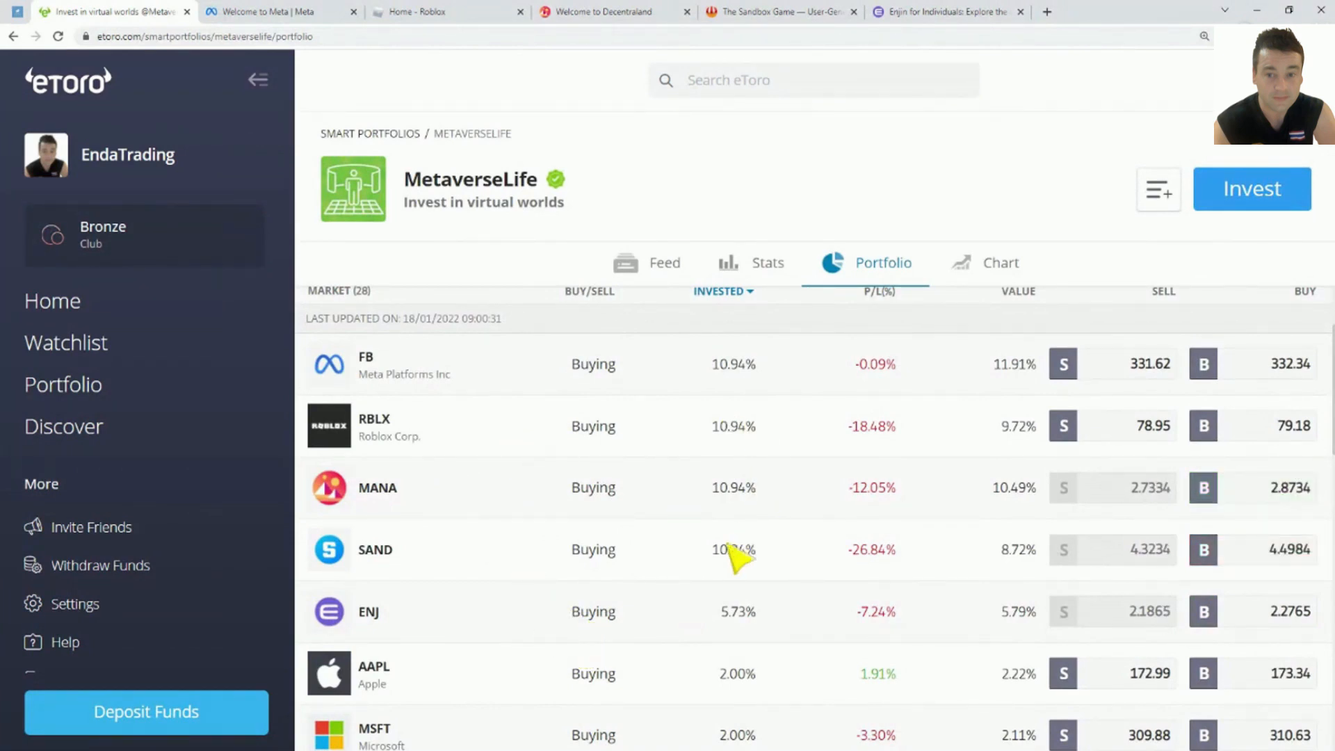
{"action": "mouse_move", "coordinate": [664, 517]}
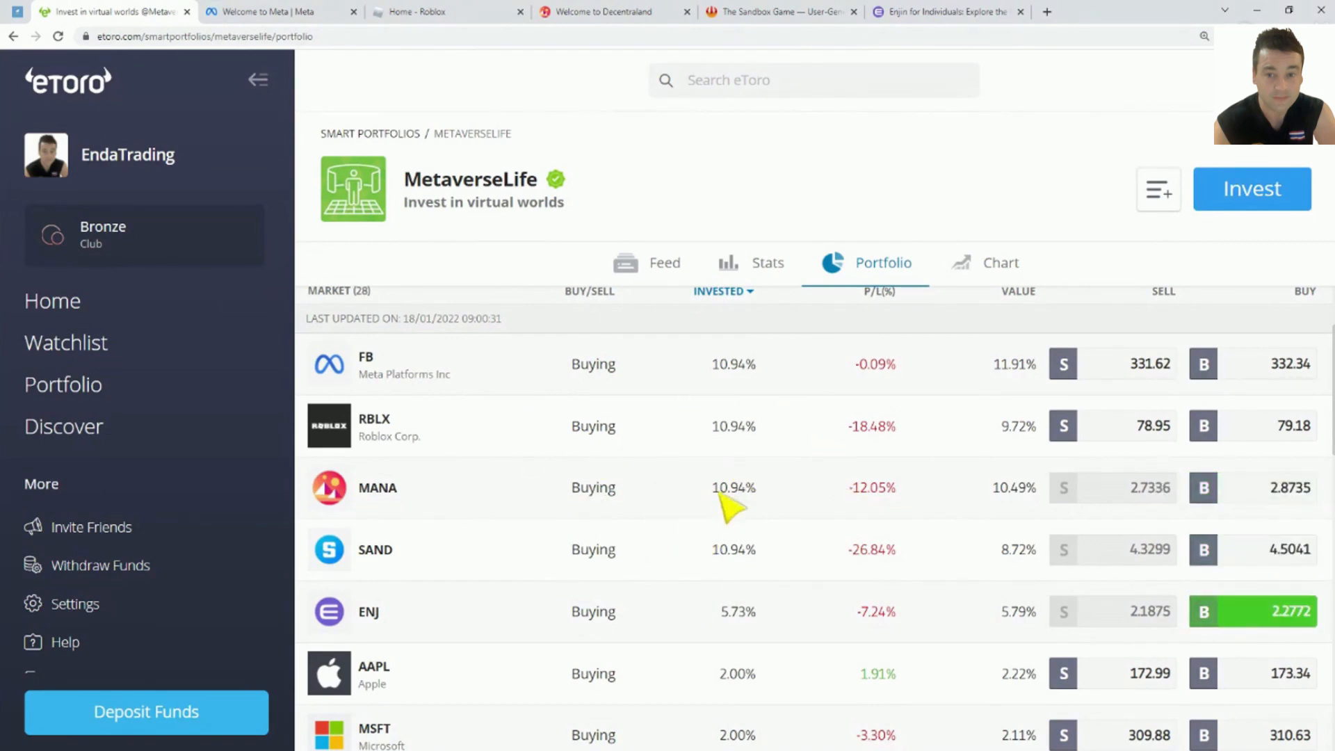
{"action": "scroll", "scroll_direction": "down", "scroll_amount": 3}
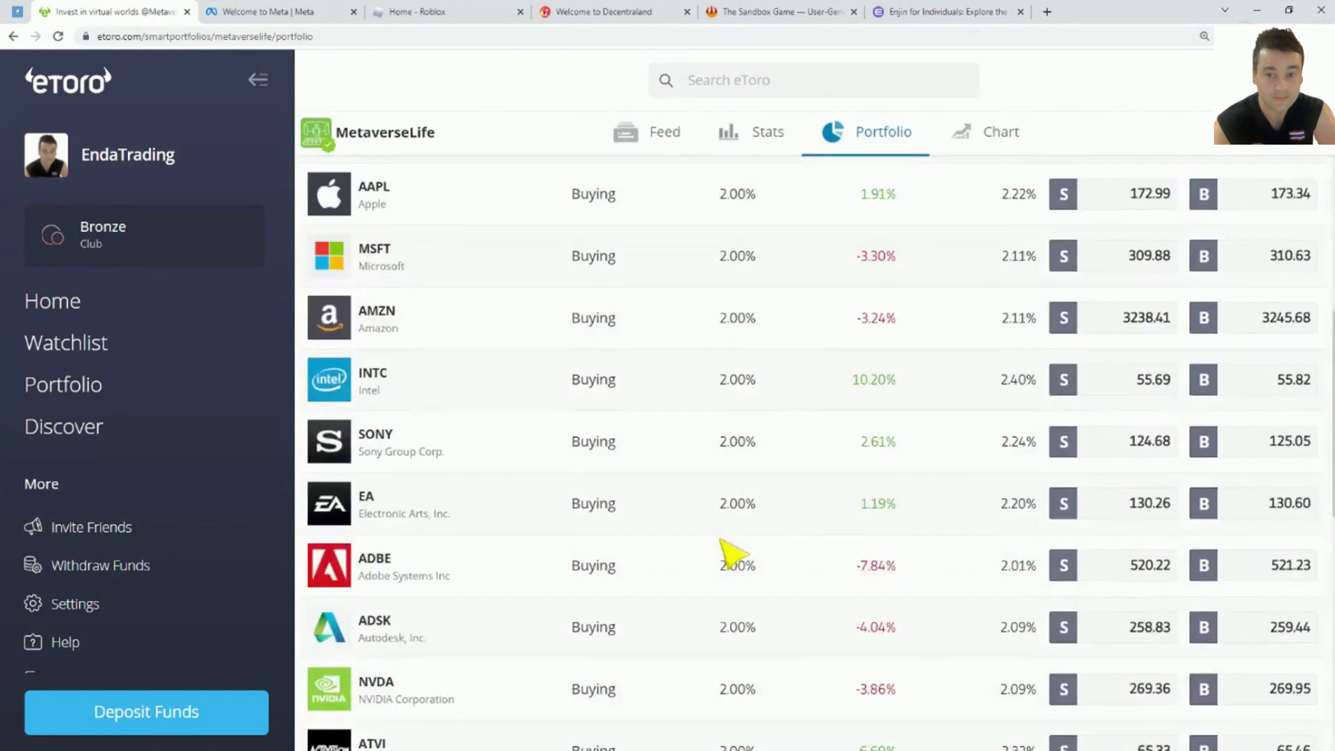
{"action": "scroll", "scroll_direction": "down", "scroll_amount": 3}
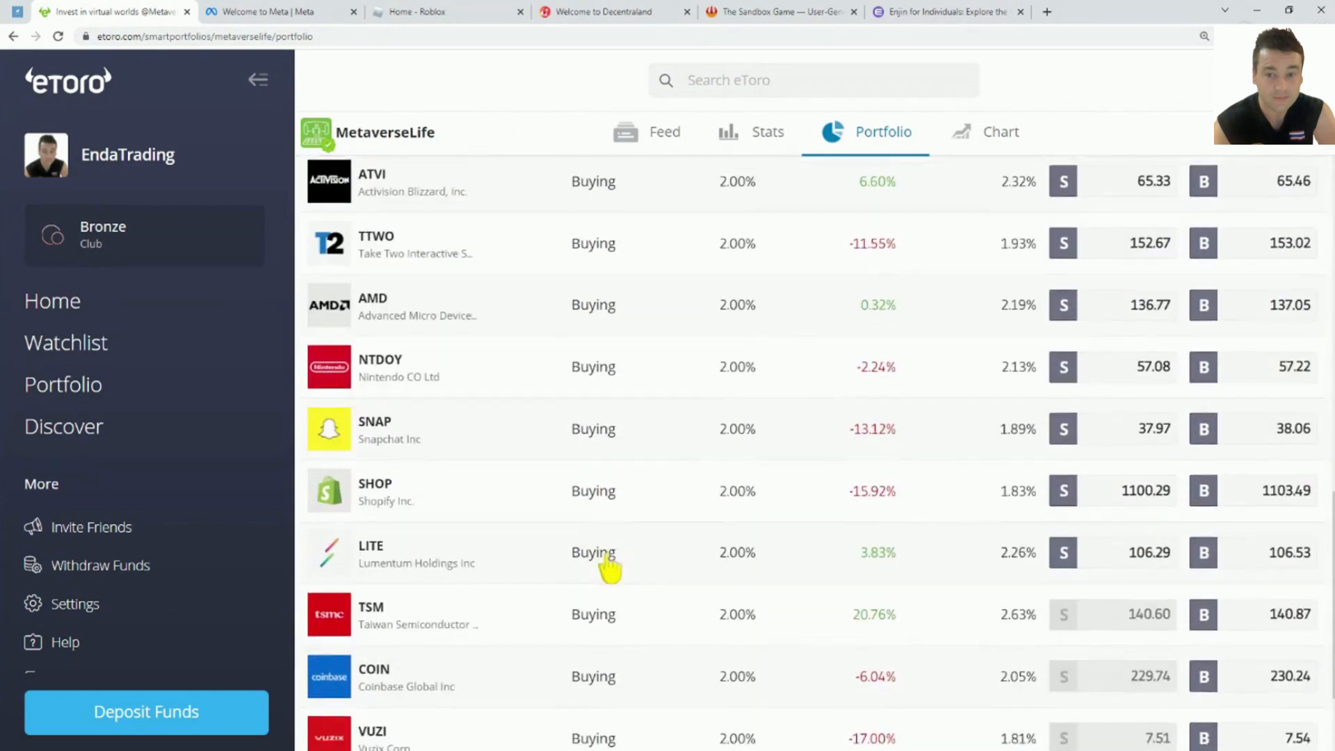
{"action": "scroll", "scroll_direction": "down", "scroll_amount": 3}
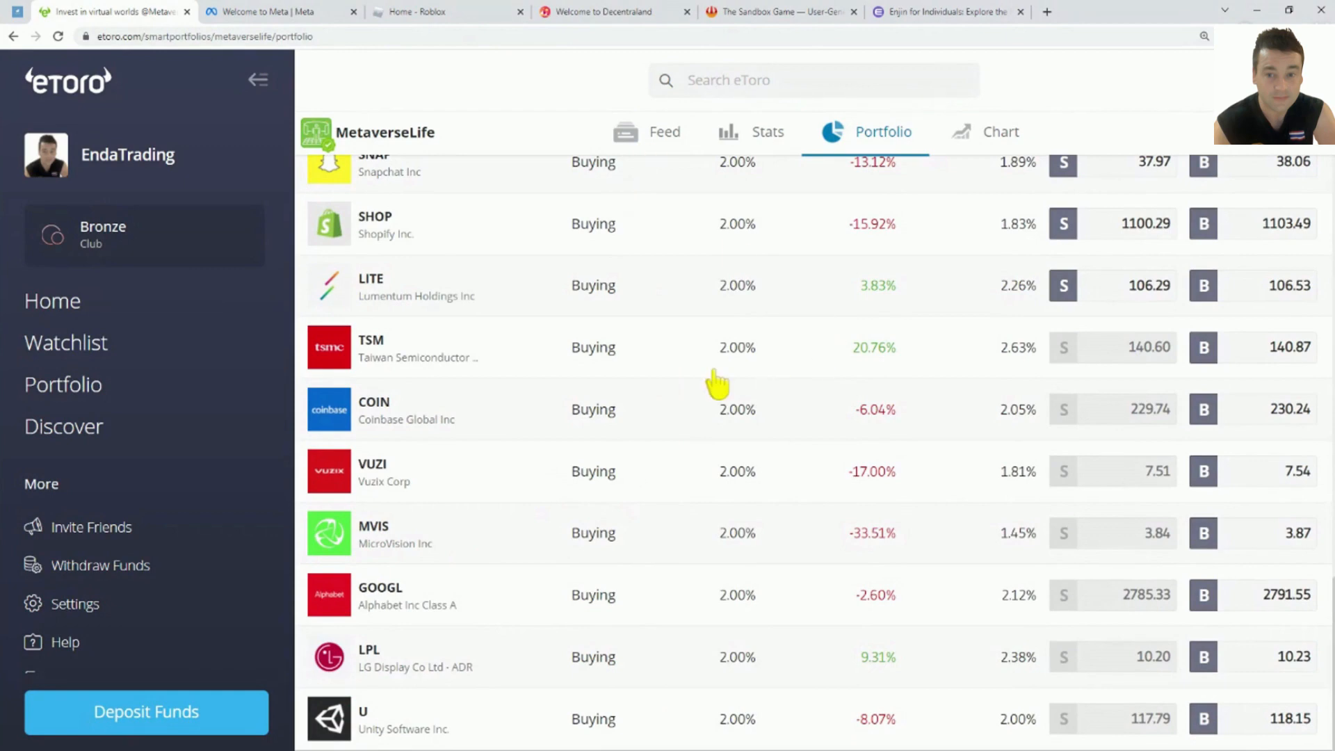
{"action": "scroll", "scroll_direction": "up", "scroll_amount": 3}
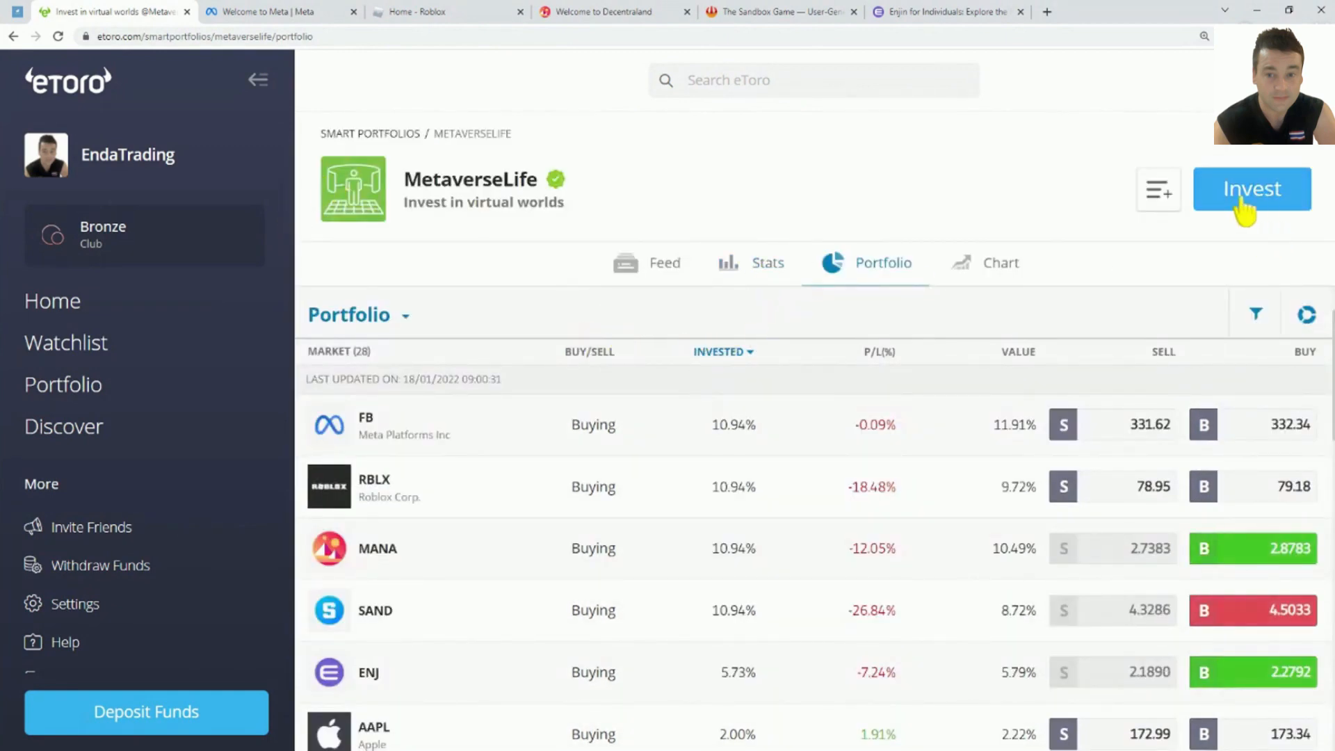
{"action": "left_click", "coordinate": [766, 262]}
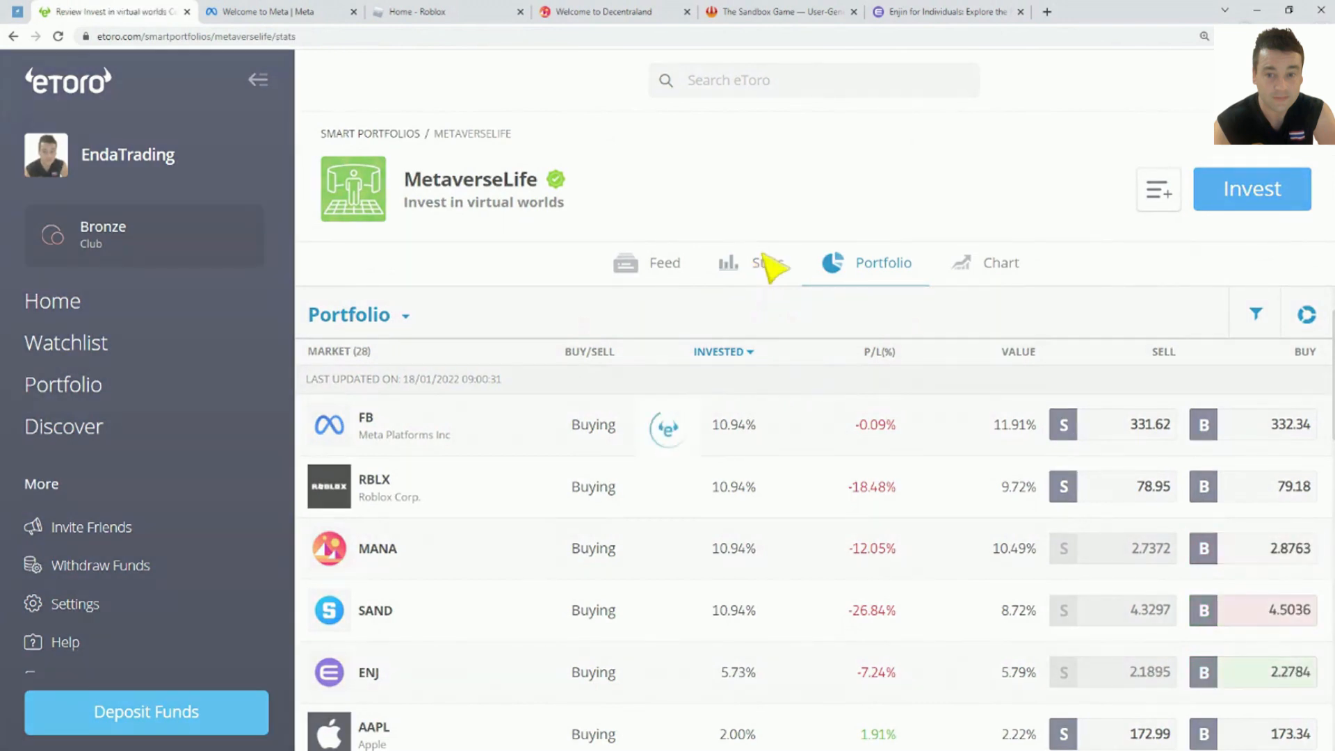
{"action": "left_click", "coordinate": [751, 262]}
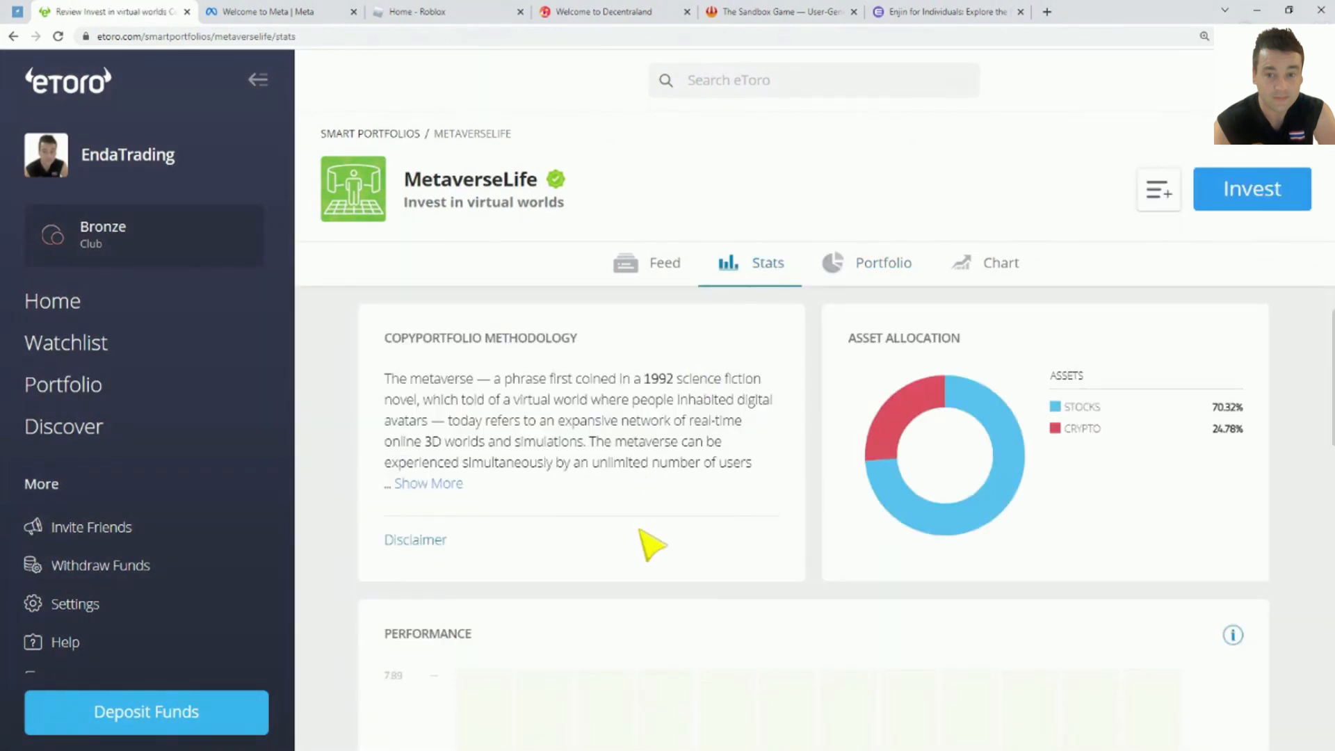
Step: Expand MetaverseLife's yearly performance table back to 2018 with Show More
{"action": "scroll", "scroll_direction": "down", "scroll_amount": 3}
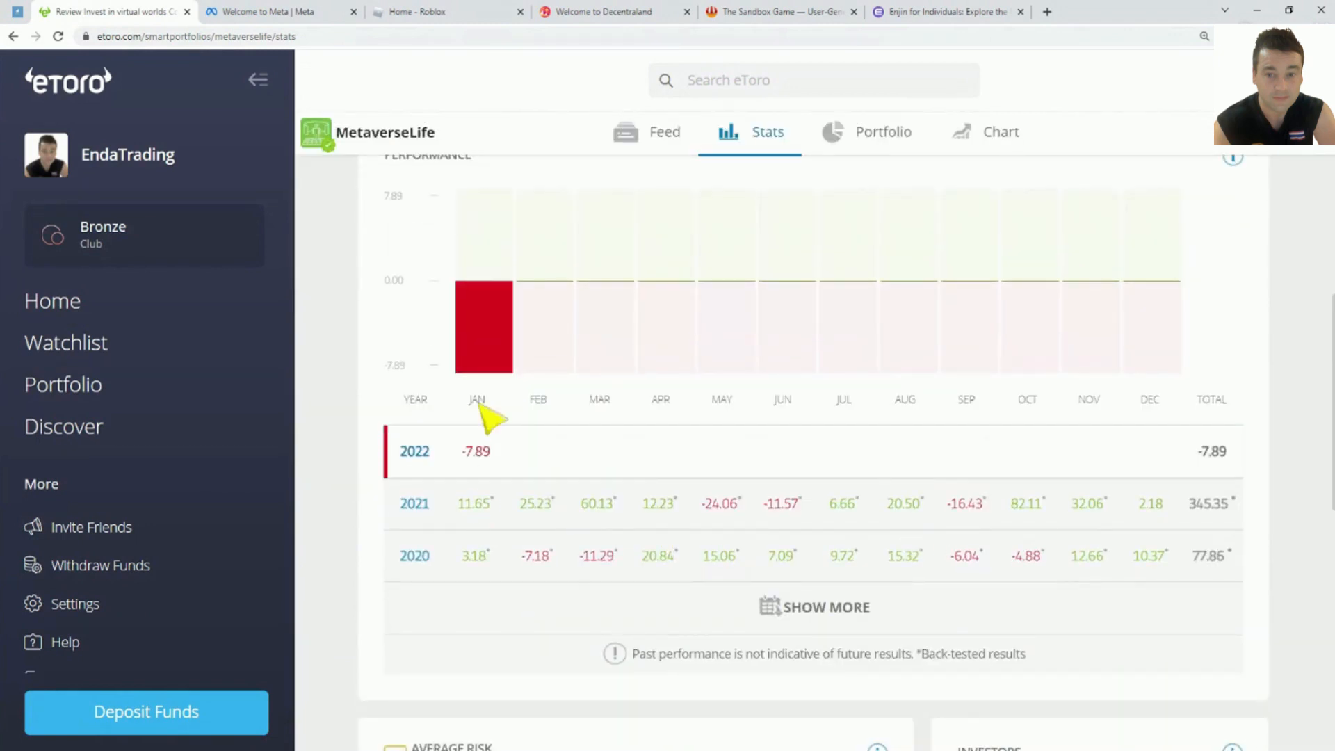
{"action": "mouse_move", "coordinate": [468, 458]}
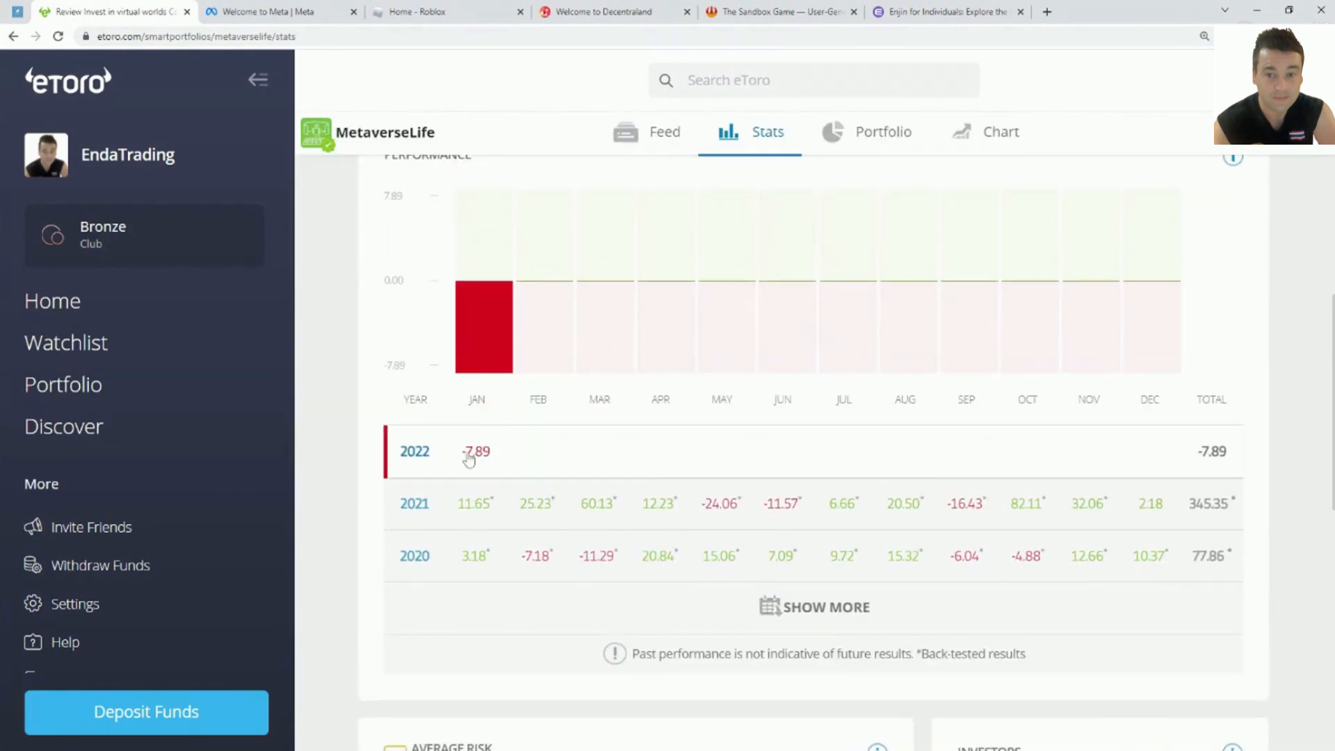
{"action": "left_click", "coordinate": [814, 606]}
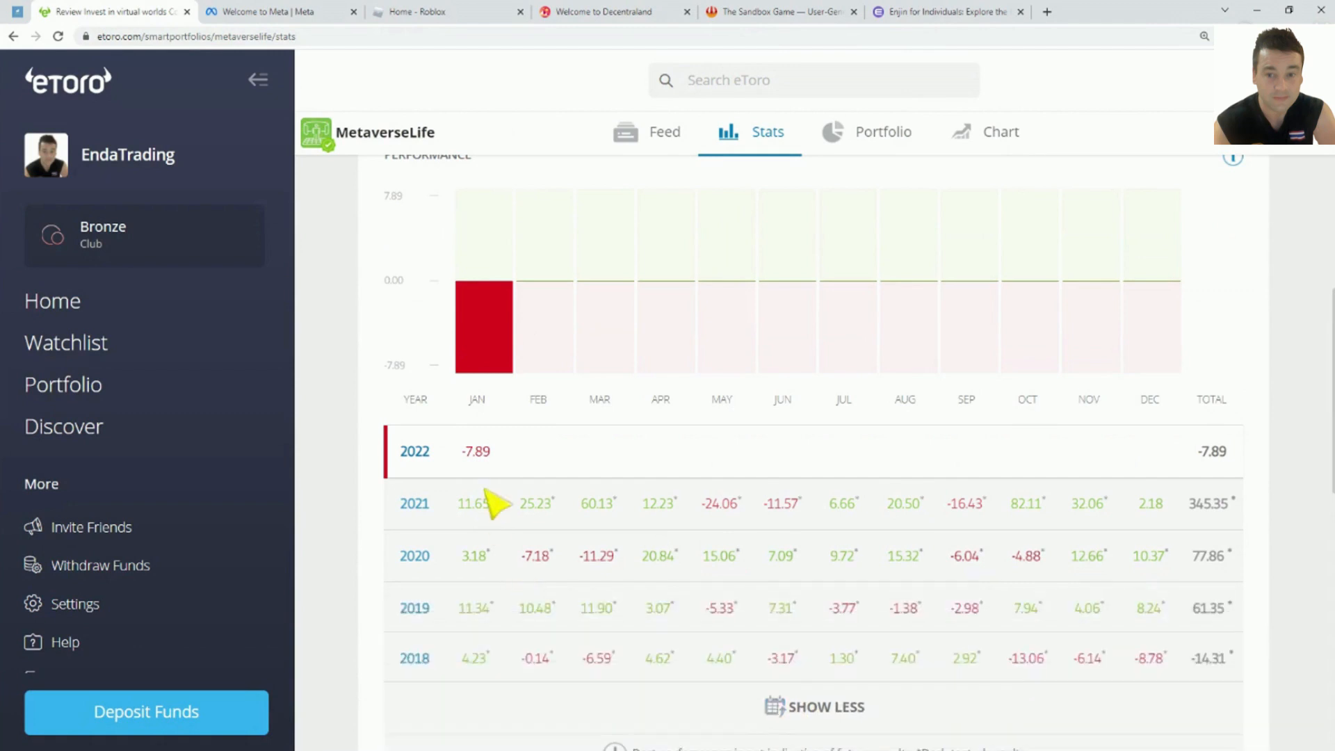
{"action": "mouse_move", "coordinate": [1224, 471]}
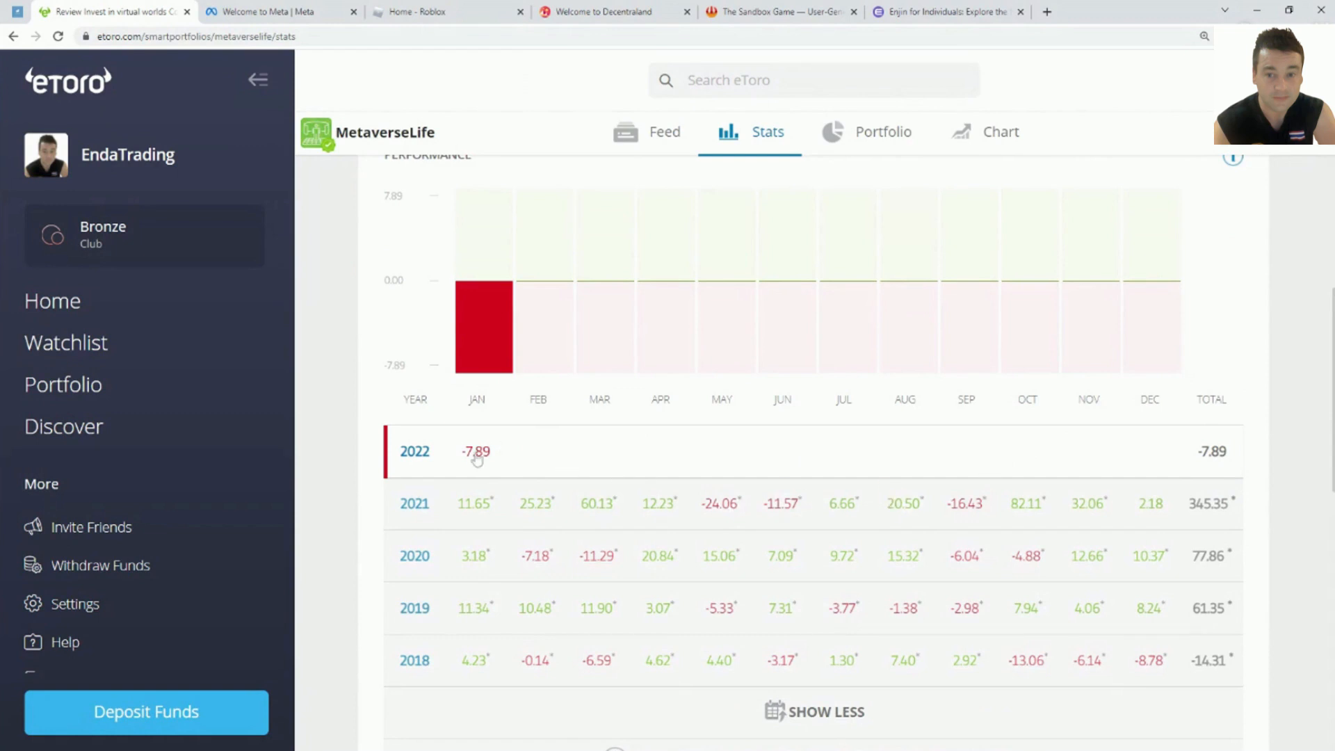
{"action": "mouse_move", "coordinate": [475, 451]}
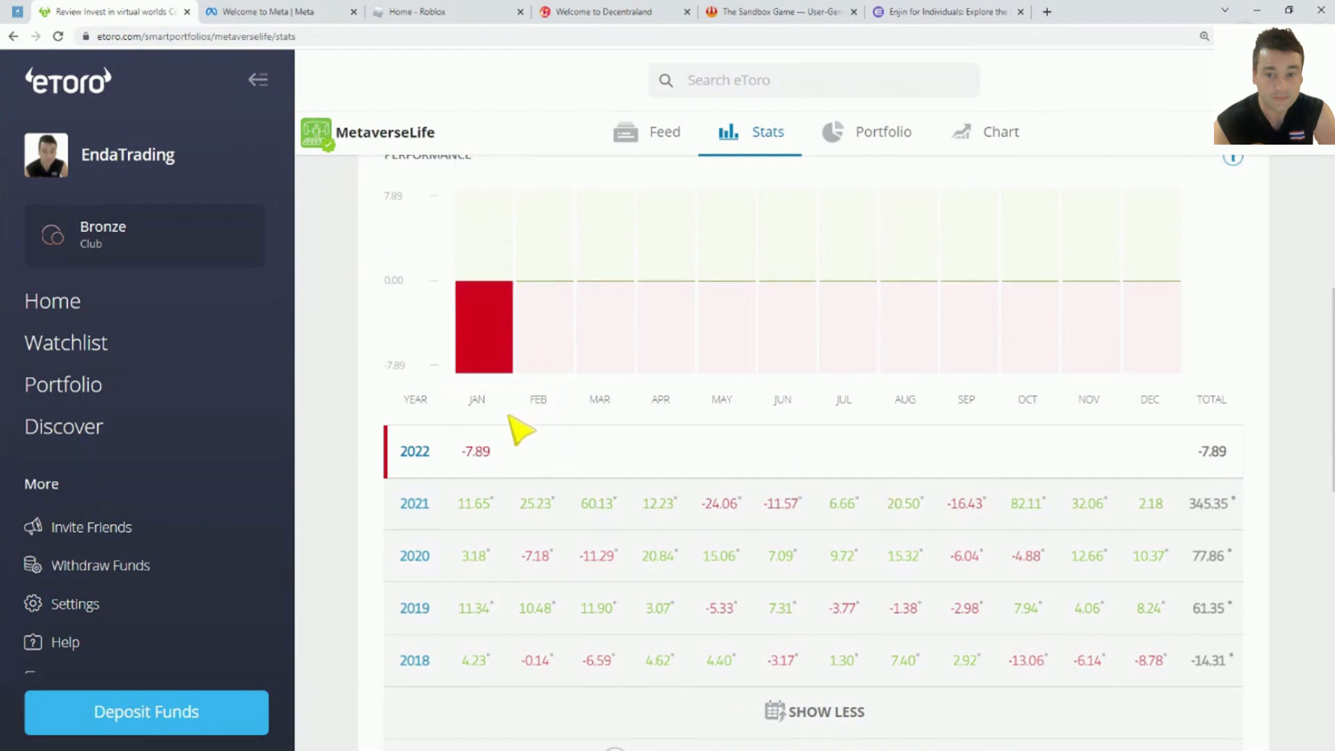
{"action": "mouse_move", "coordinate": [687, 477]}
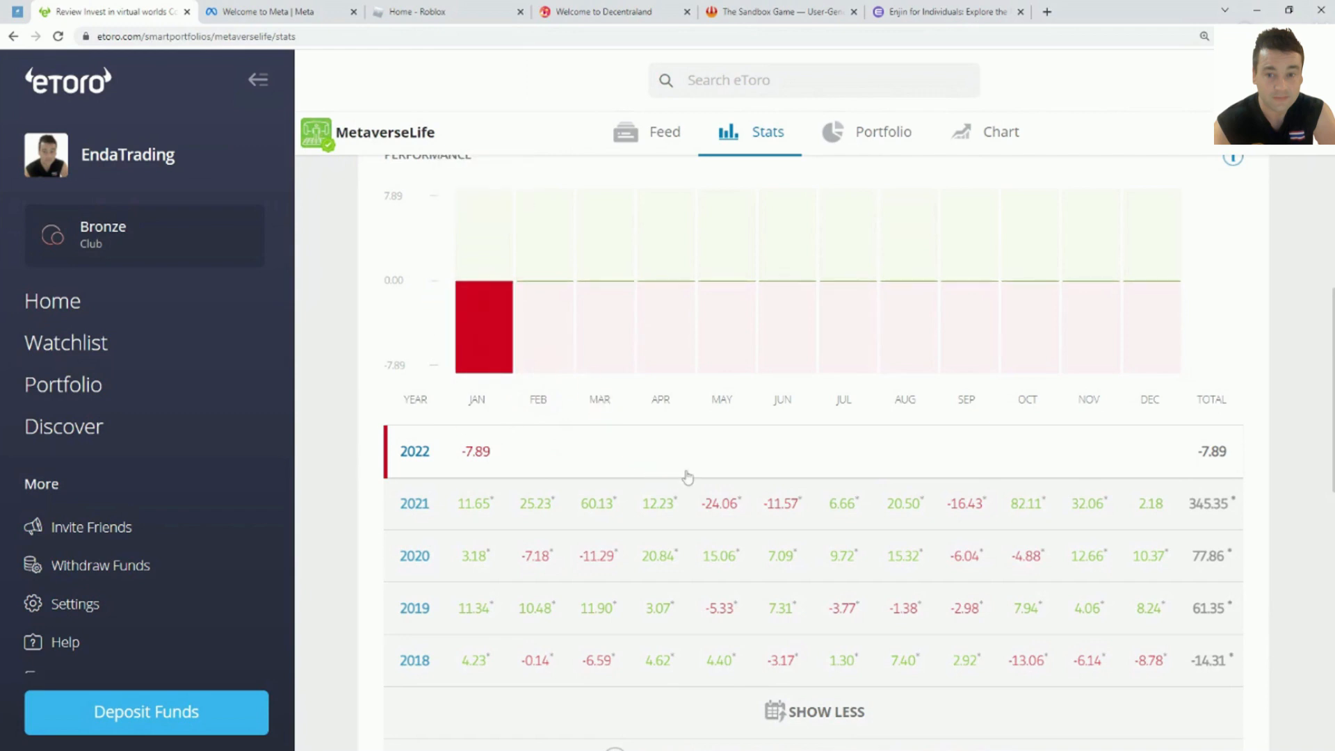
{"action": "mouse_move", "coordinate": [486, 520]}
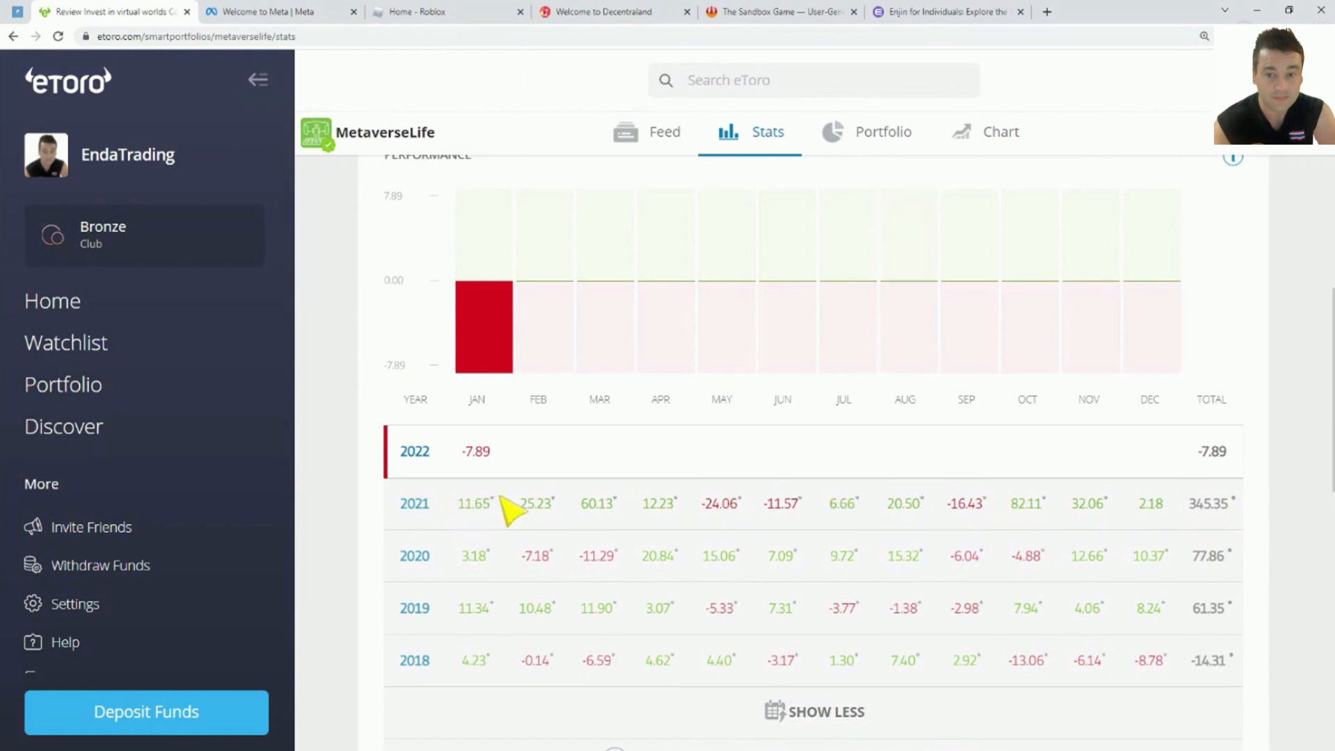
{"action": "mouse_move", "coordinate": [1145, 528]}
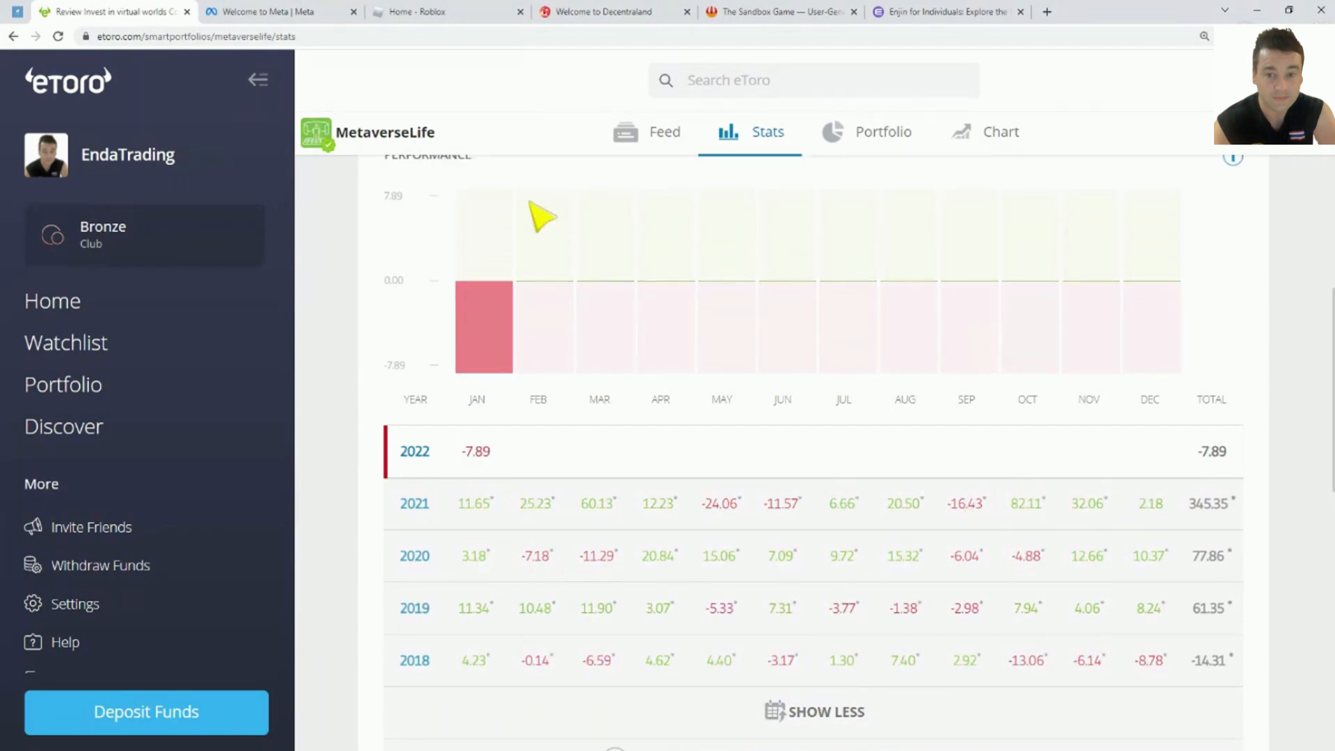
{"action": "mouse_move", "coordinate": [596, 596]}
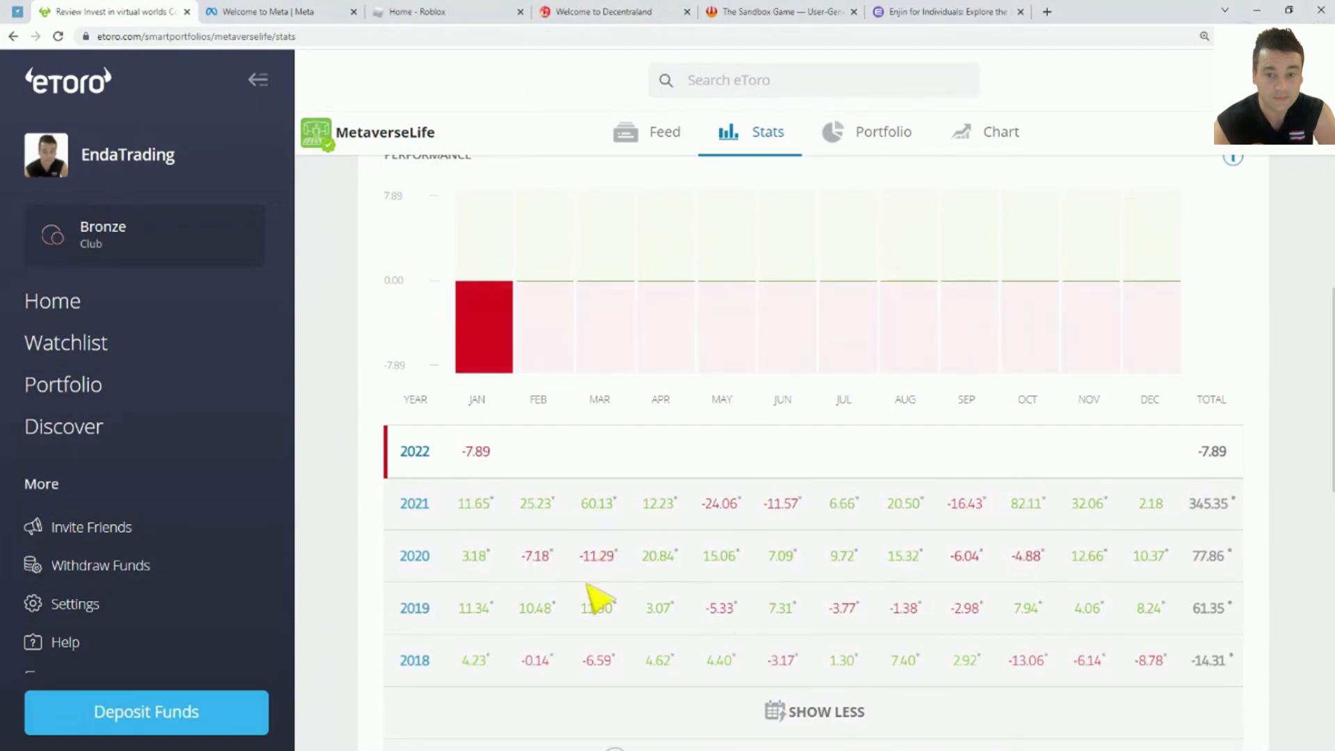
{"action": "mouse_move", "coordinate": [1202, 673]}
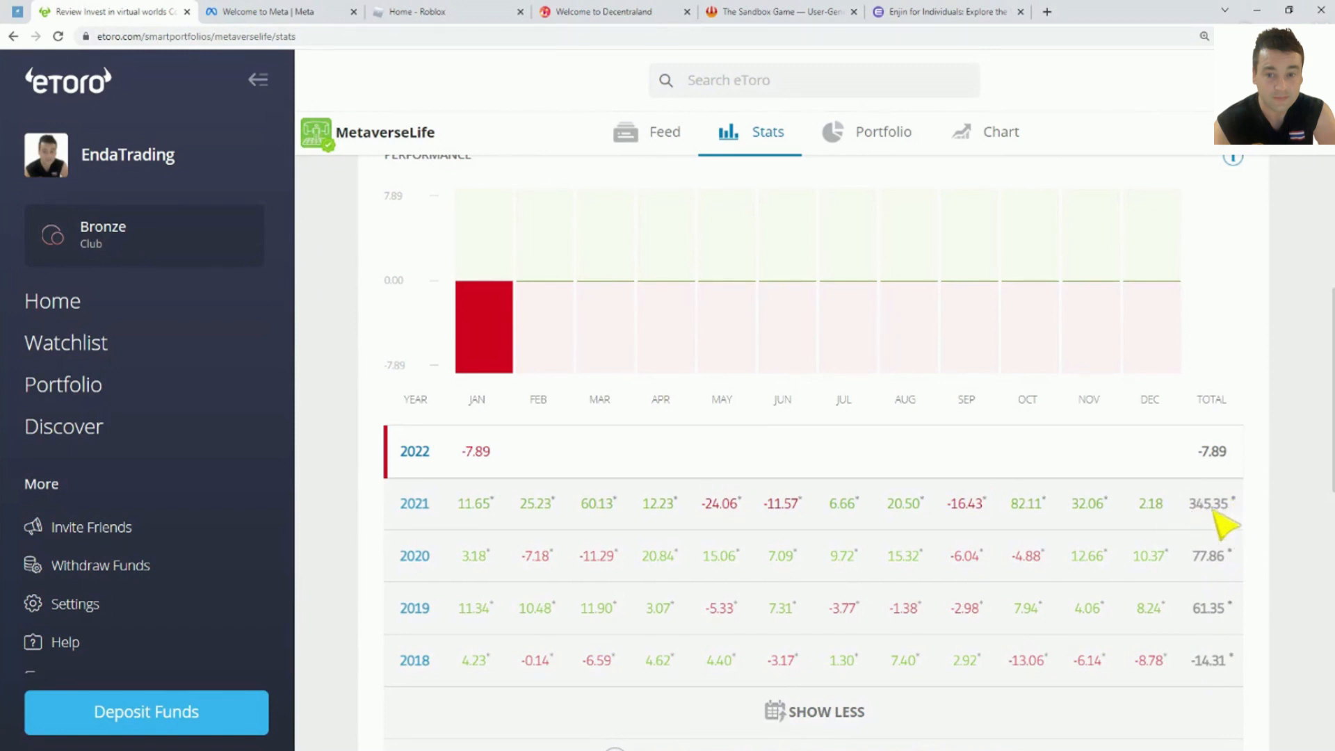
{"action": "mouse_move", "coordinate": [1218, 523]}
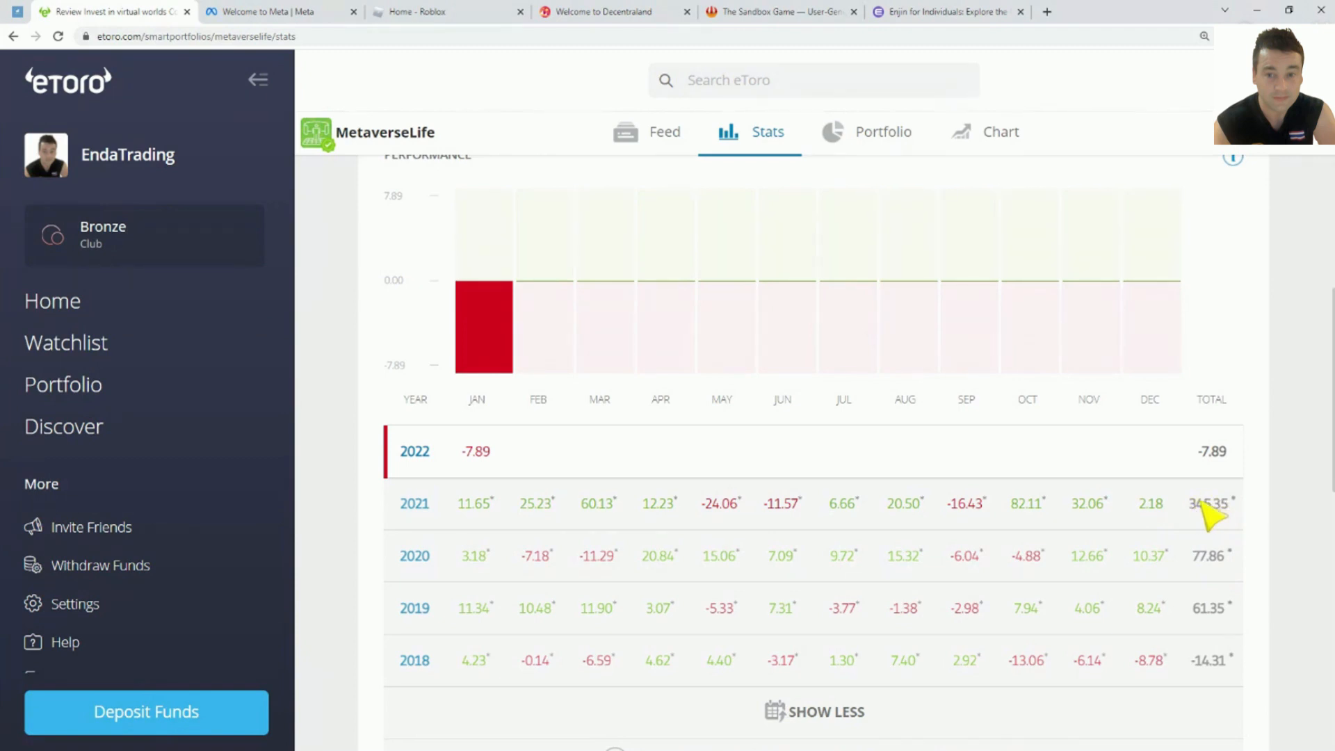
{"action": "scroll", "scroll_direction": "down", "scroll_amount": 3}
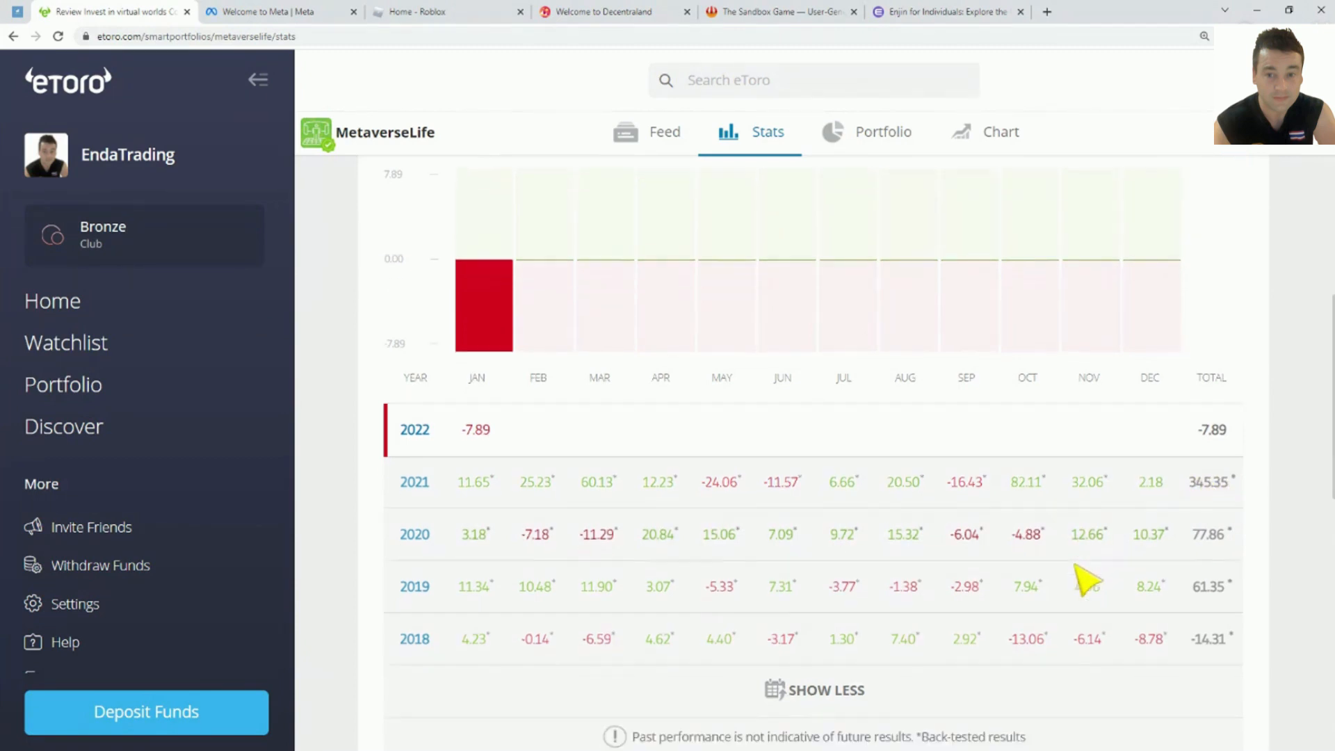
{"action": "scroll", "scroll_direction": "down", "scroll_amount": 3}
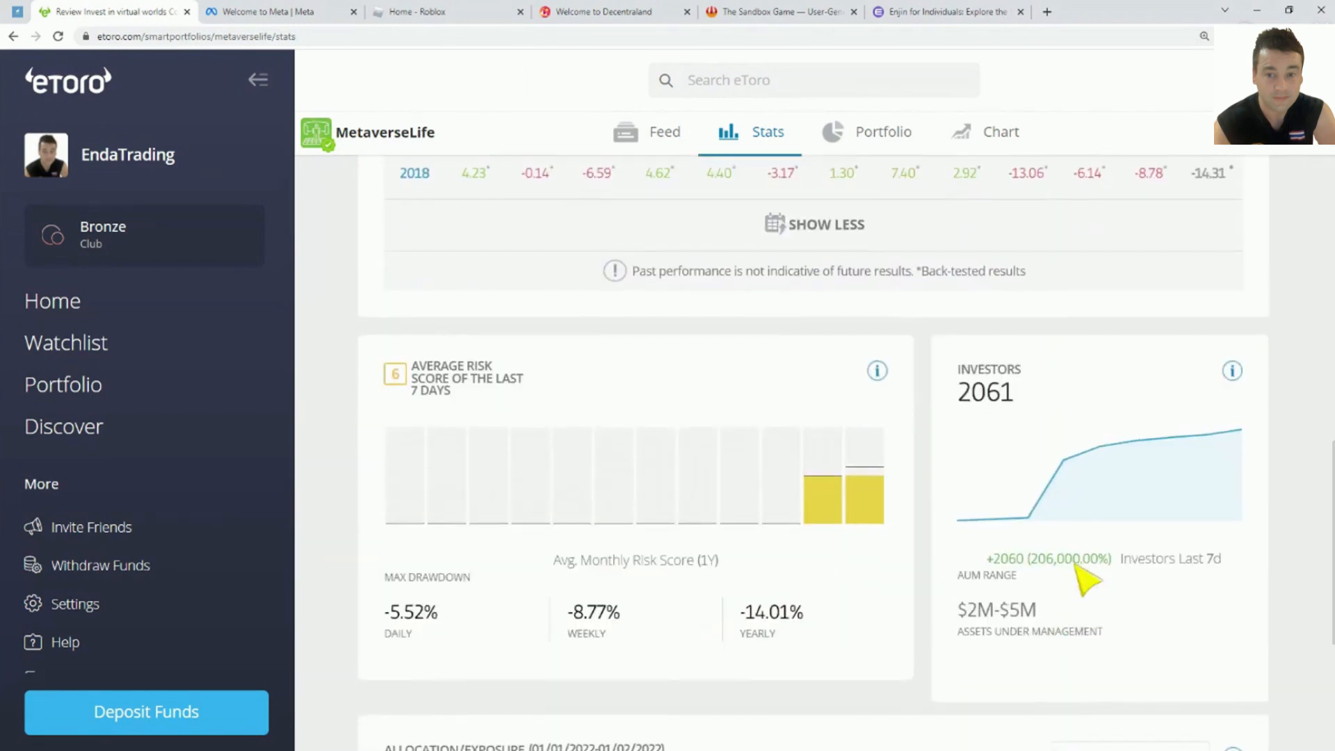
{"action": "mouse_move", "coordinate": [401, 635]}
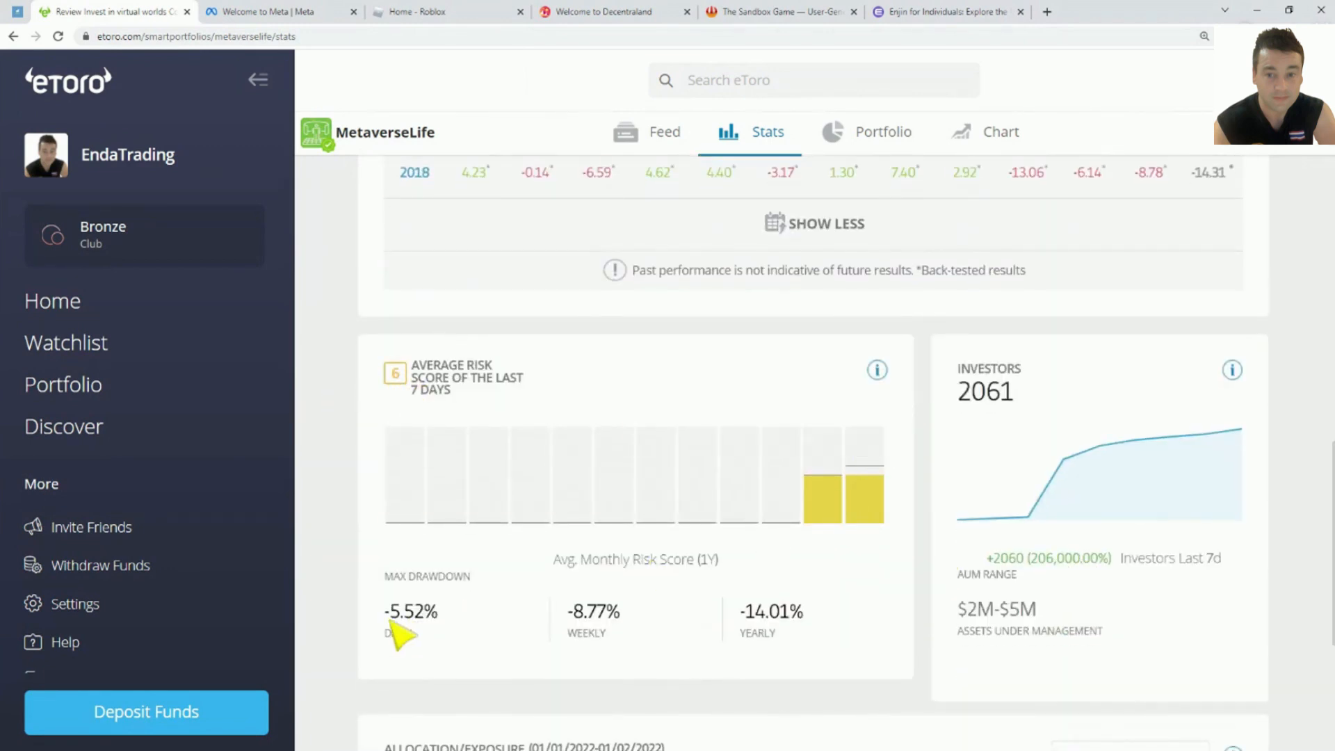
{"action": "mouse_move", "coordinate": [454, 629]}
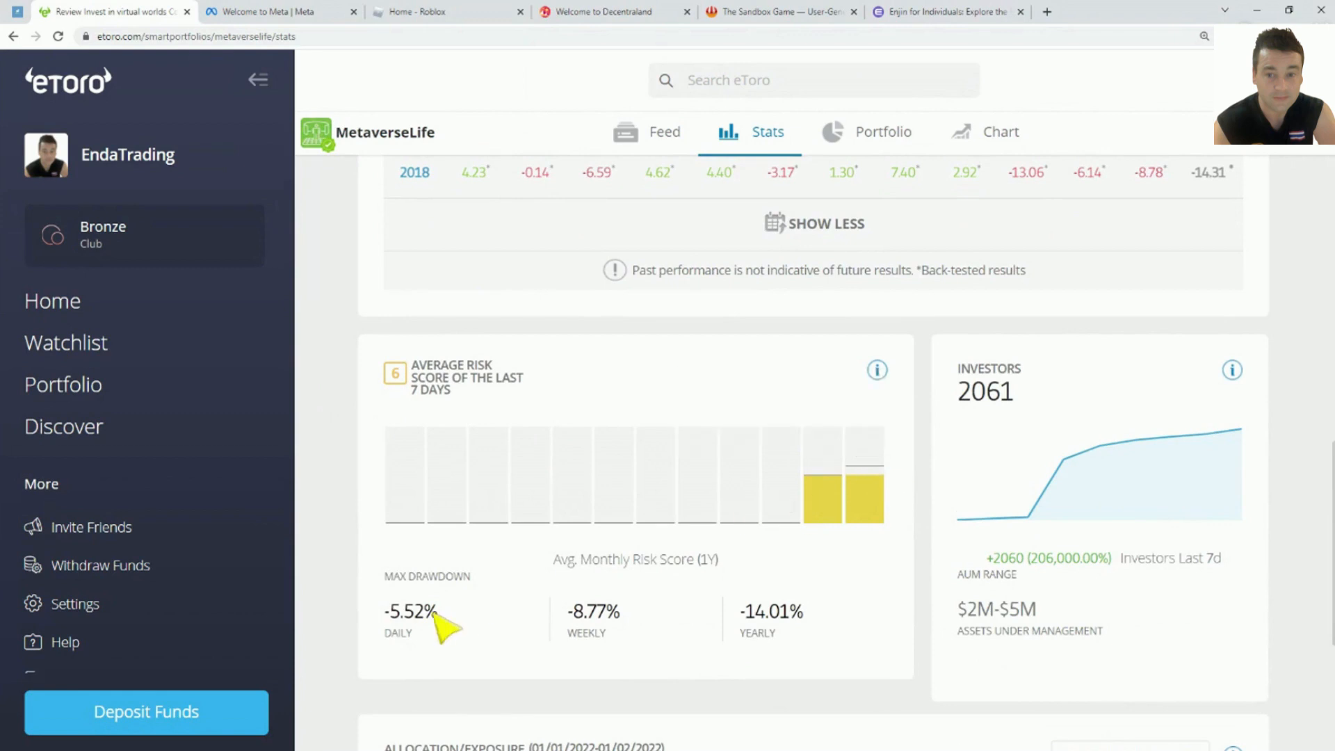
{"action": "mouse_move", "coordinate": [418, 604]}
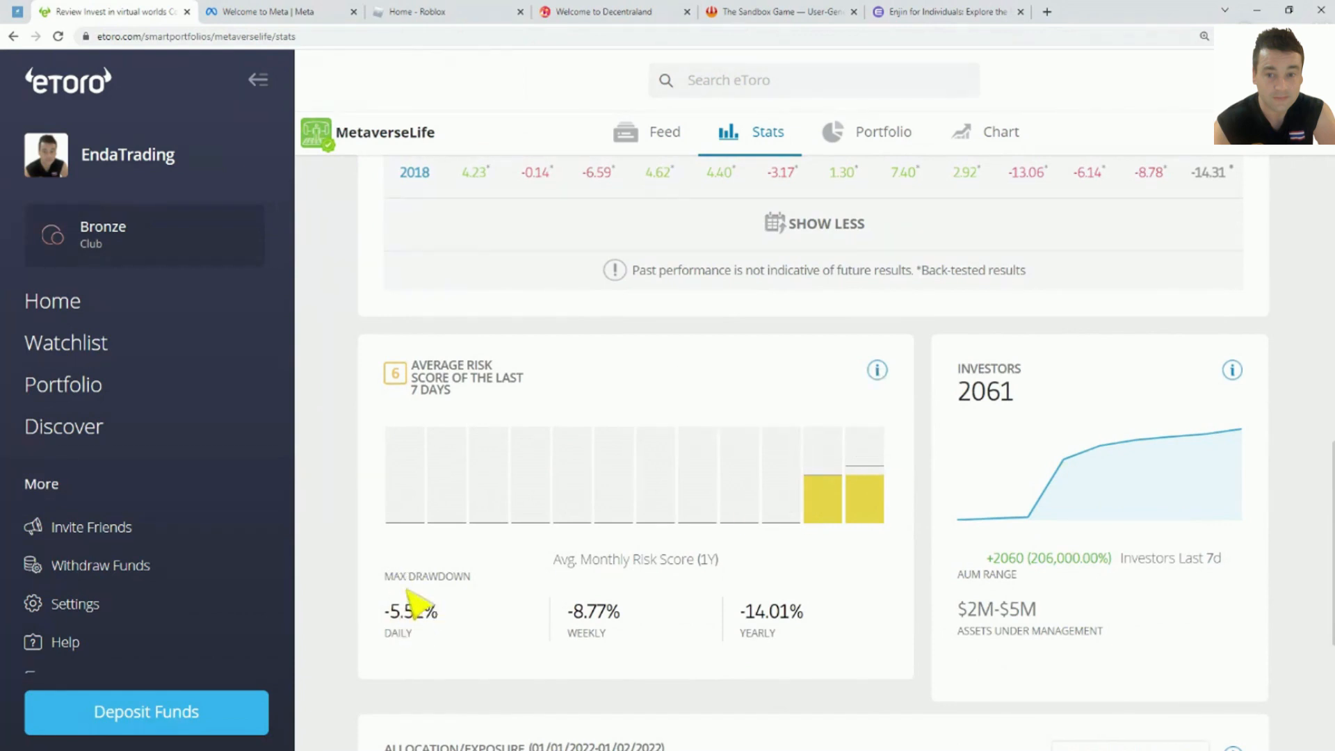
{"action": "mouse_move", "coordinate": [443, 622]}
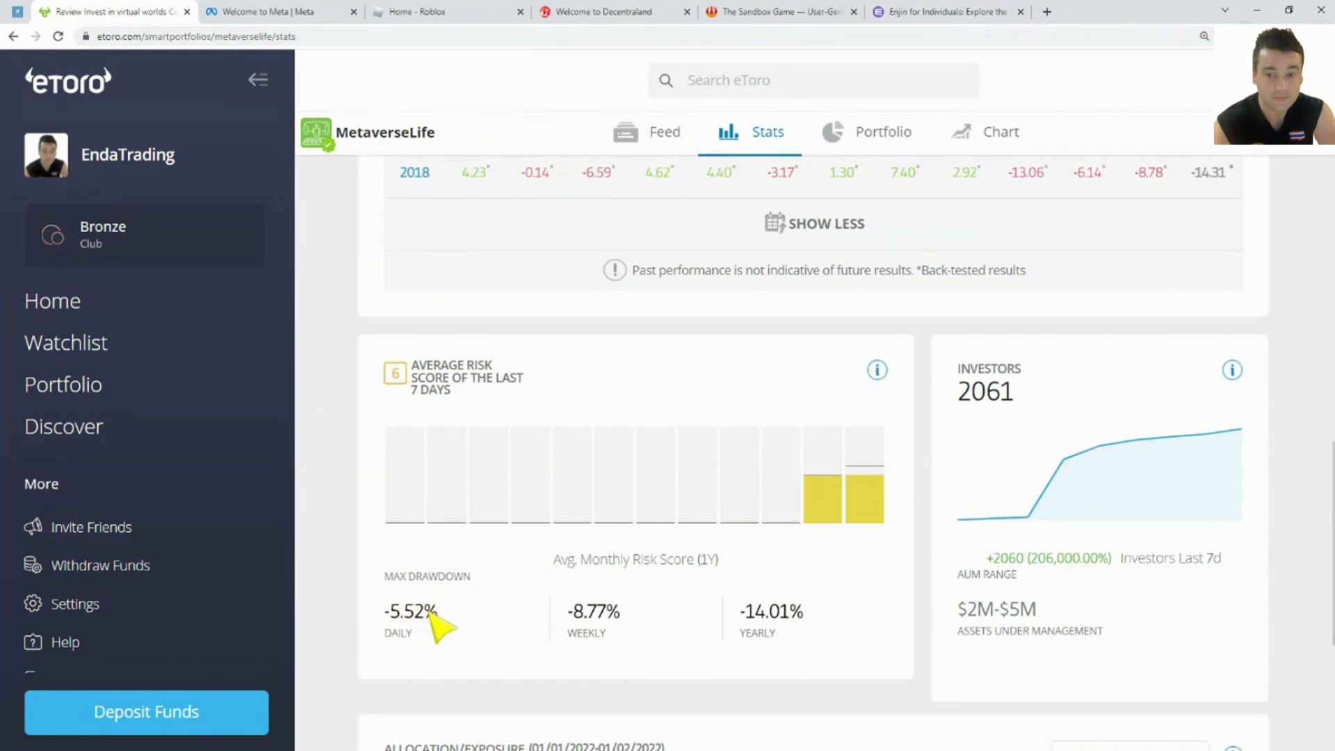
{"action": "mouse_move", "coordinate": [617, 635]}
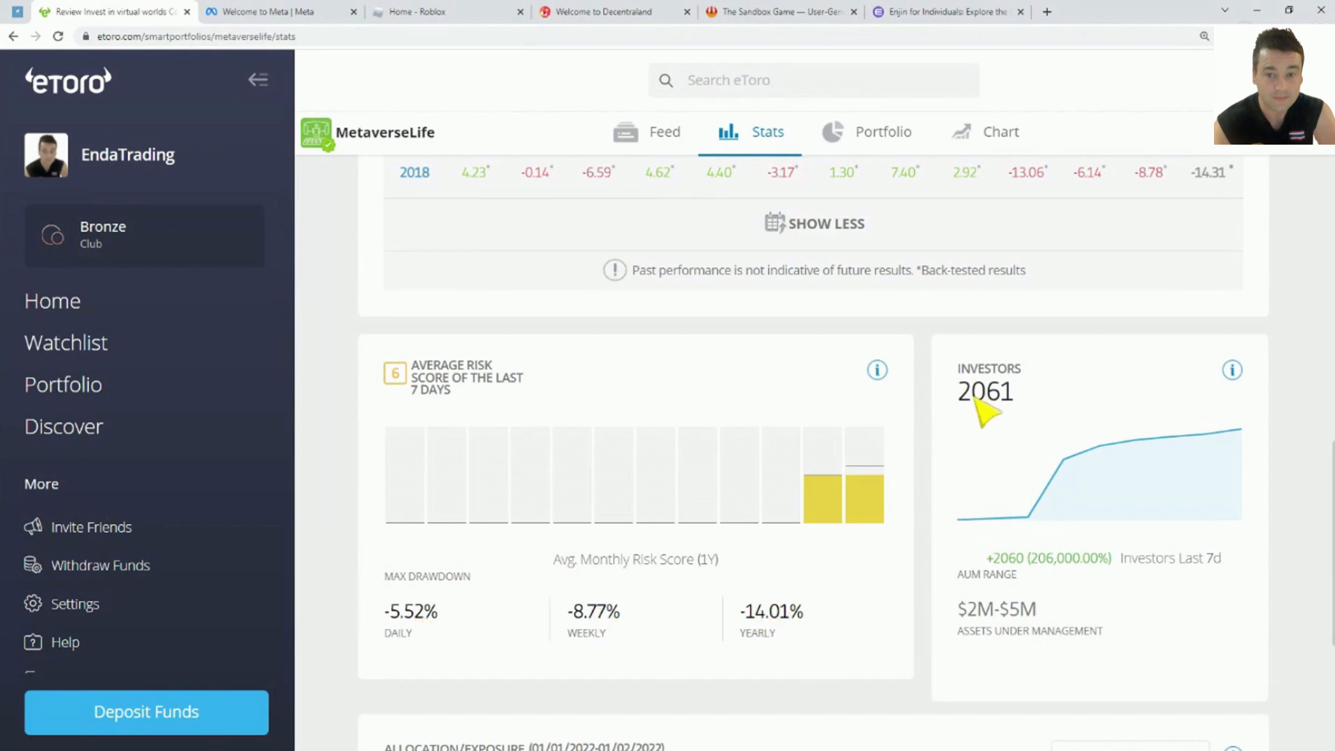
{"action": "mouse_move", "coordinate": [1099, 575]}
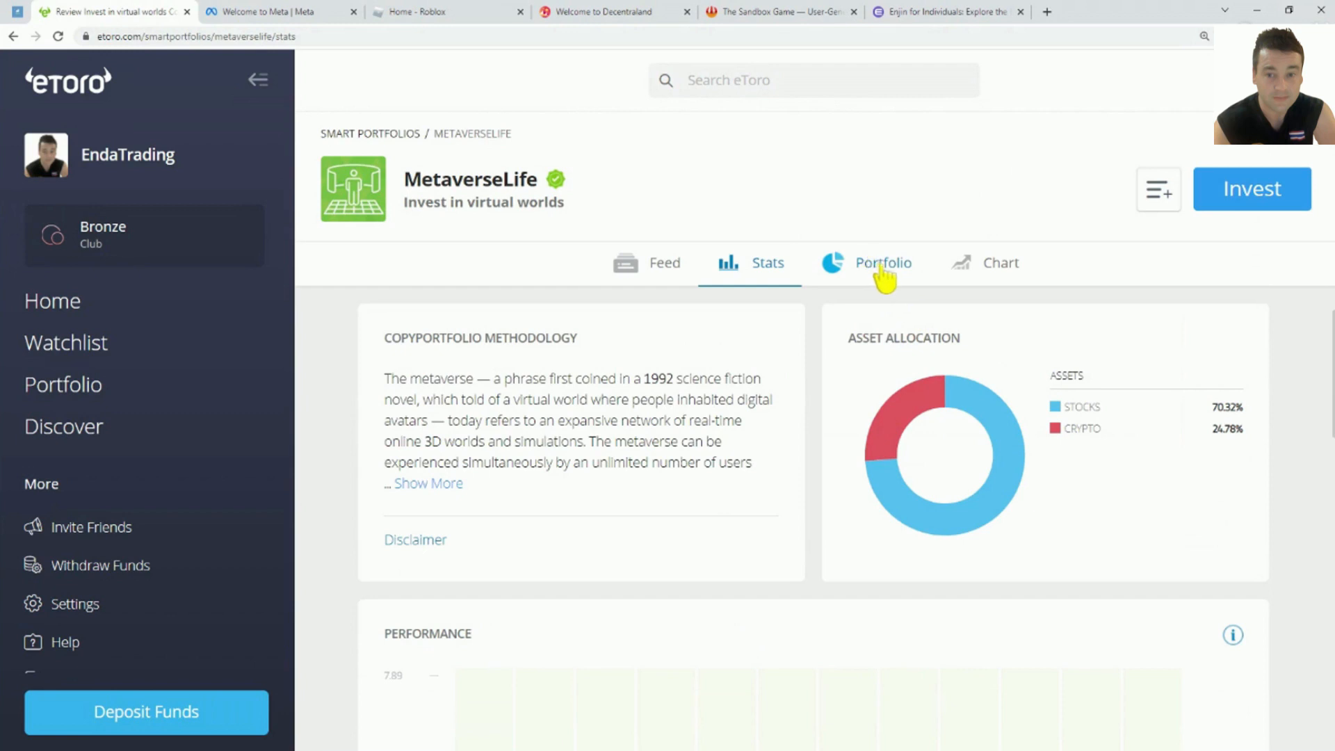
{"action": "mouse_move", "coordinate": [877, 278]}
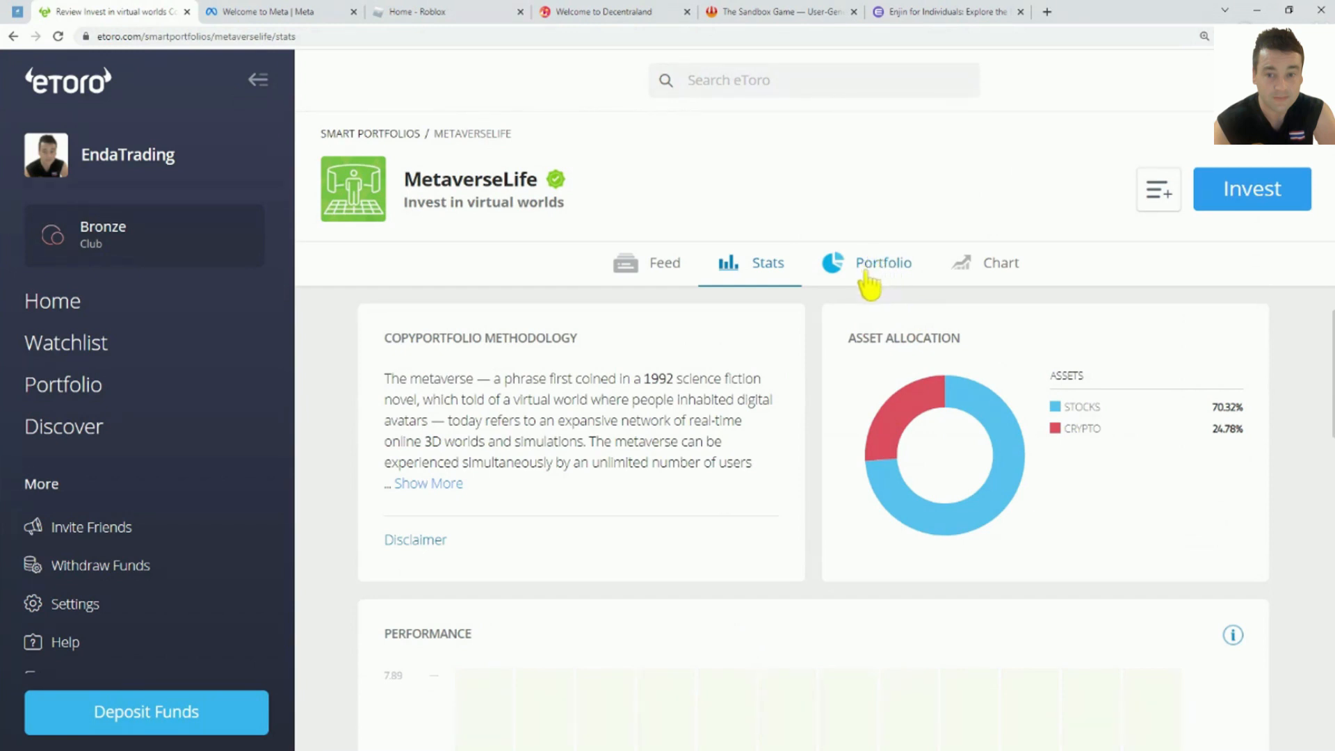
Step: Open MetaverseLife's Portfolio tab showing 73.91% stocks and 26.09% crypto exposure
{"action": "left_click", "coordinate": [883, 262]}
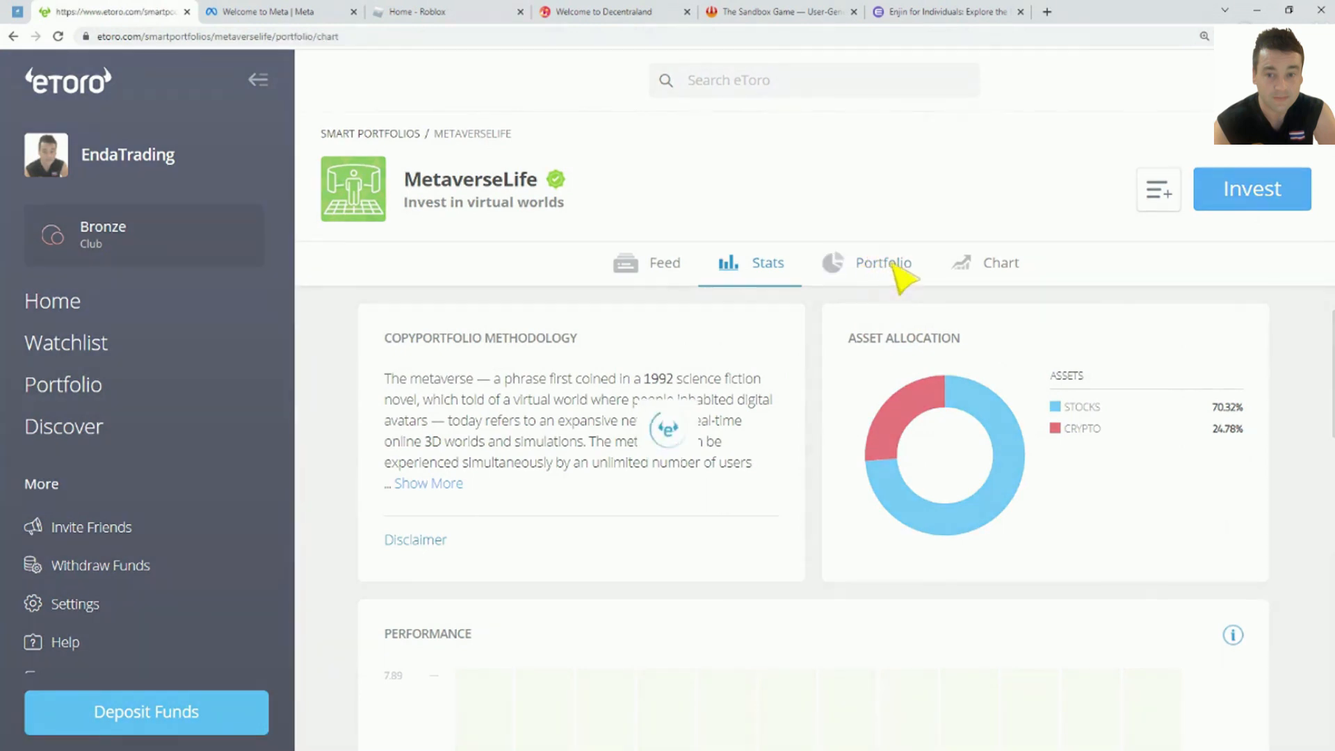
{"action": "left_click", "coordinate": [883, 263]}
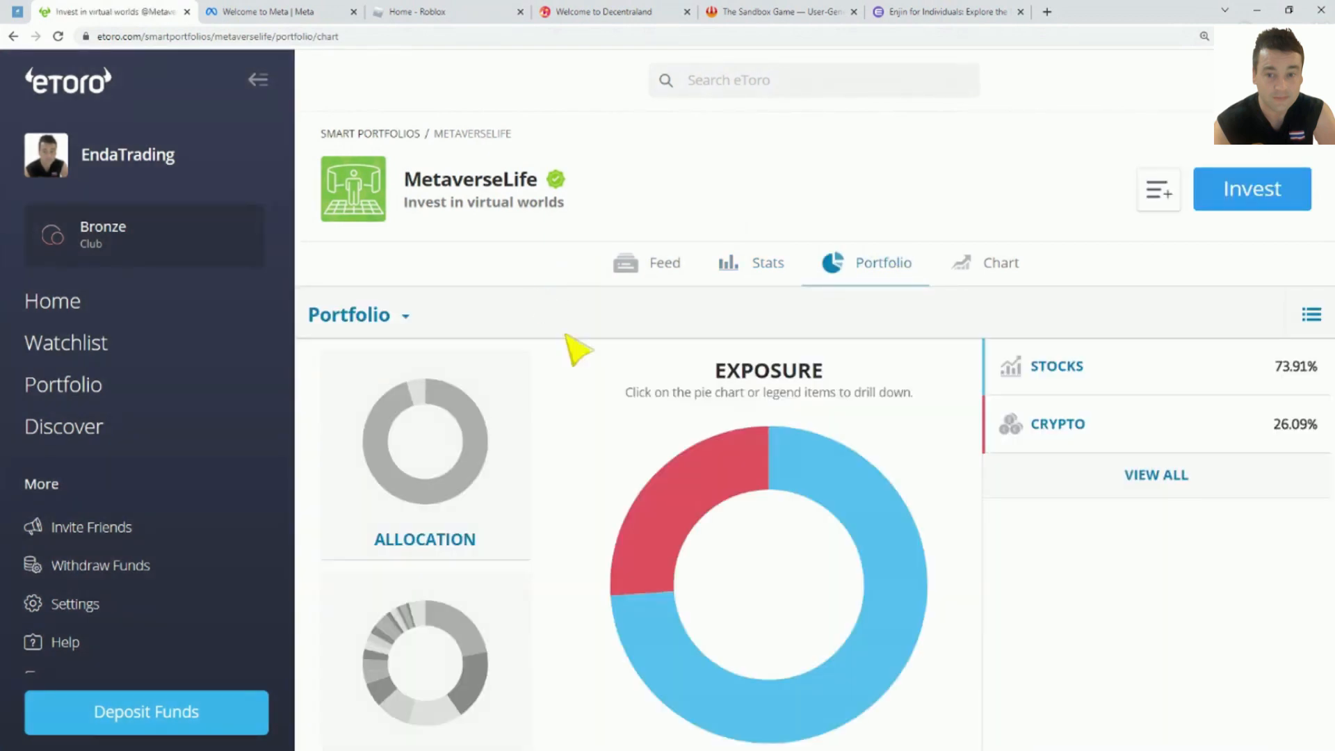
{"action": "mouse_move", "coordinate": [1156, 478]}
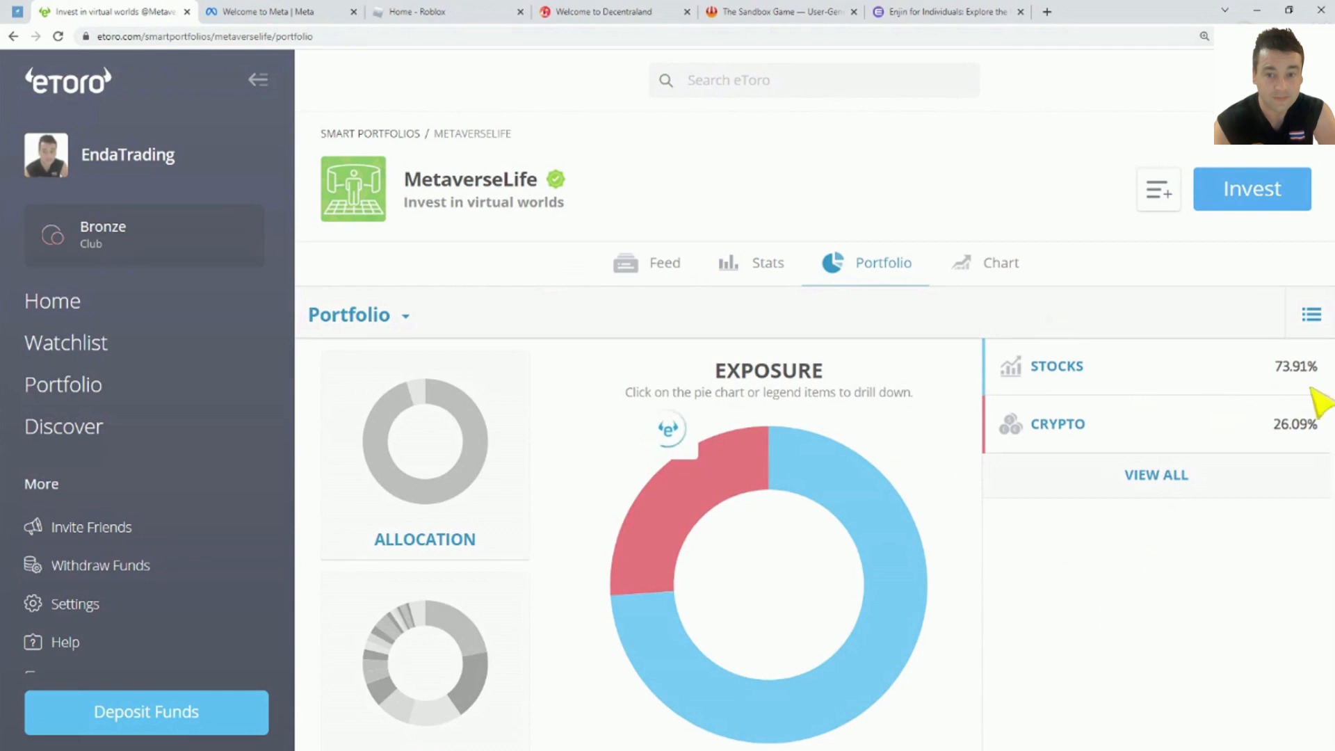
Step: View all MetaverseLife holdings, then skim and close Meta's metaverse page
{"action": "left_click", "coordinate": [1311, 314]}
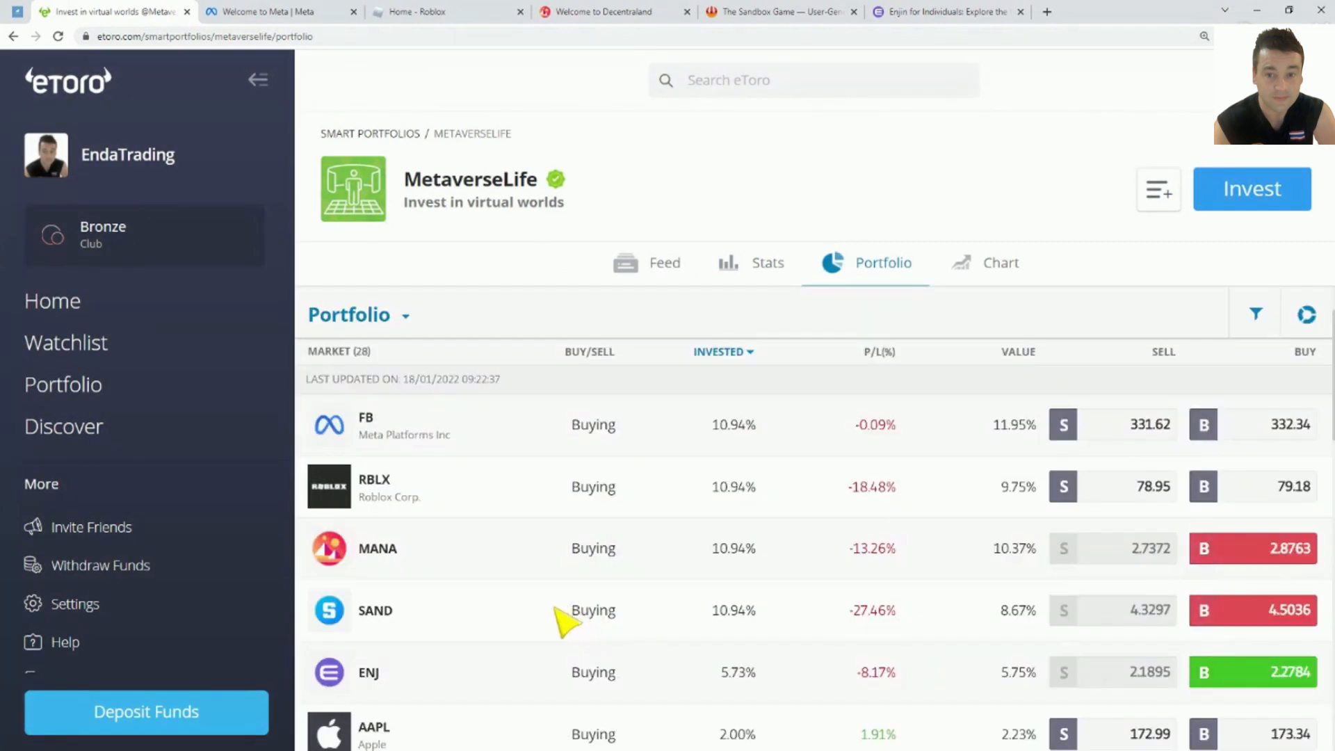
{"action": "left_click", "coordinate": [280, 11]}
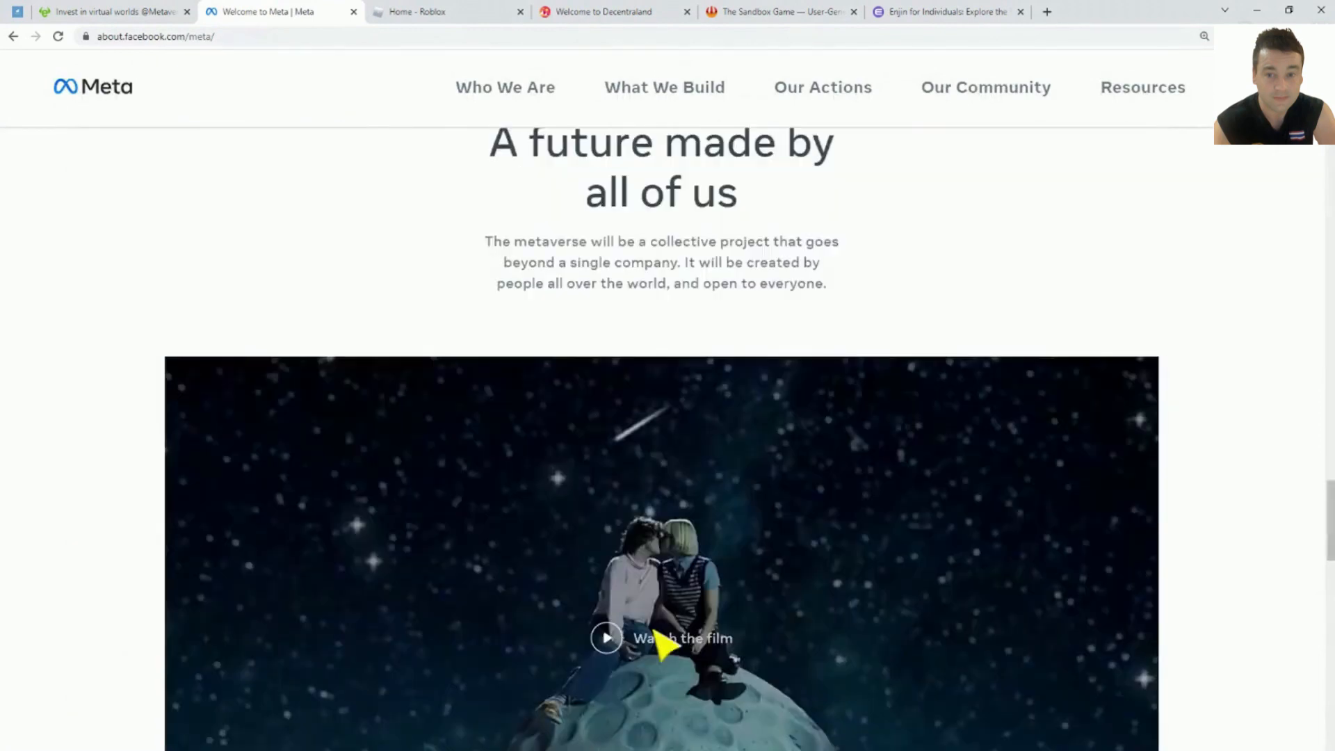
{"action": "scroll", "scroll_direction": "down", "scroll_amount": 3}
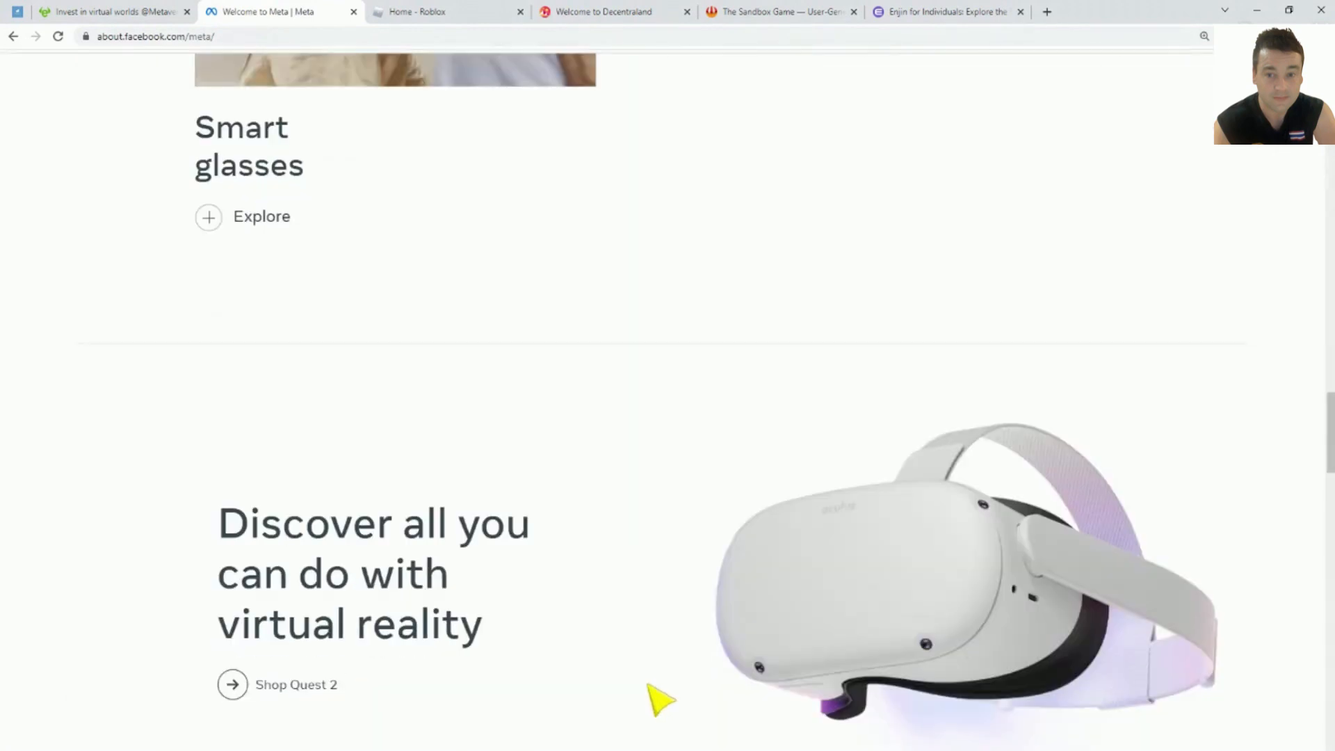
{"action": "mouse_move", "coordinate": [609, 482]}
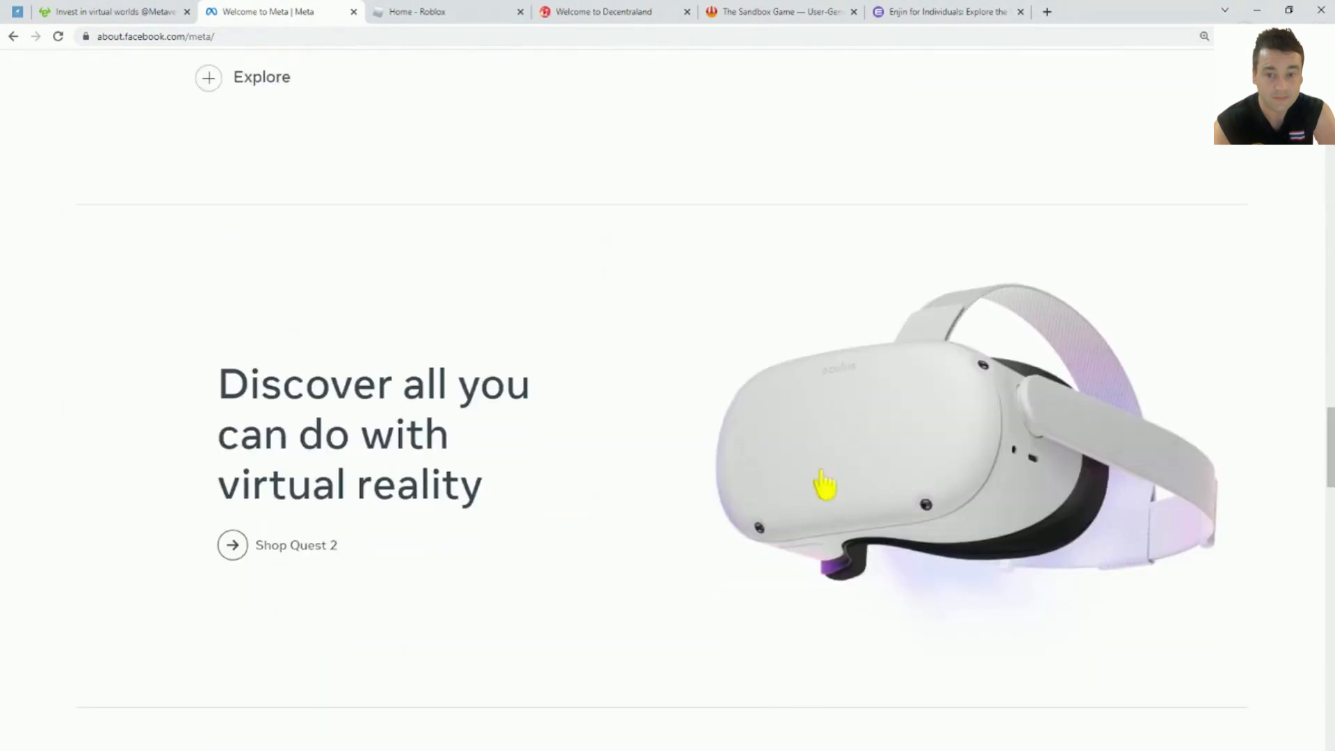
{"action": "left_click", "coordinate": [443, 12]}
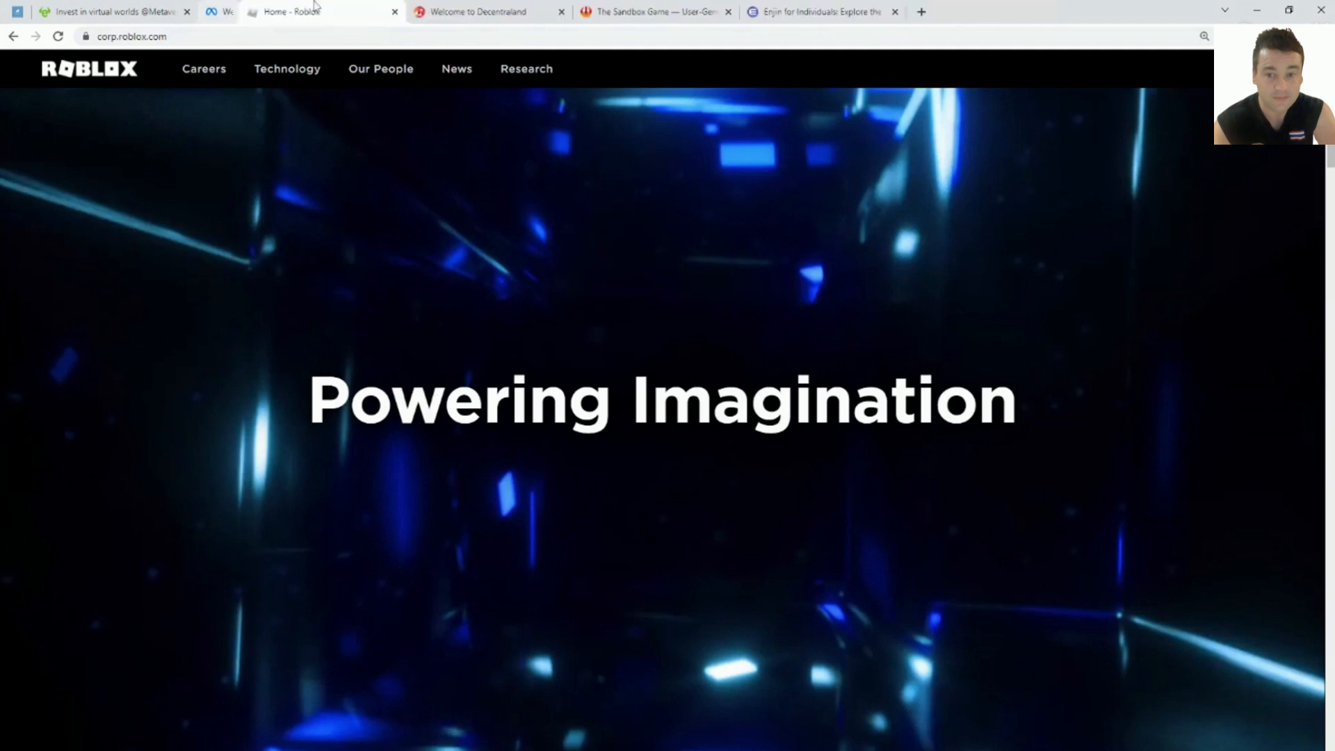
Step: Scroll Roblox's homepage to 'What is Roblox?' and return to the eToro holdings list
{"action": "scroll", "scroll_direction": "down", "scroll_amount": 3}
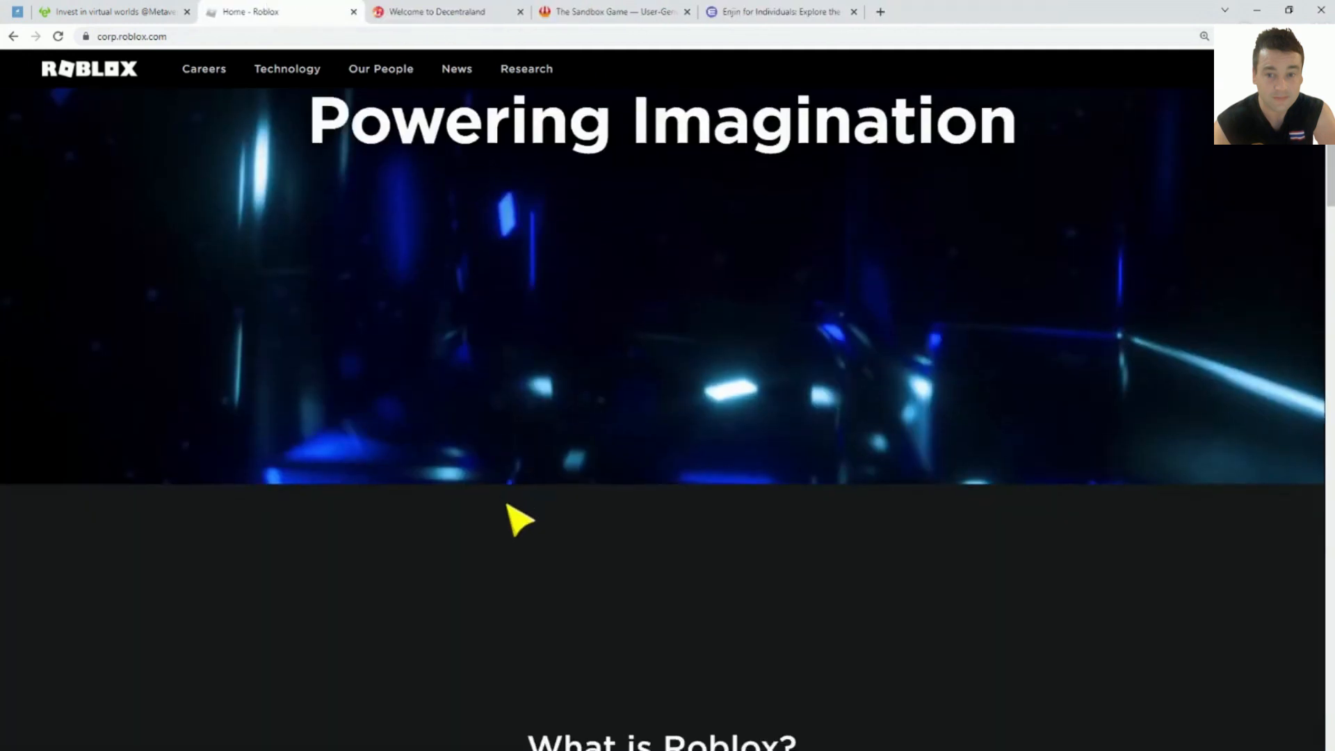
{"action": "scroll", "scroll_direction": "down", "scroll_amount": 3}
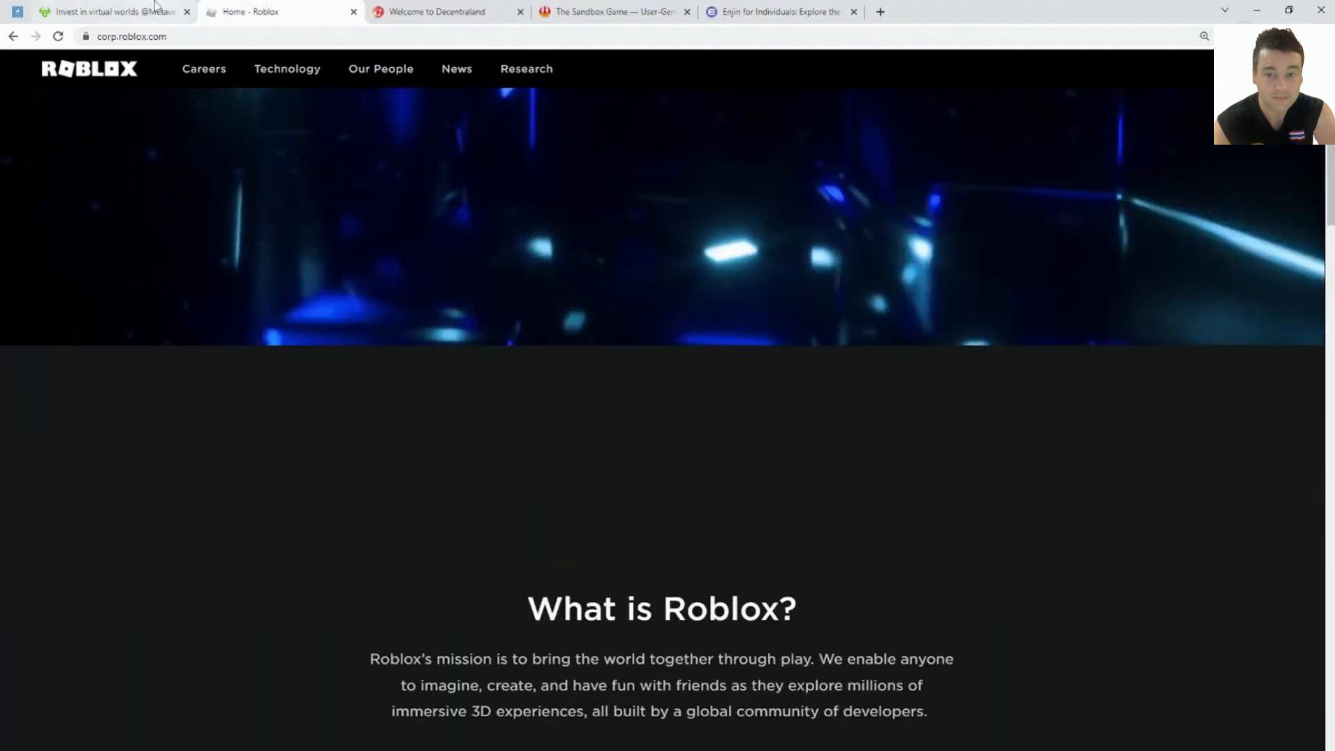
{"action": "left_click", "coordinate": [111, 11]}
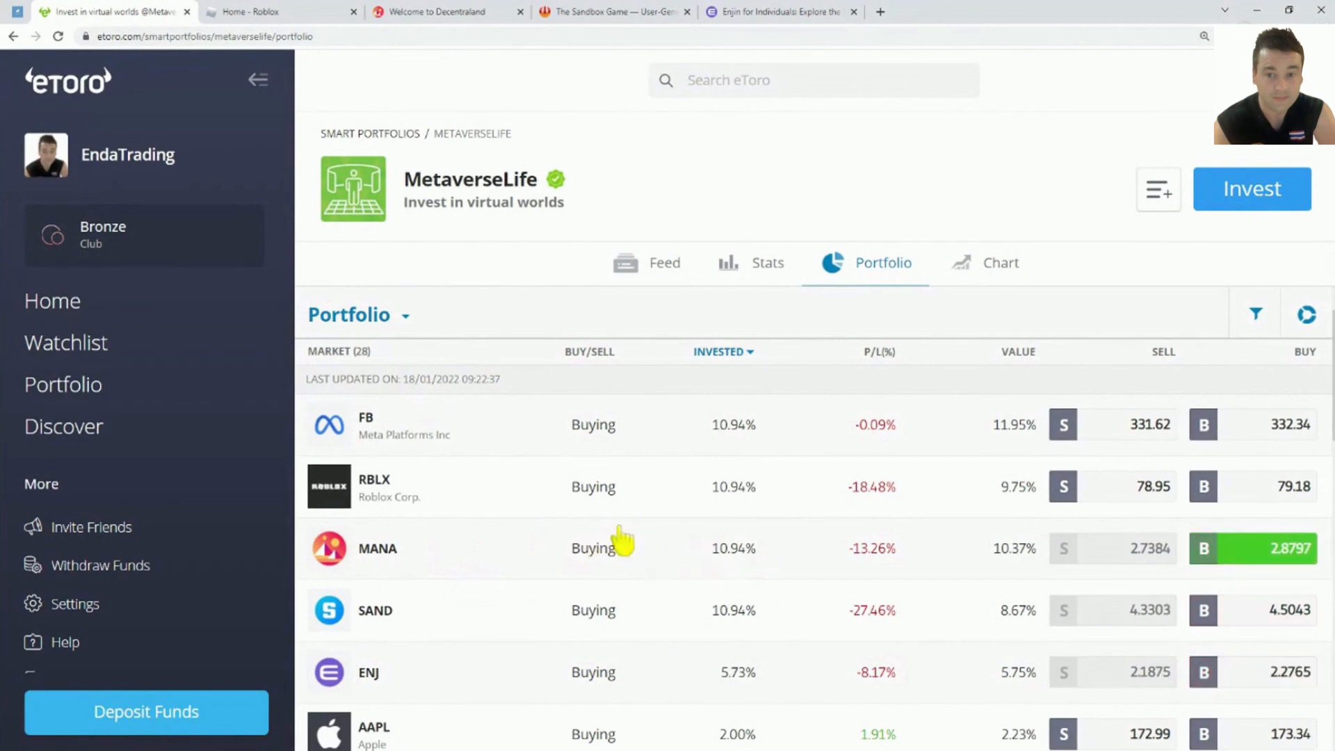
{"action": "scroll", "scroll_direction": "down", "scroll_amount": 3}
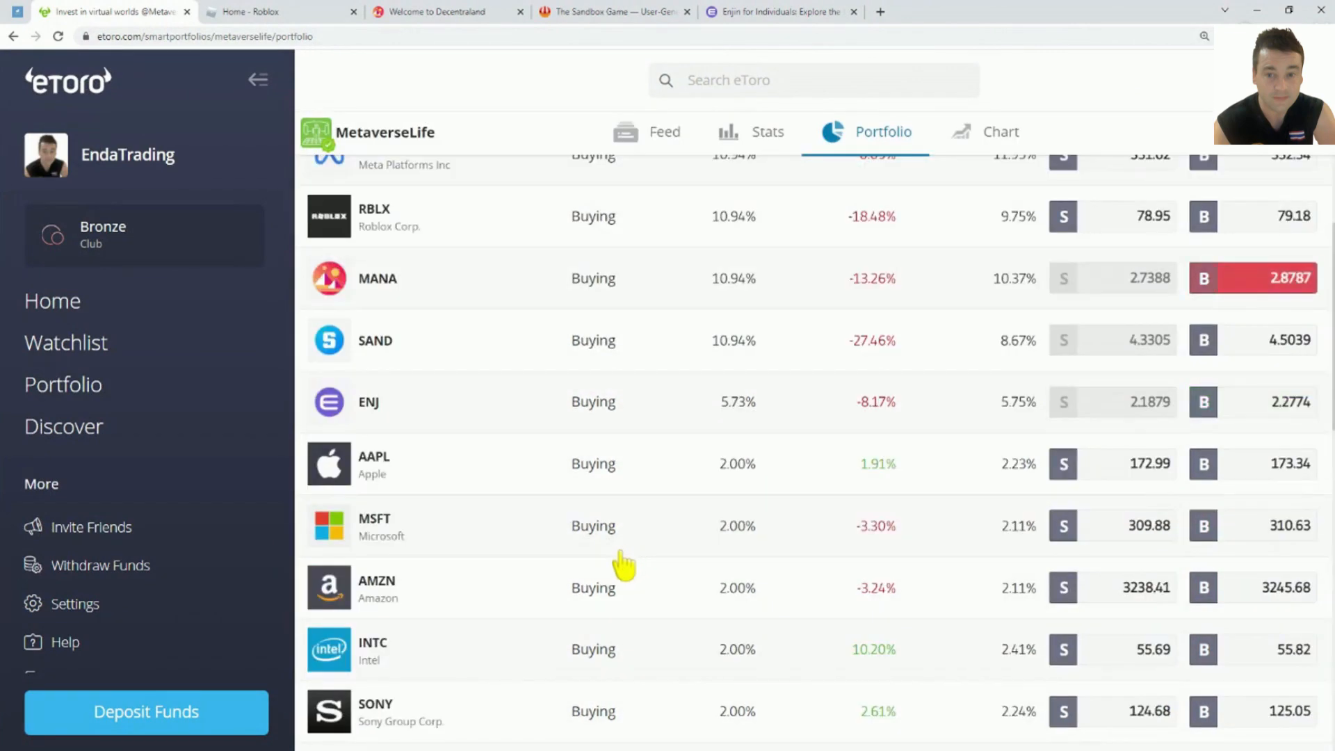
{"action": "scroll", "scroll_direction": "down", "scroll_amount": 3}
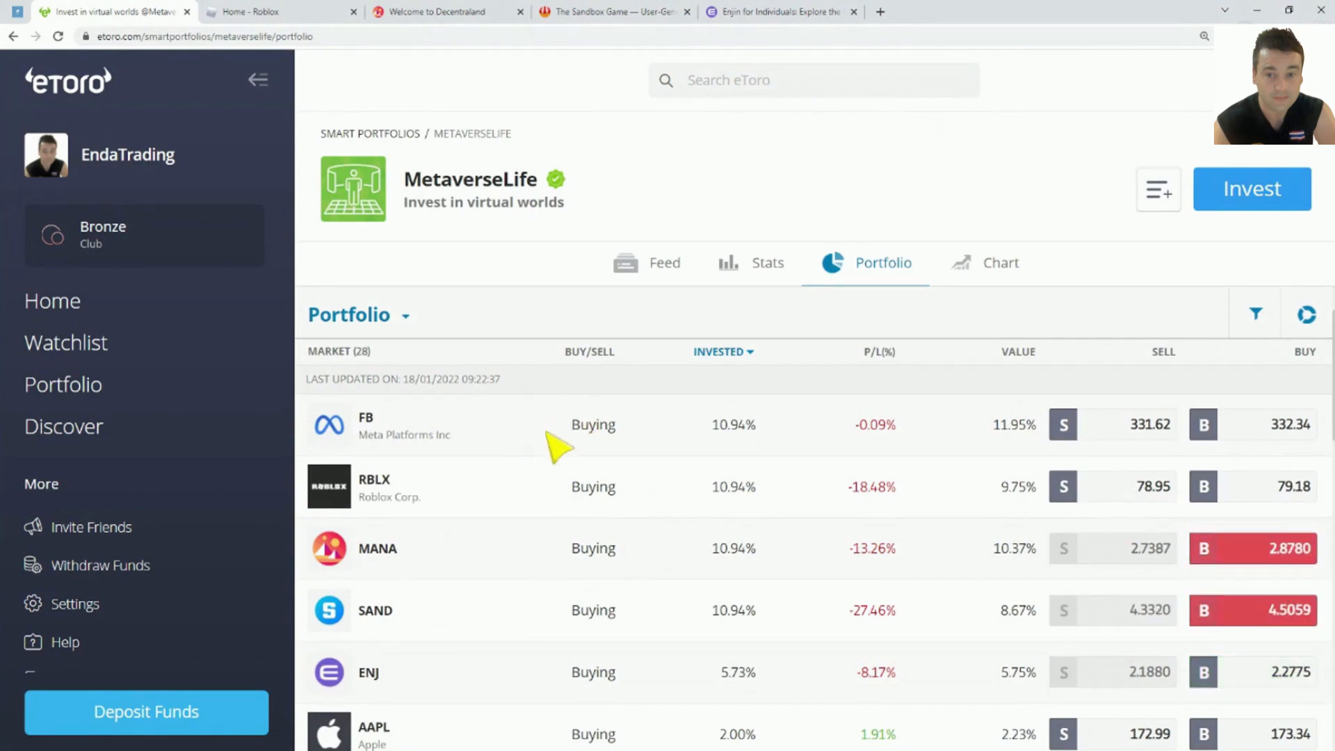
{"action": "scroll", "scroll_direction": "down", "scroll_amount": 3}
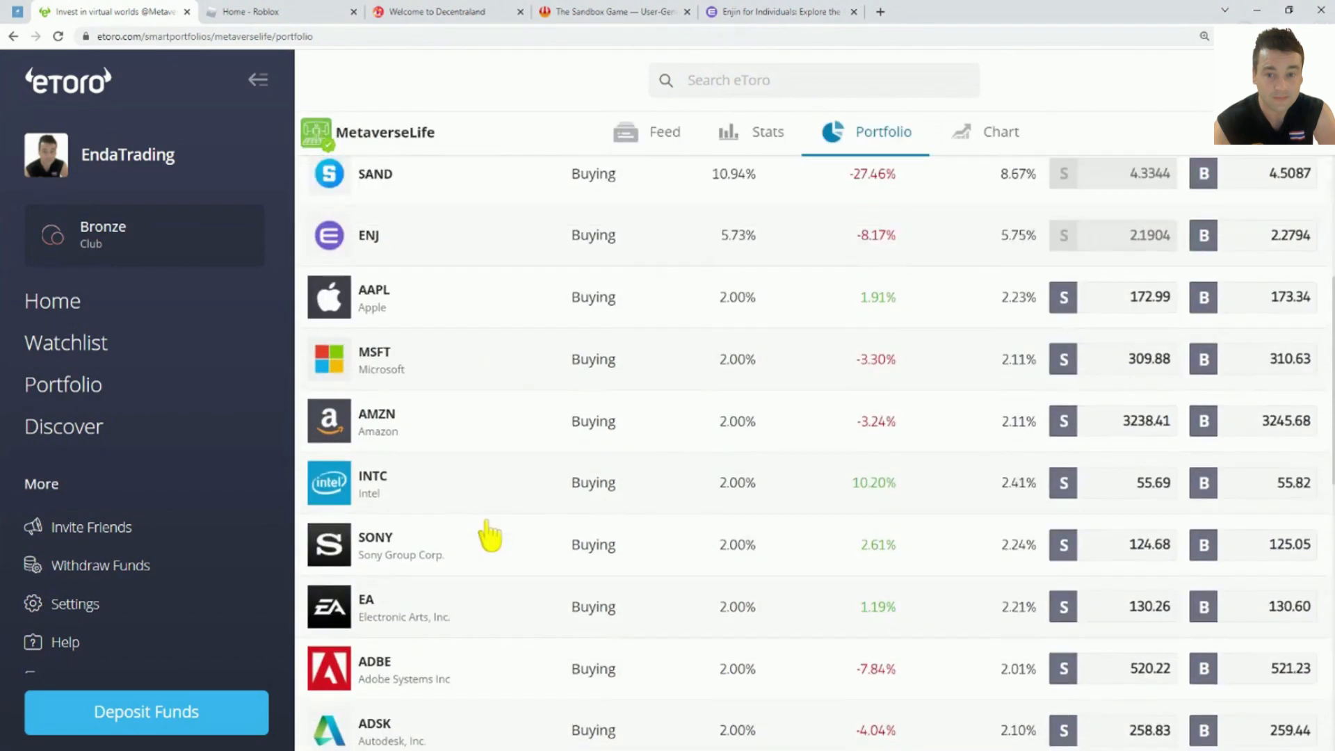
Step: Check the Roblox page, return to MetaverseLife holdings, and scroll through the holdings list
{"action": "left_click", "coordinate": [247, 11]}
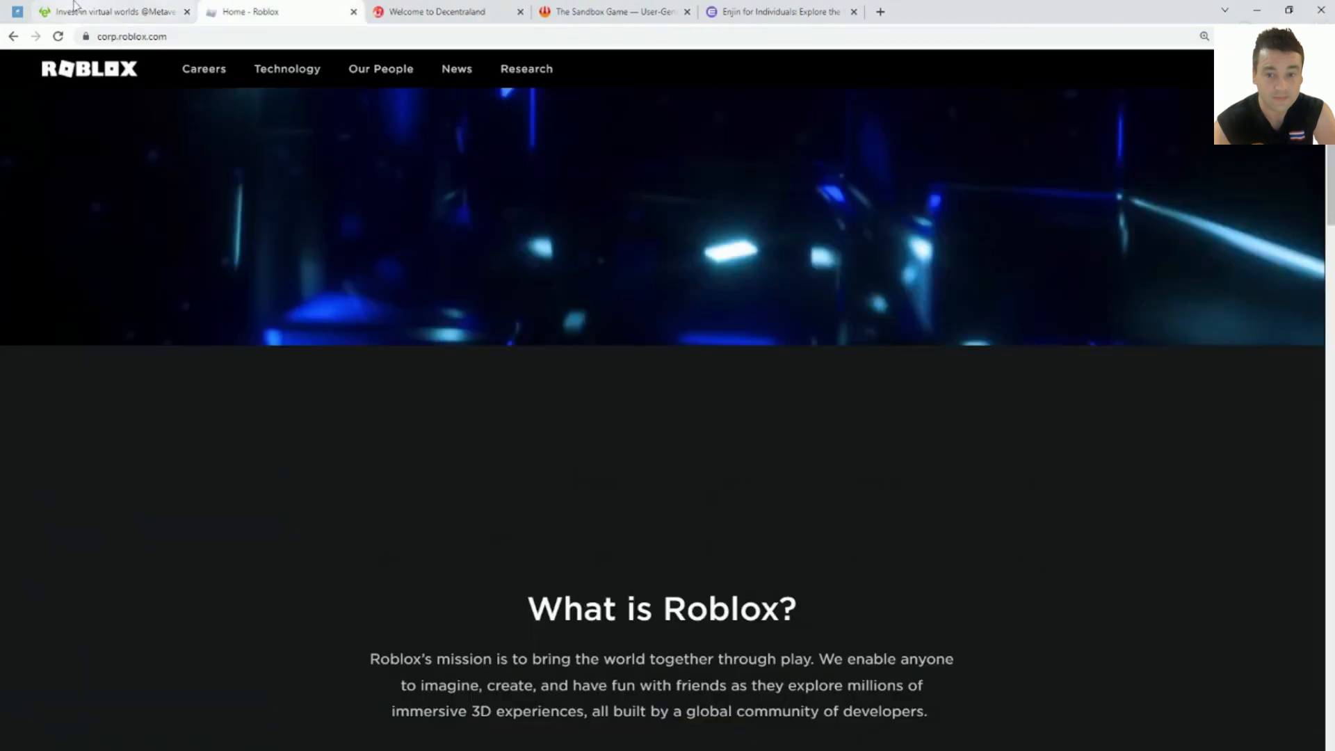
{"action": "left_click", "coordinate": [110, 12]}
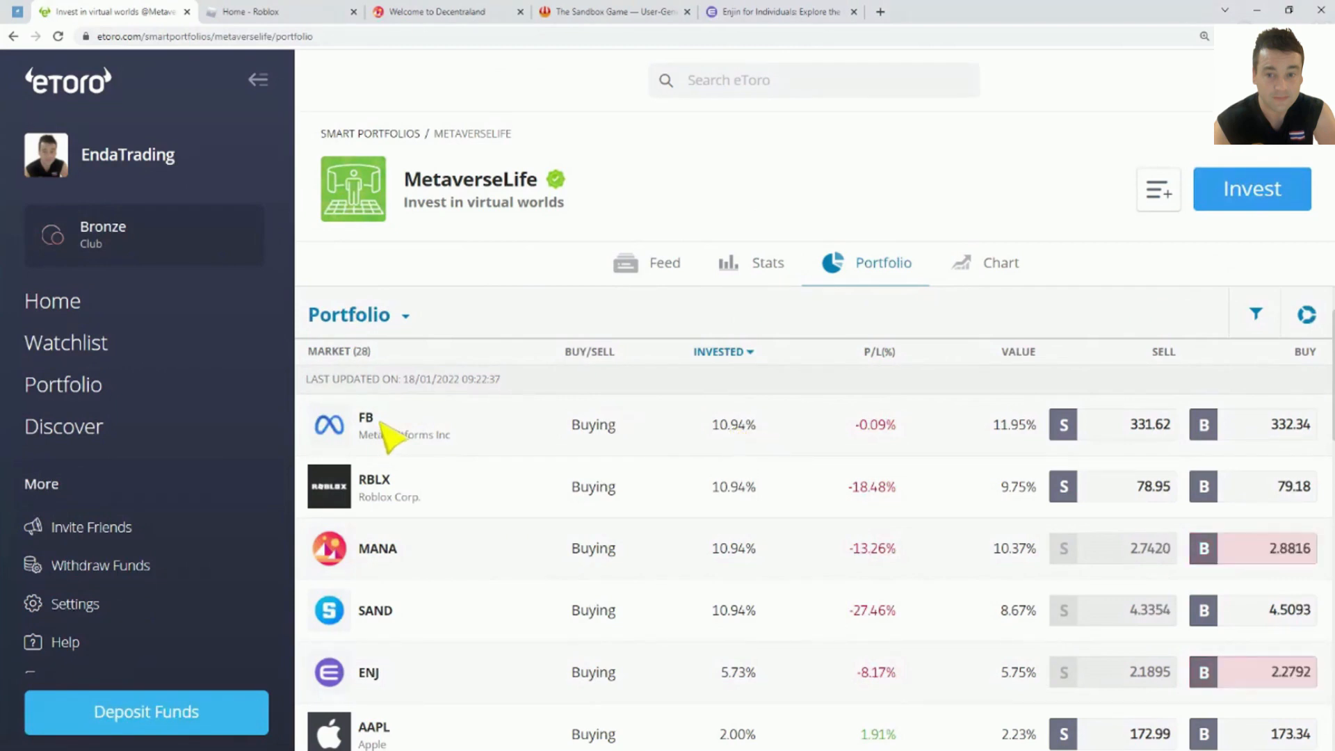
{"action": "mouse_move", "coordinate": [758, 447]}
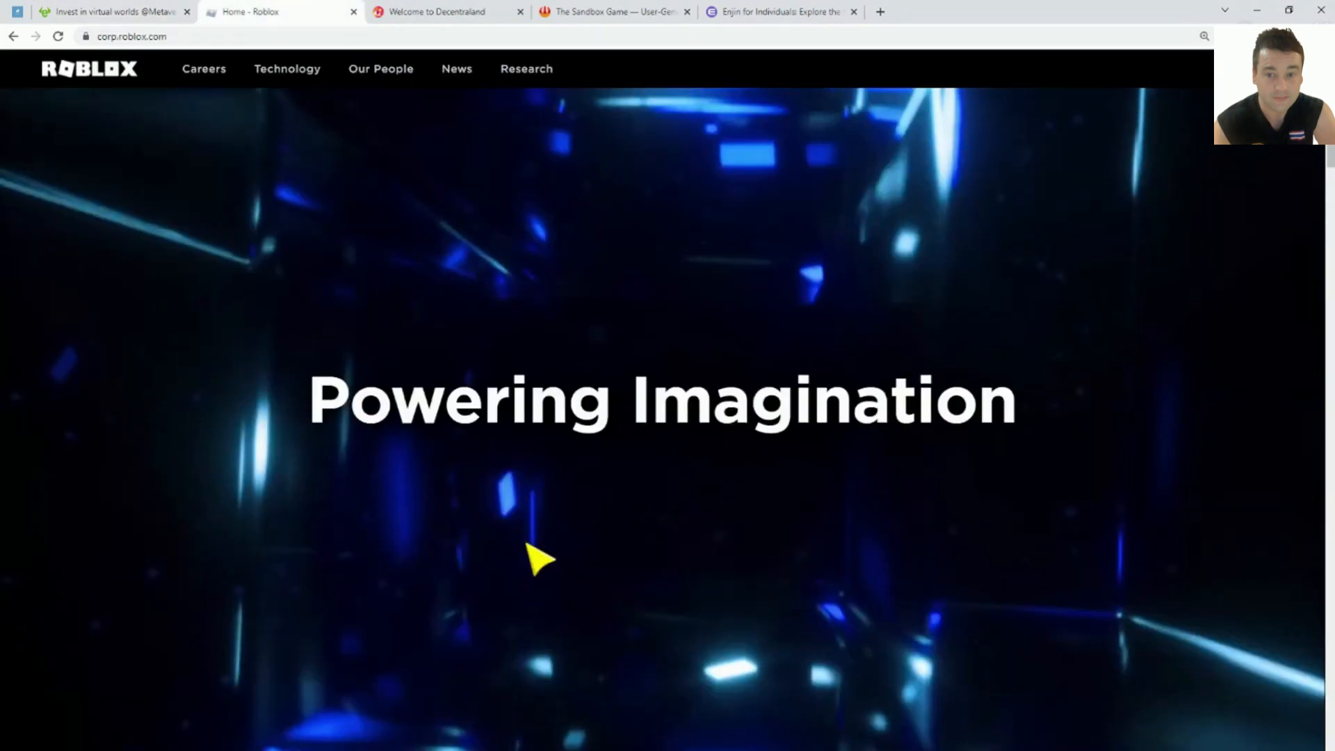
{"action": "scroll", "scroll_direction": "down", "scroll_amount": 3}
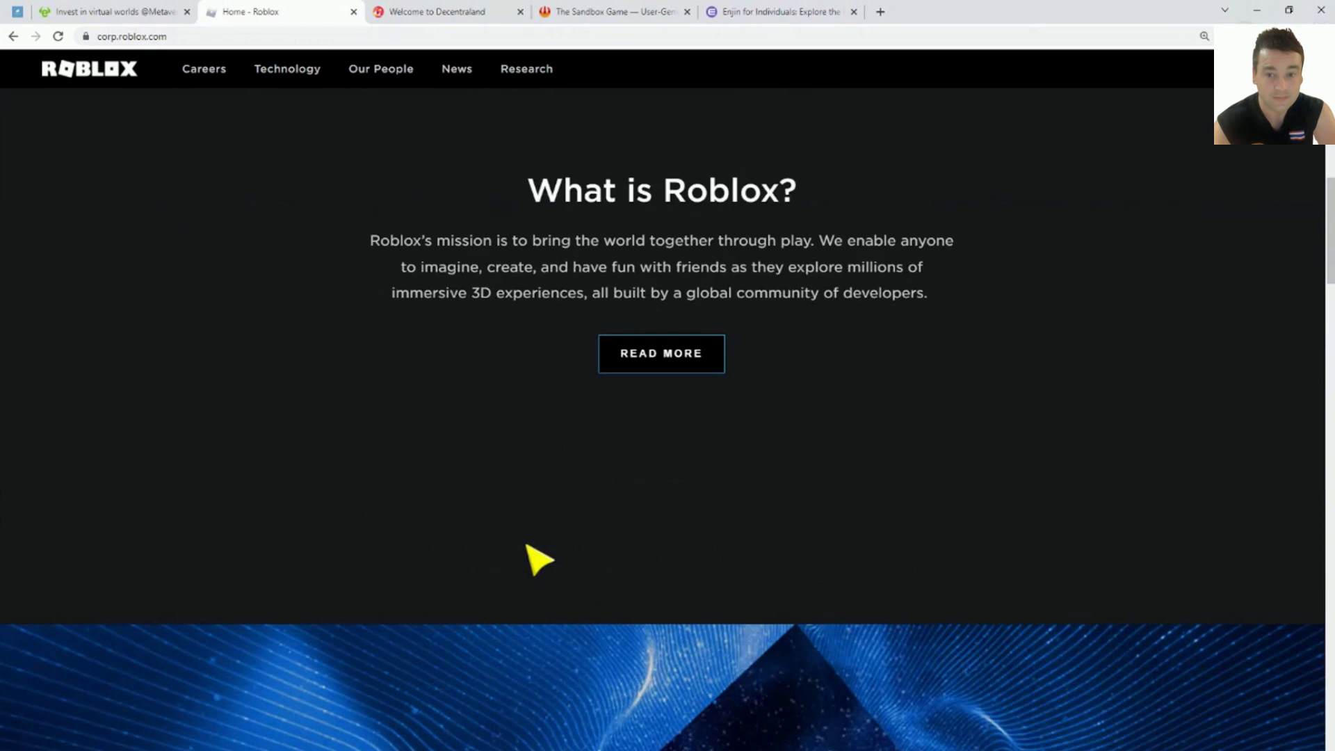
{"action": "mouse_move", "coordinate": [575, 532]}
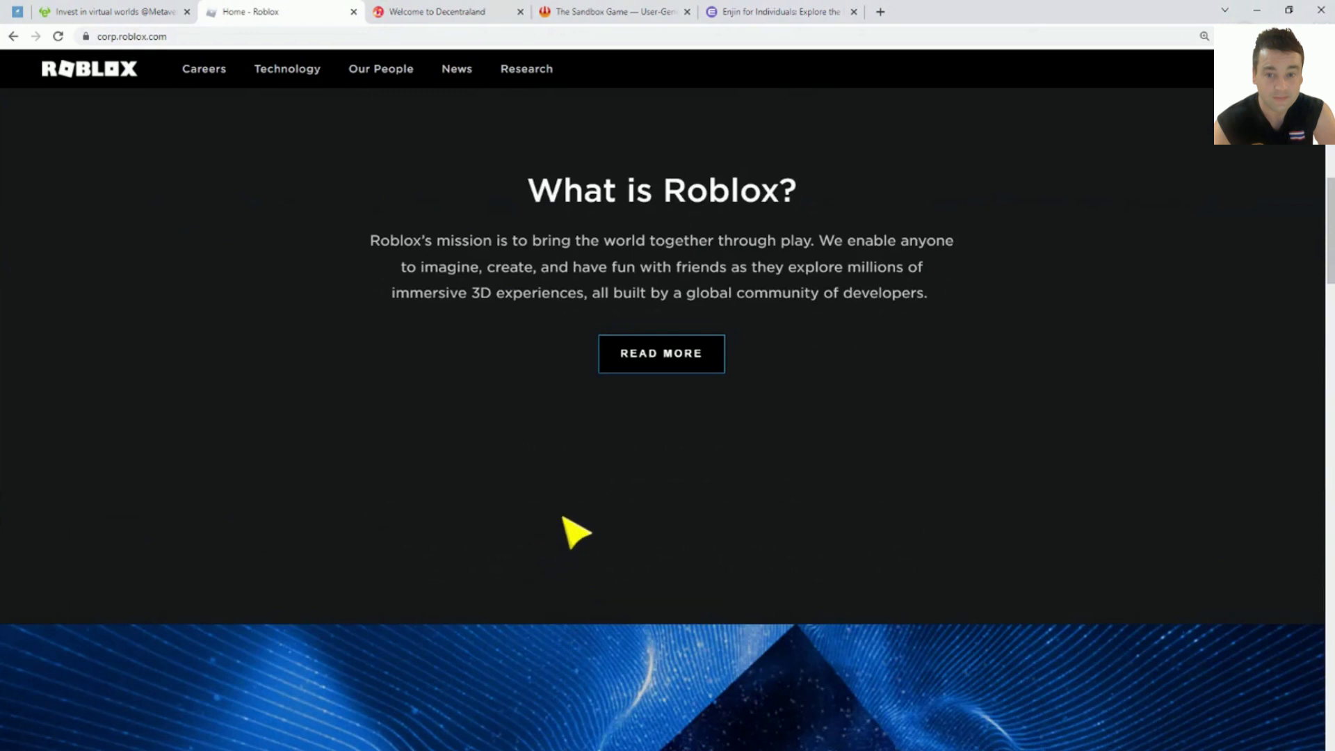
{"action": "scroll", "scroll_direction": "down", "scroll_amount": 3}
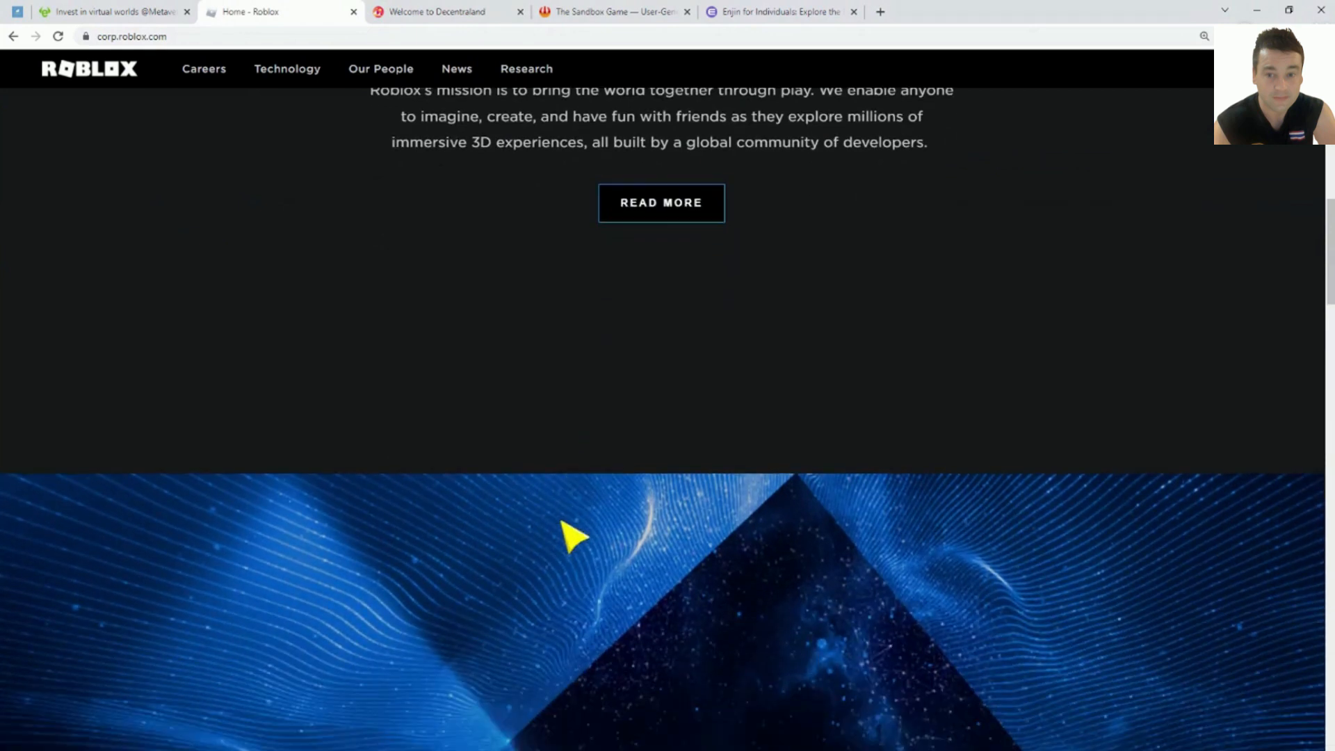
{"action": "scroll", "scroll_direction": "down", "scroll_amount": 3}
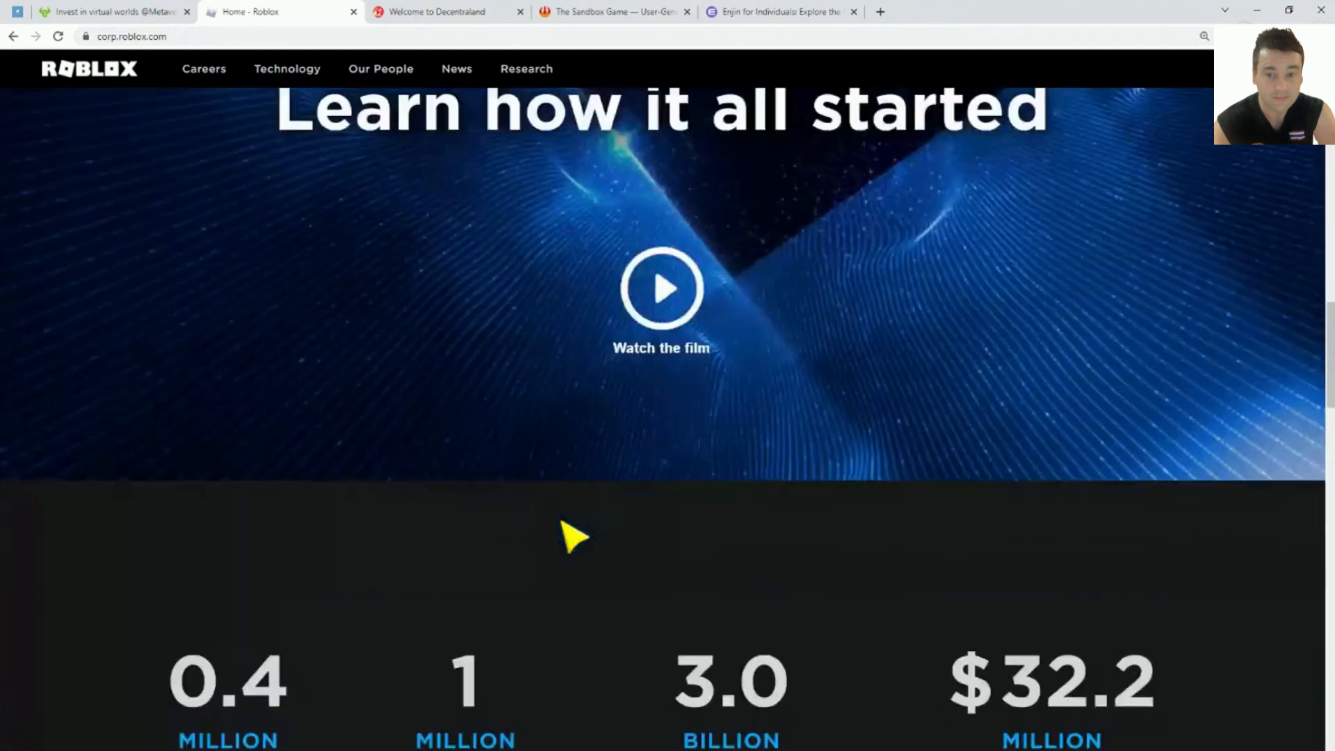
{"action": "scroll", "scroll_direction": "down", "scroll_amount": 3}
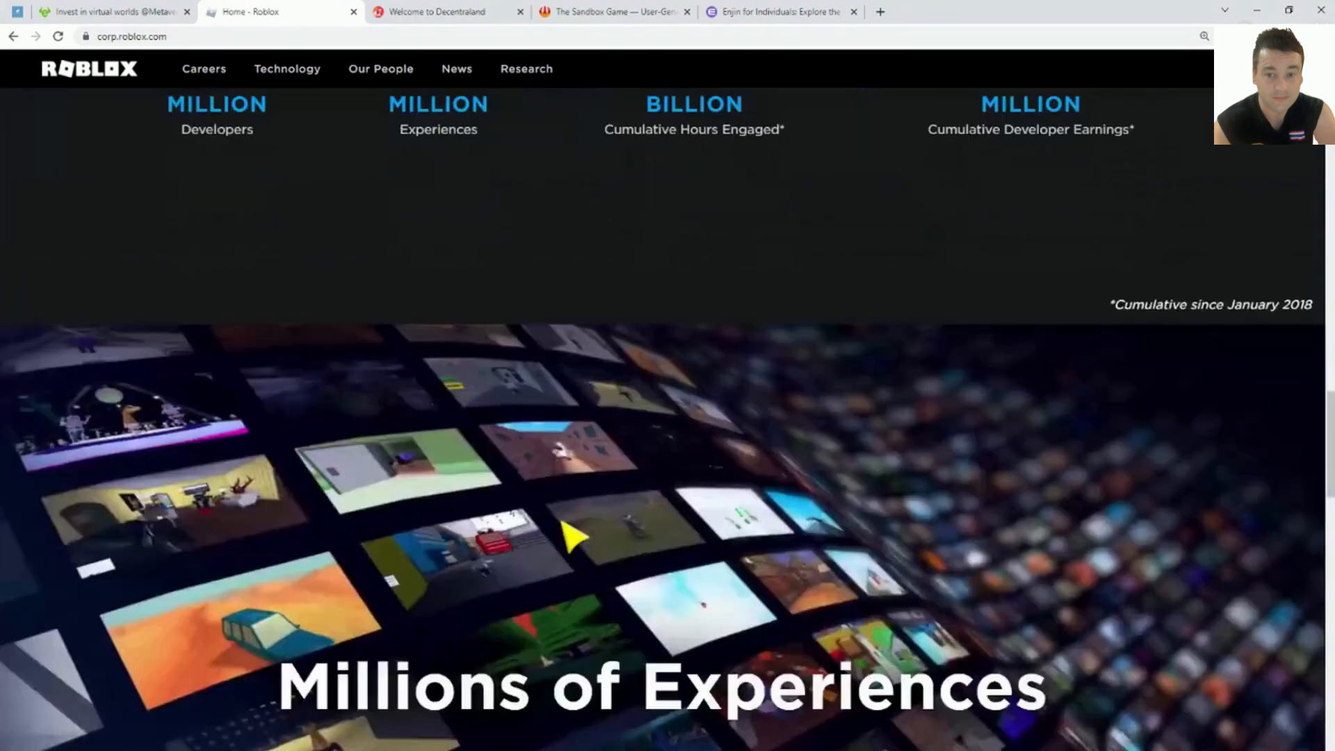
{"action": "scroll", "scroll_direction": "down", "scroll_amount": 3}
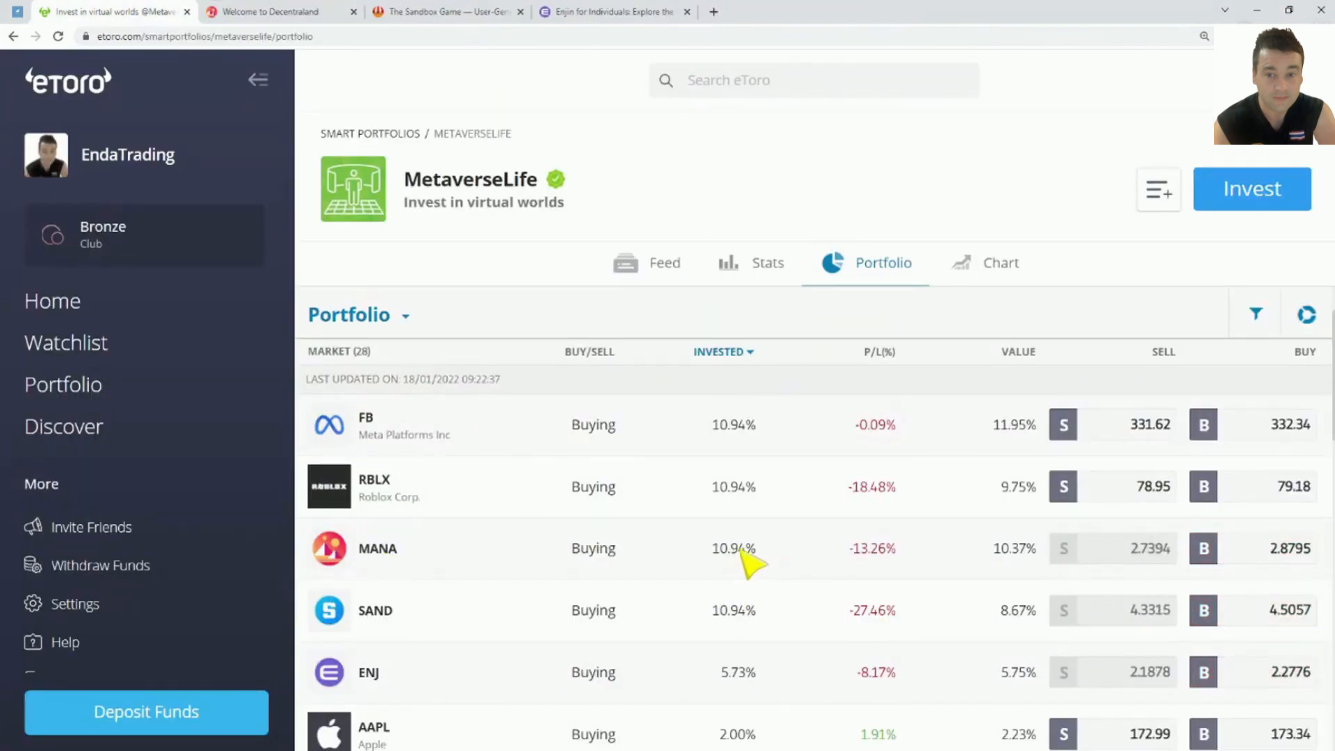
Step: Switch to Decentraland's welcome page describing its user-owned virtual world
{"action": "left_click", "coordinate": [272, 11]}
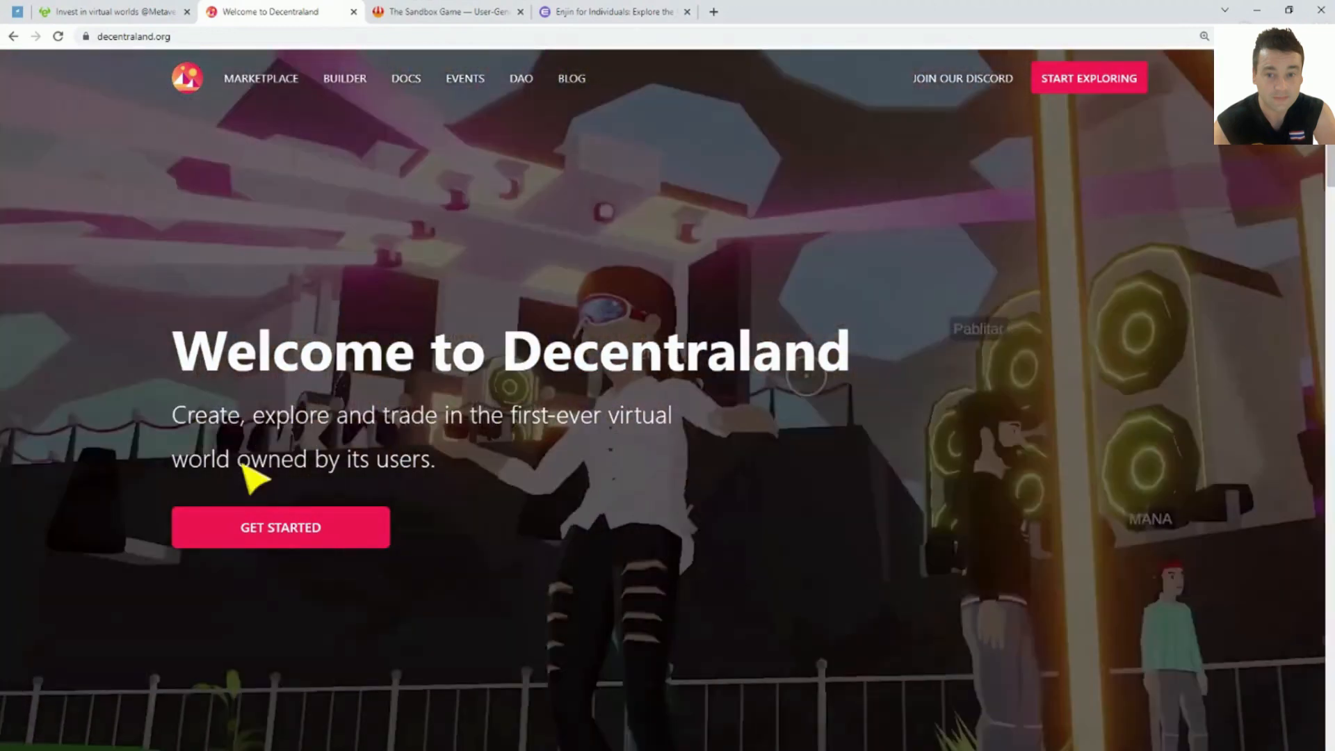
Step: Scroll Decentraland's homepage through the DAO, From the blog and Contact us sections
{"action": "scroll", "scroll_direction": "down", "scroll_amount": 3}
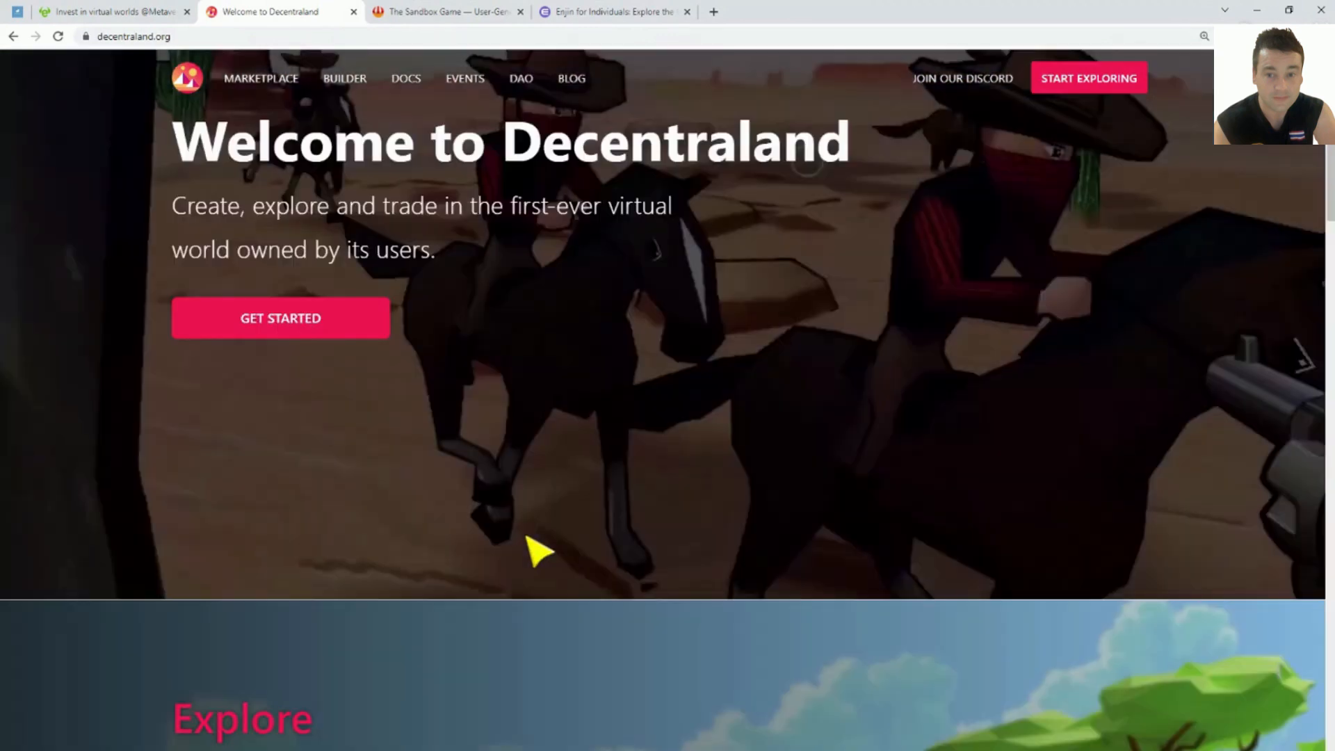
{"action": "scroll", "scroll_direction": "down", "scroll_amount": 3}
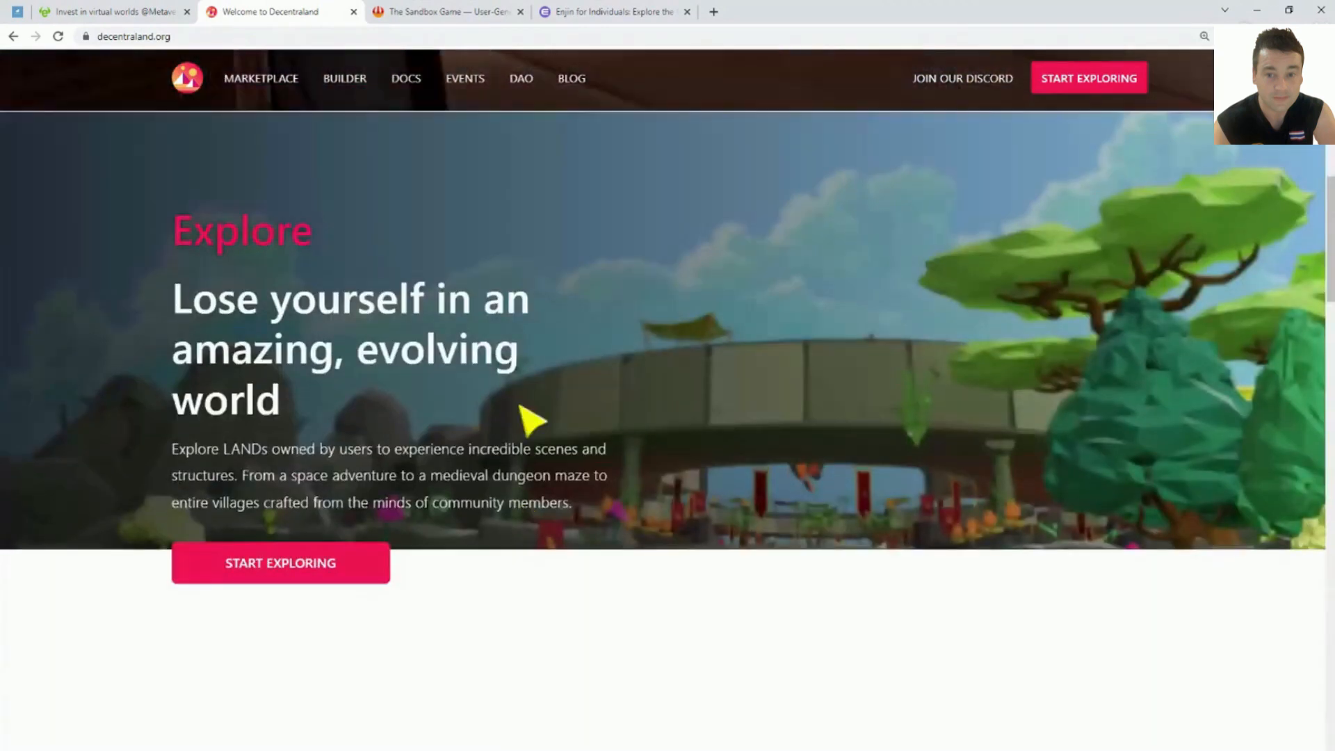
{"action": "scroll", "scroll_direction": "down", "scroll_amount": 3}
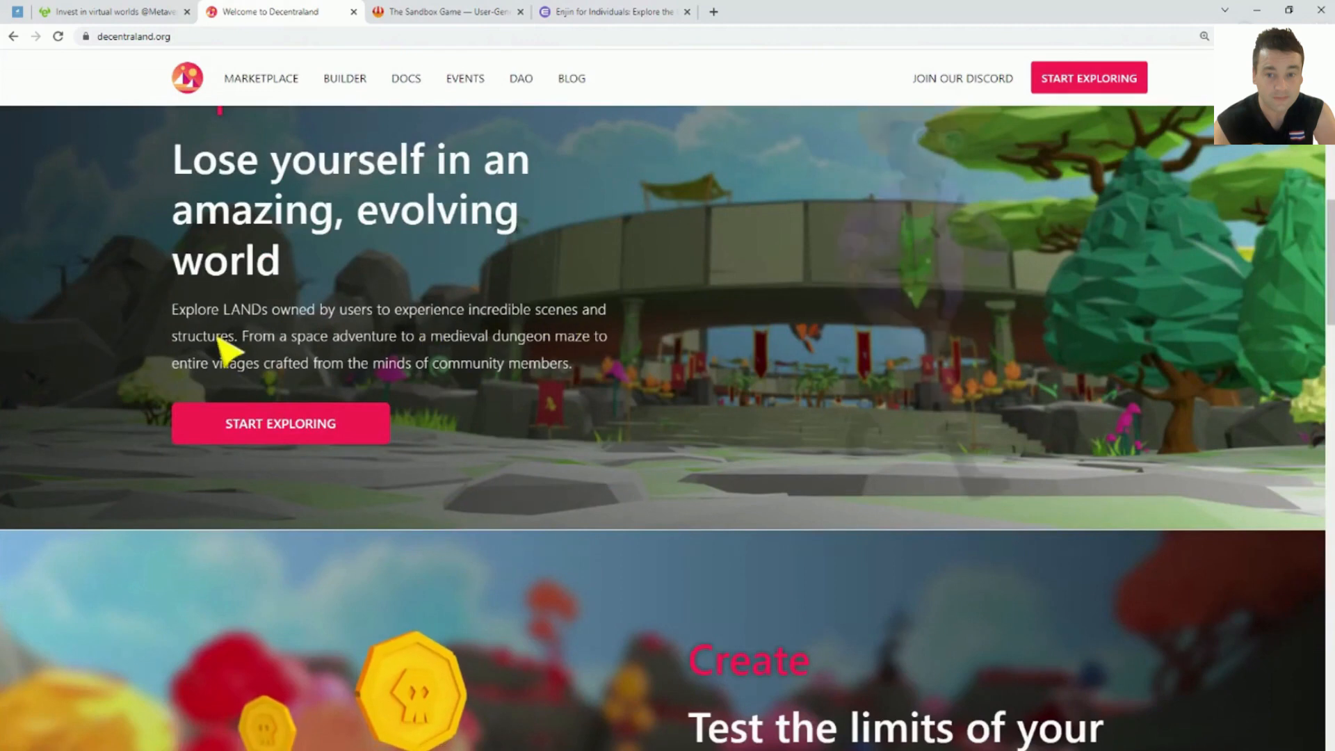
{"action": "scroll", "scroll_direction": "down", "scroll_amount": 3}
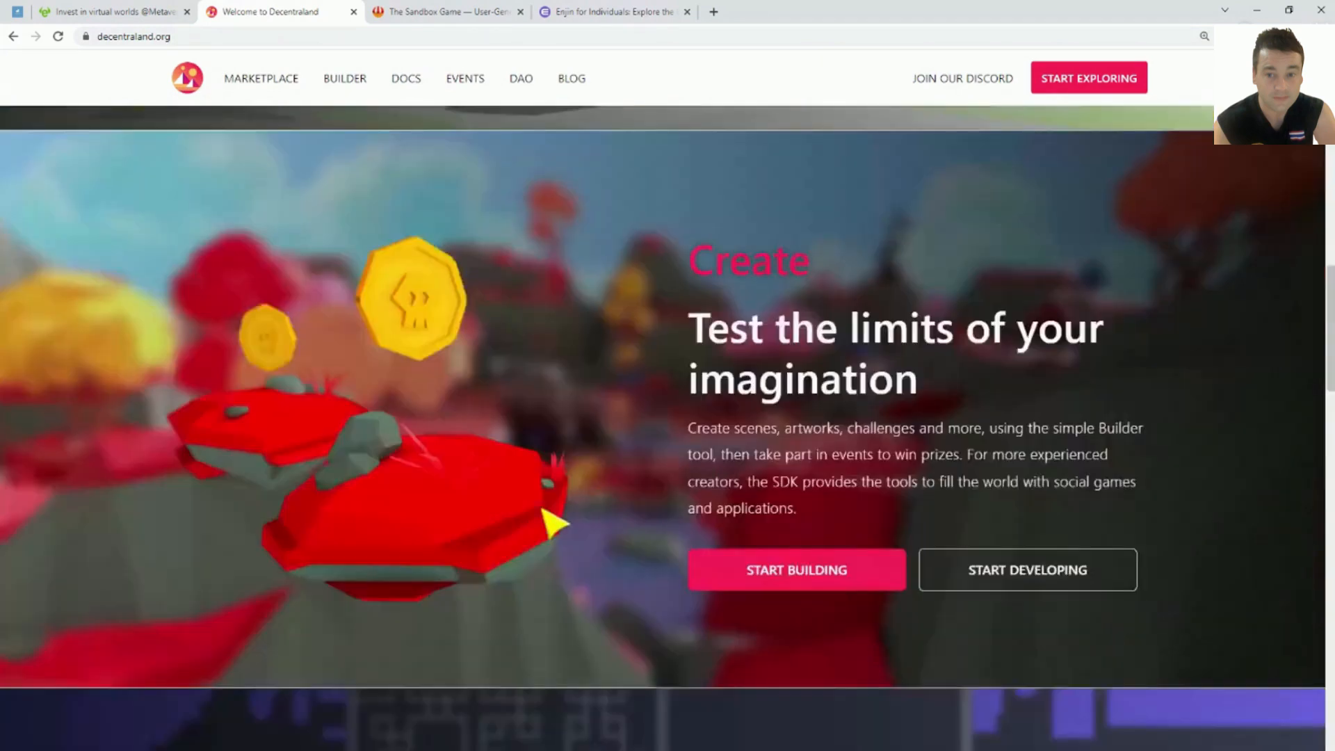
{"action": "scroll", "scroll_direction": "down", "scroll_amount": 3}
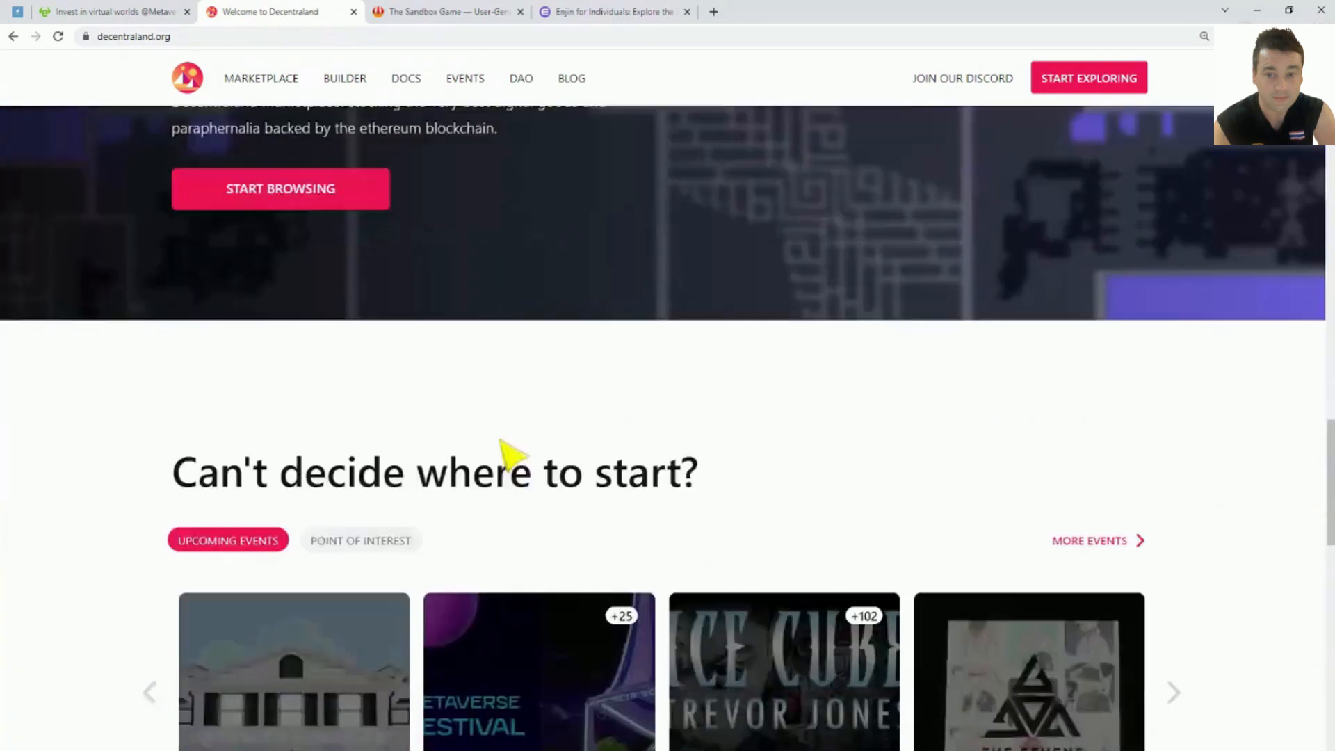
{"action": "scroll", "scroll_direction": "down", "scroll_amount": 3}
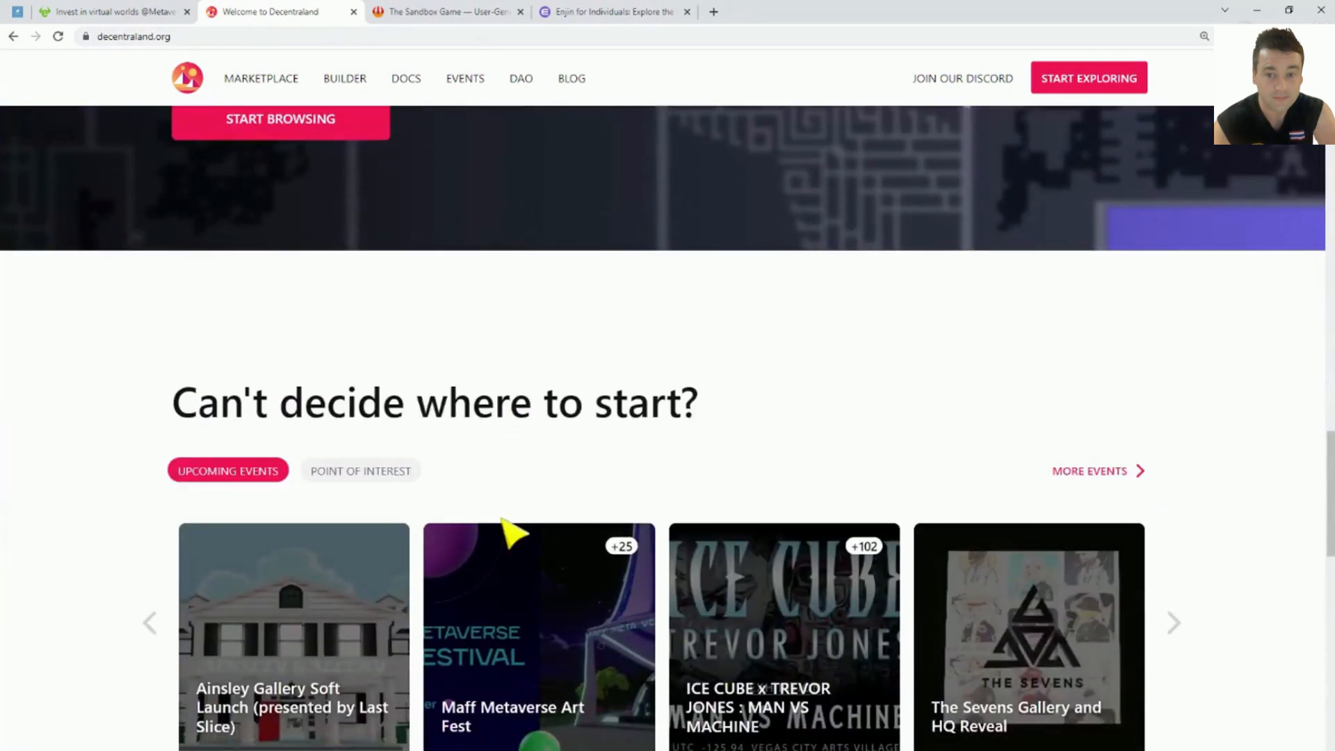
{"action": "scroll", "scroll_direction": "down", "scroll_amount": 3}
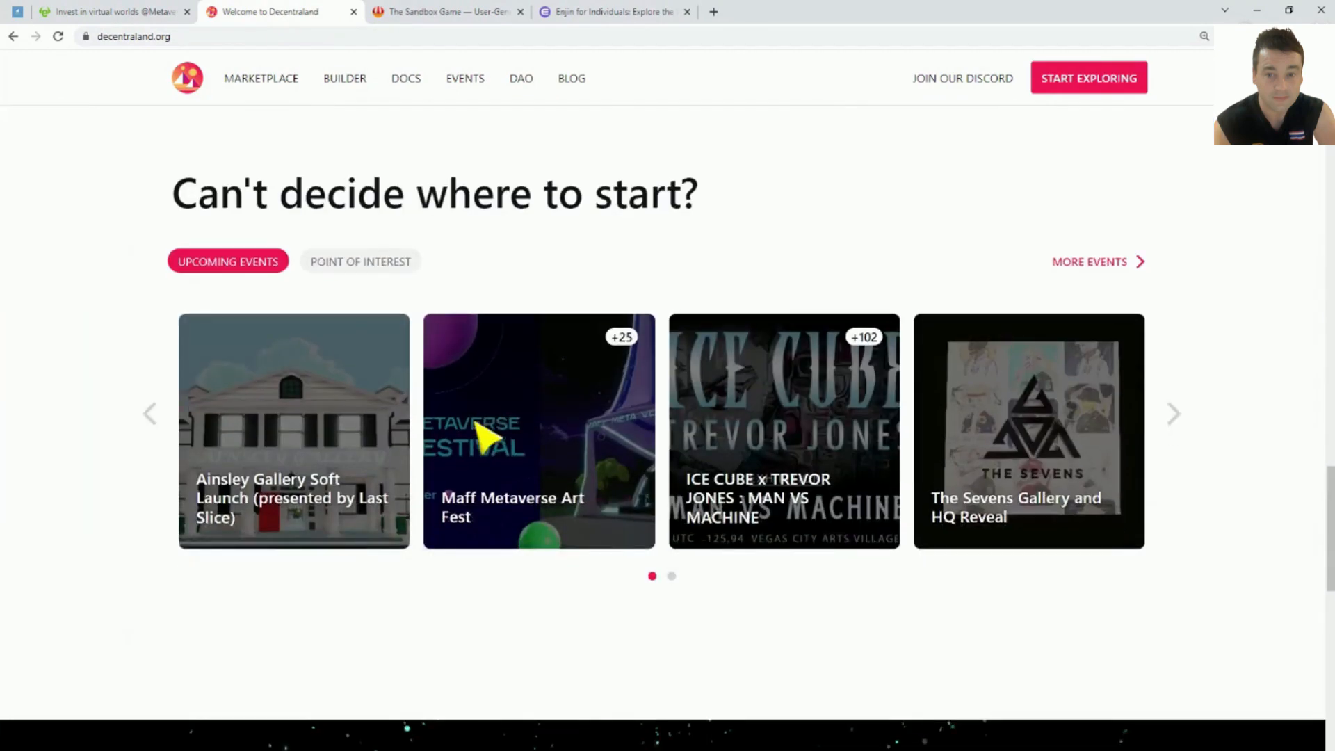
{"action": "scroll", "scroll_direction": "down", "scroll_amount": 3}
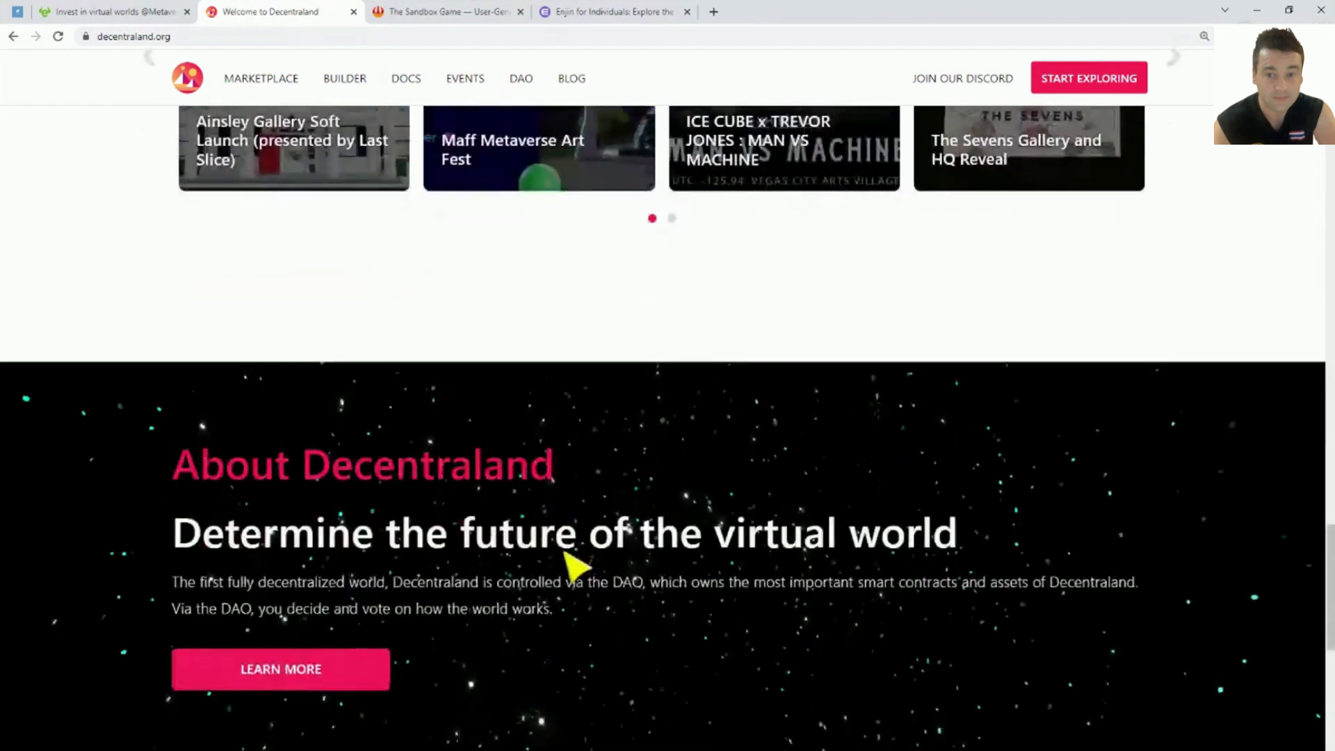
{"action": "scroll", "scroll_direction": "down", "scroll_amount": 3}
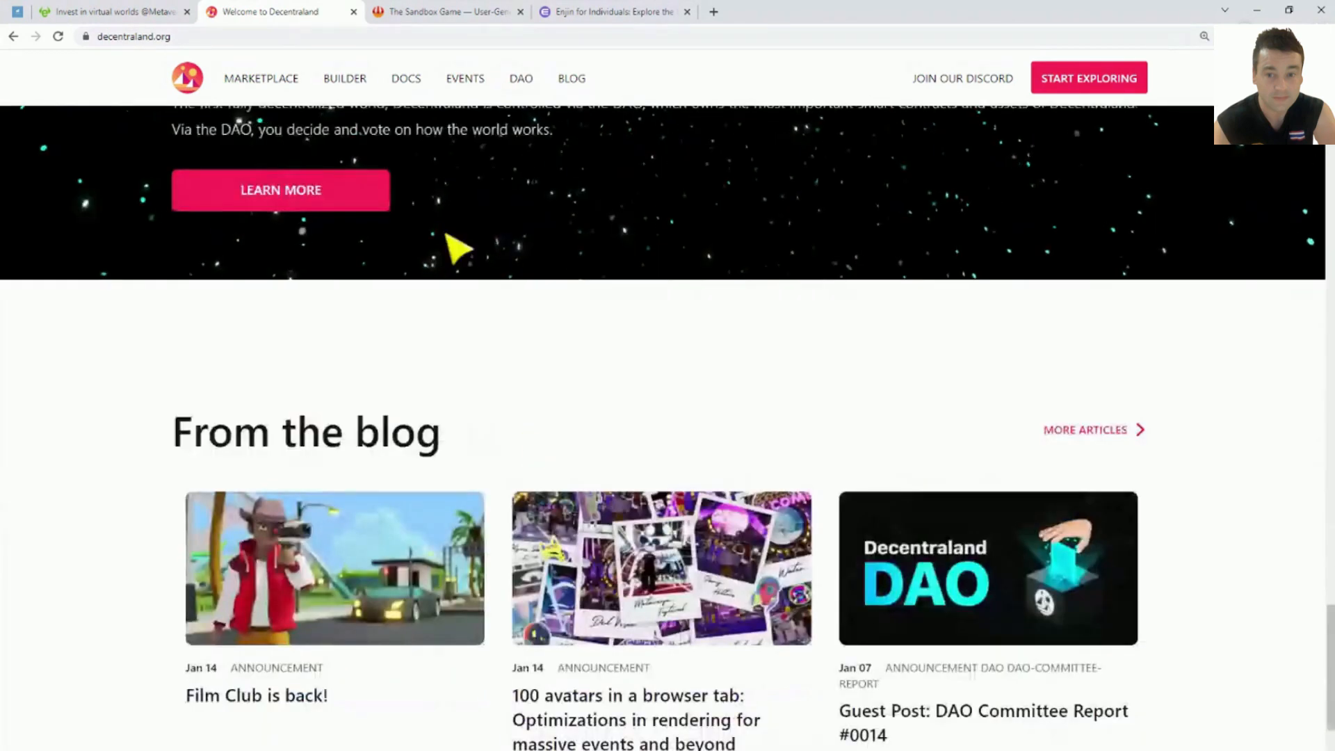
{"action": "scroll", "scroll_direction": "down", "scroll_amount": 3}
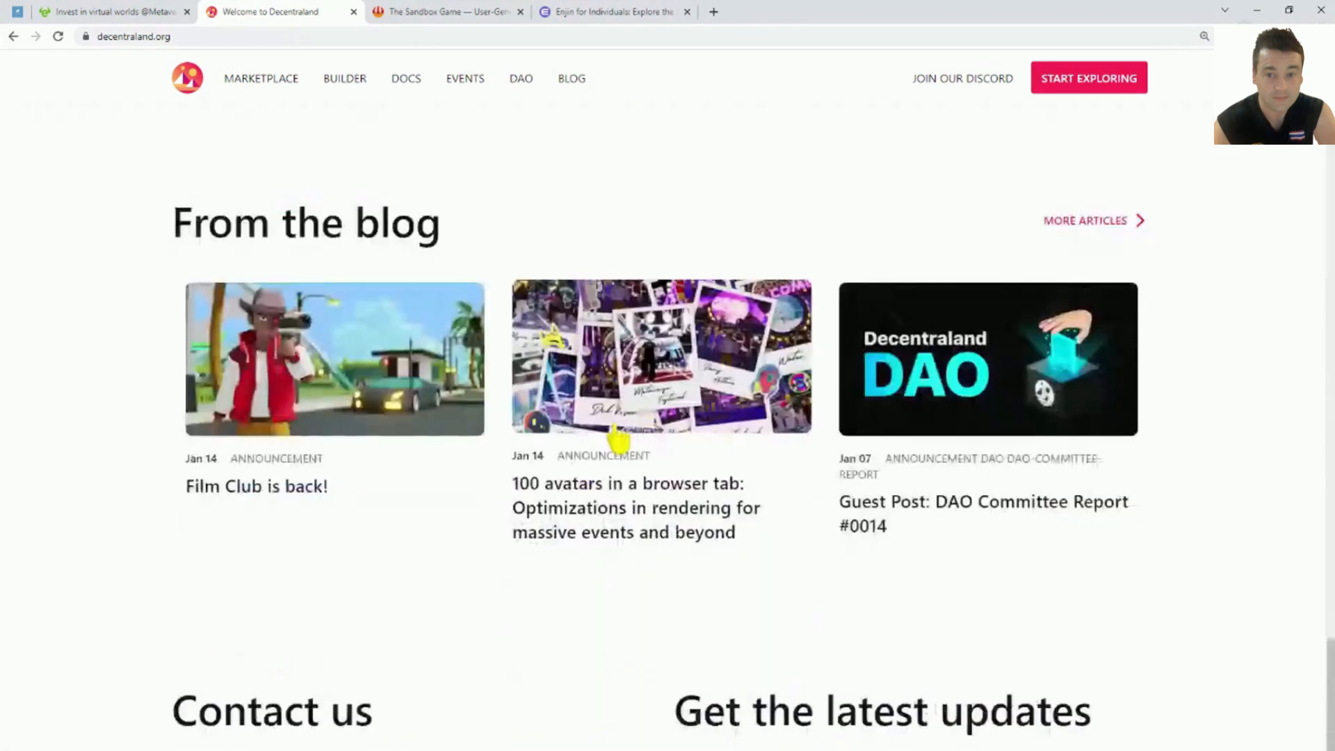
{"action": "scroll", "scroll_direction": "down", "scroll_amount": 3}
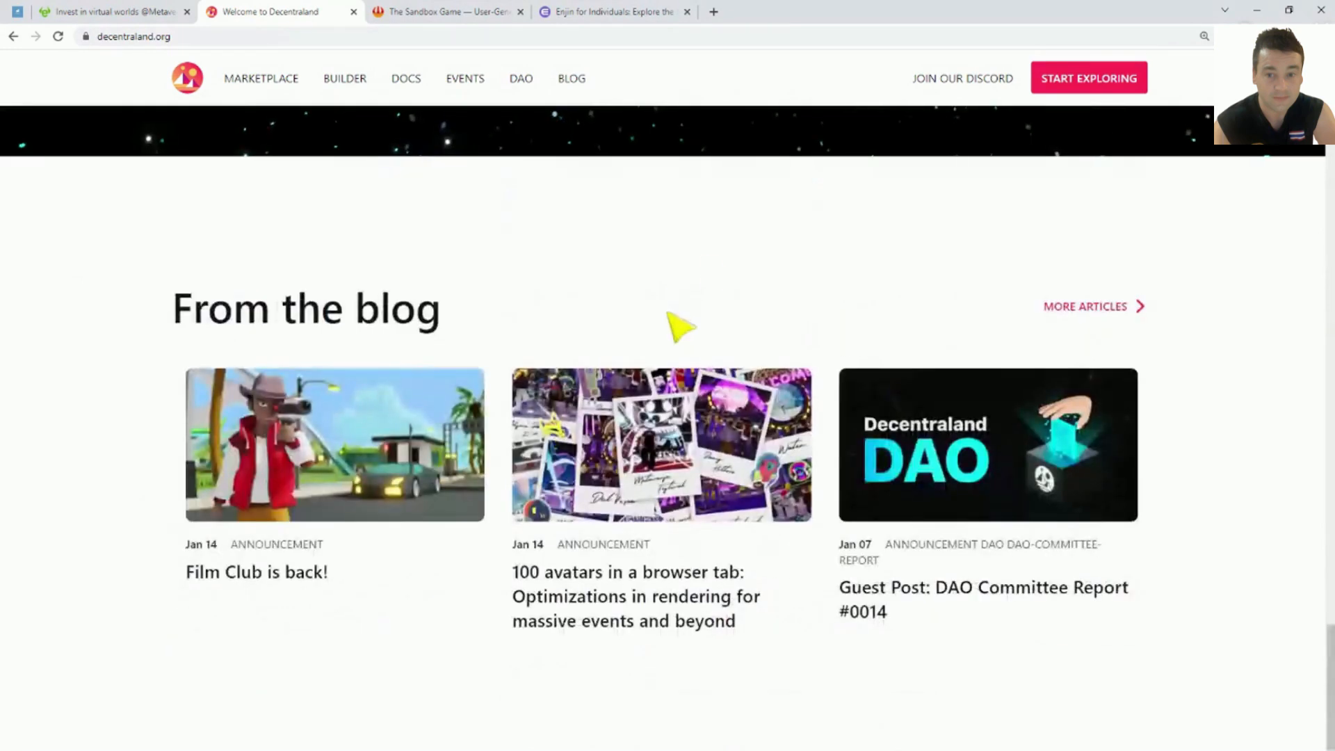
{"action": "mouse_move", "coordinate": [554, 286]}
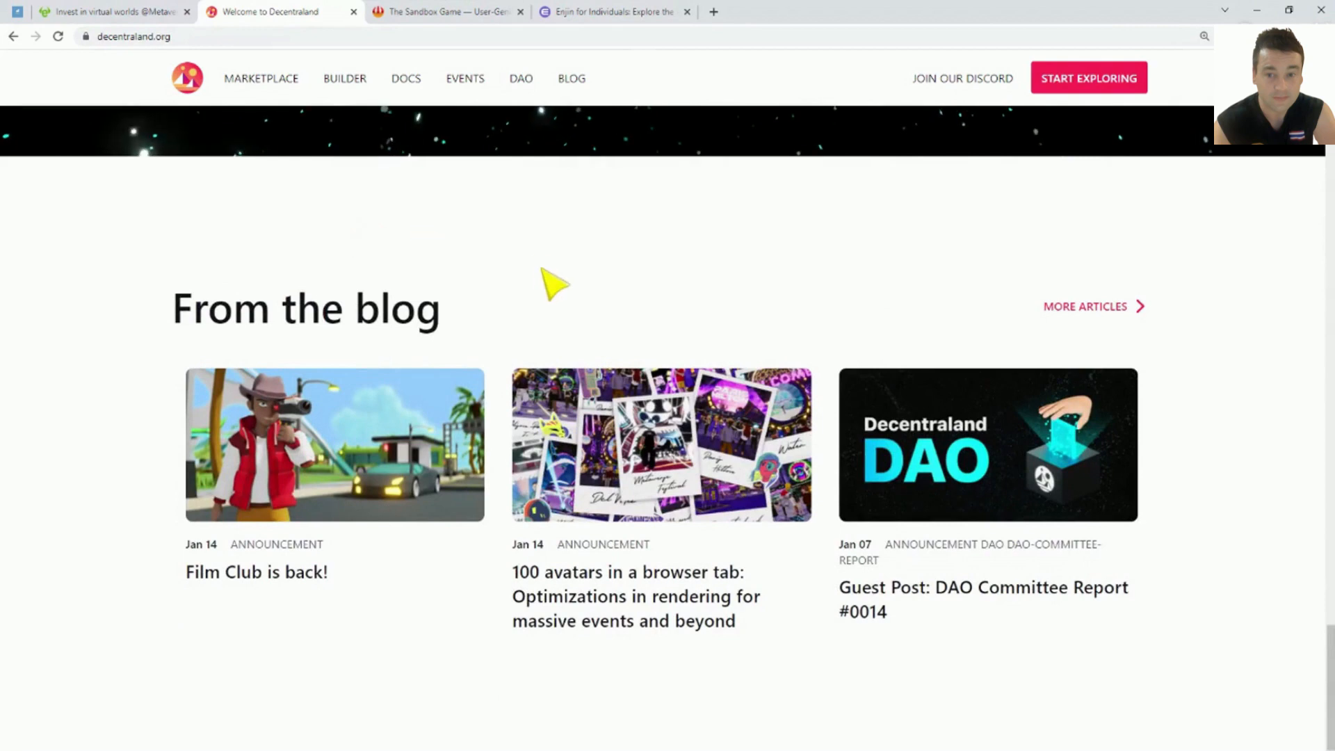
{"action": "scroll", "scroll_direction": "down", "scroll_amount": 3}
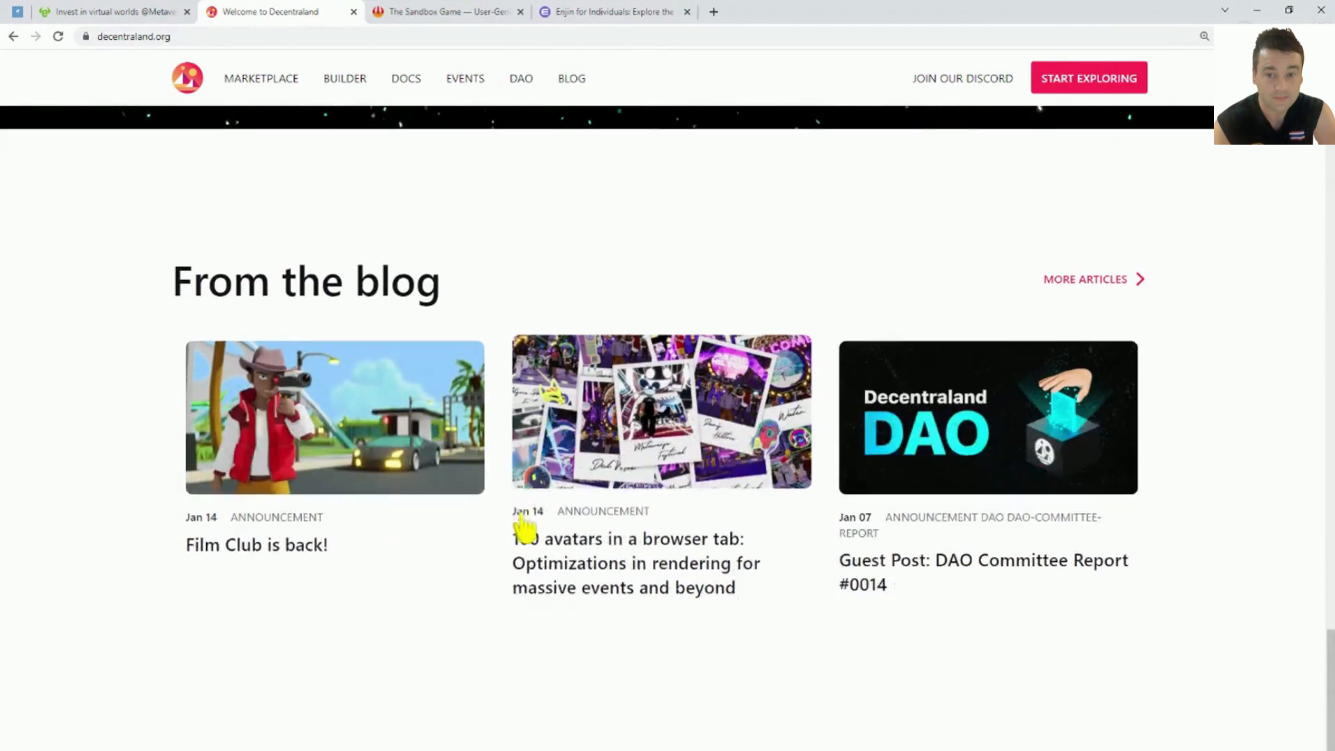
{"action": "scroll", "scroll_direction": "down", "scroll_amount": 3}
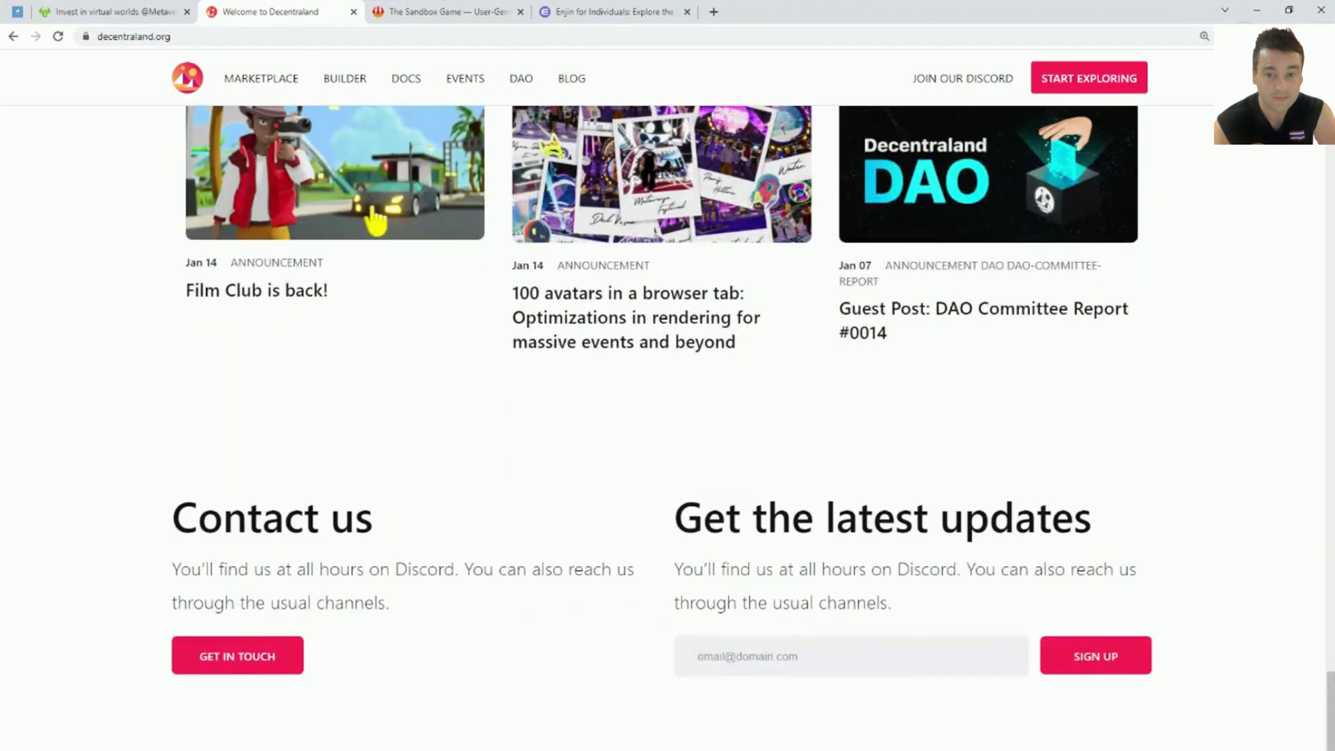
{"action": "scroll", "scroll_direction": "up", "scroll_amount": 3}
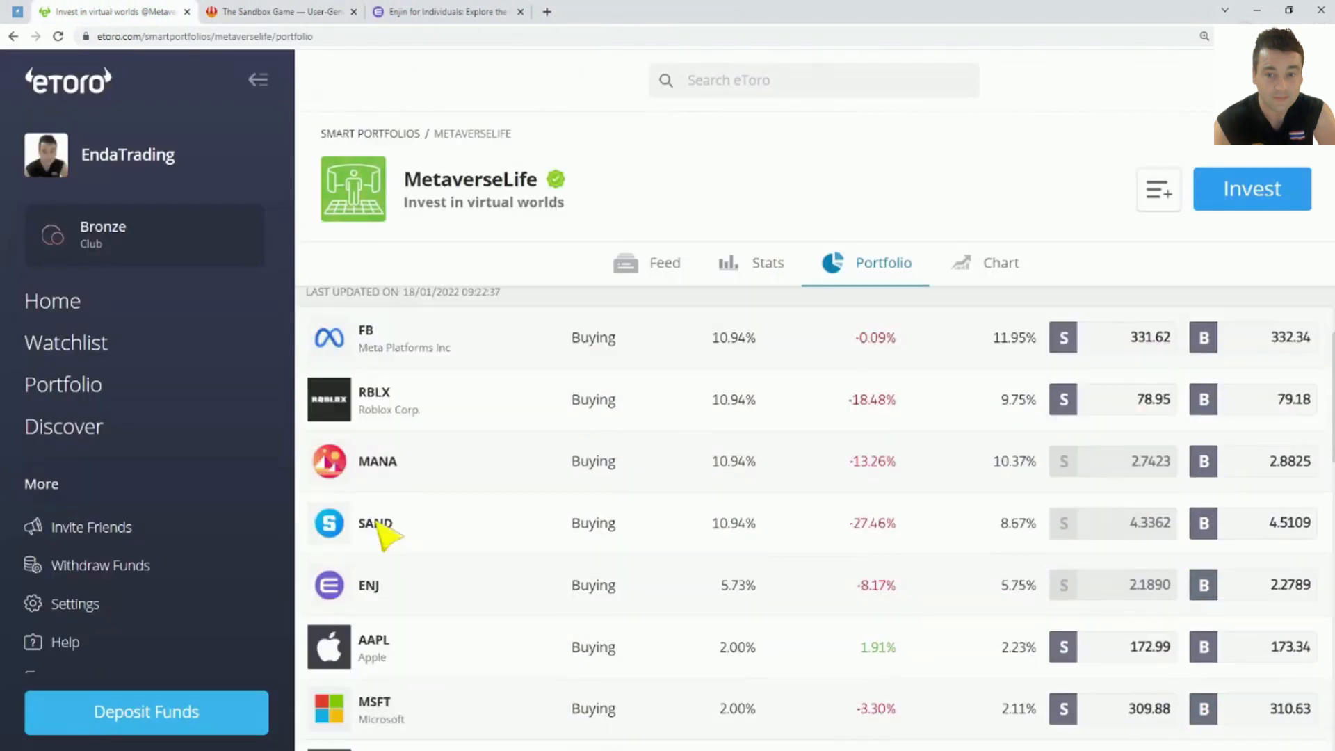
Step: Browse The Sandbox homepage's alpha showcase, partners and Discover sections, then close its tab
{"action": "left_click", "coordinate": [281, 11]}
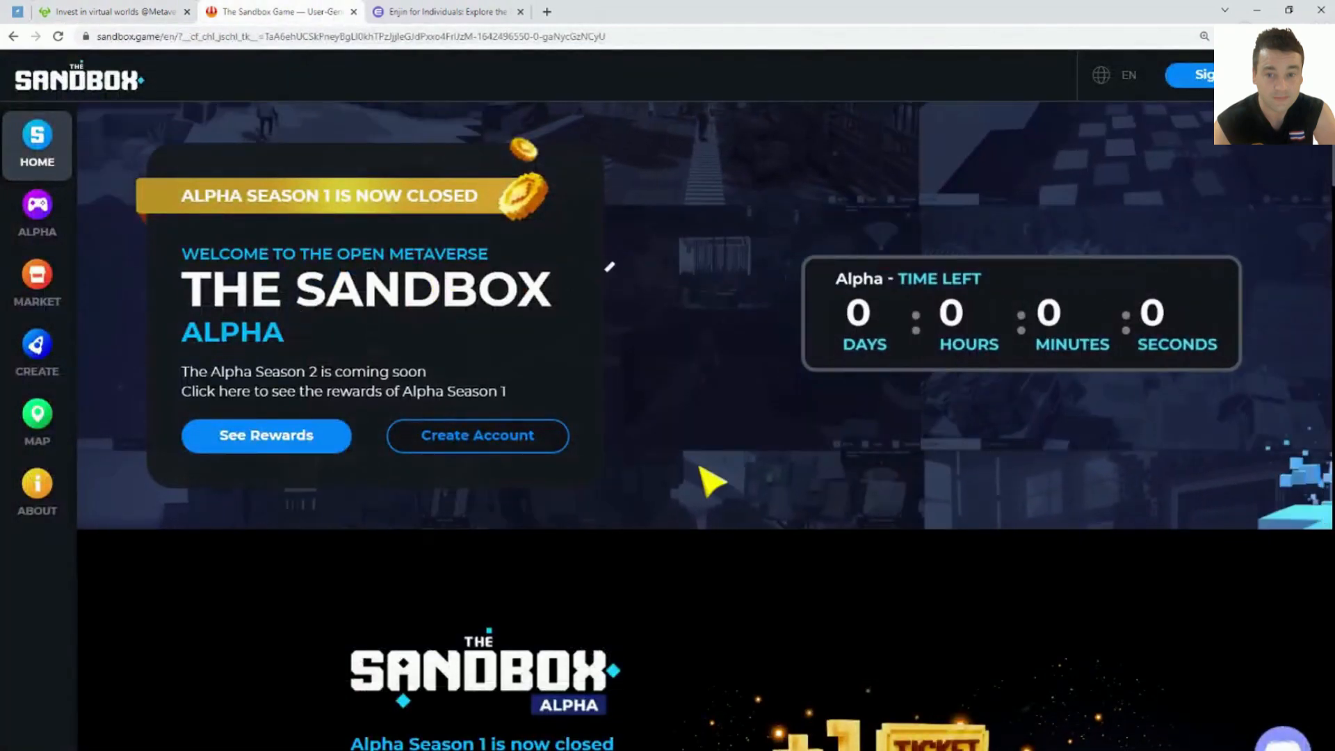
{"action": "scroll", "scroll_direction": "down", "scroll_amount": 3}
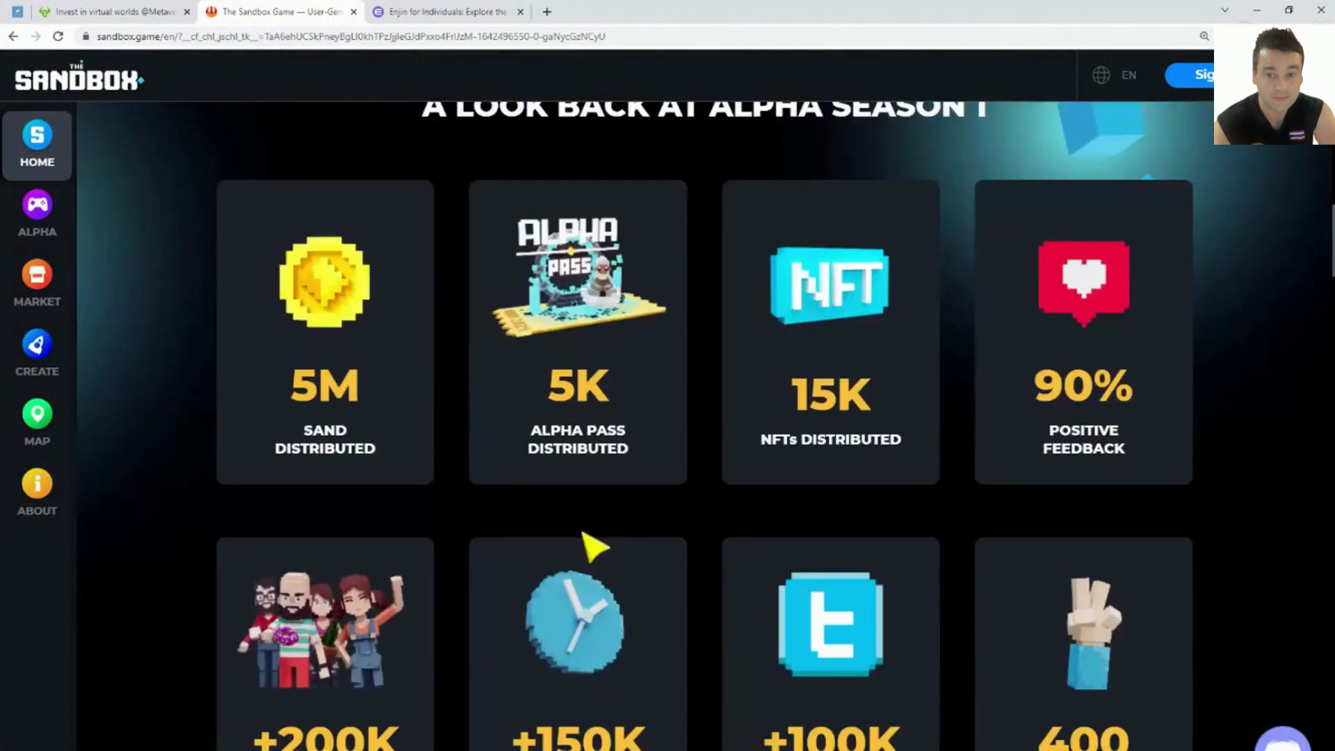
{"action": "scroll", "scroll_direction": "down", "scroll_amount": 3}
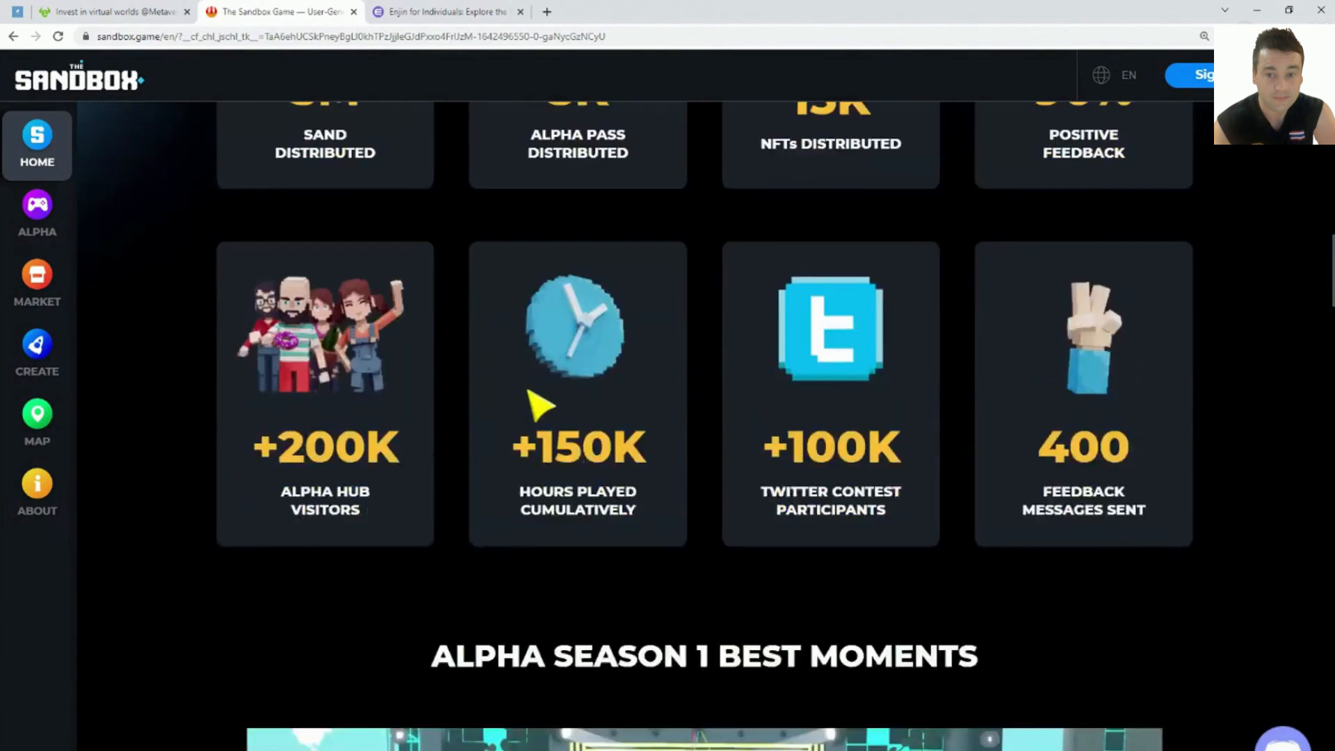
{"action": "scroll", "scroll_direction": "down", "scroll_amount": 3}
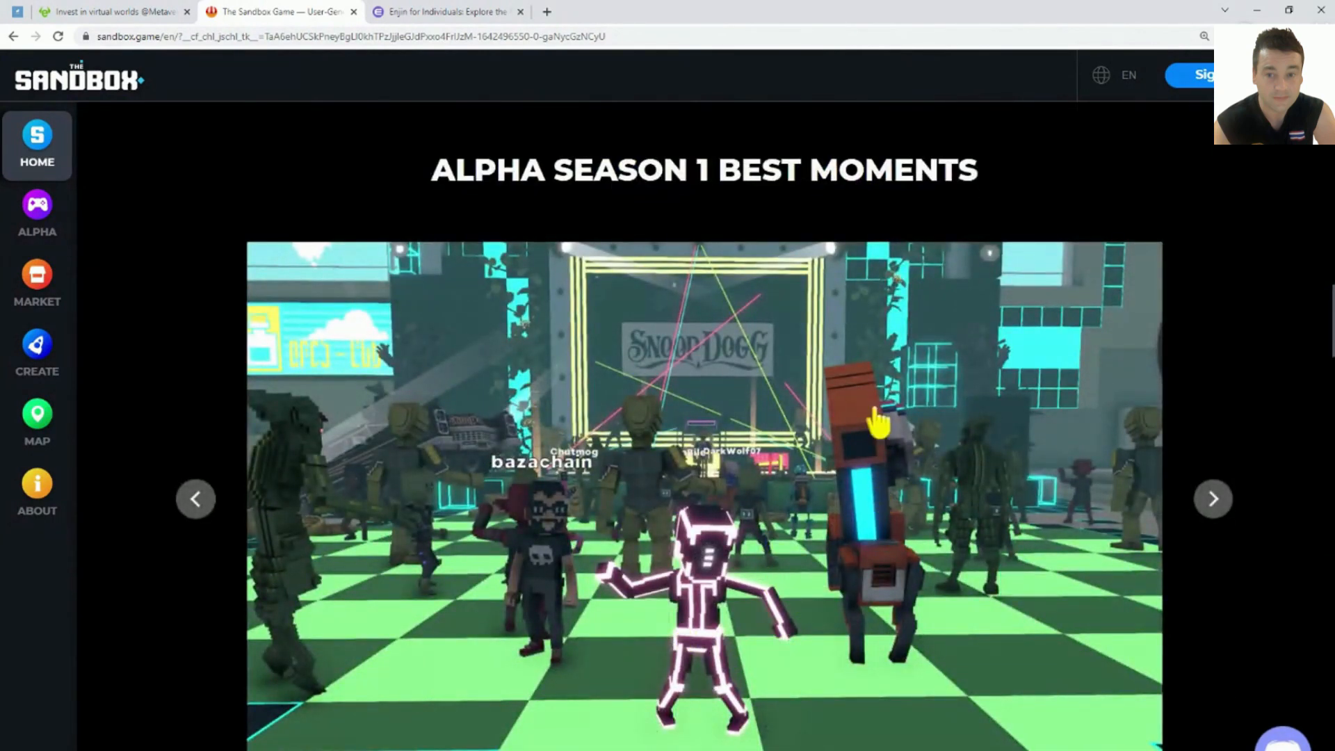
{"action": "scroll", "scroll_direction": "down", "scroll_amount": 3}
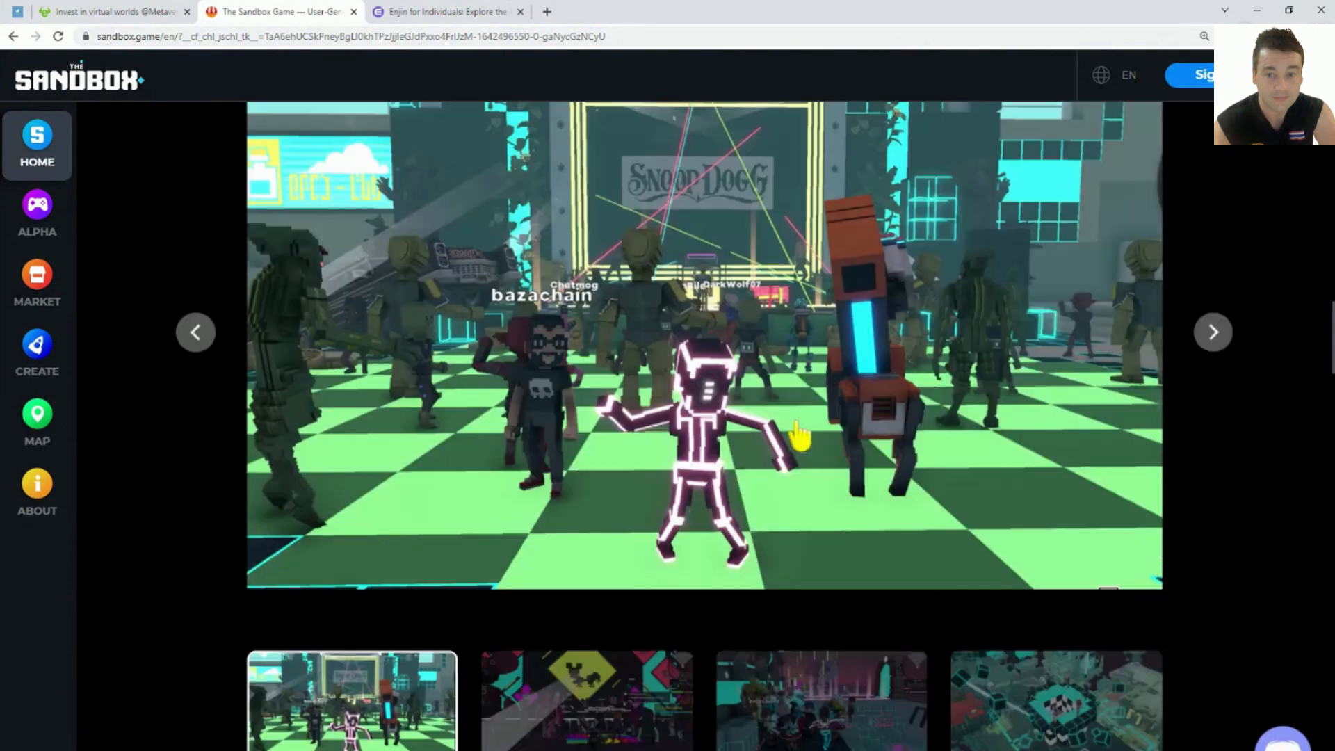
{"action": "scroll", "scroll_direction": "down", "scroll_amount": 3}
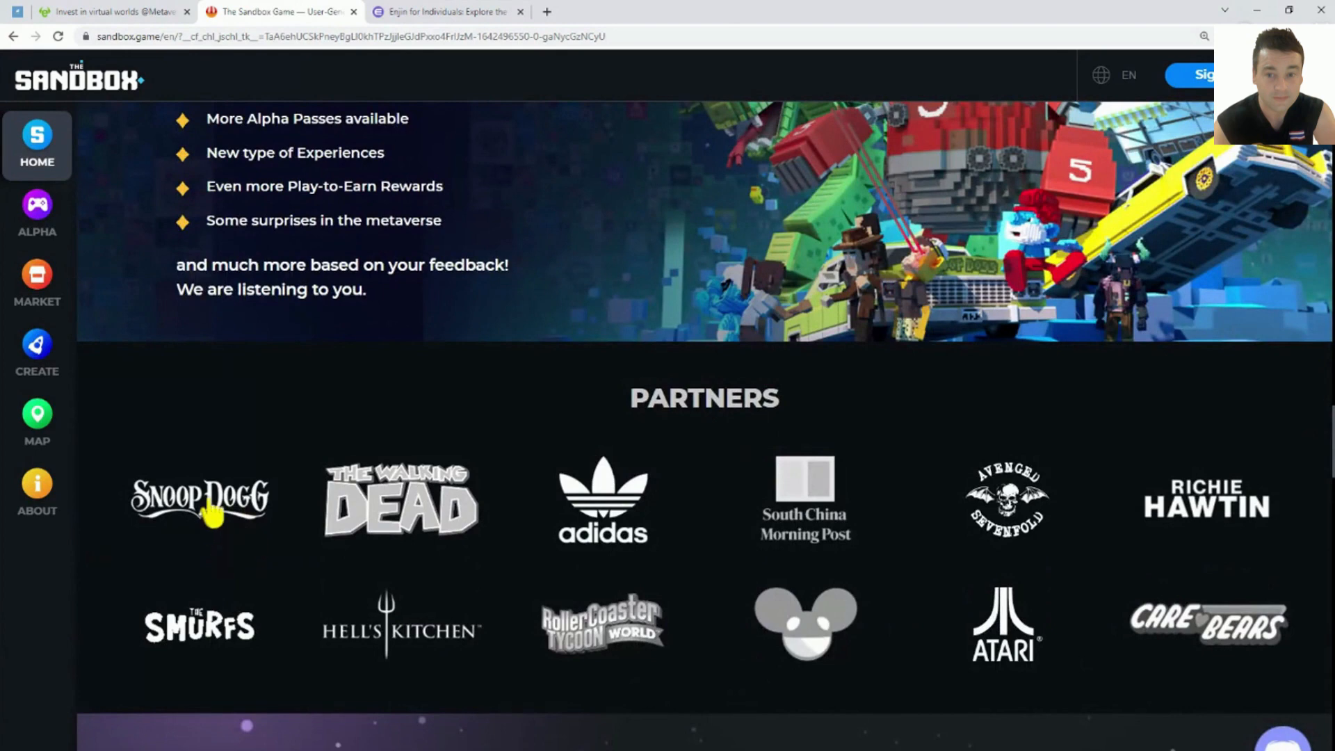
{"action": "mouse_move", "coordinate": [330, 511]}
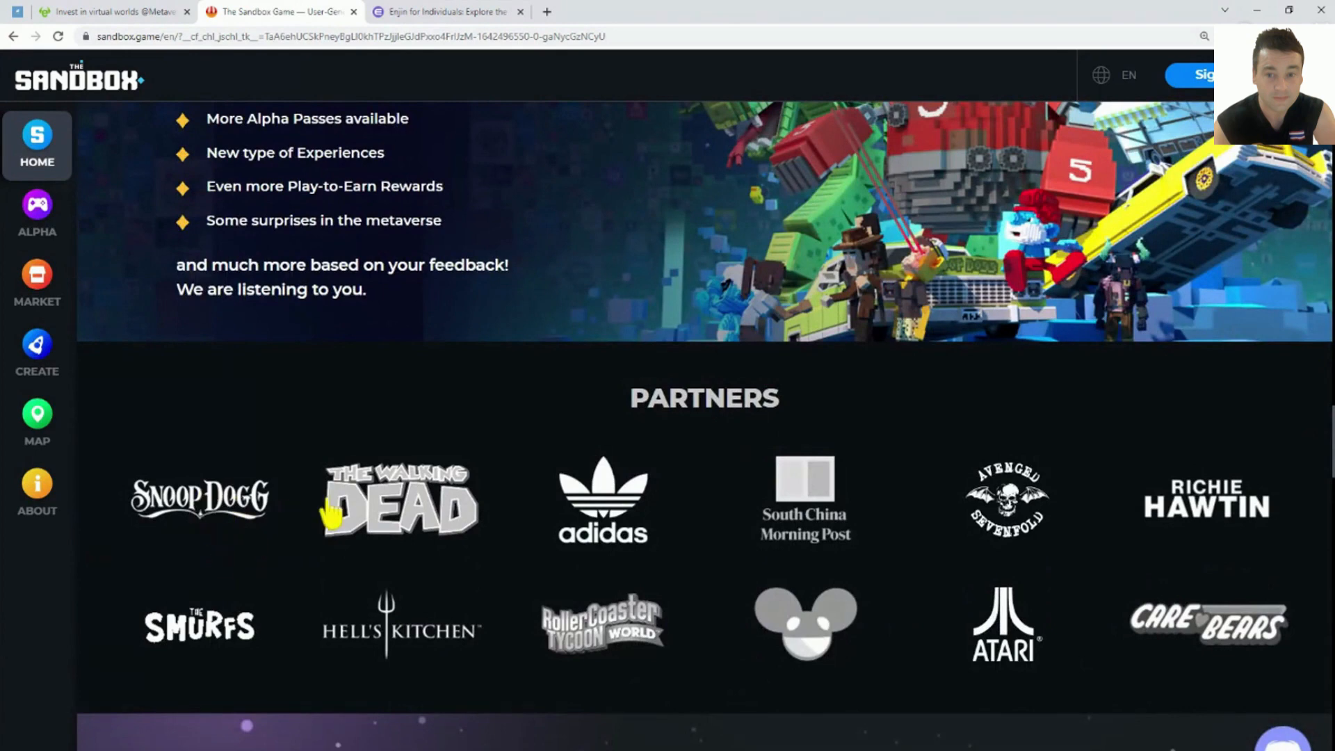
{"action": "scroll", "scroll_direction": "down", "scroll_amount": 3}
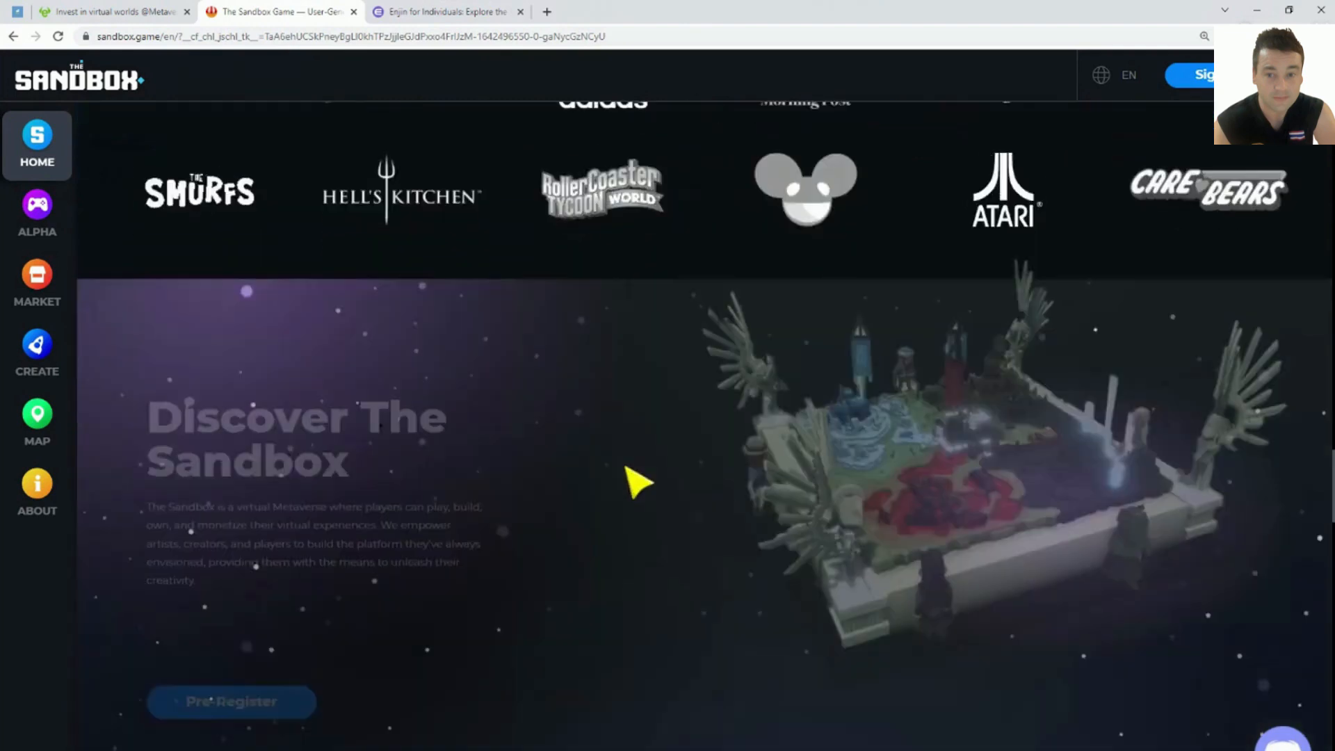
{"action": "scroll", "scroll_direction": "down", "scroll_amount": 3}
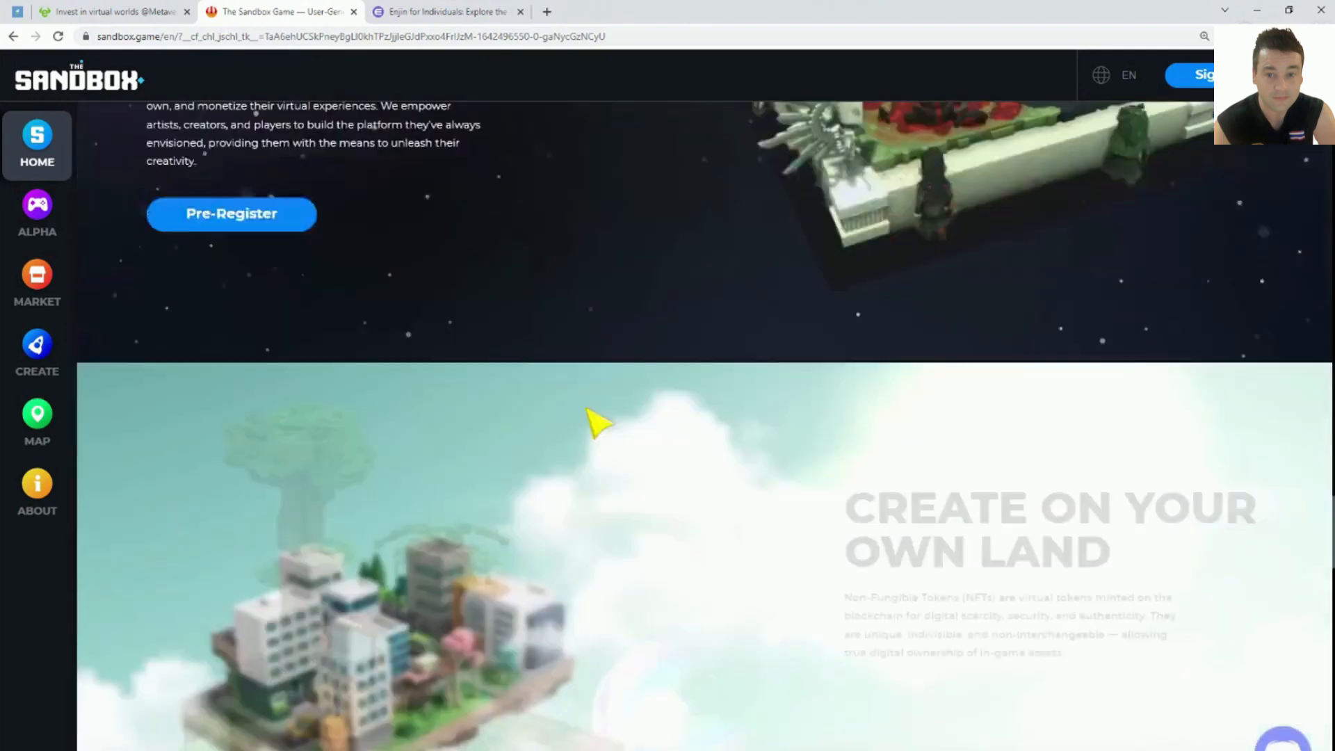
{"action": "scroll", "scroll_direction": "down", "scroll_amount": 3}
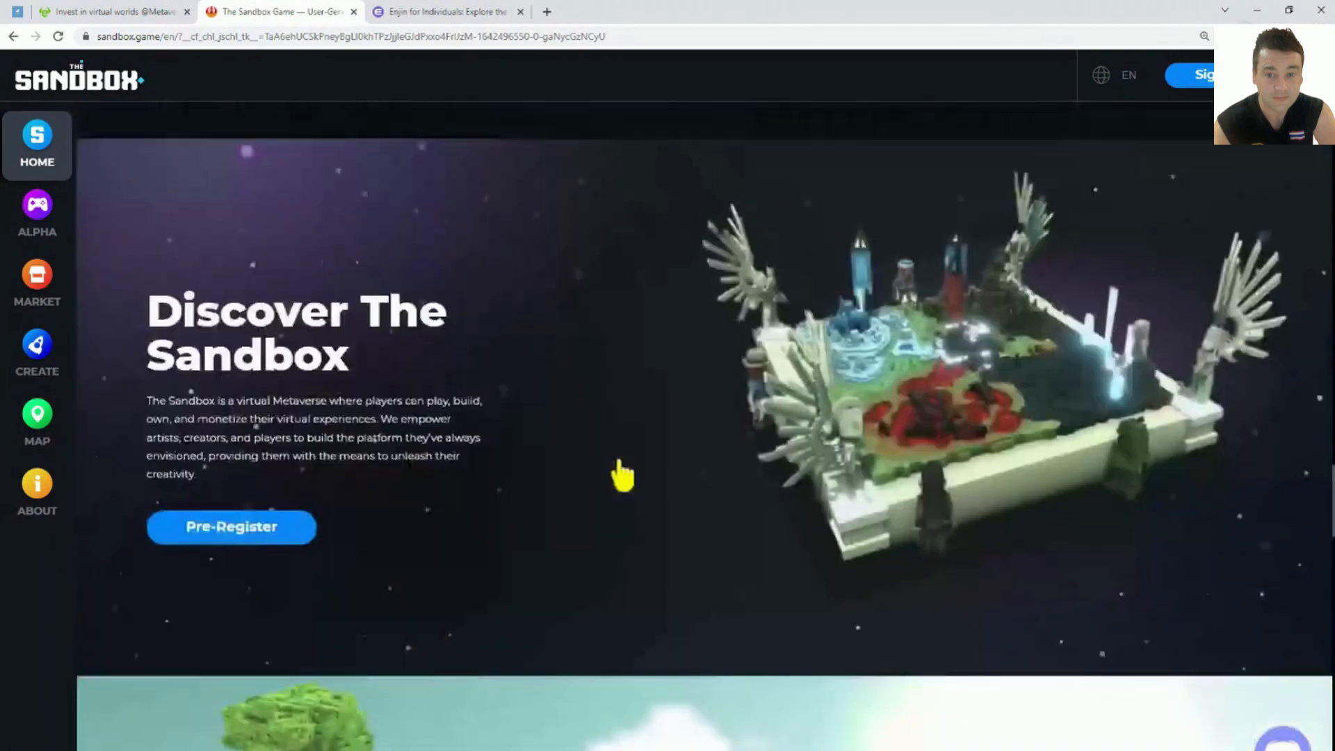
{"action": "scroll", "scroll_direction": "down", "scroll_amount": 3}
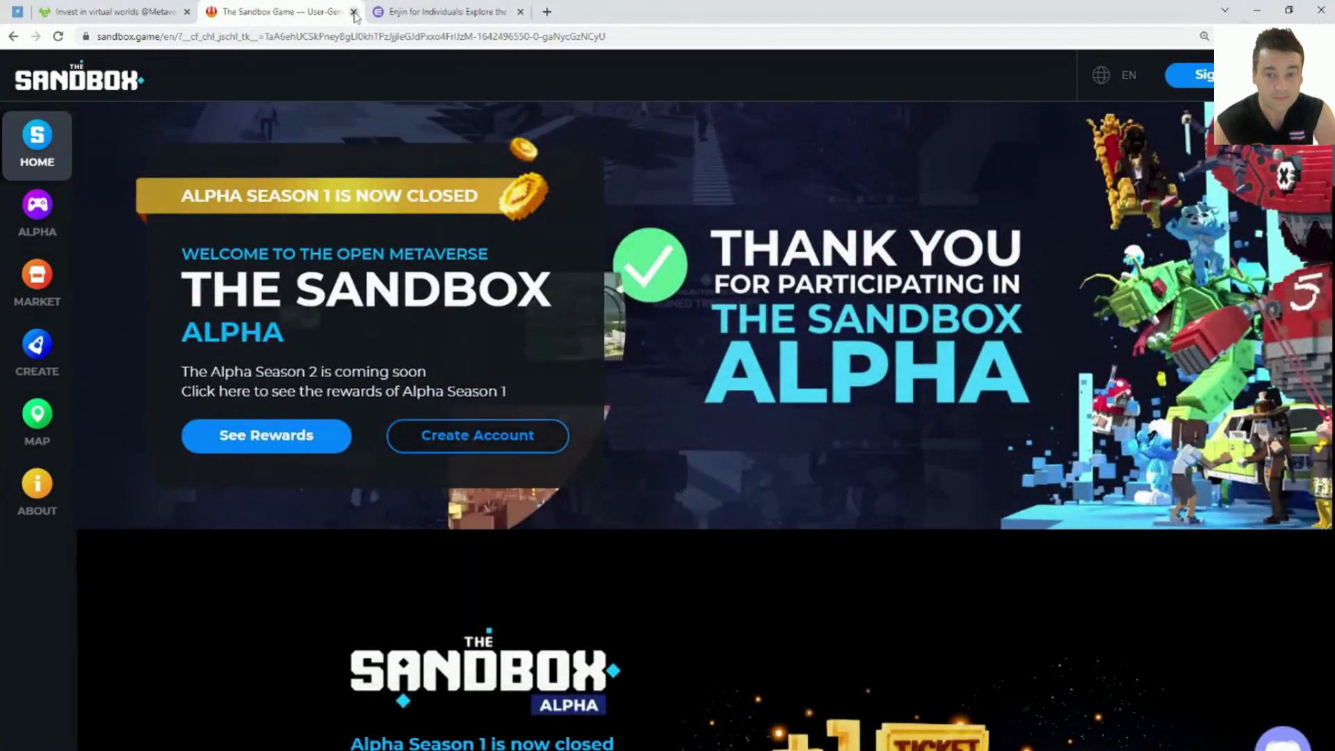
{"action": "left_click", "coordinate": [352, 11]}
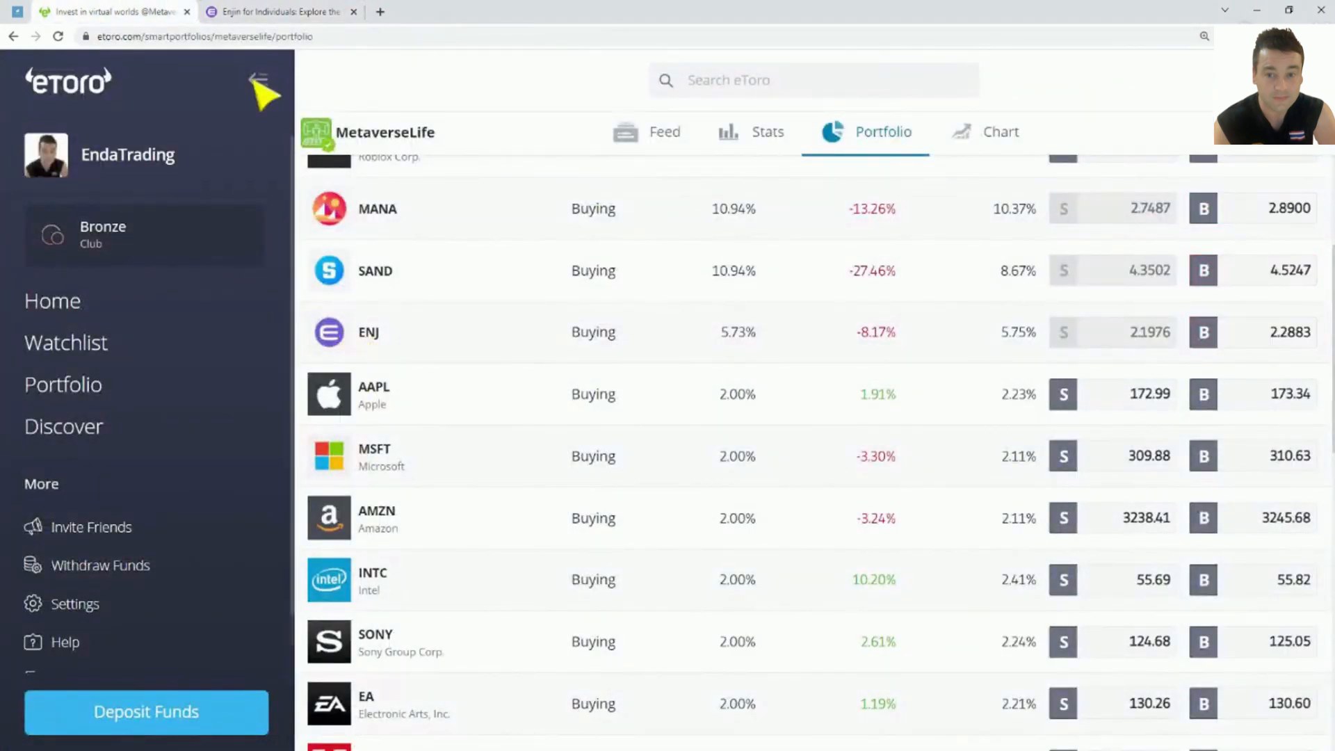
Step: On Enjin's Individuals page, highlight the 'What are NFTs?' definition paragraph
{"action": "left_click", "coordinate": [277, 11]}
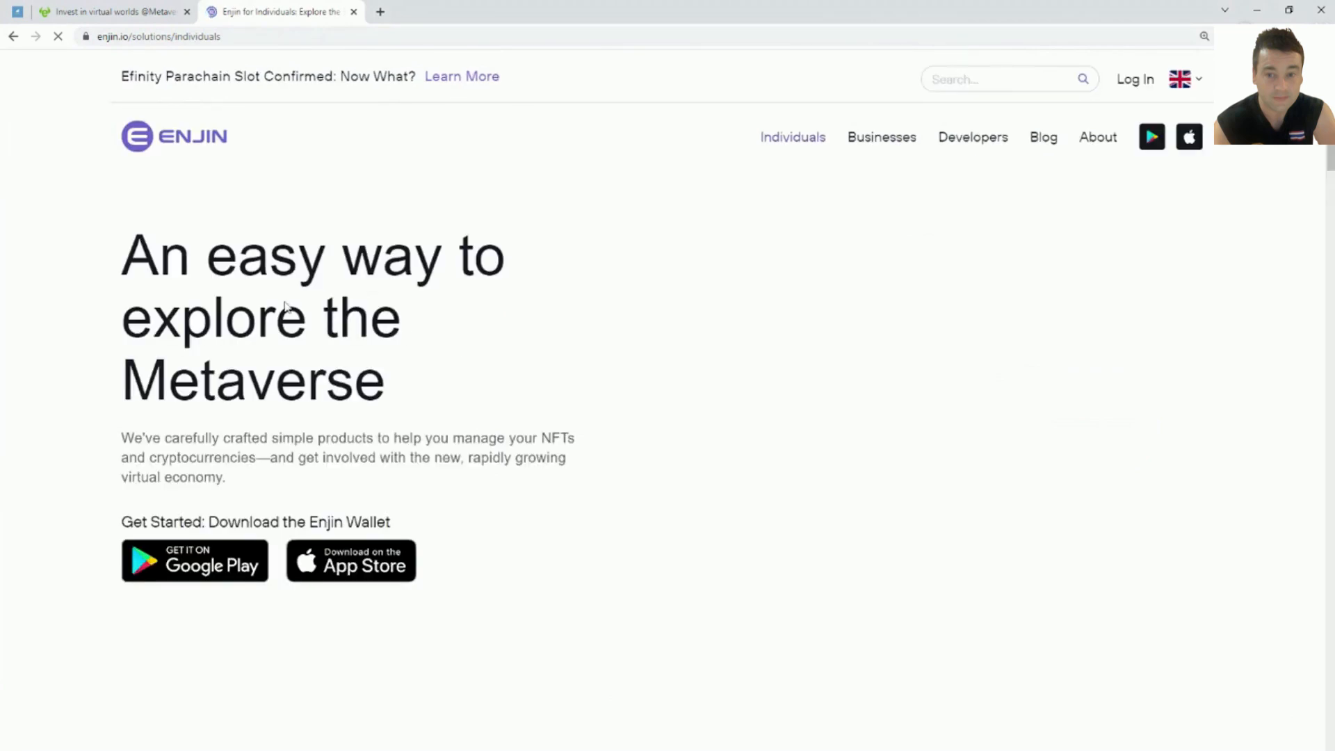
{"action": "mouse_move", "coordinate": [734, 235]}
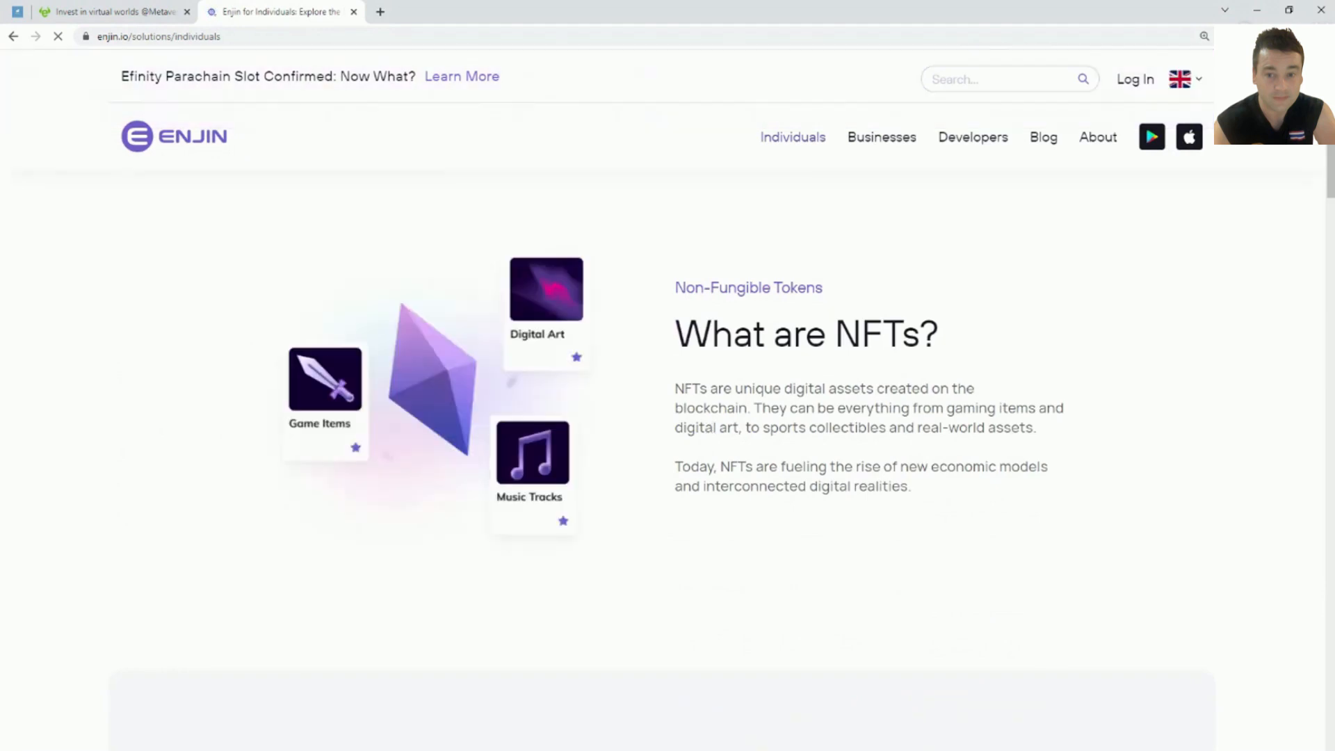
{"action": "left_click_drag", "start_coordinate": [675, 388], "coordinate": [805, 388]}
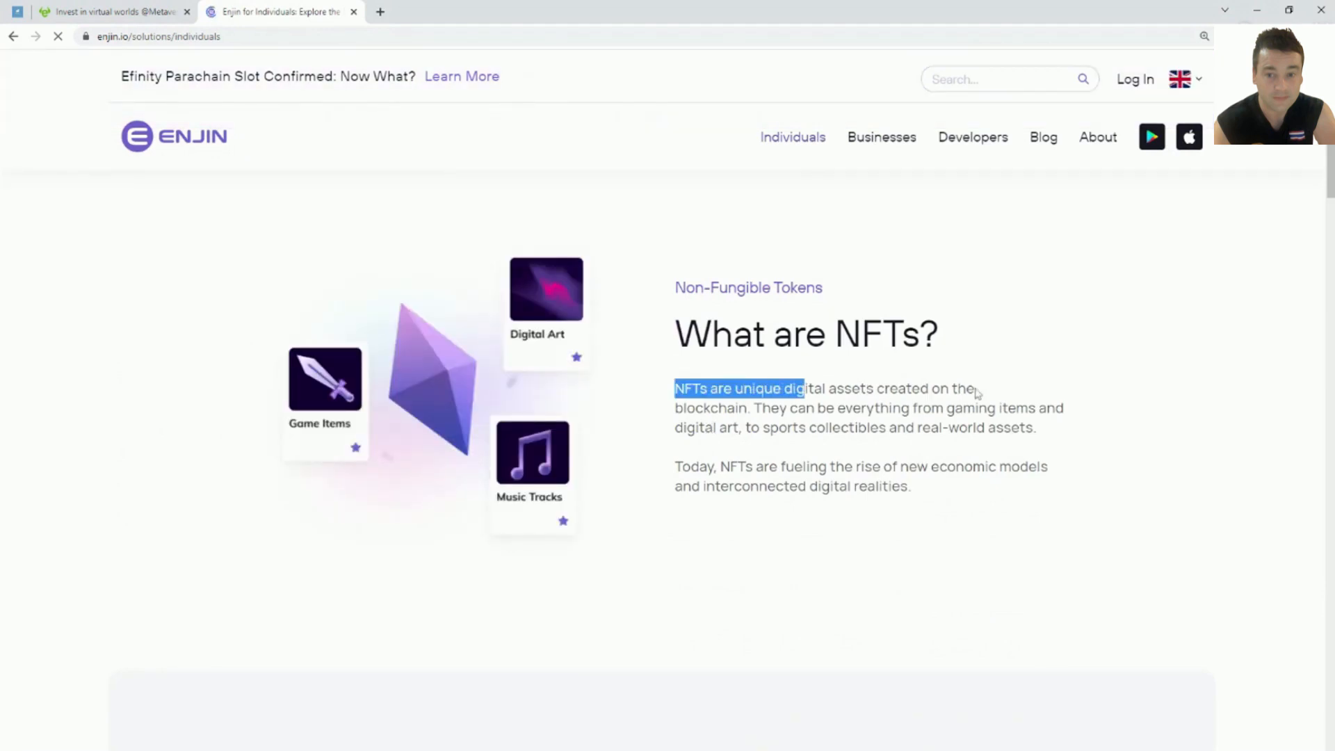
{"action": "left_click_drag", "start_coordinate": [802, 388], "coordinate": [750, 408]}
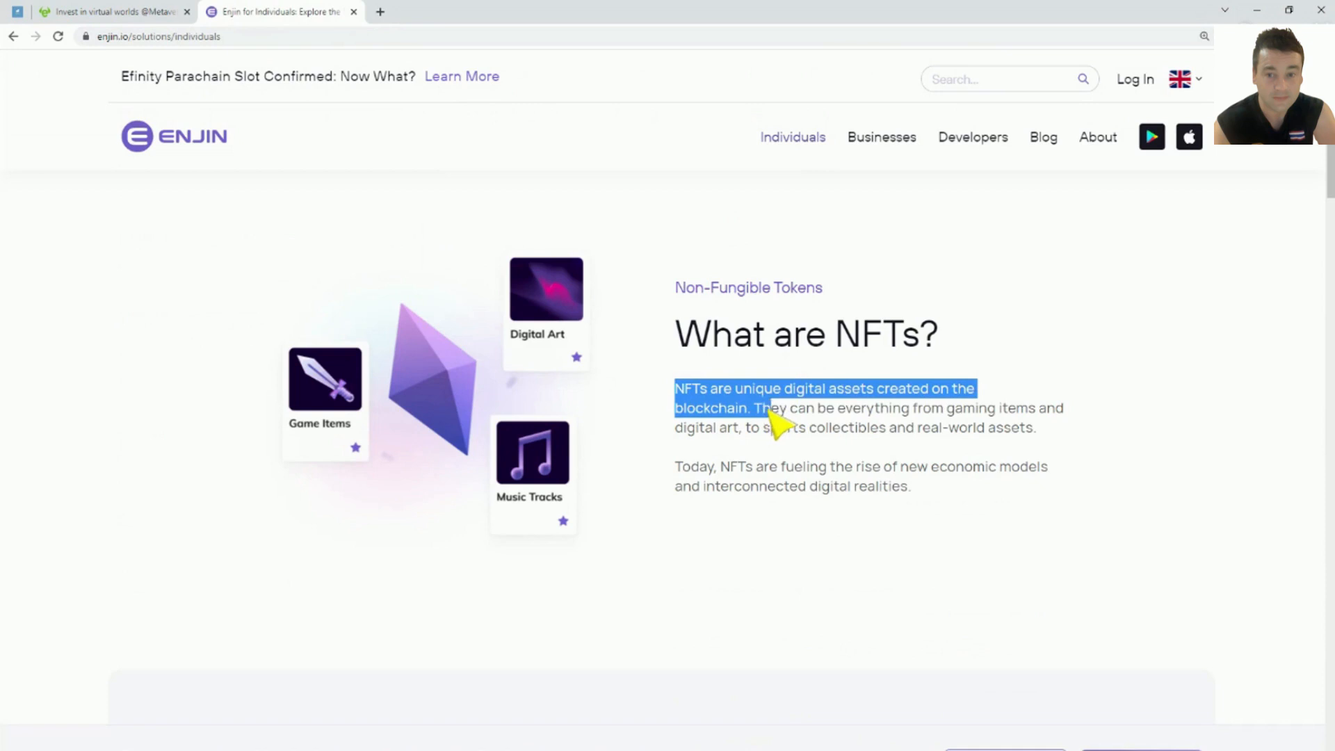
{"action": "left_click_drag", "start_coordinate": [775, 417], "coordinate": [1047, 417]}
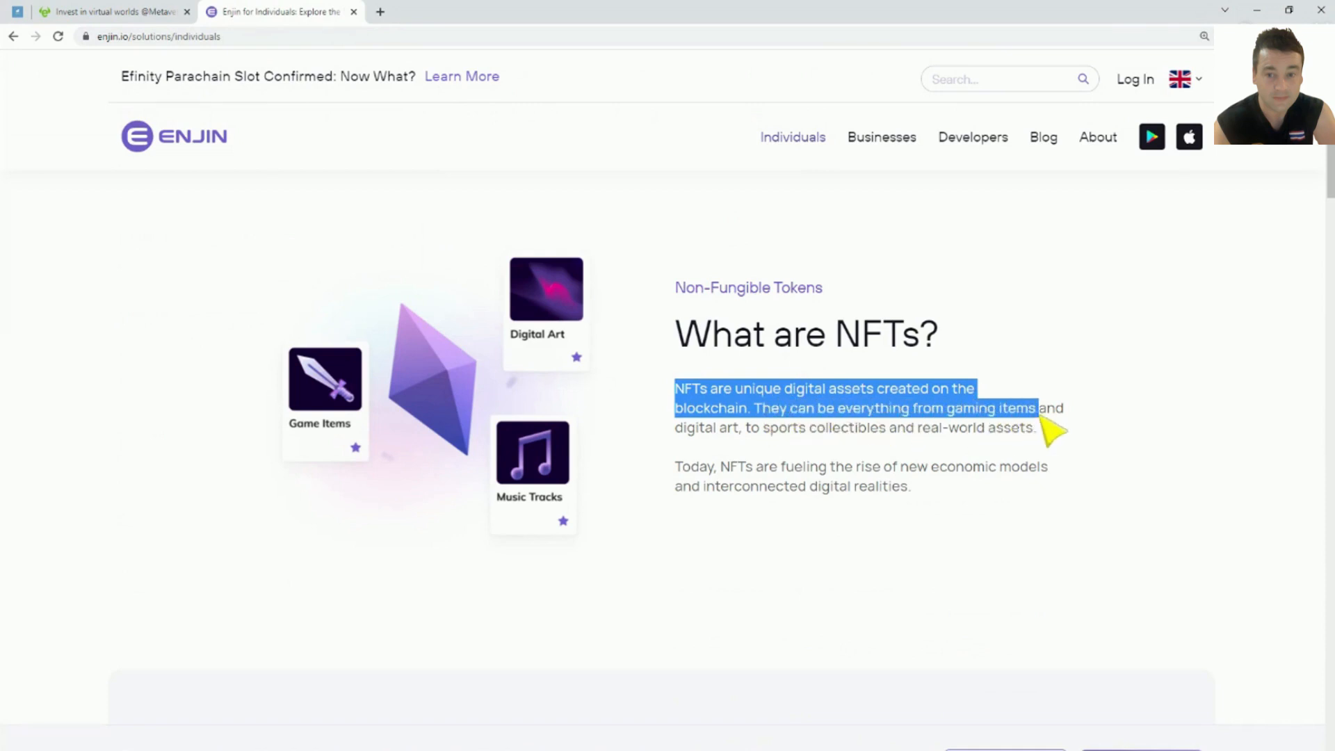
{"action": "left_click_drag", "start_coordinate": [1056, 427], "coordinate": [860, 452]}
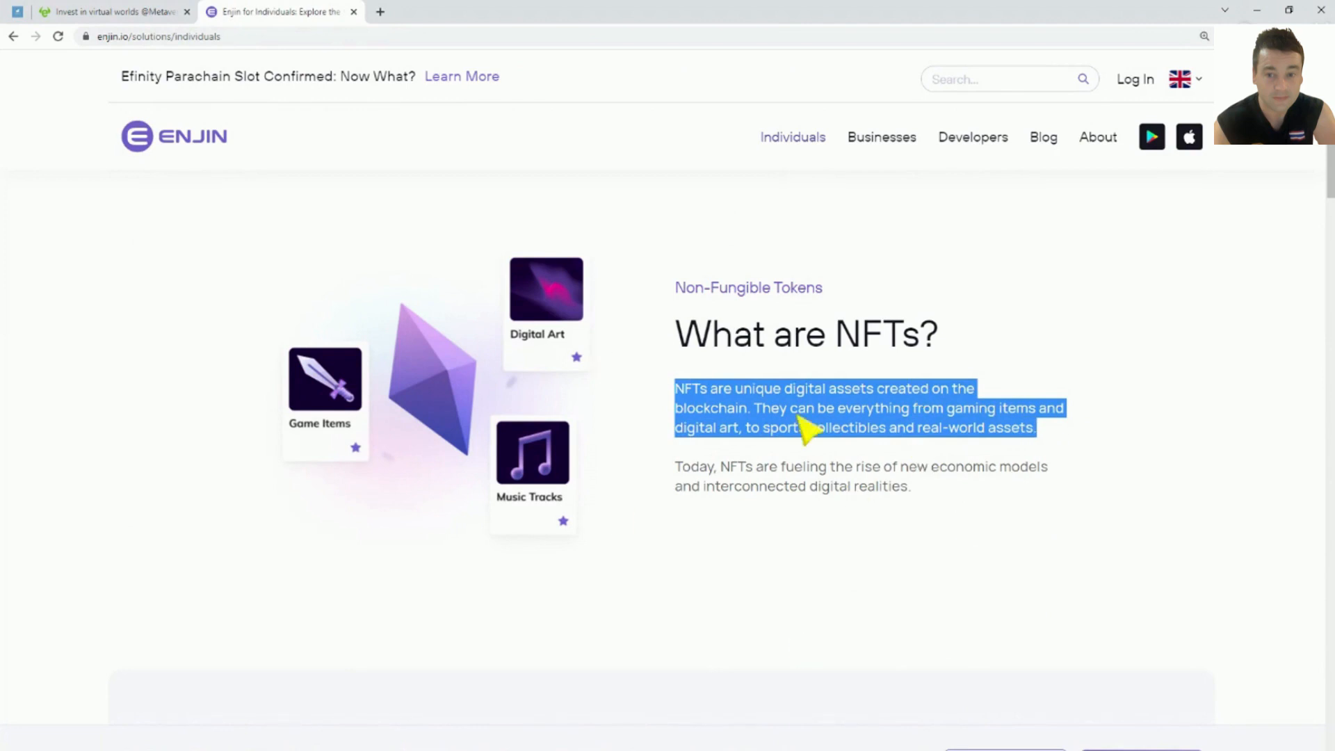
{"action": "mouse_move", "coordinate": [752, 524]}
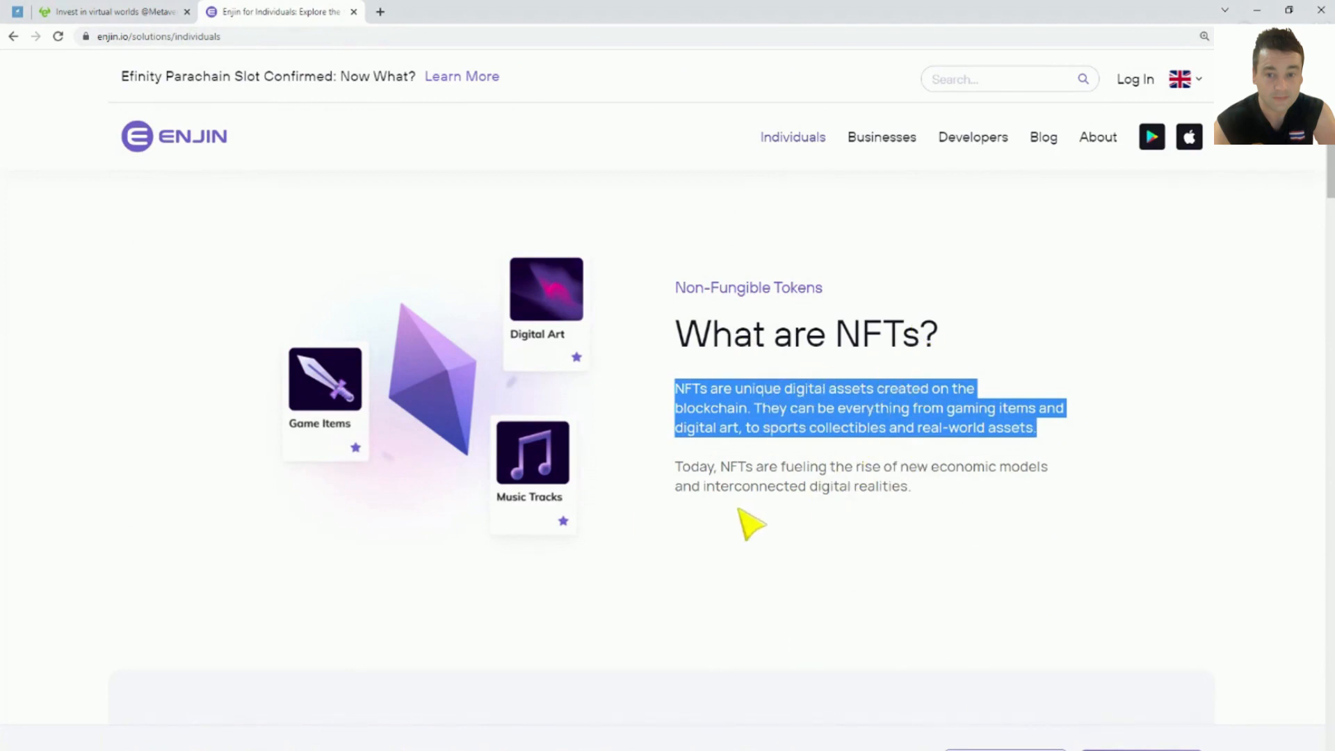
Step: Scroll down to Enjin's wallet and free-NFT QR code sections
{"action": "scroll", "scroll_direction": "down", "scroll_amount": 3}
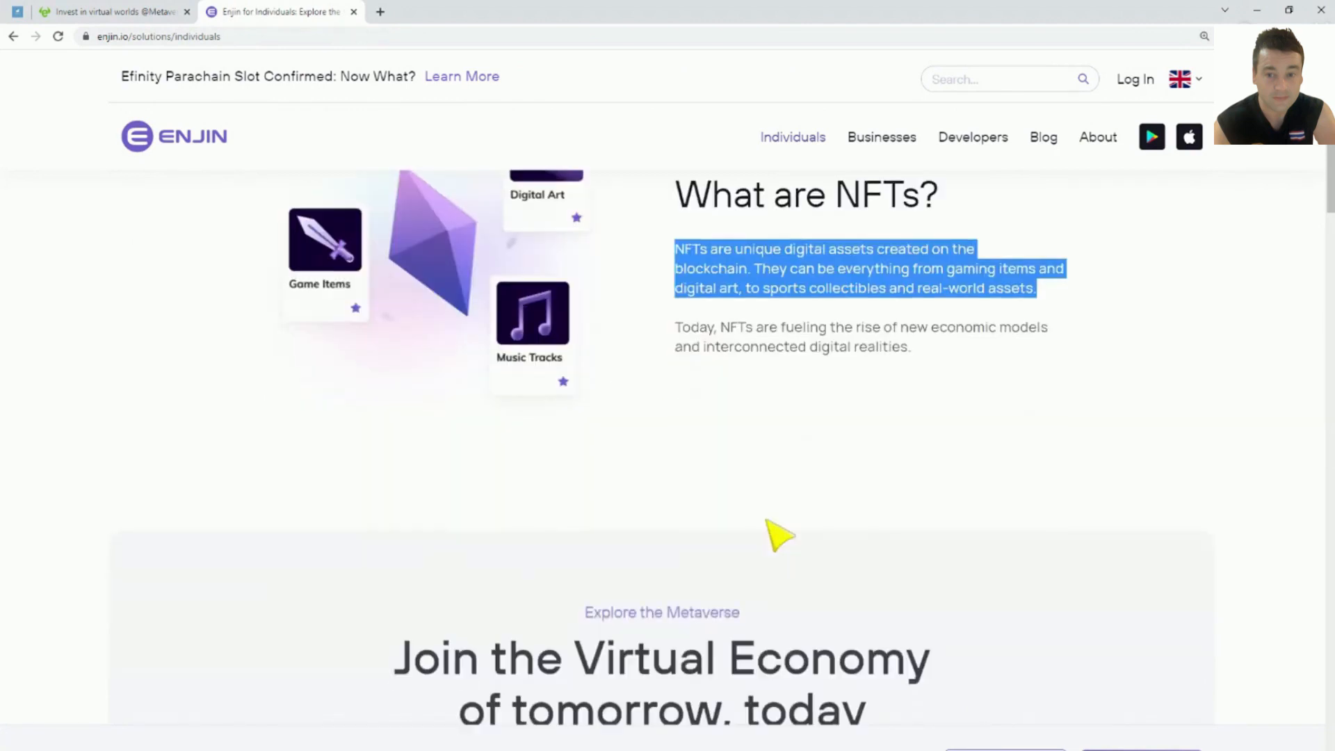
{"action": "scroll", "scroll_direction": "down", "scroll_amount": 3}
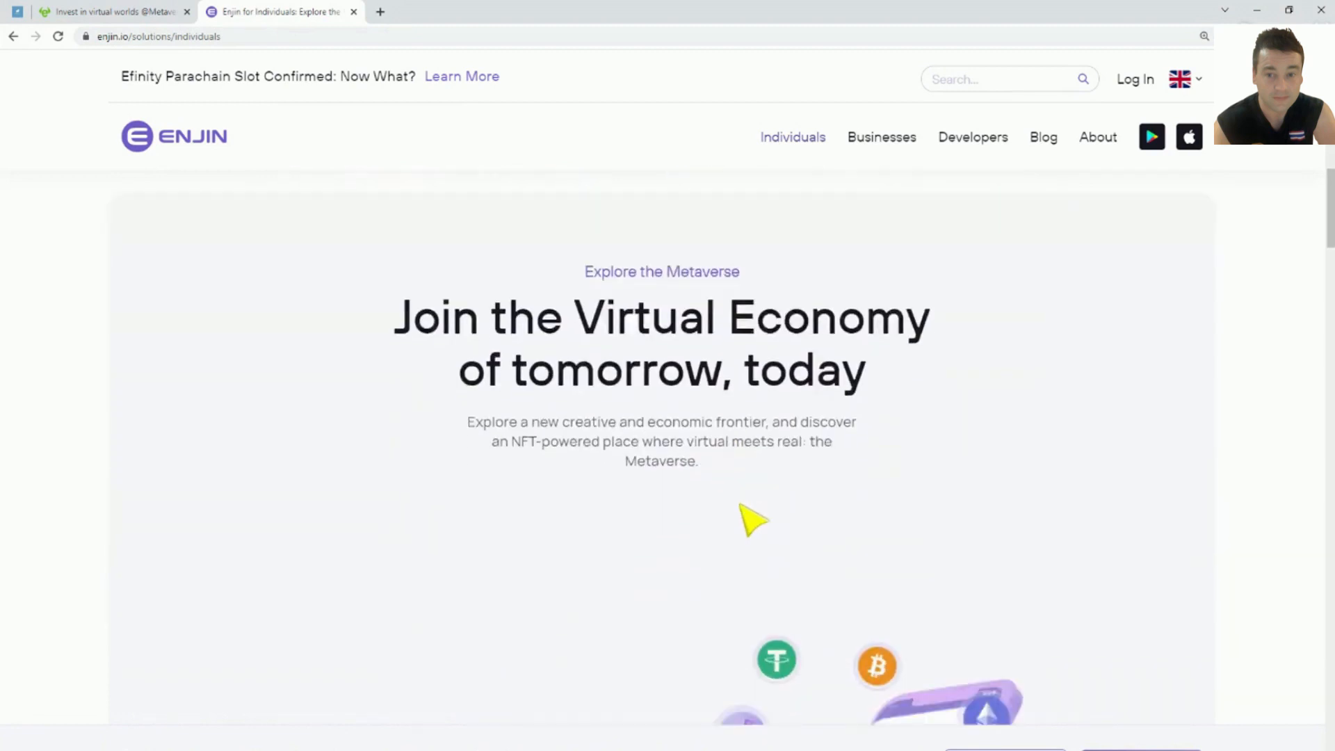
{"action": "scroll", "scroll_direction": "down", "scroll_amount": 3}
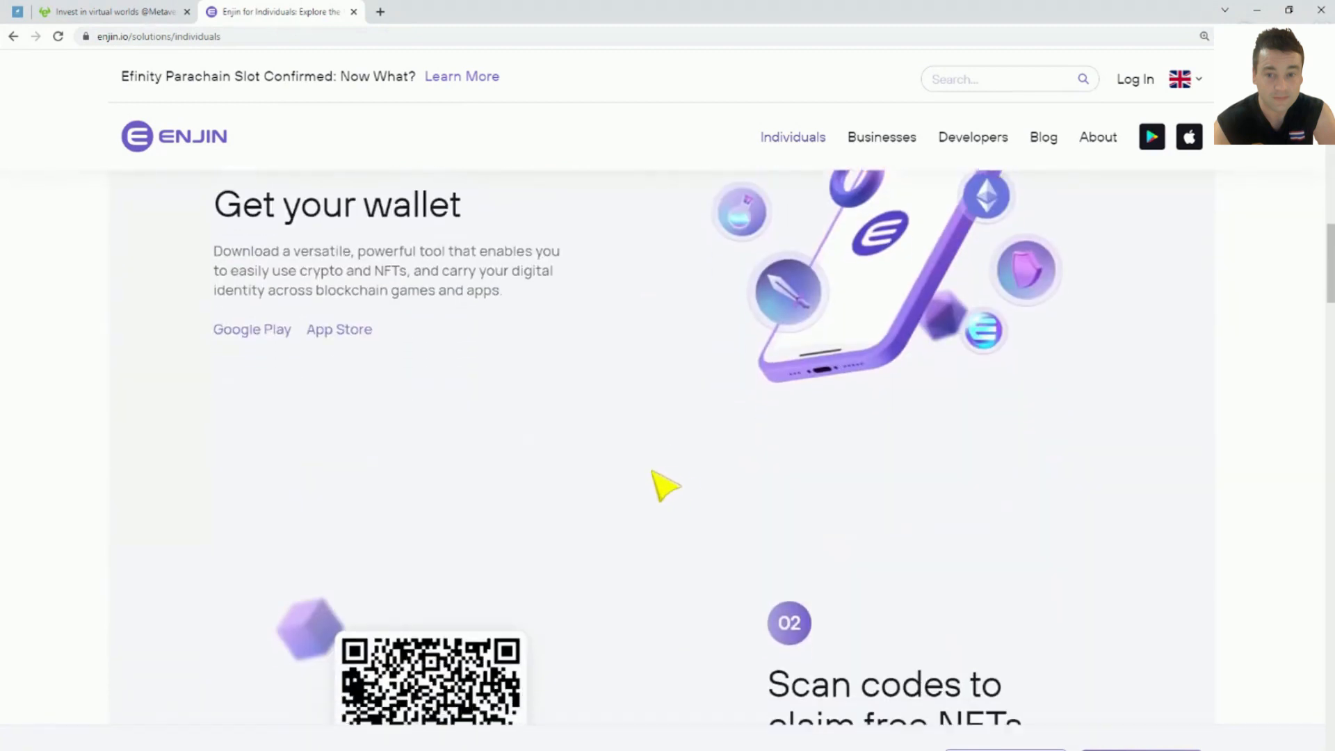
{"action": "scroll", "scroll_direction": "down", "scroll_amount": 3}
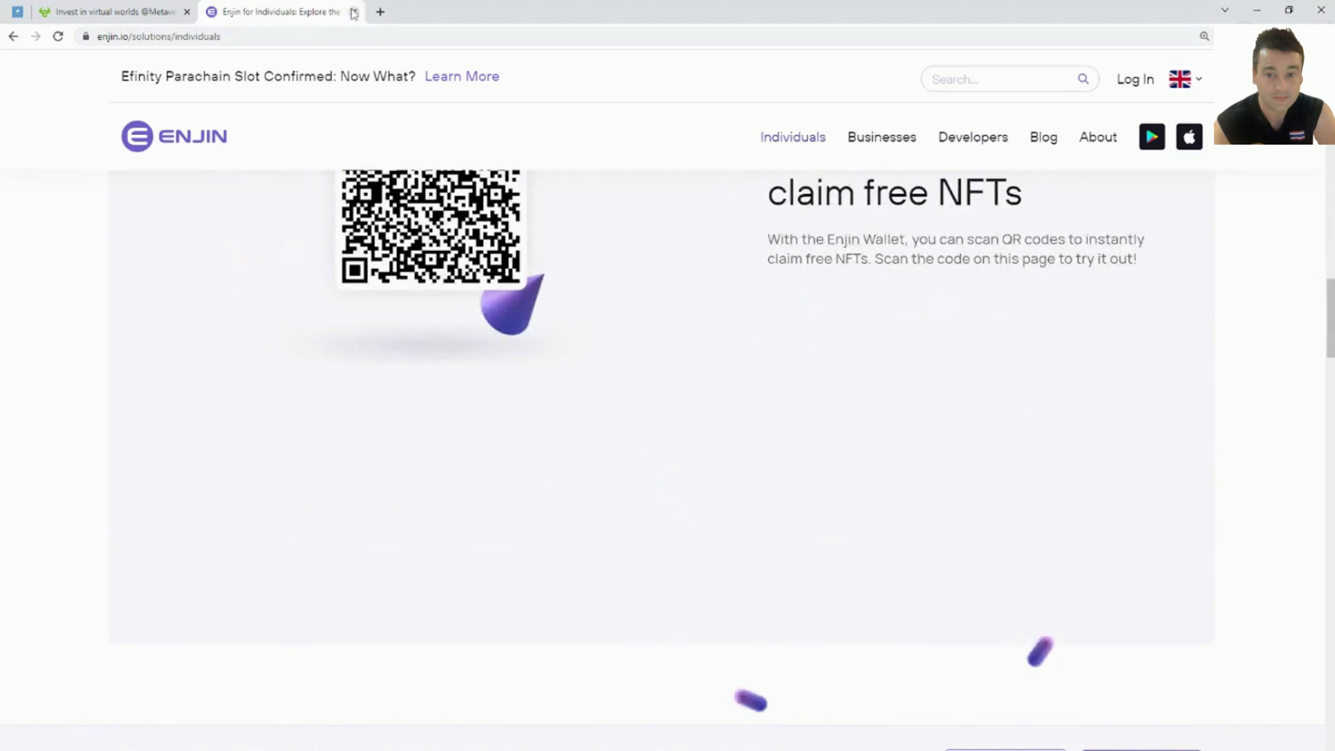
{"action": "left_click", "coordinate": [111, 11]}
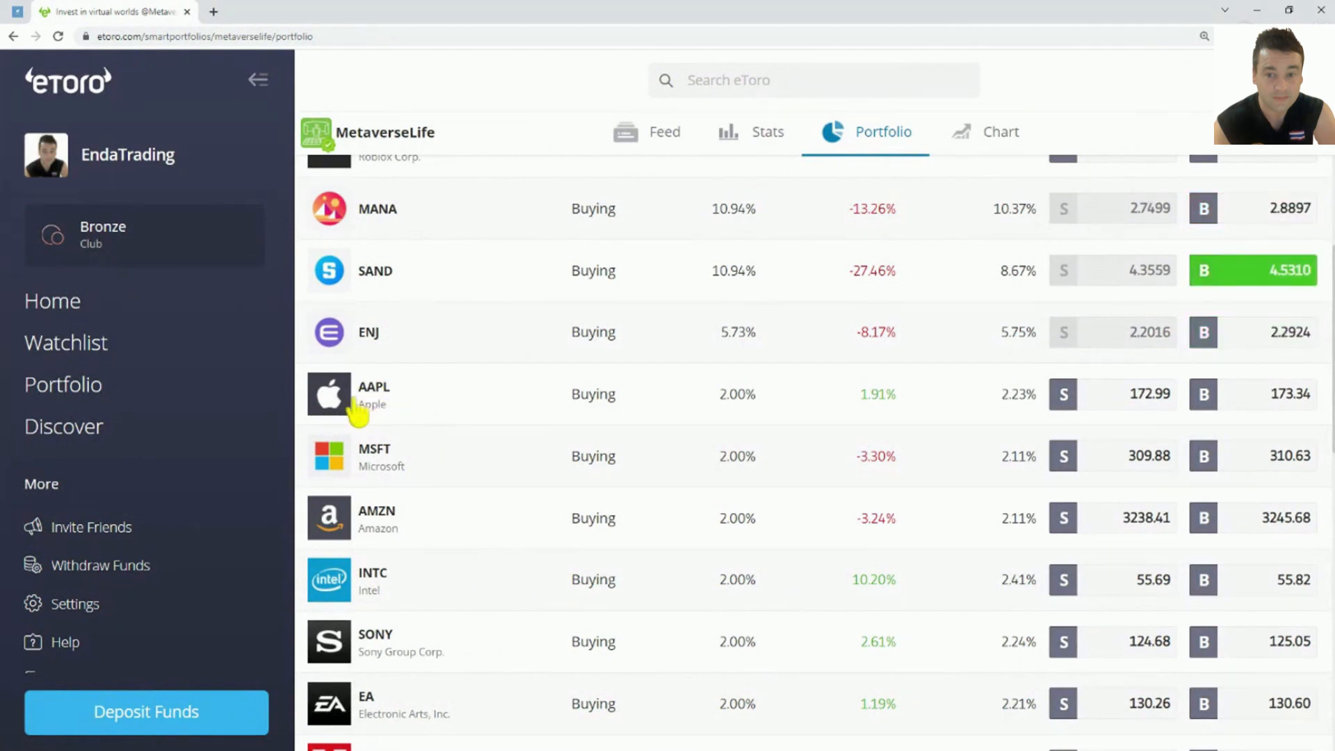
{"action": "scroll", "scroll_direction": "down", "scroll_amount": 3}
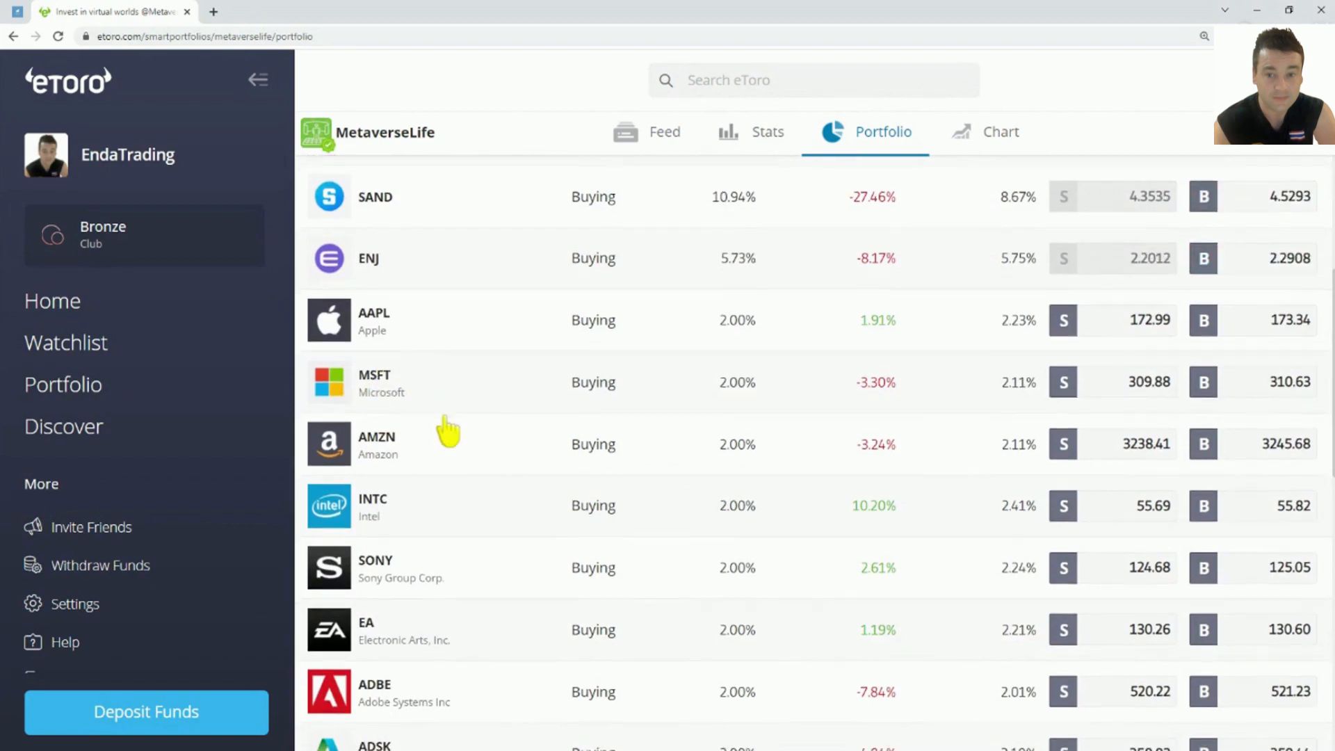
{"action": "scroll", "scroll_direction": "down", "scroll_amount": 3}
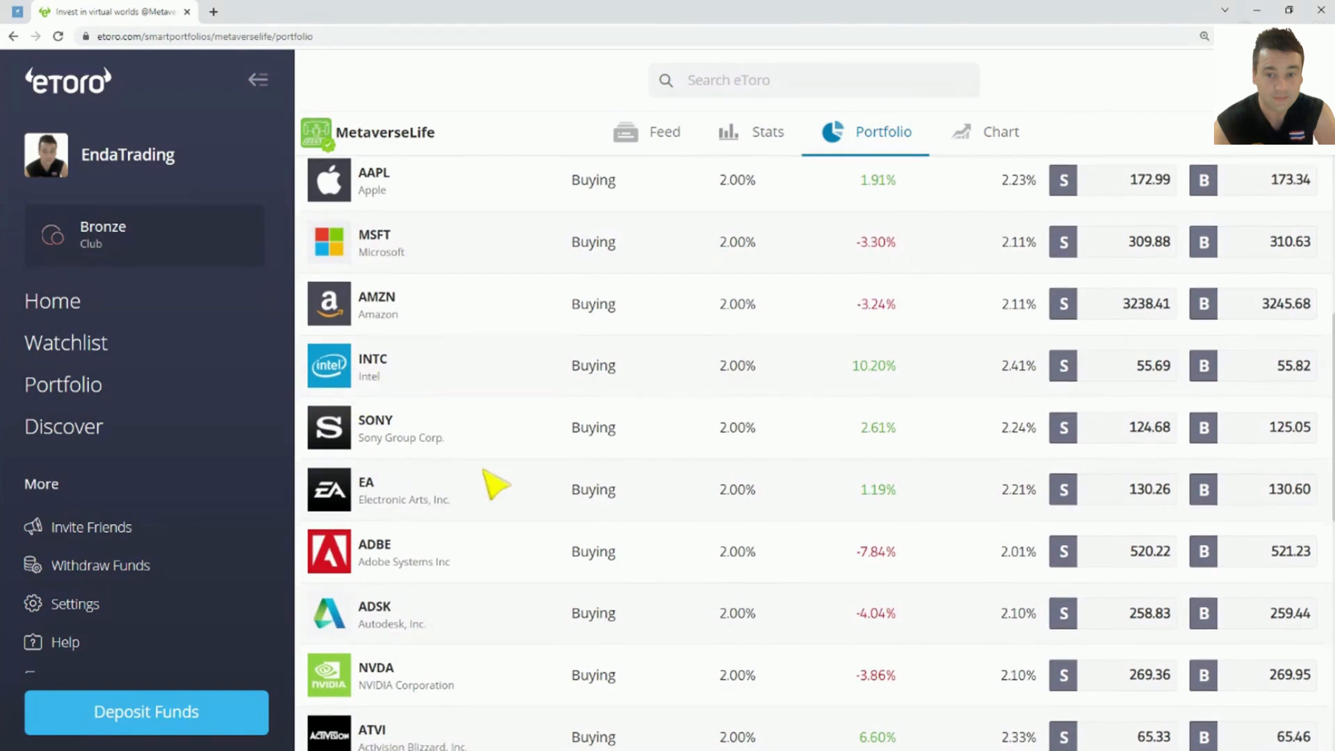
{"action": "scroll", "scroll_direction": "down", "scroll_amount": 3}
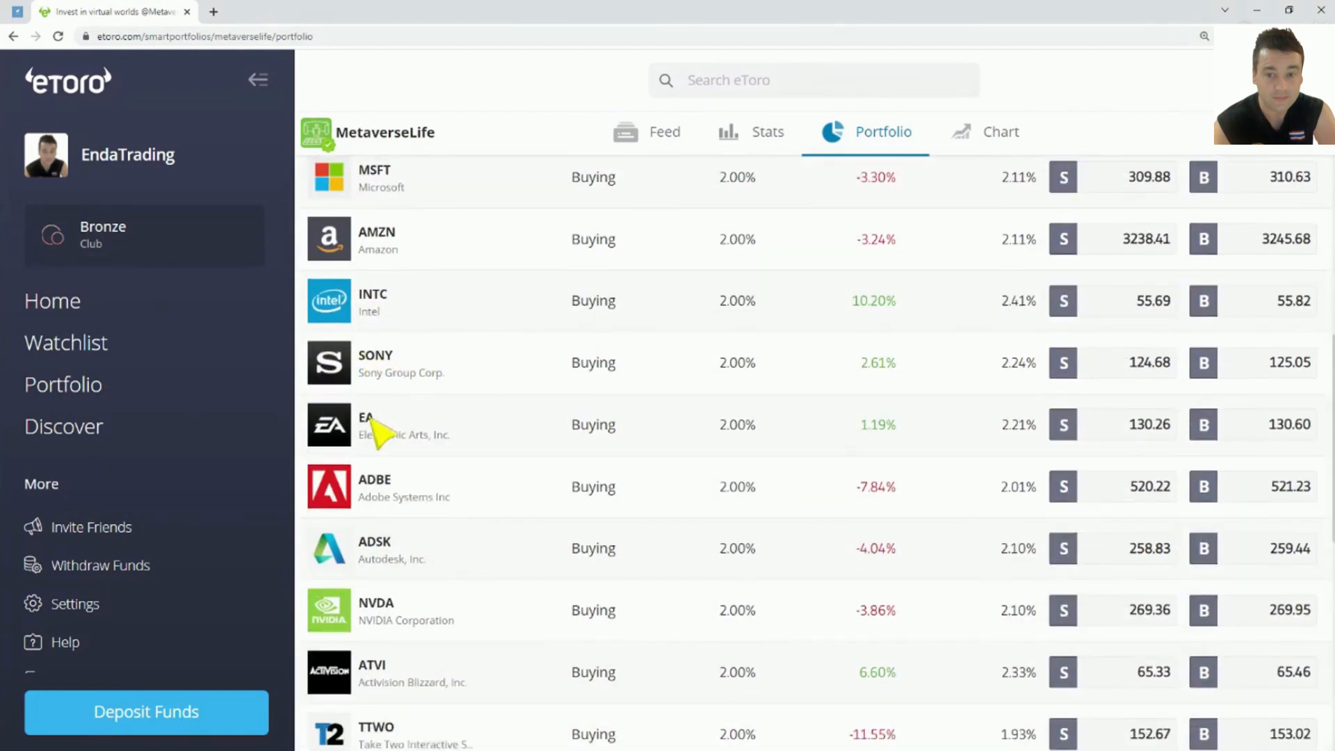
{"action": "mouse_move", "coordinate": [430, 460]}
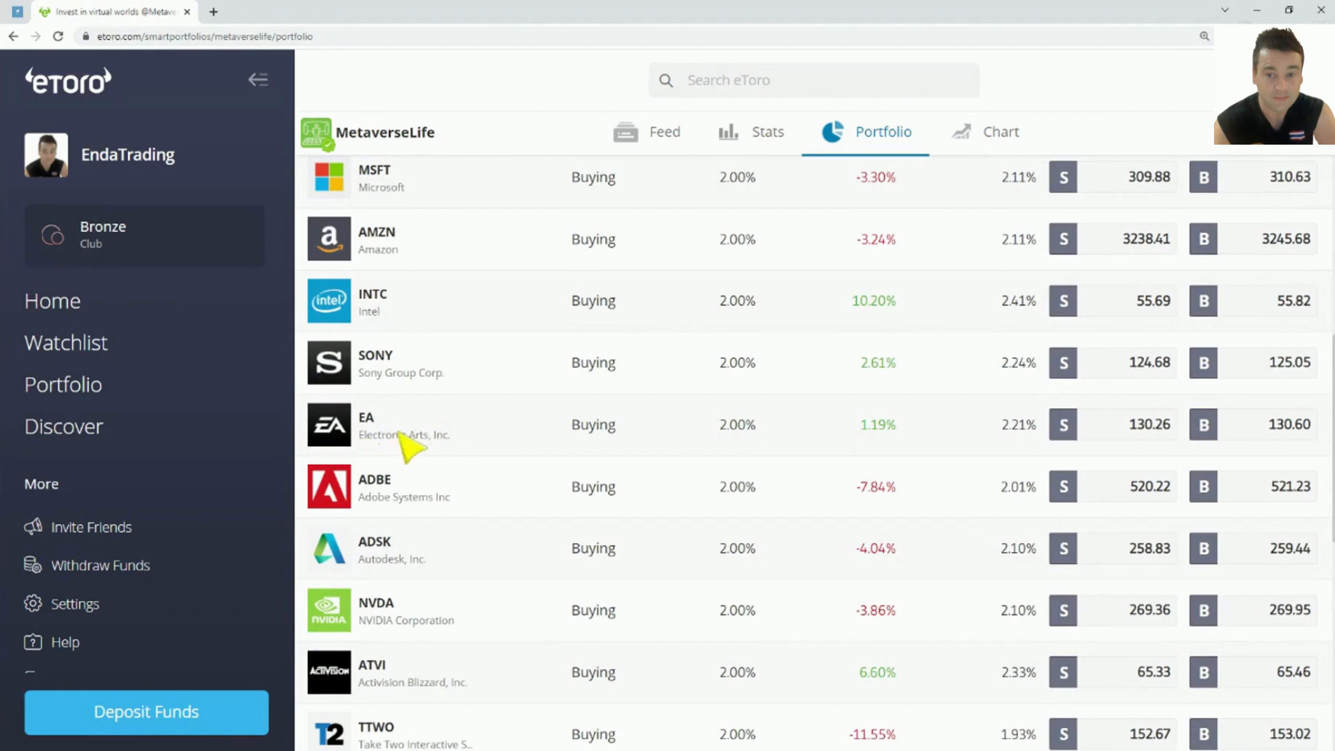
{"action": "mouse_move", "coordinate": [459, 440]}
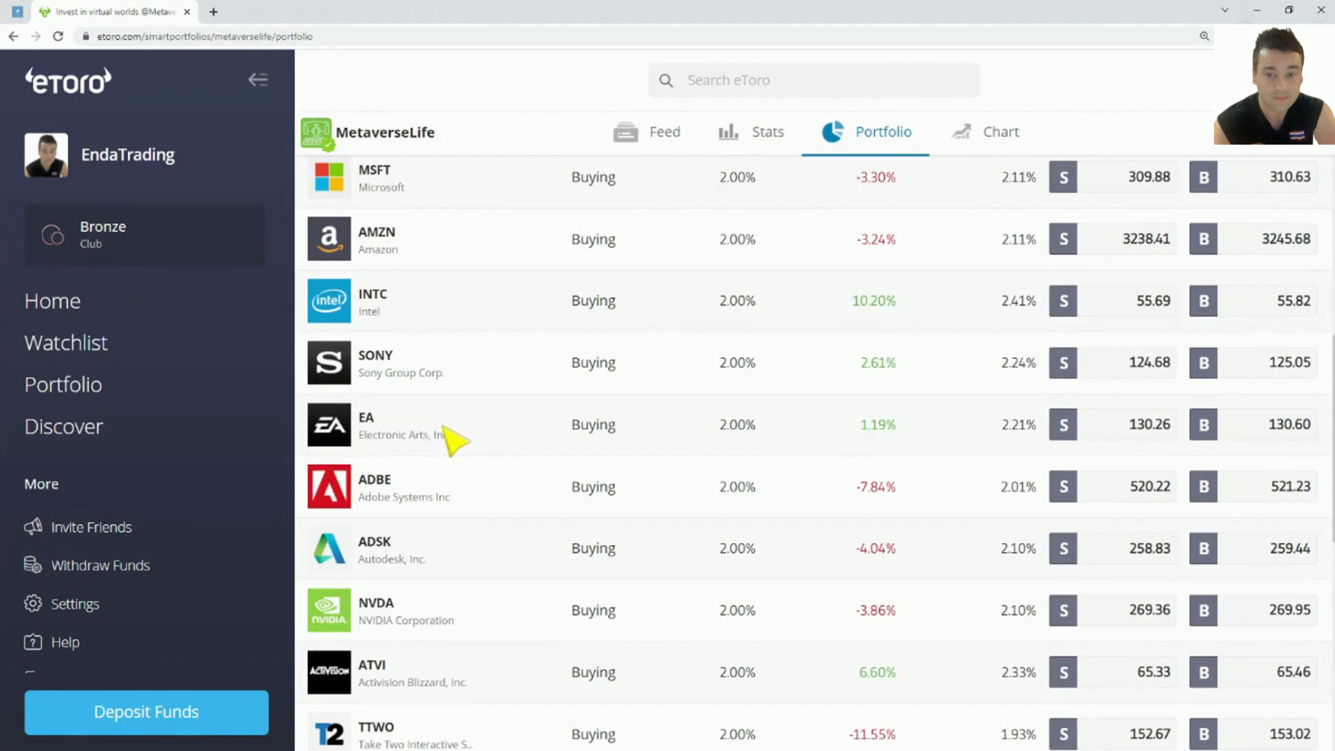
{"action": "mouse_move", "coordinate": [475, 471]}
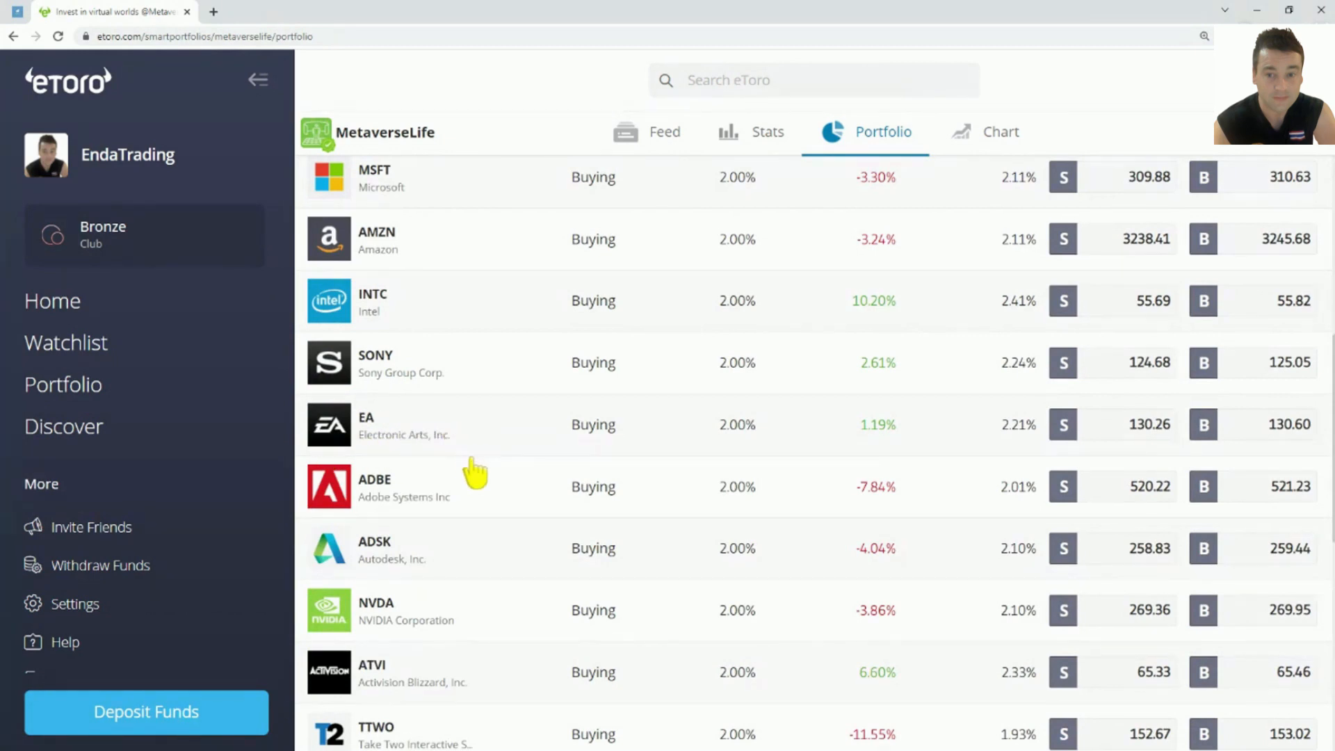
{"action": "scroll", "scroll_direction": "down", "scroll_amount": 3}
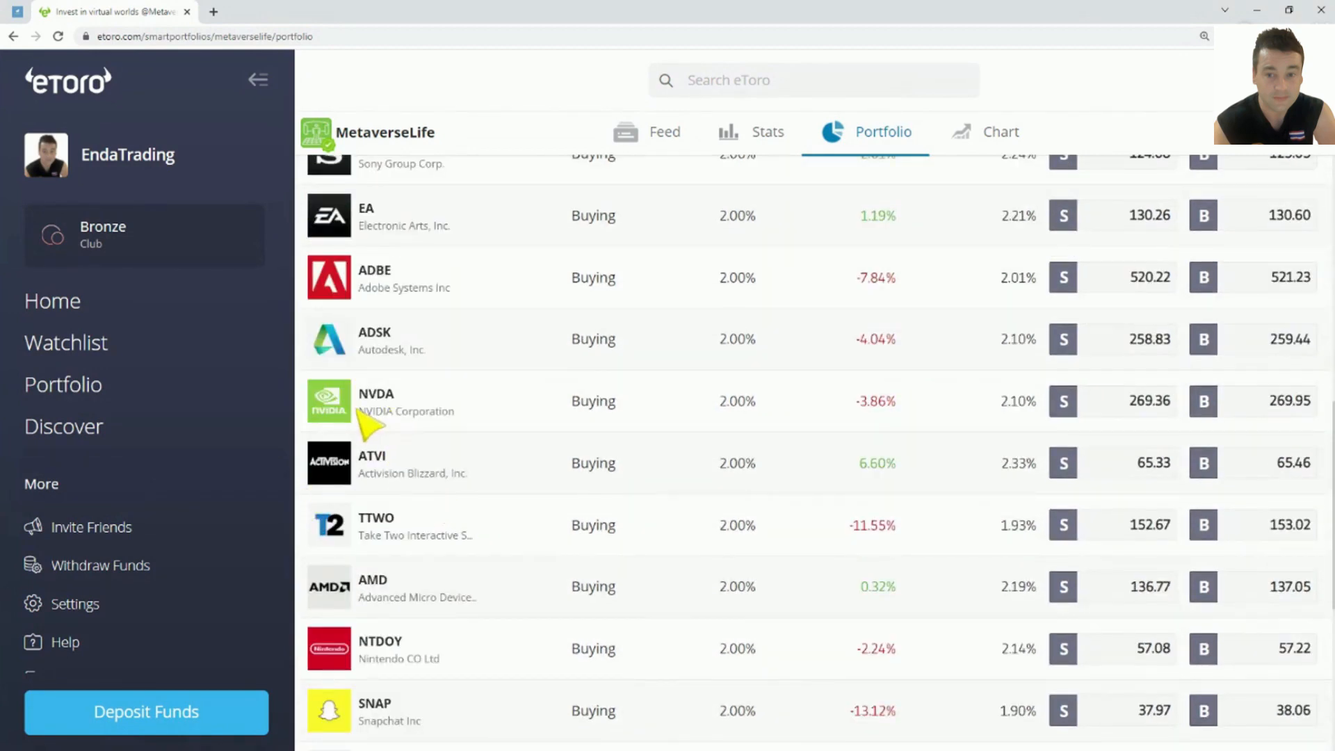
{"action": "mouse_move", "coordinate": [434, 443]}
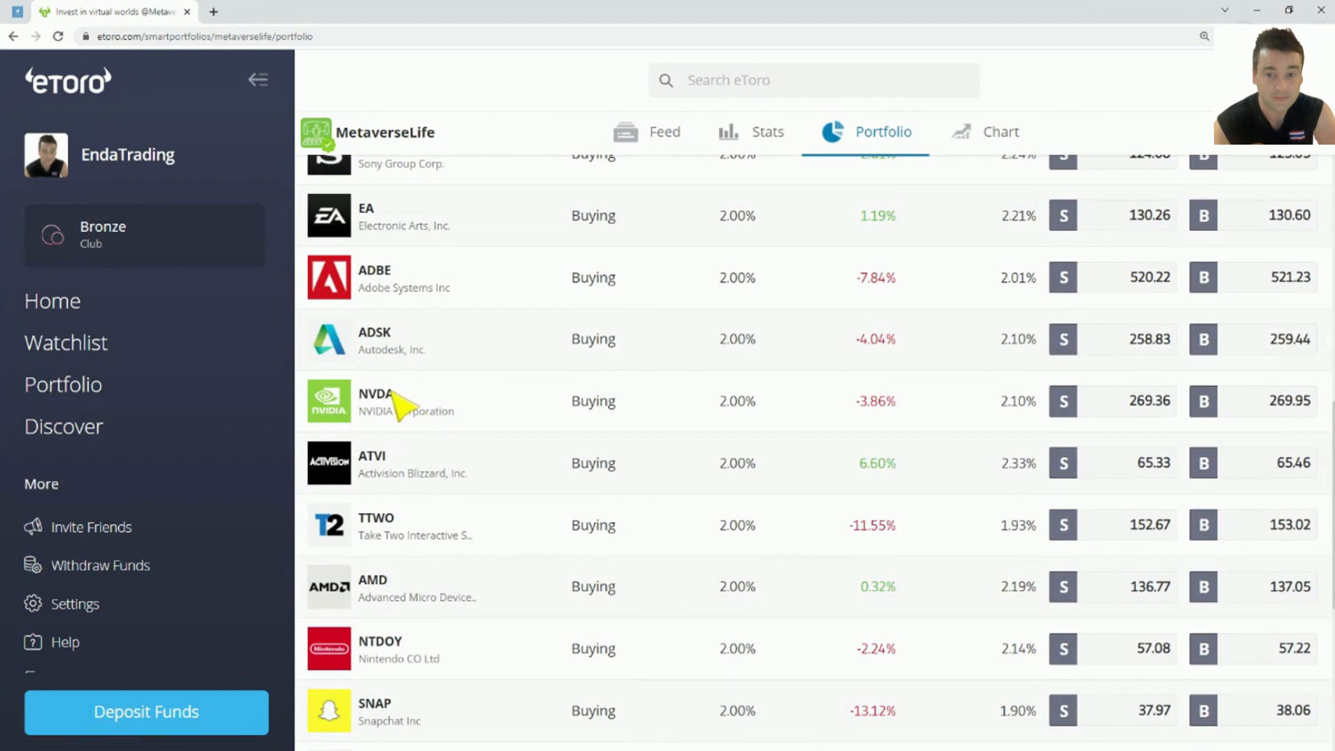
{"action": "scroll", "scroll_direction": "down", "scroll_amount": 3}
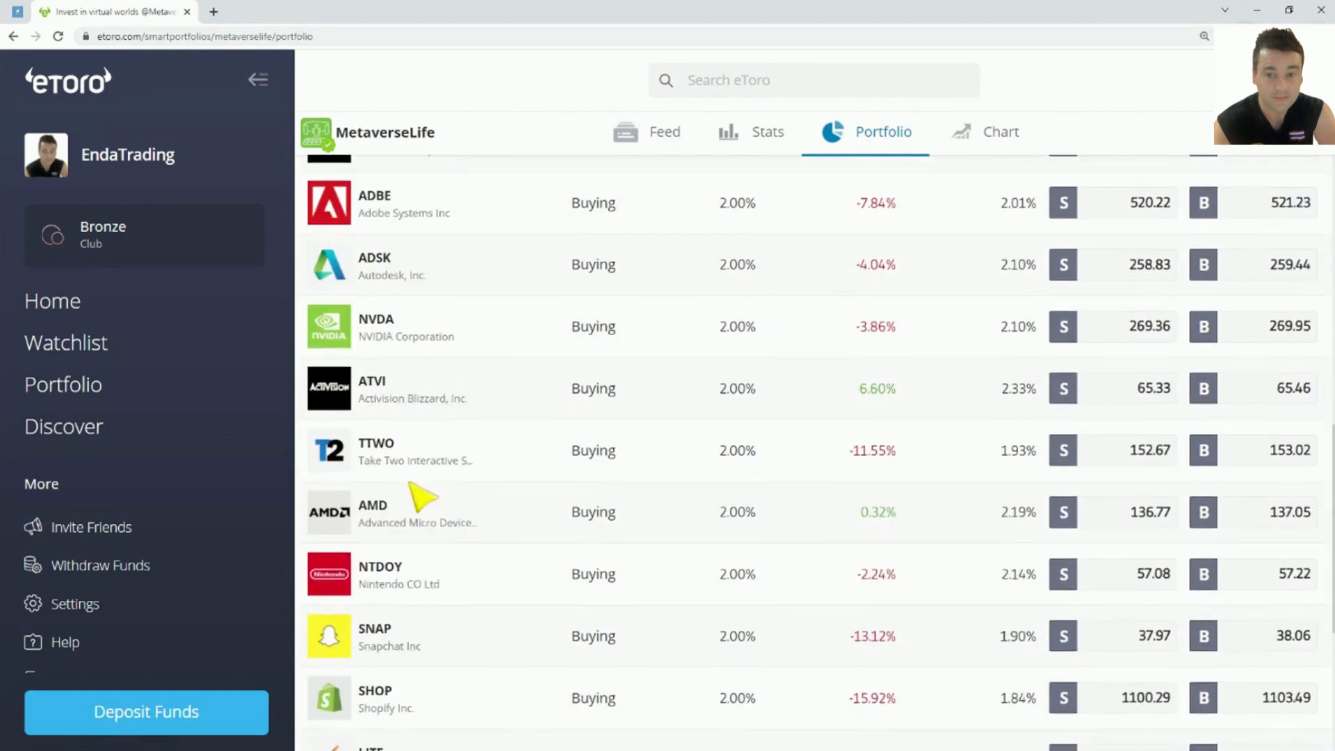
{"action": "scroll", "scroll_direction": "down", "scroll_amount": 3}
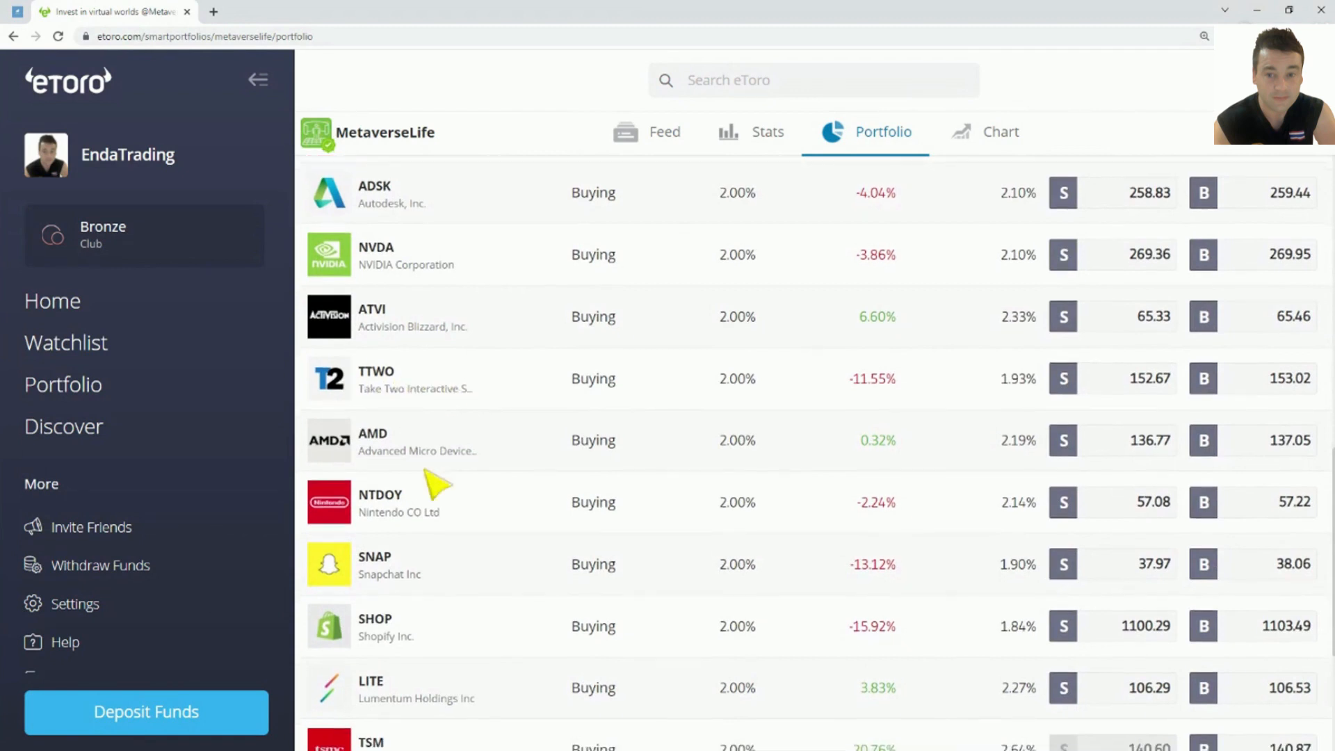
{"action": "scroll", "scroll_direction": "down", "scroll_amount": 3}
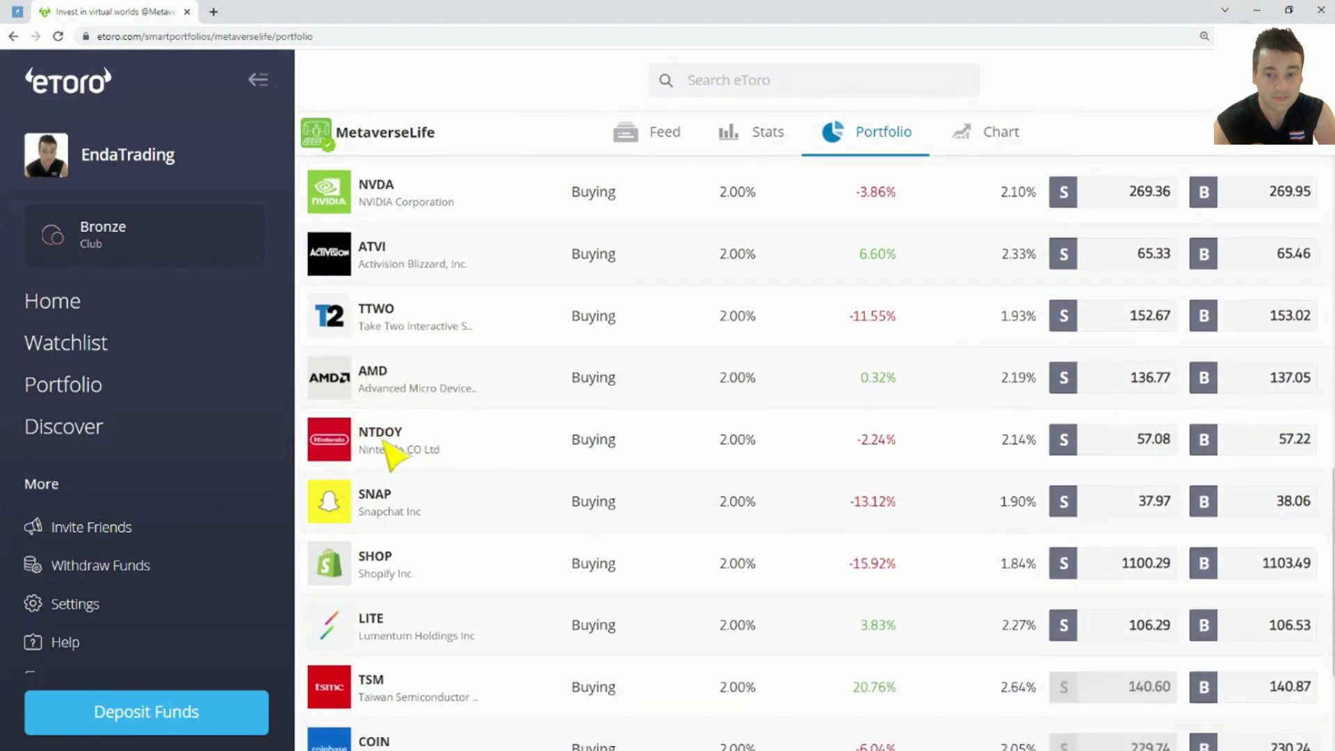
{"action": "mouse_move", "coordinate": [417, 516]}
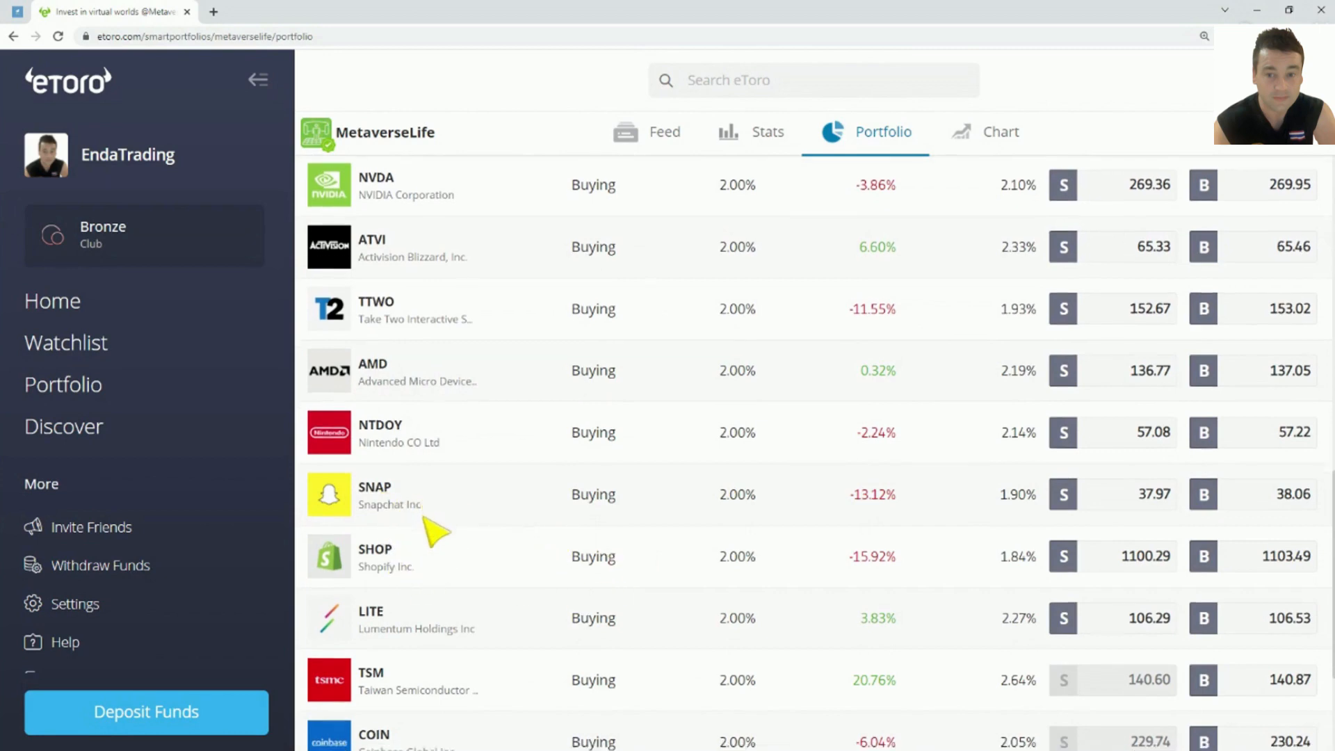
{"action": "scroll", "scroll_direction": "down", "scroll_amount": 3}
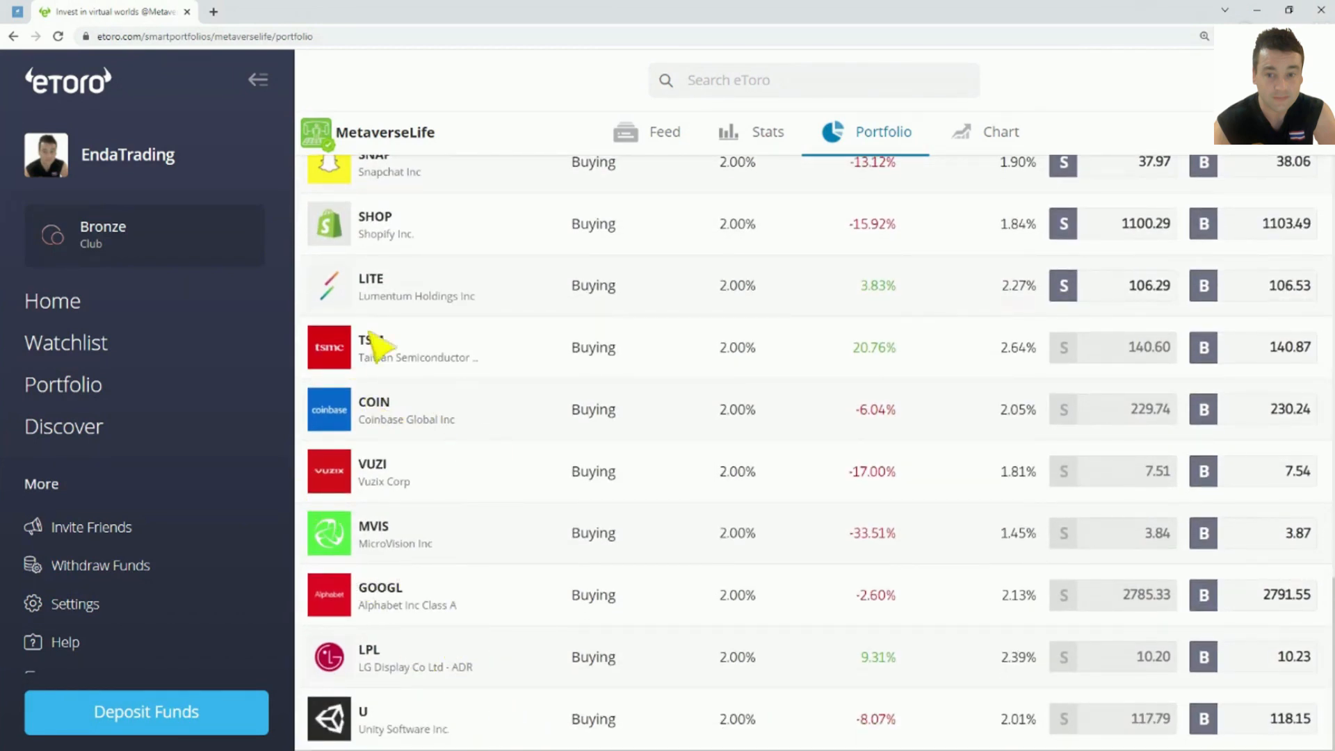
{"action": "mouse_move", "coordinate": [460, 439]}
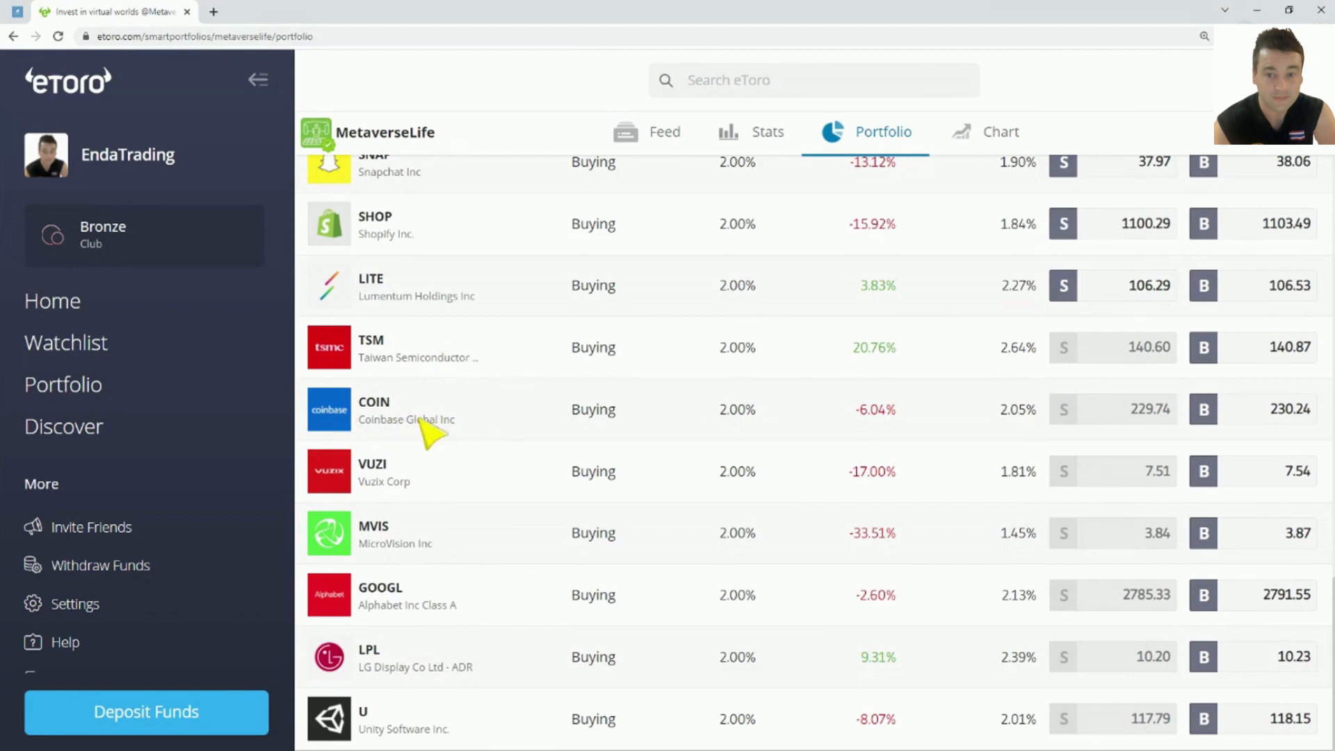
{"action": "mouse_move", "coordinate": [447, 423]}
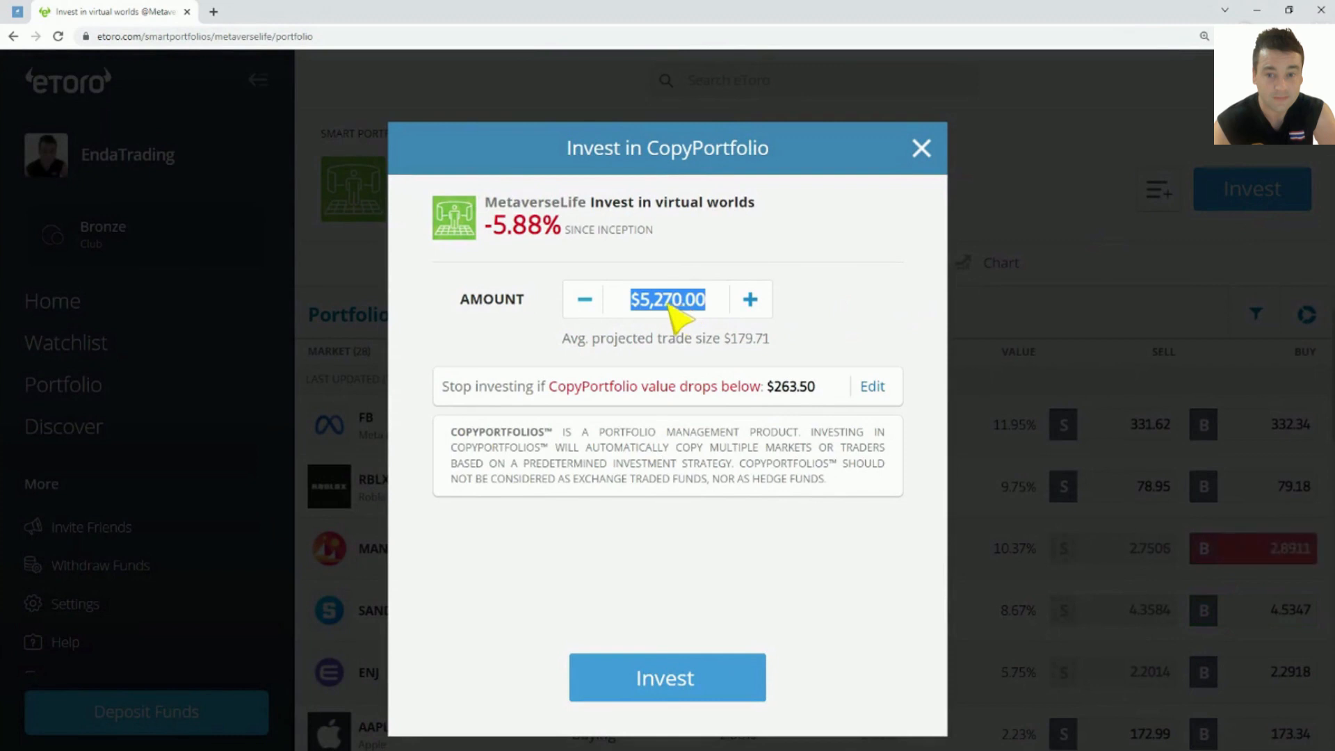
Step: Invest $500 in MetaverseLife with the stop-loss set to $250 (50%)
{"action": "type", "text": "500"}
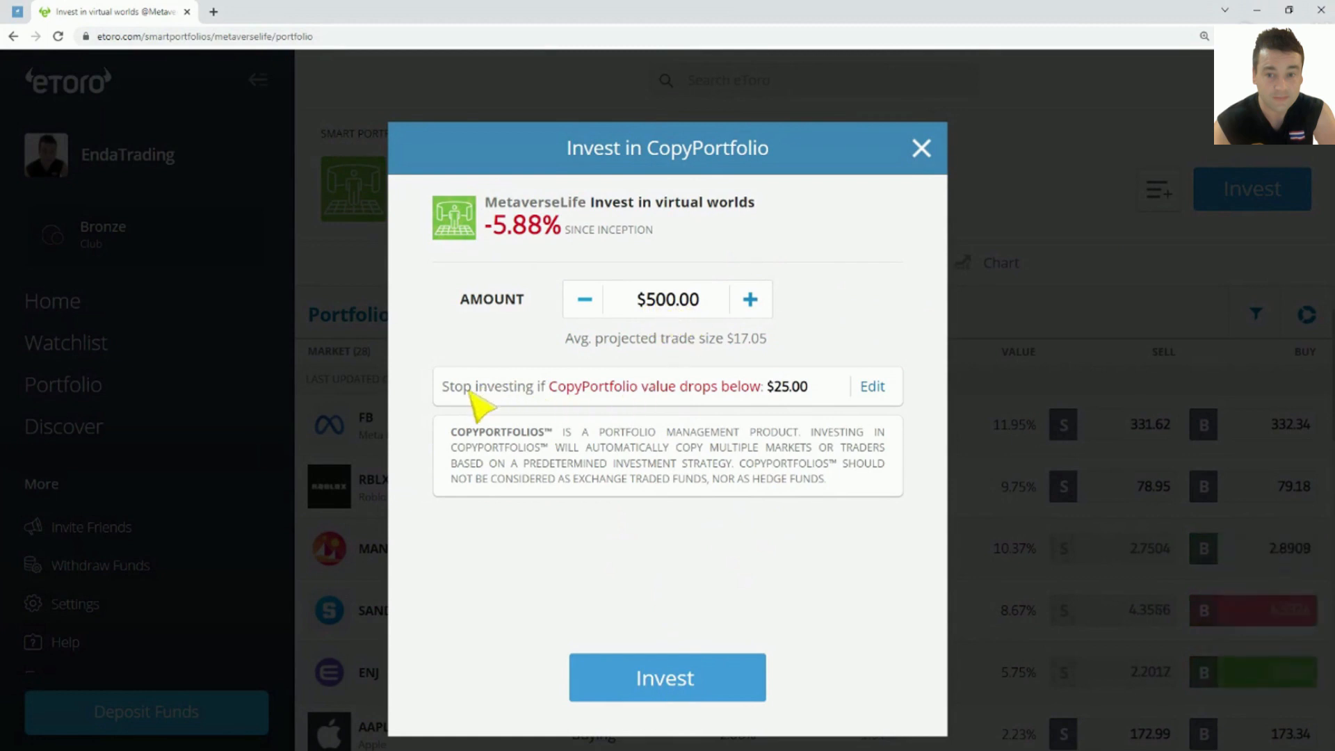
{"action": "mouse_move", "coordinate": [681, 409]}
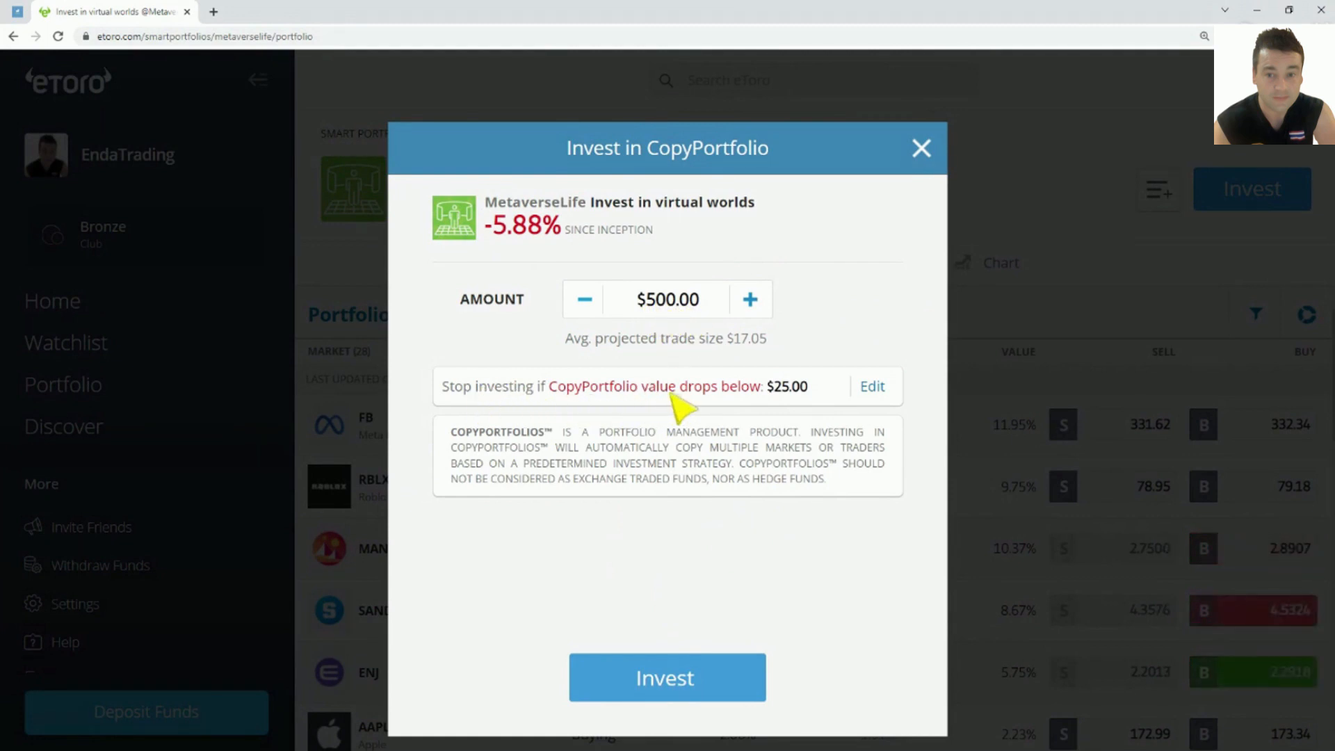
{"action": "mouse_move", "coordinate": [783, 405]}
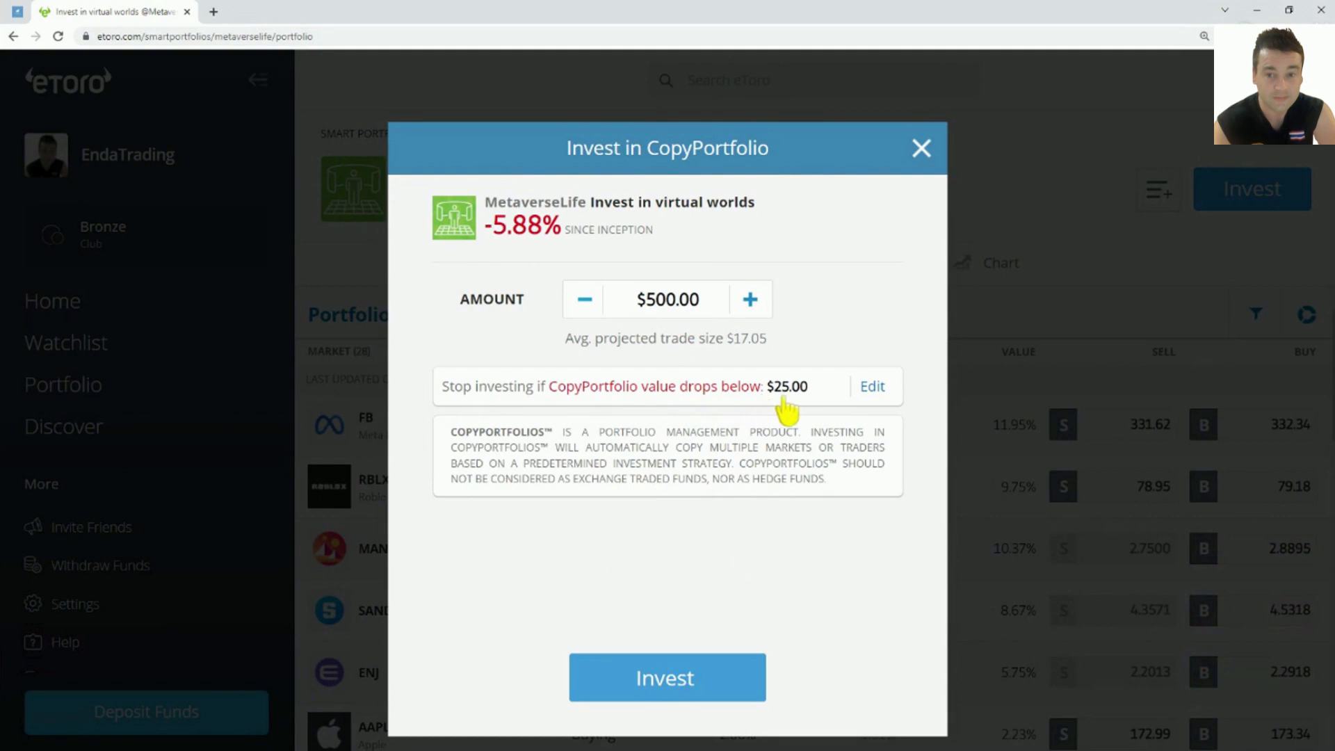
{"action": "mouse_move", "coordinate": [885, 400]}
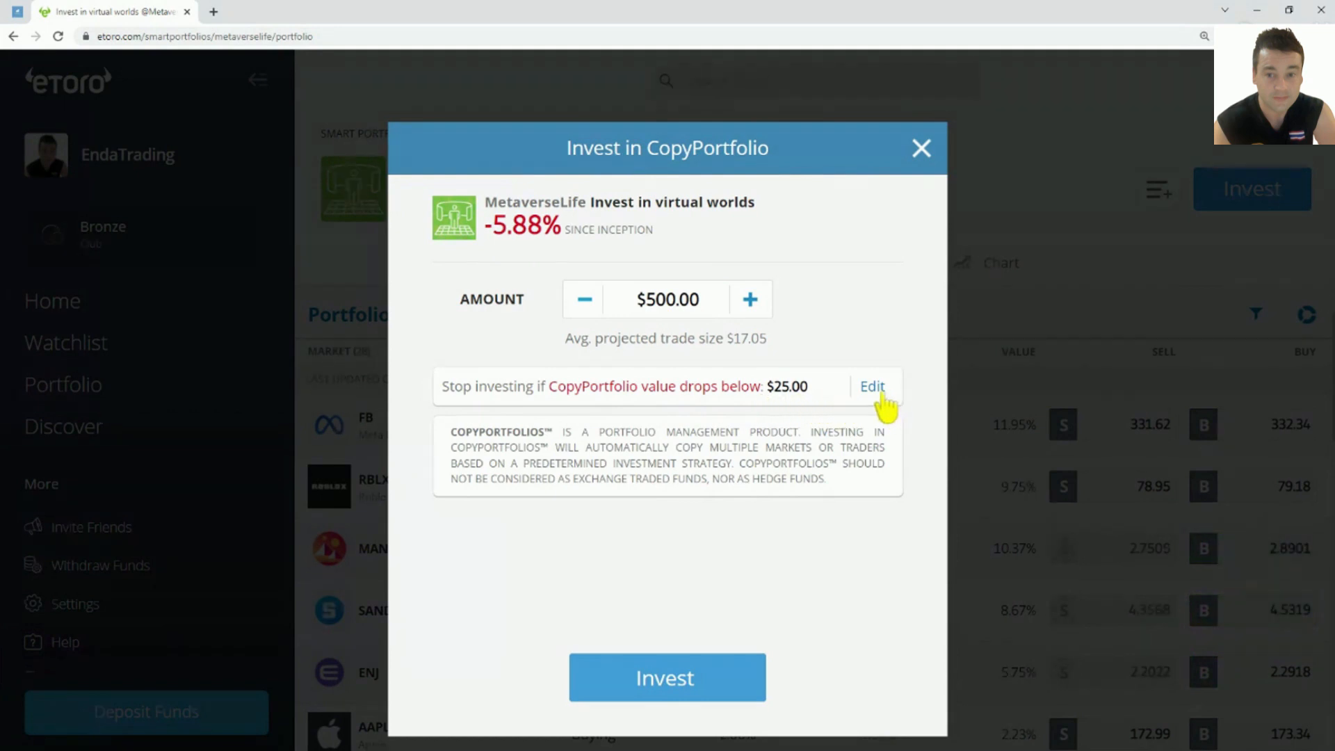
{"action": "left_click", "coordinate": [872, 386]}
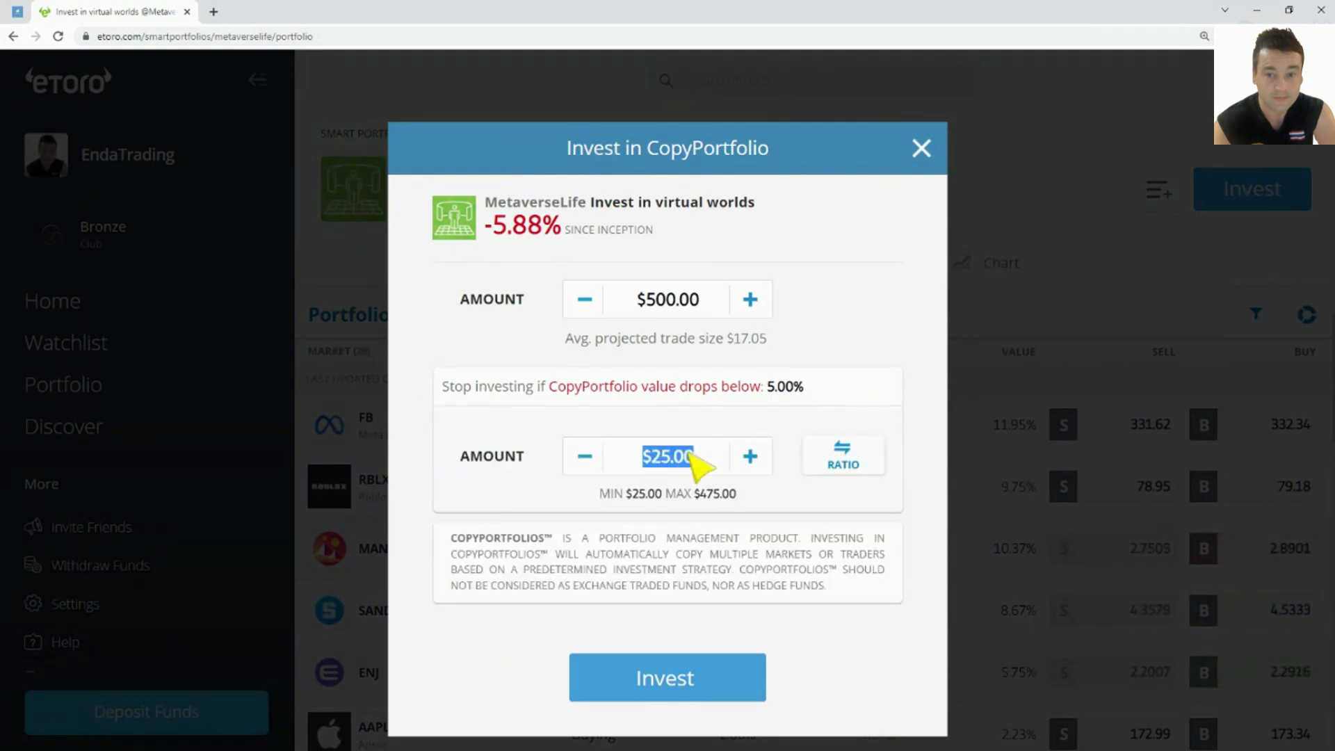
{"action": "type", "text": "250"}
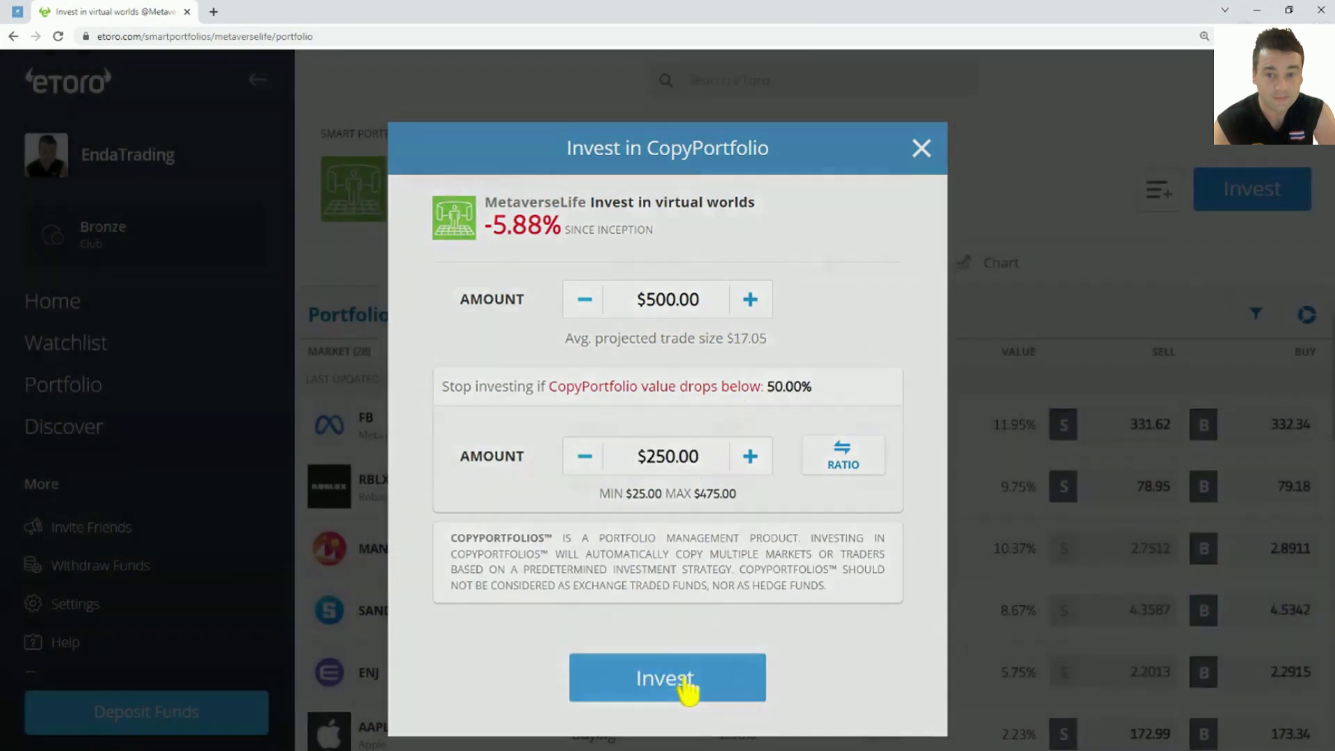
{"action": "left_click", "coordinate": [667, 678]}
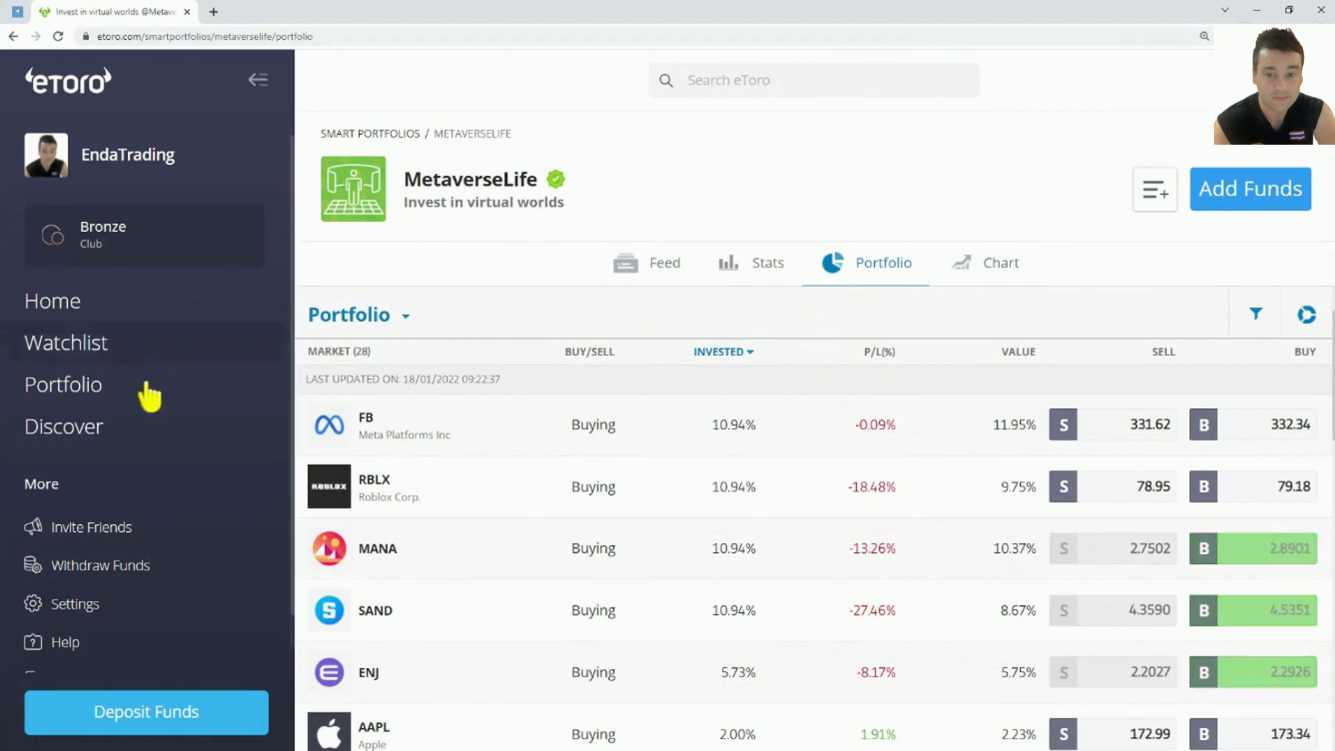
Step: Open the $500 MetaverseLife position in Portfolio and list all its crypto holdings
{"action": "left_click", "coordinate": [62, 384]}
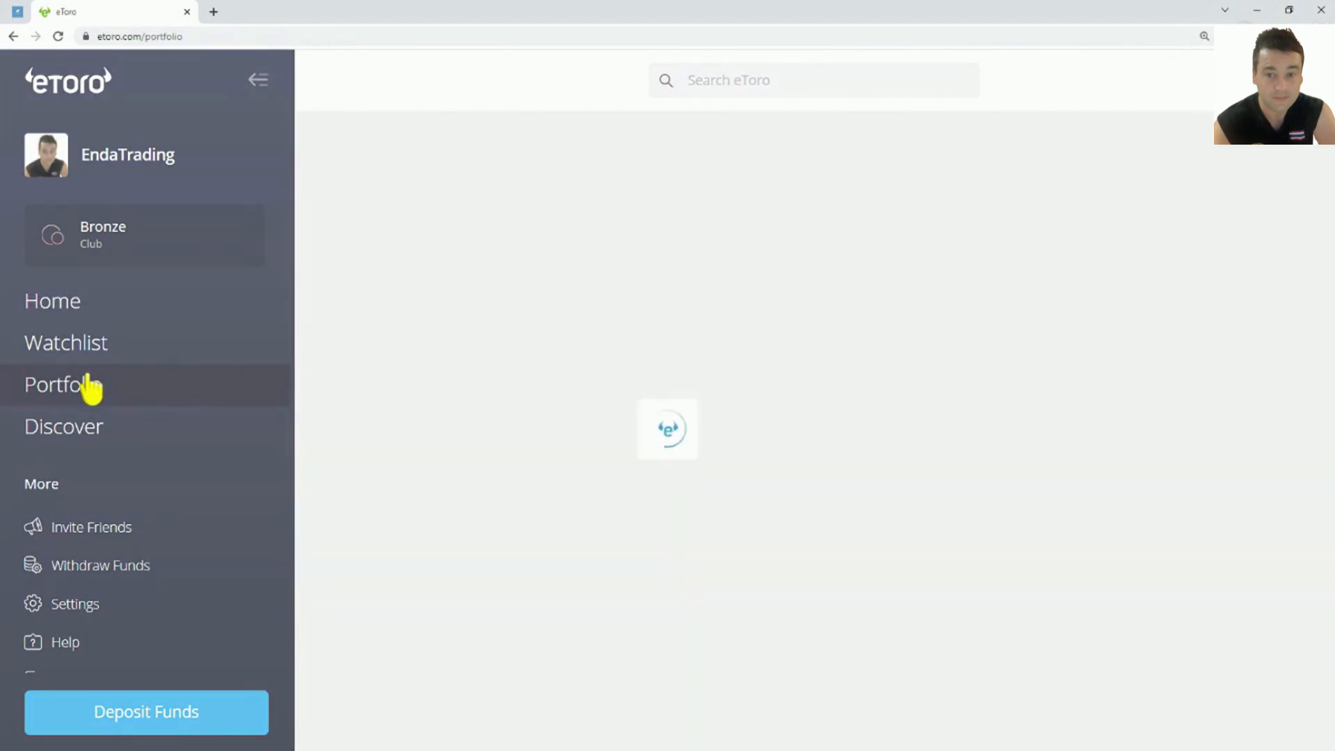
{"action": "left_click", "coordinate": [62, 384]}
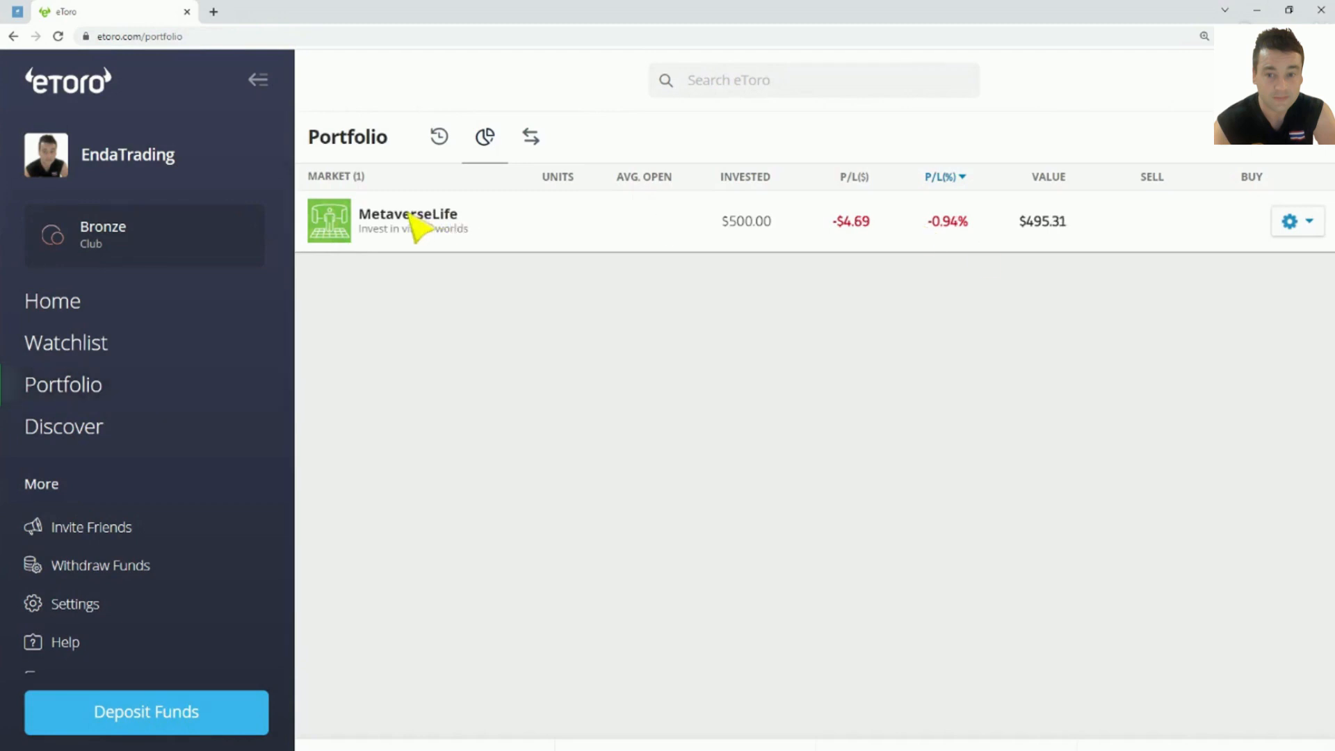
{"action": "left_click", "coordinate": [407, 214]}
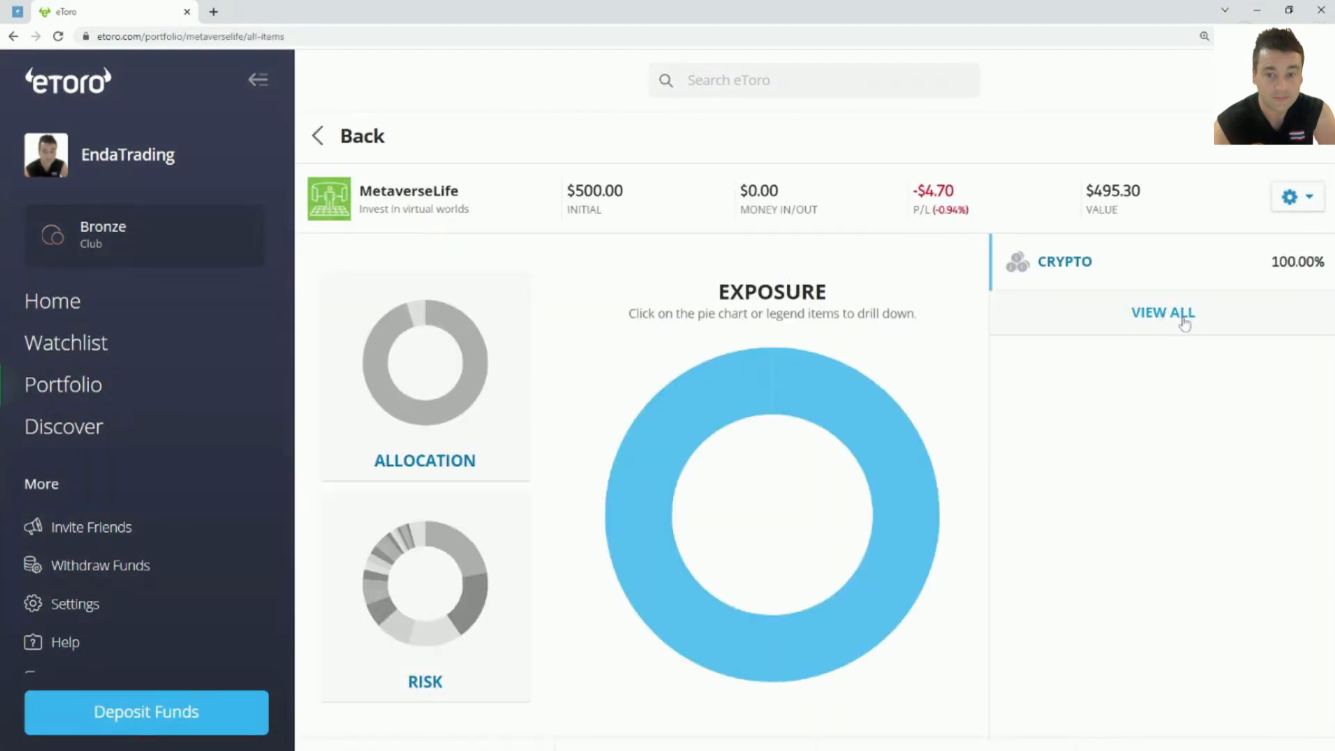
{"action": "left_click", "coordinate": [1163, 312]}
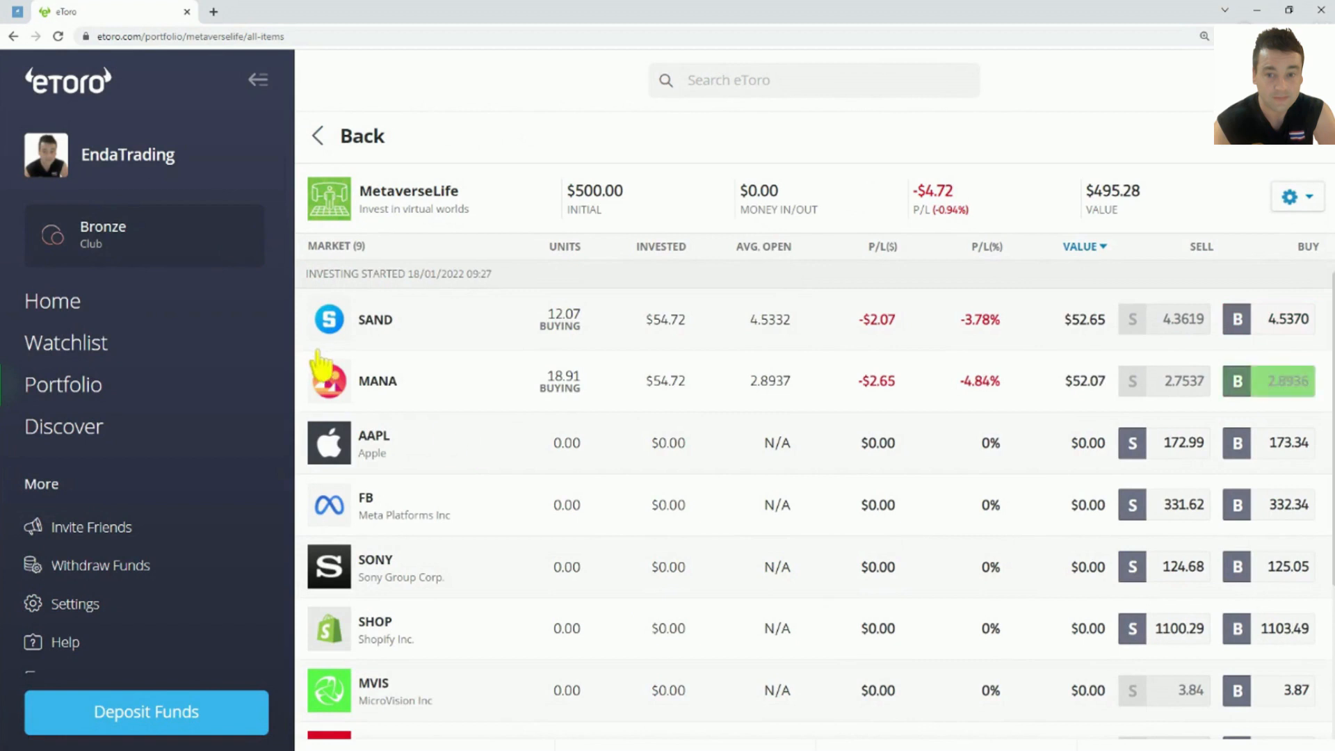
{"action": "mouse_move", "coordinate": [612, 423]}
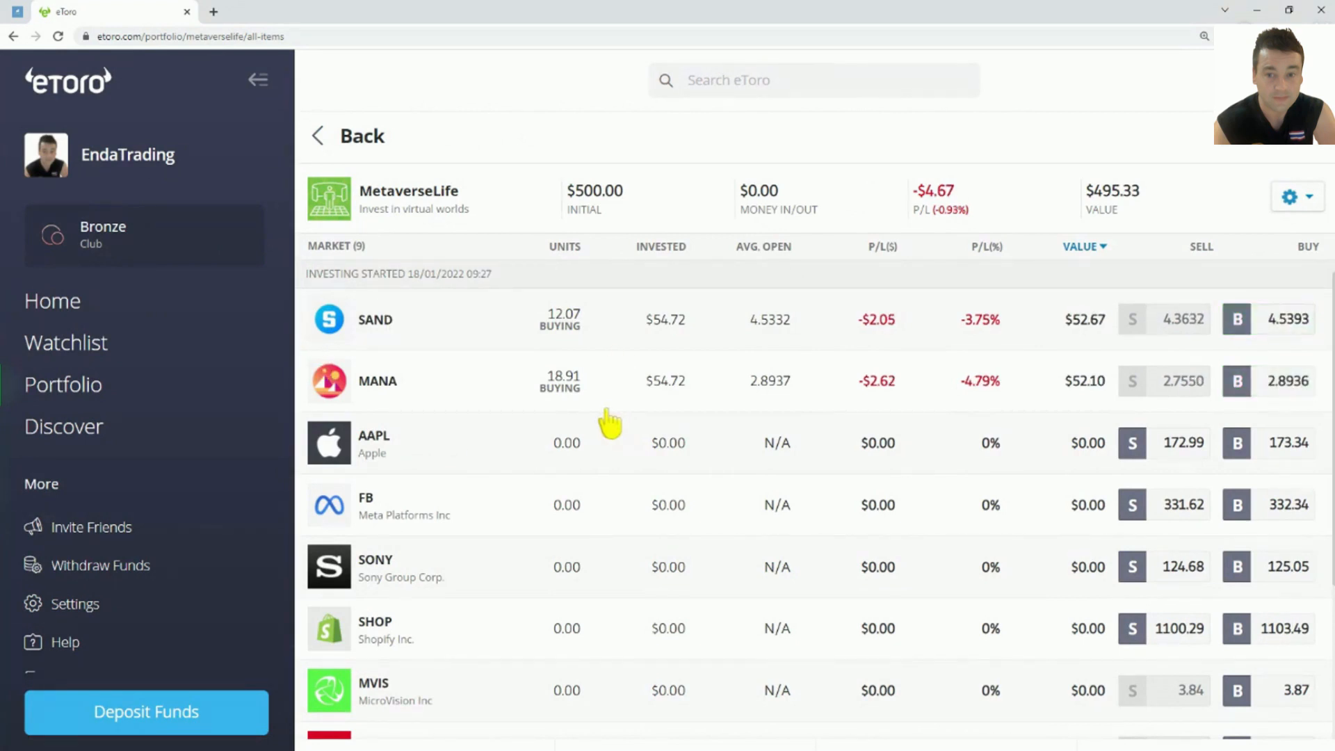
{"action": "scroll", "scroll_direction": "down", "scroll_amount": 3}
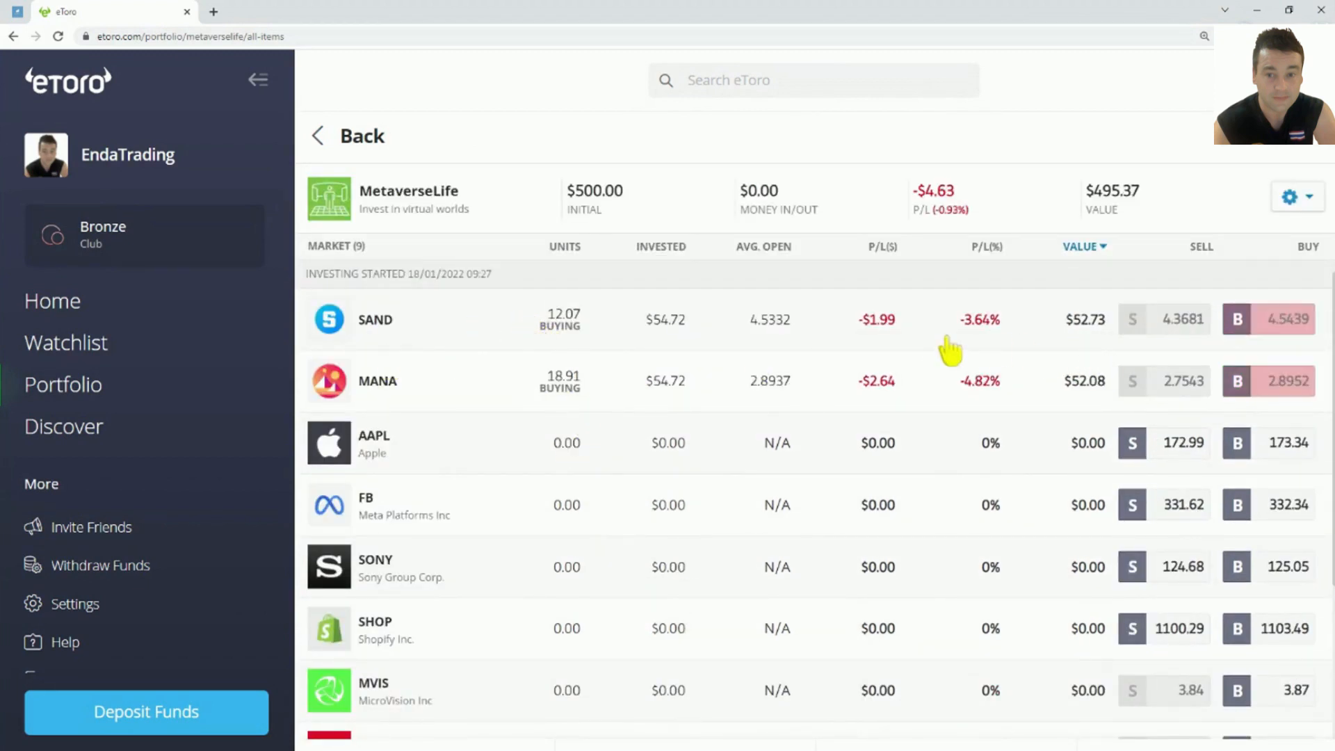
{"action": "scroll", "scroll_direction": "down", "scroll_amount": 3}
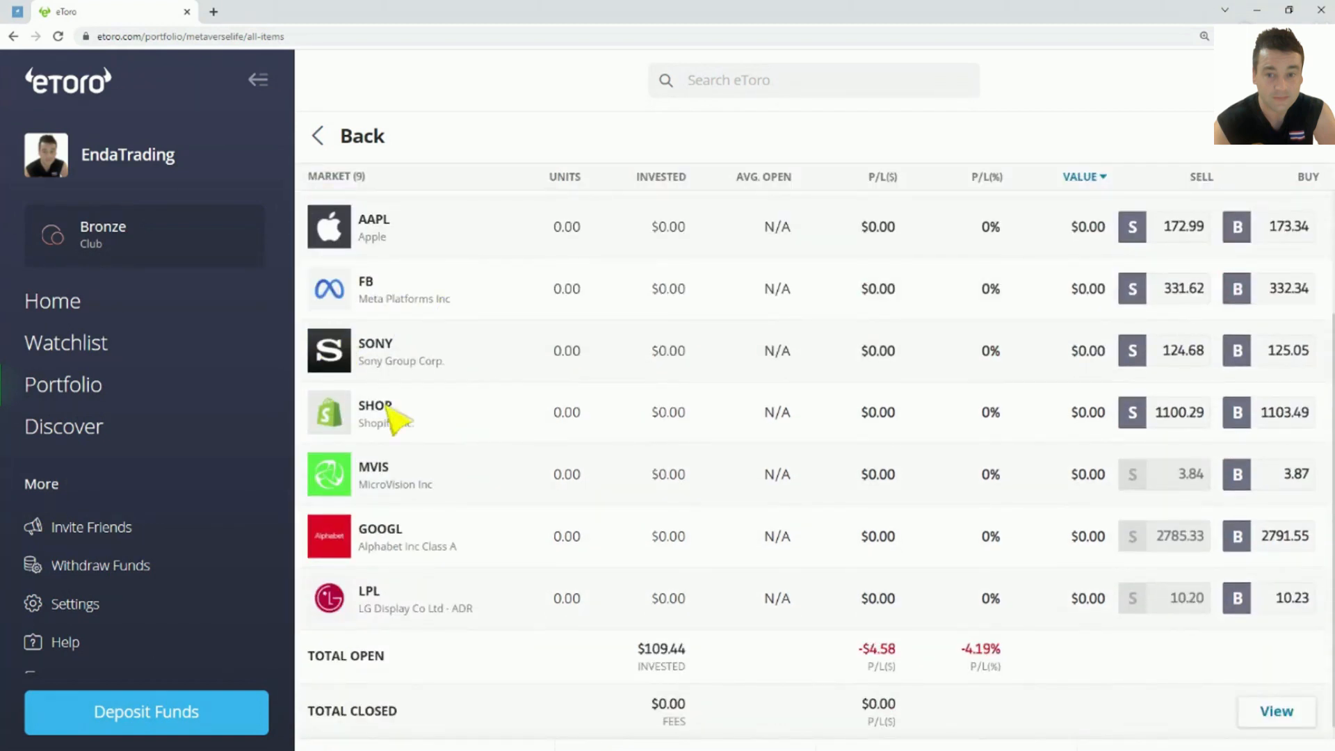
{"action": "mouse_move", "coordinate": [566, 519]}
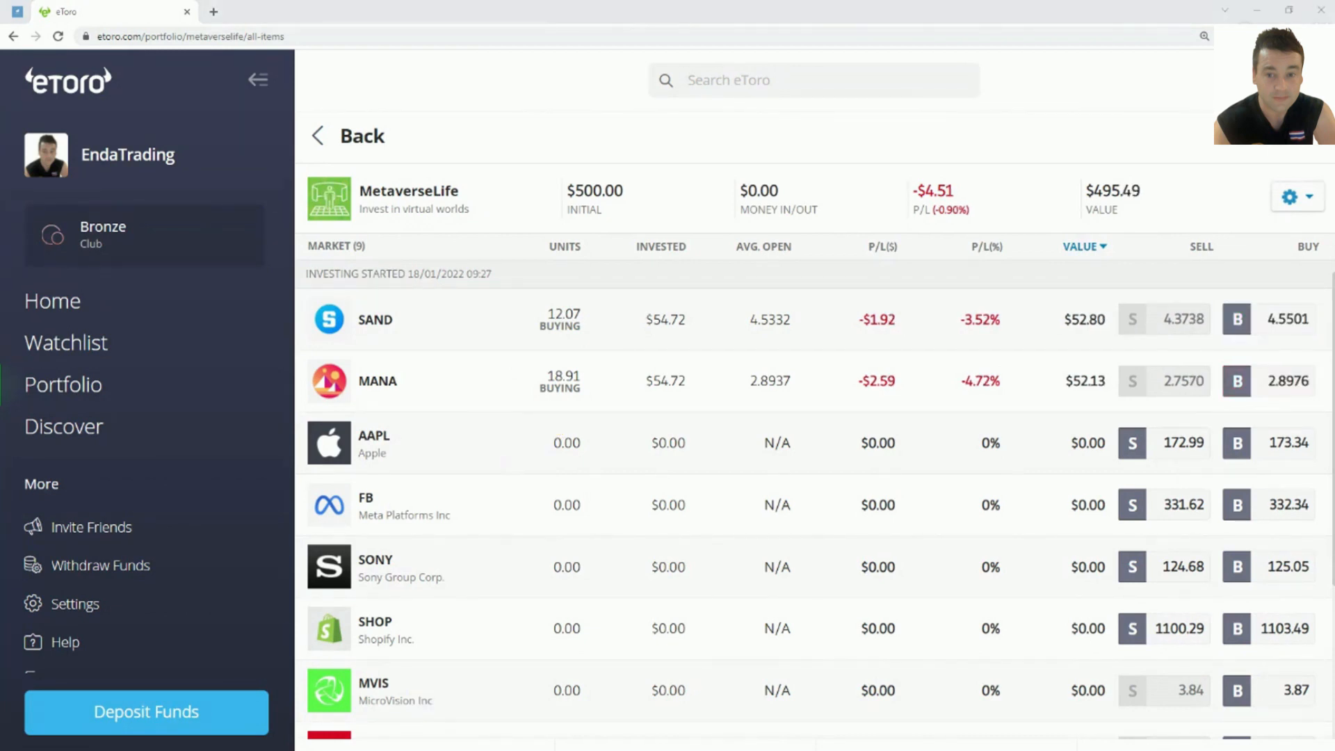
{"action": "mouse_move", "coordinate": [417, 230]}
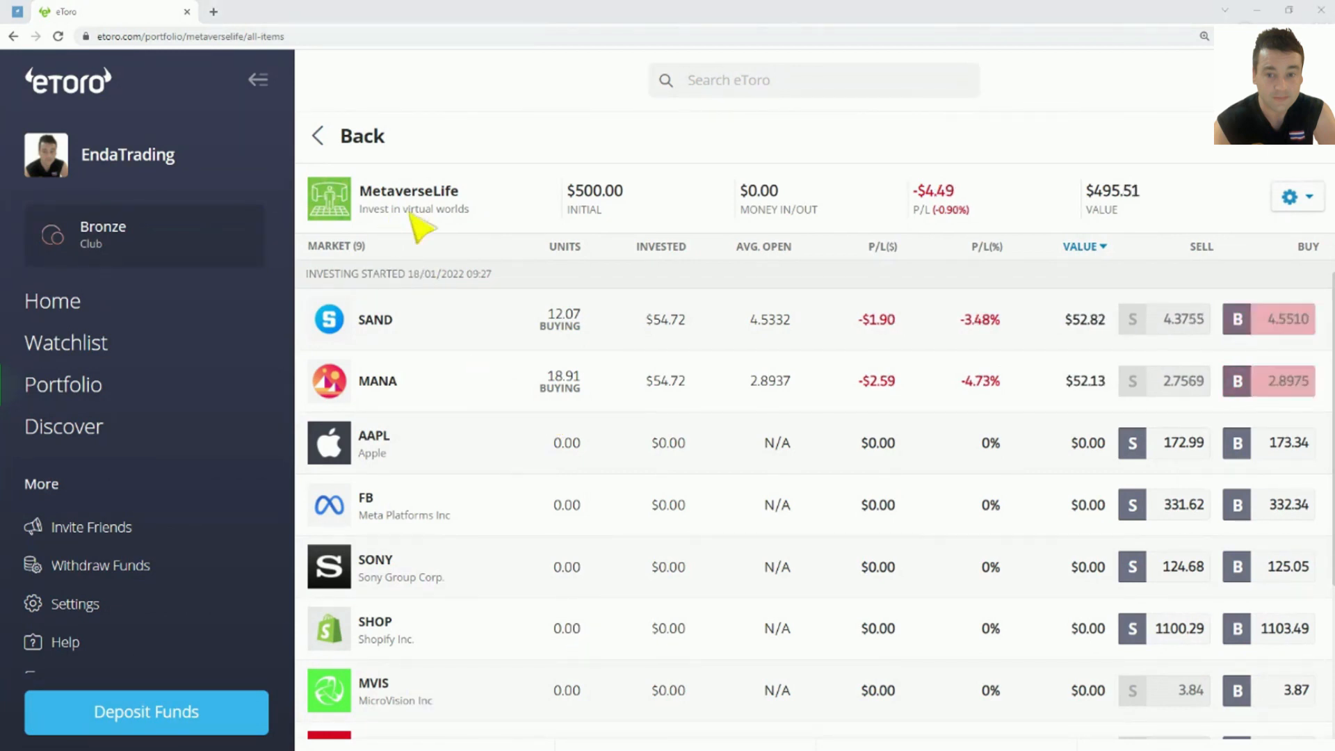